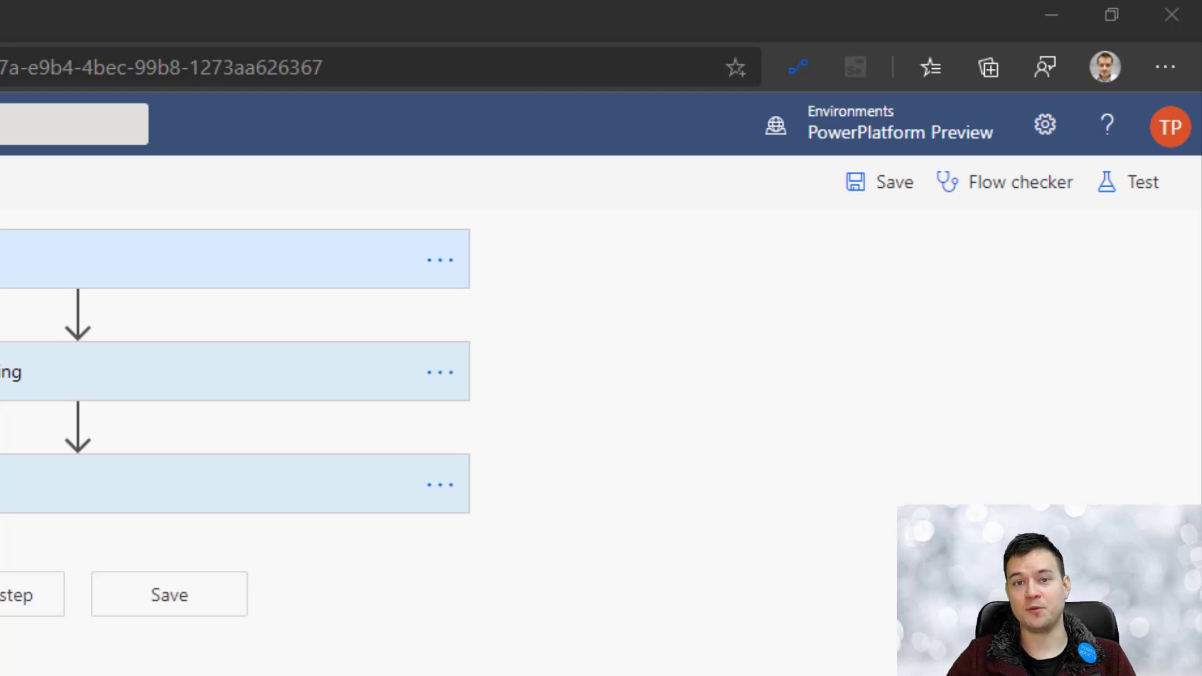
Expand the trigger, Create new entry and Update item steps to review their mapped fields
{"action": "scroll", "scroll_direction": "down", "scroll_amount": 3}
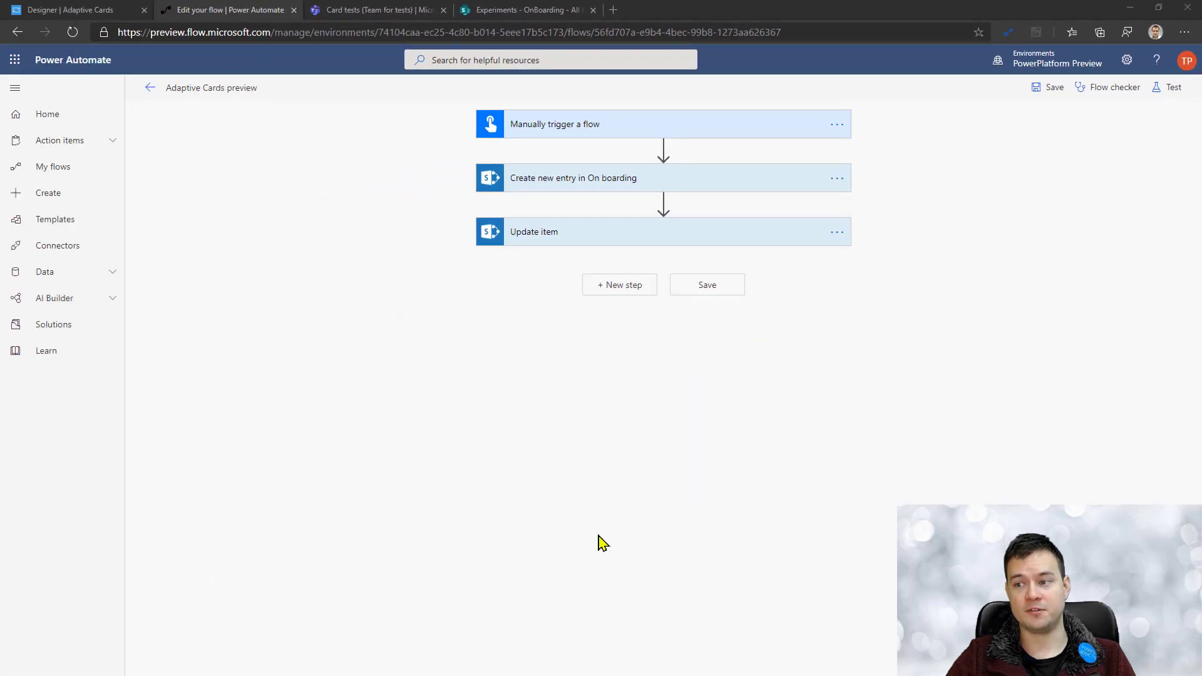
{"action": "mouse_move", "coordinate": [706, 448]}
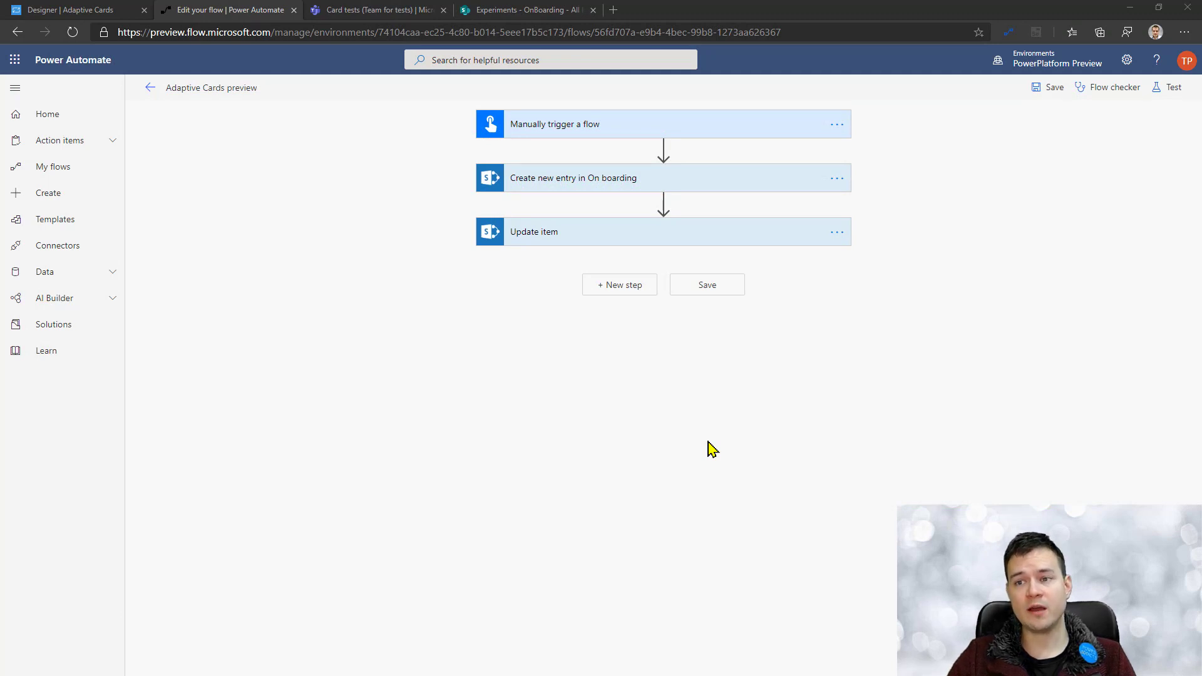
{"action": "mouse_move", "coordinate": [665, 409]}
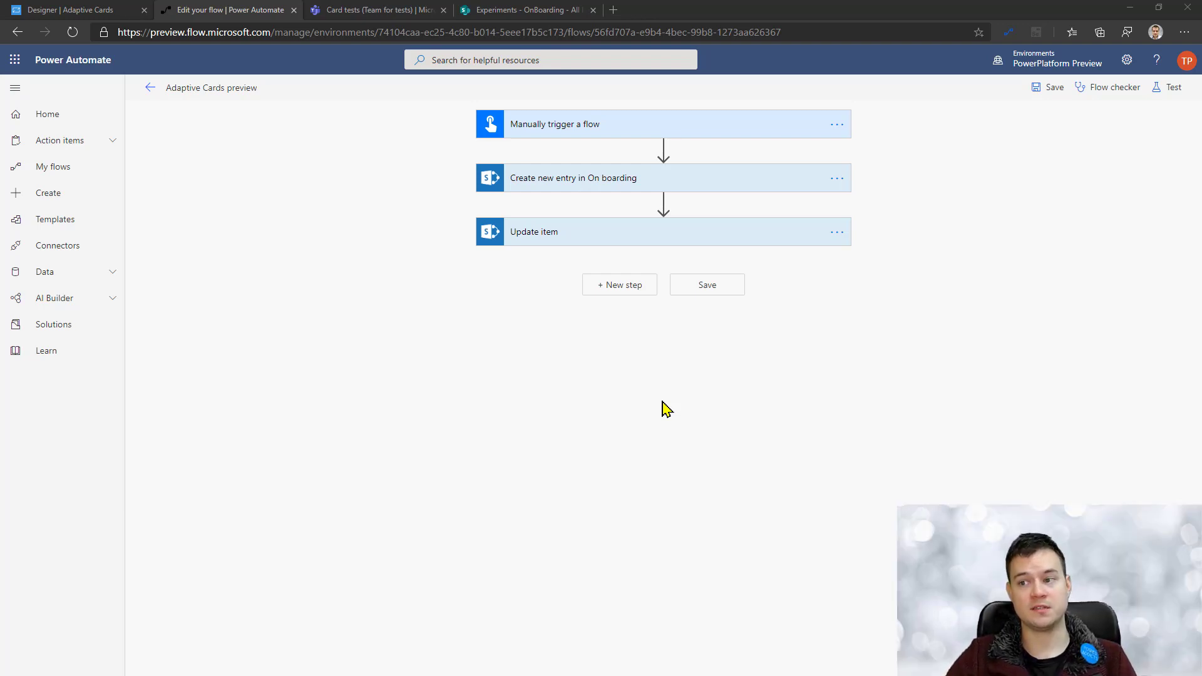
{"action": "mouse_move", "coordinate": [499, 243]}
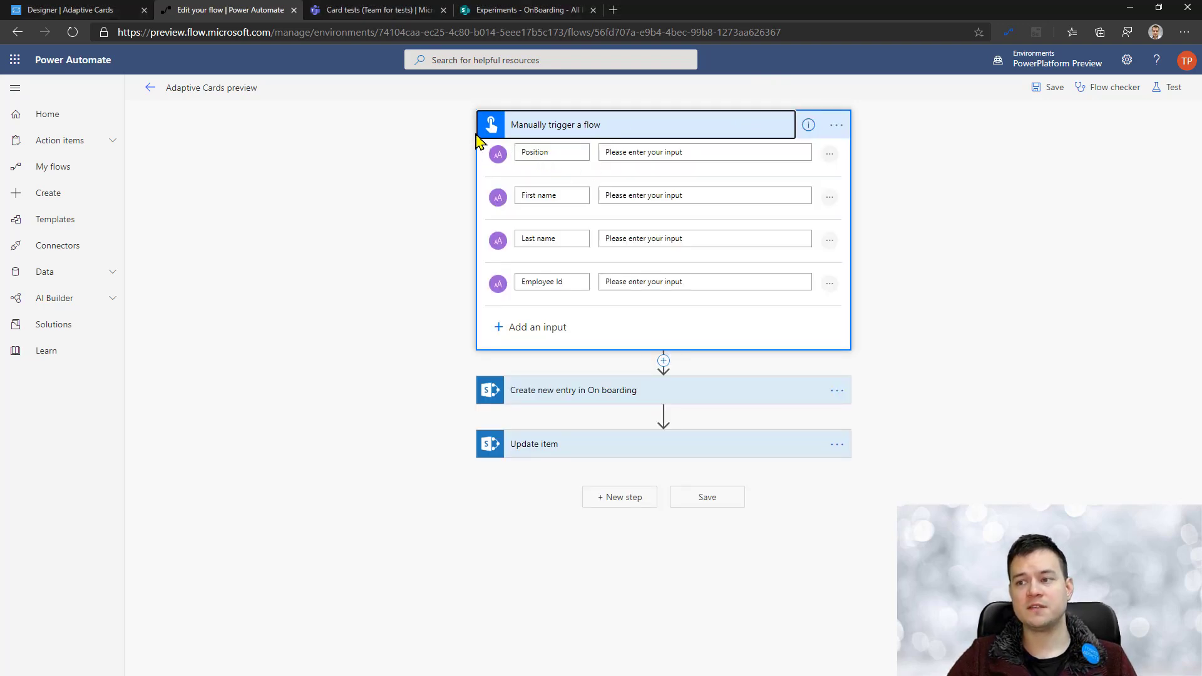
{"action": "mouse_move", "coordinate": [665, 124]}
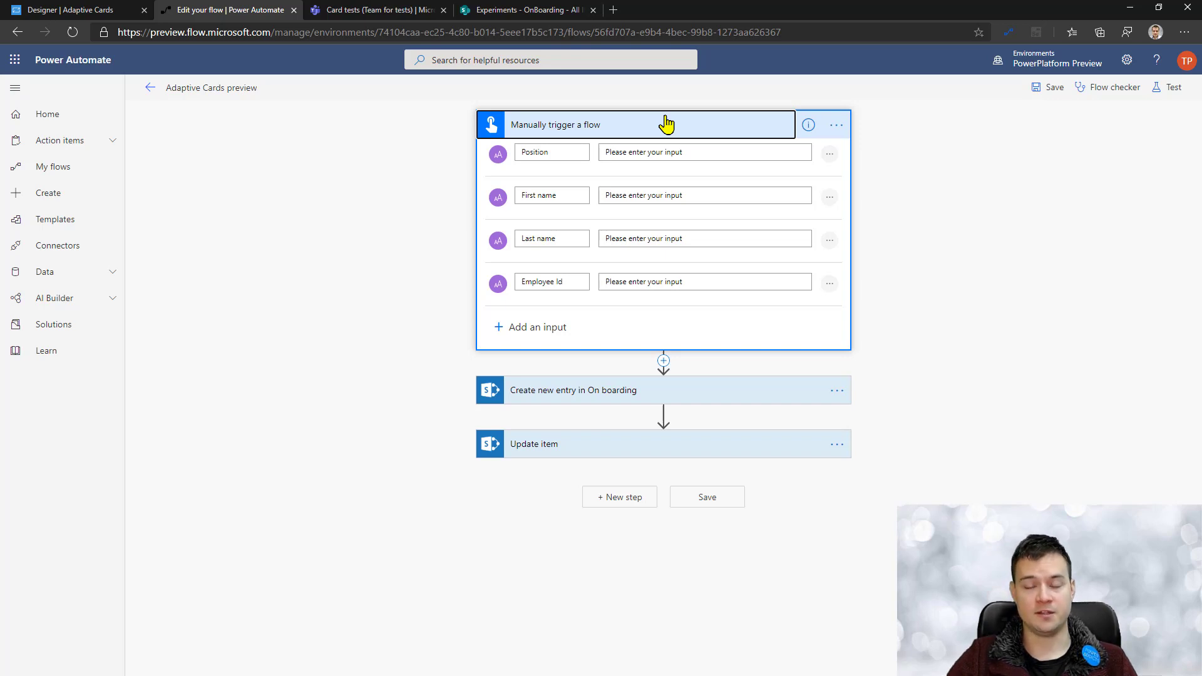
{"action": "mouse_move", "coordinate": [586, 169]}
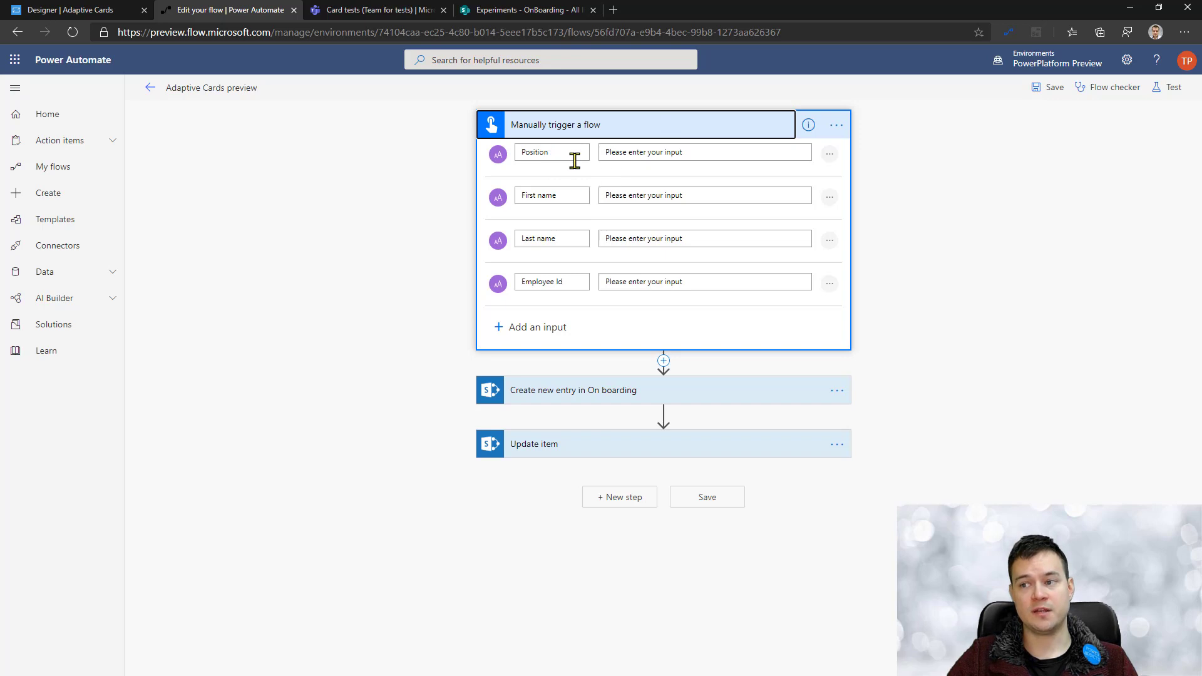
{"action": "mouse_move", "coordinate": [643, 165]}
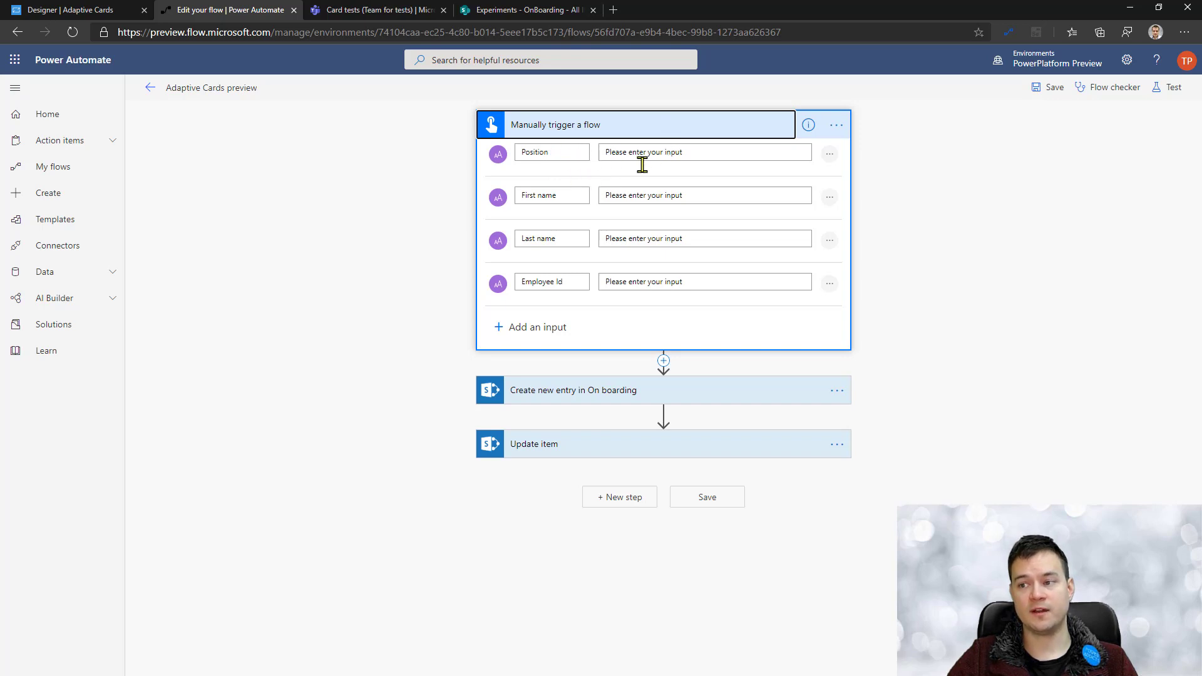
{"action": "mouse_move", "coordinate": [614, 390]}
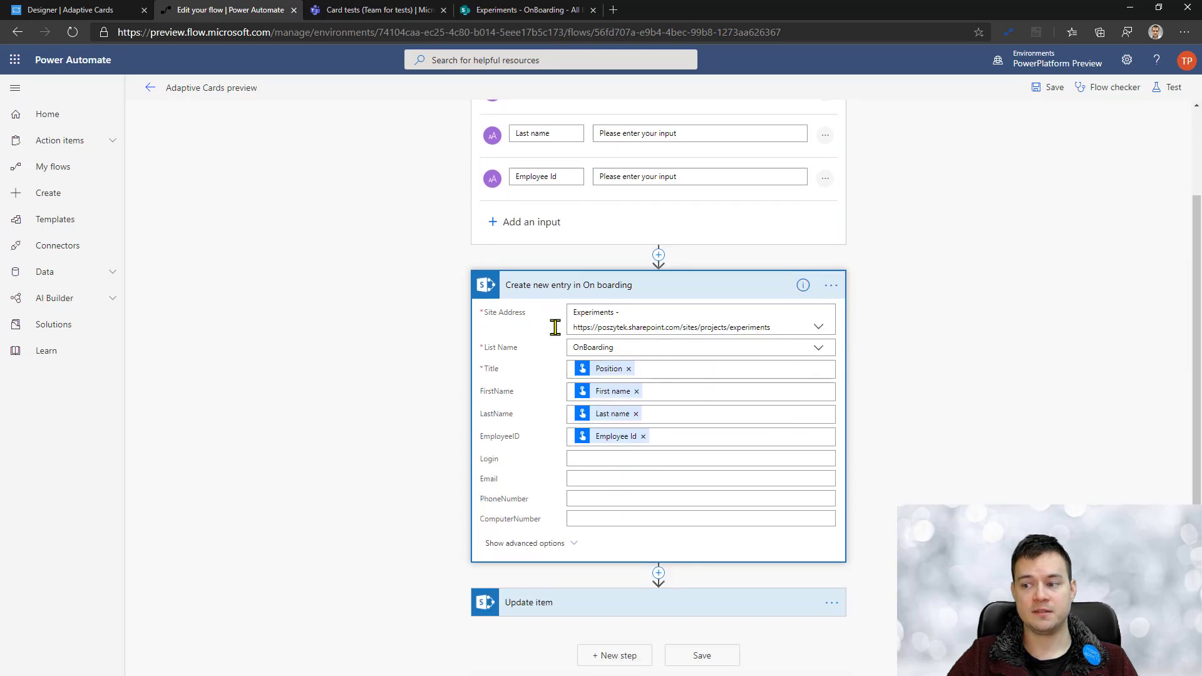
{"action": "mouse_move", "coordinate": [473, 415]}
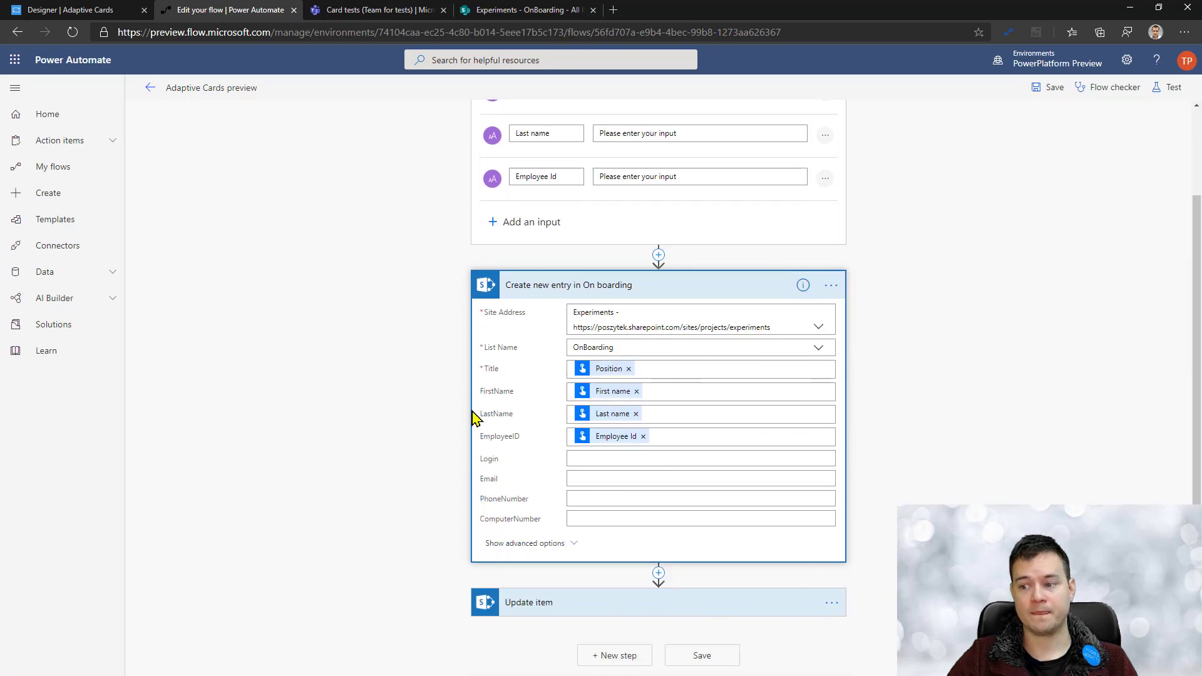
{"action": "scroll", "scroll_direction": "down", "scroll_amount": 3}
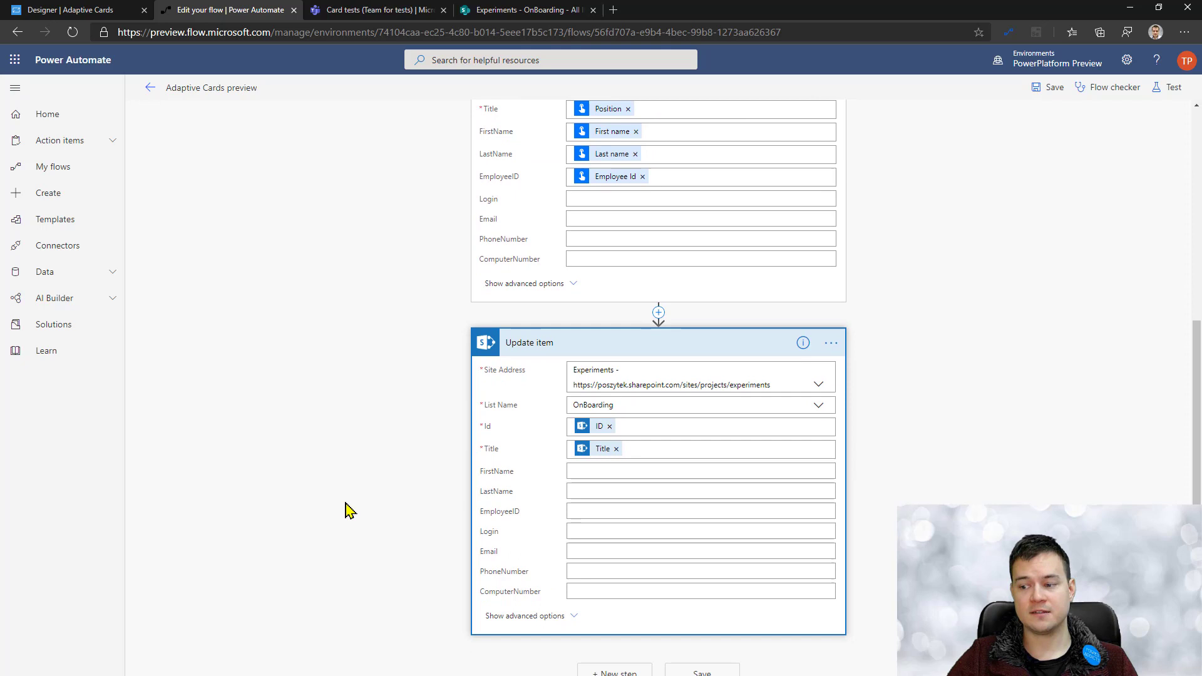
{"action": "scroll", "scroll_direction": "down", "scroll_amount": 3}
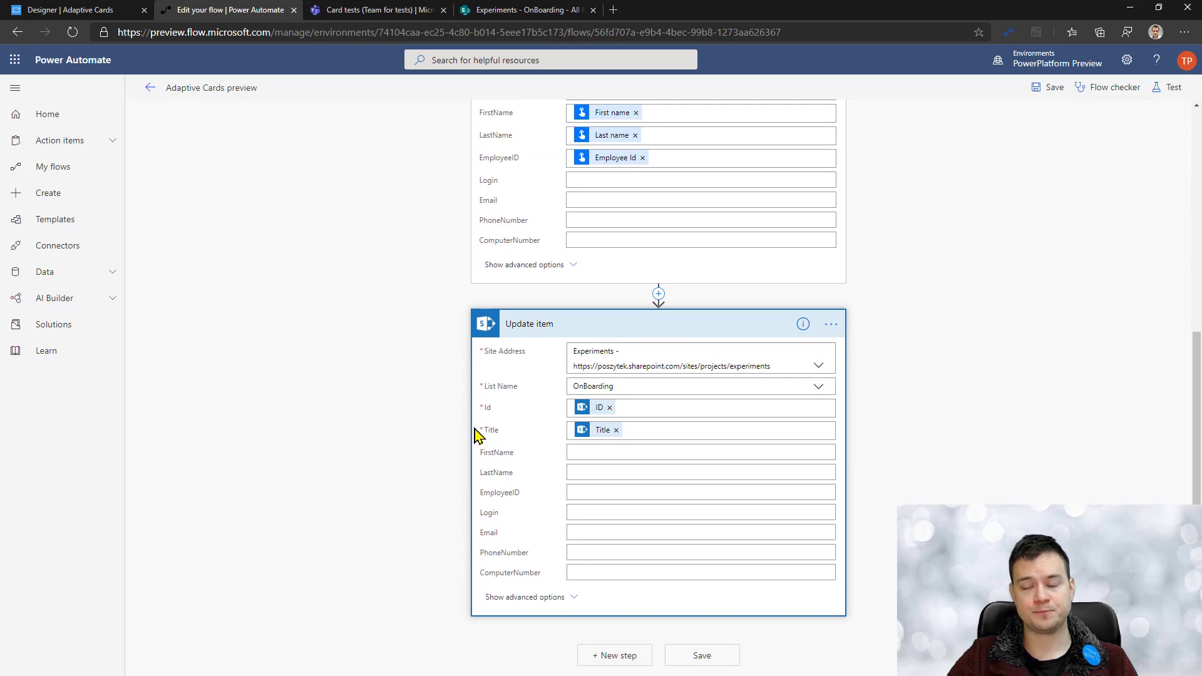
{"action": "mouse_move", "coordinate": [588, 513]}
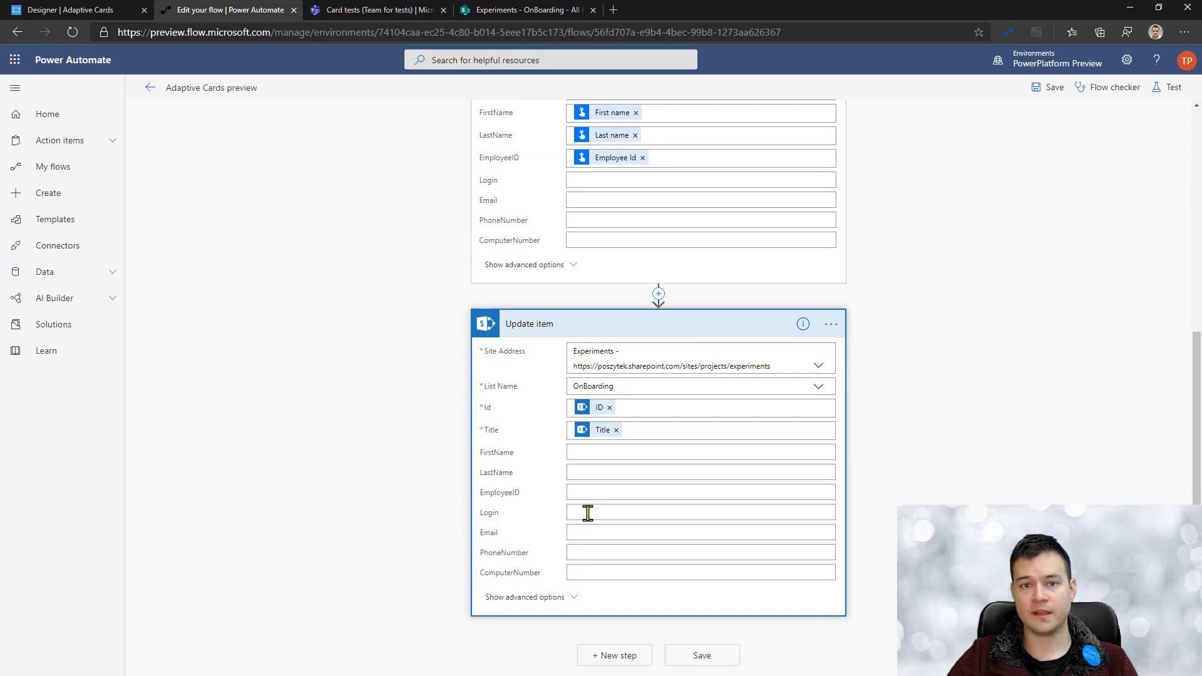
{"action": "left_click", "coordinate": [697, 512]}
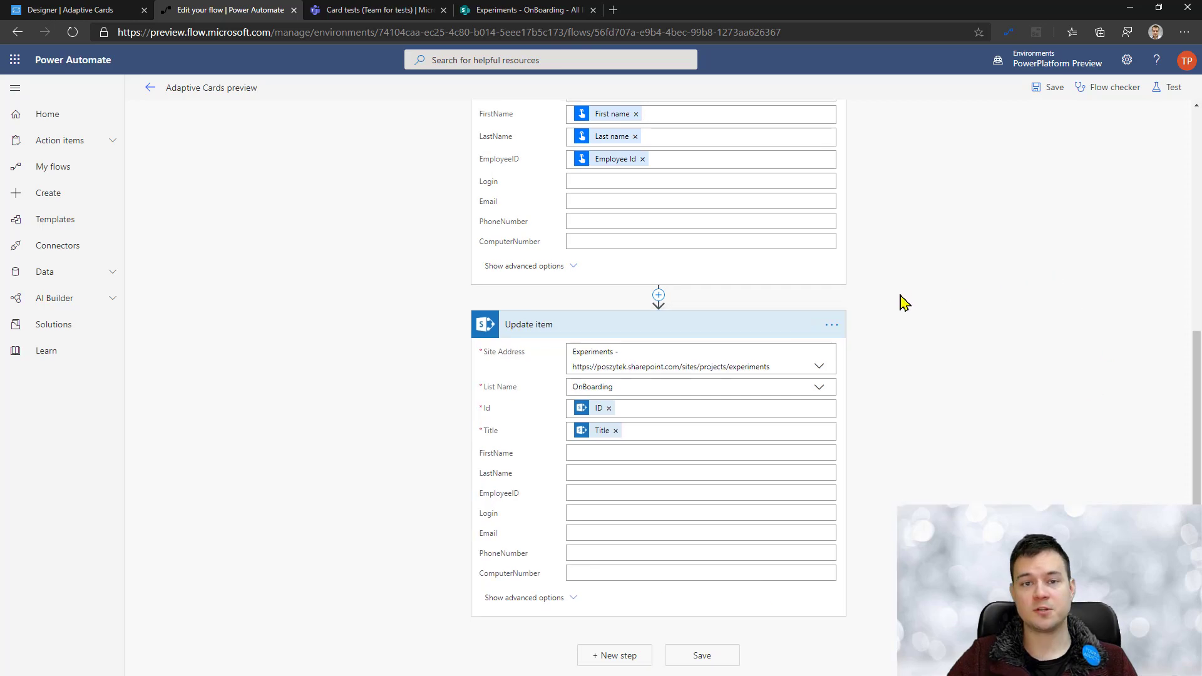
Add an action between the create and update steps and search for 'adaptive' Teams card actions
{"action": "left_click", "coordinate": [658, 295]}
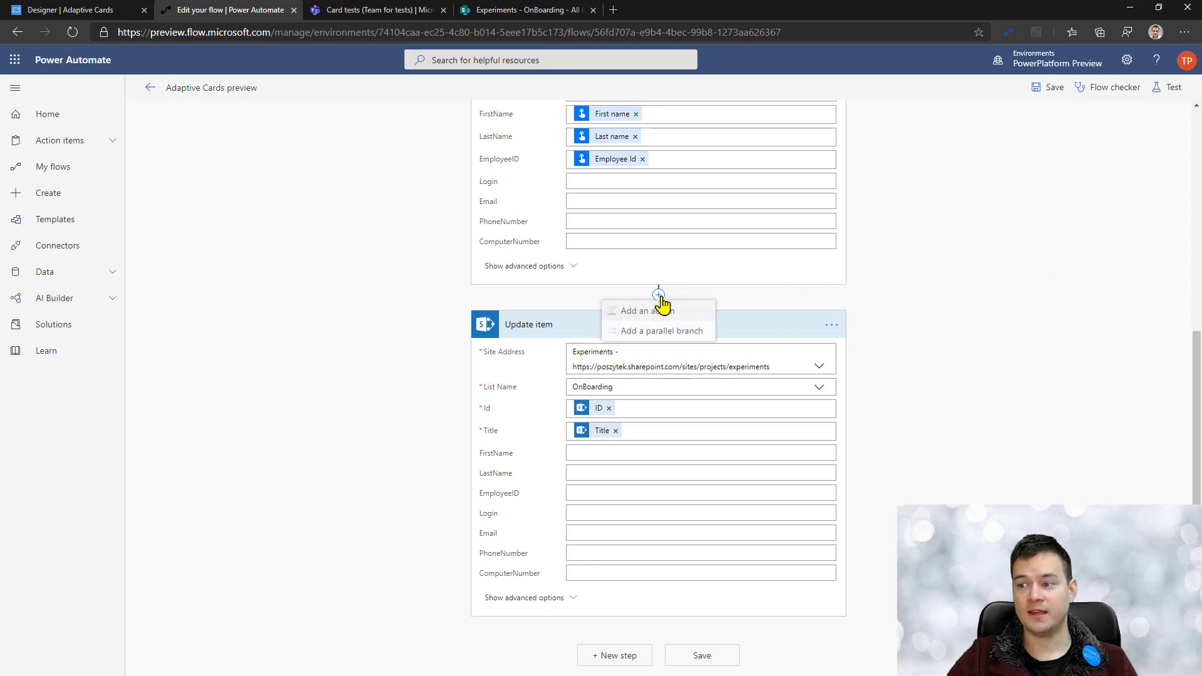
{"action": "left_click", "coordinate": [638, 311]}
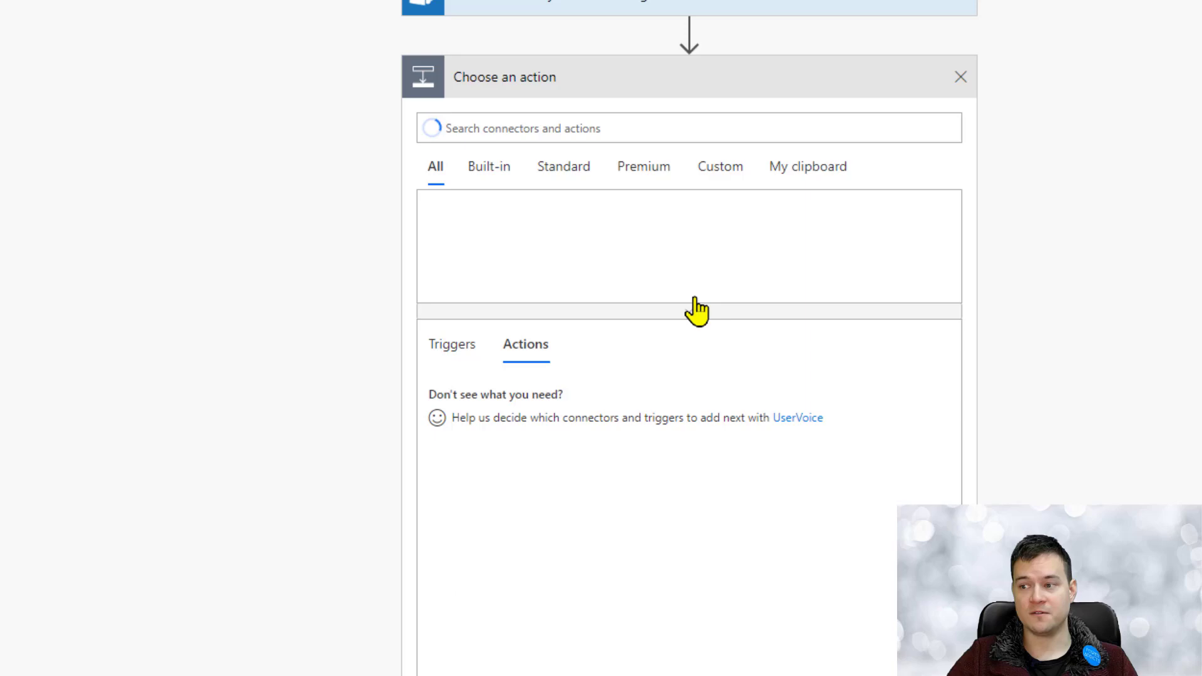
{"action": "mouse_move", "coordinate": [725, 192]}
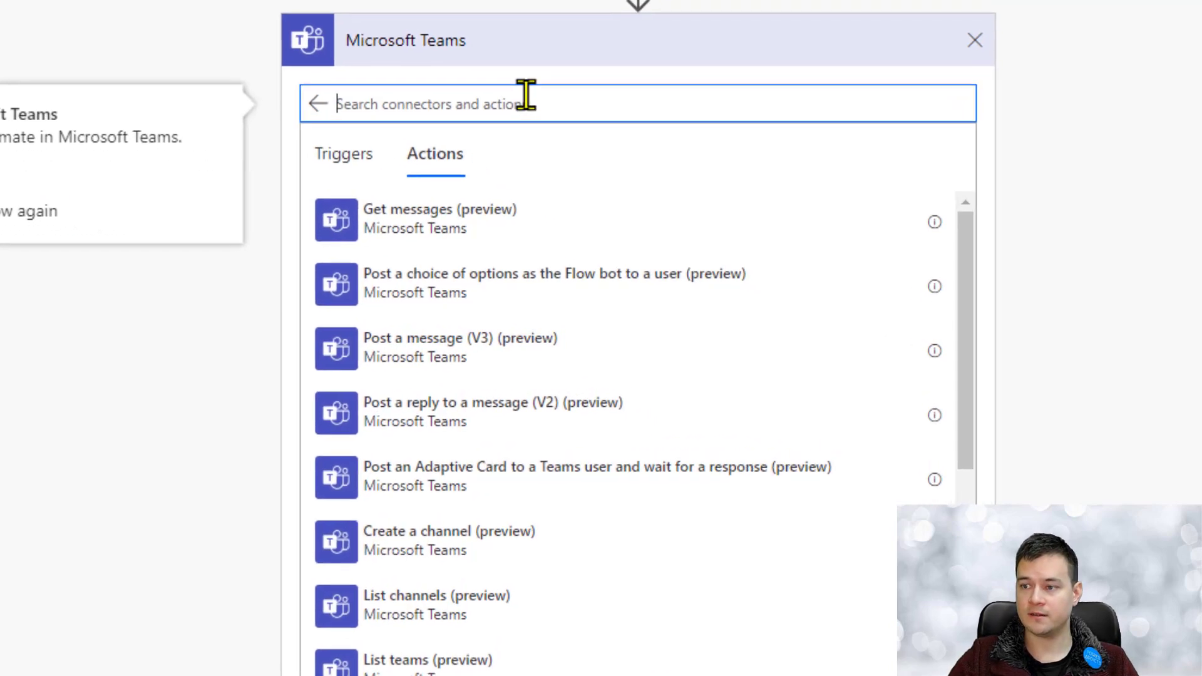
{"action": "type", "text": "adaptive"}
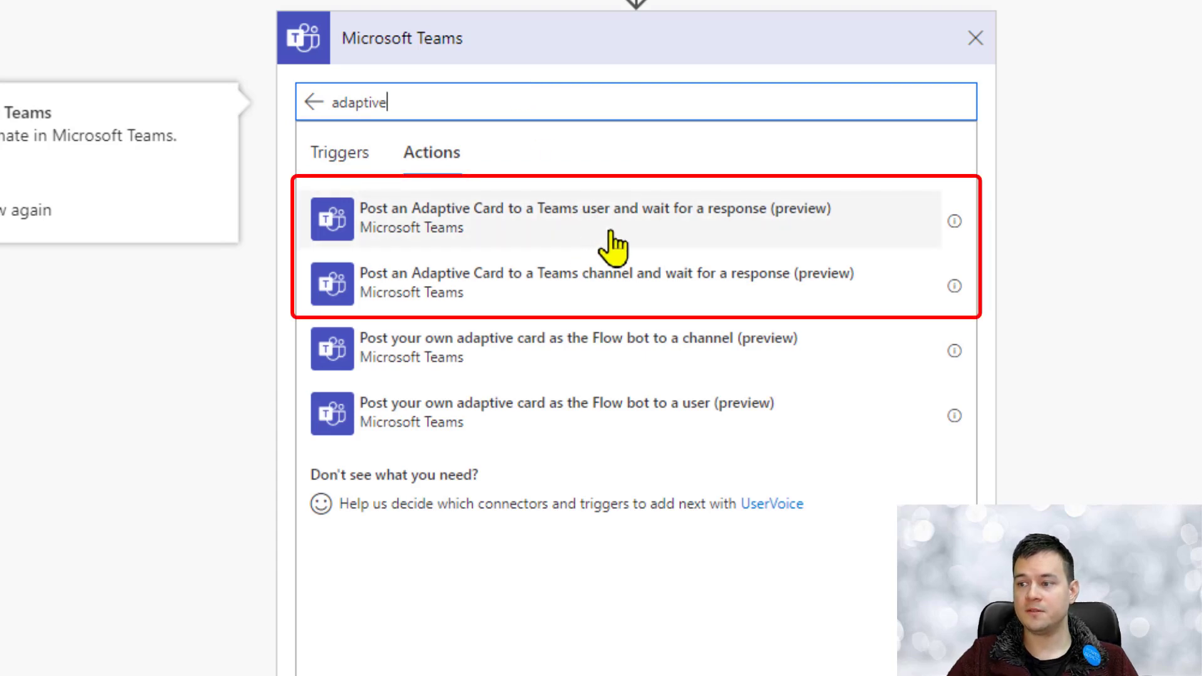
{"action": "mouse_move", "coordinate": [636, 244]}
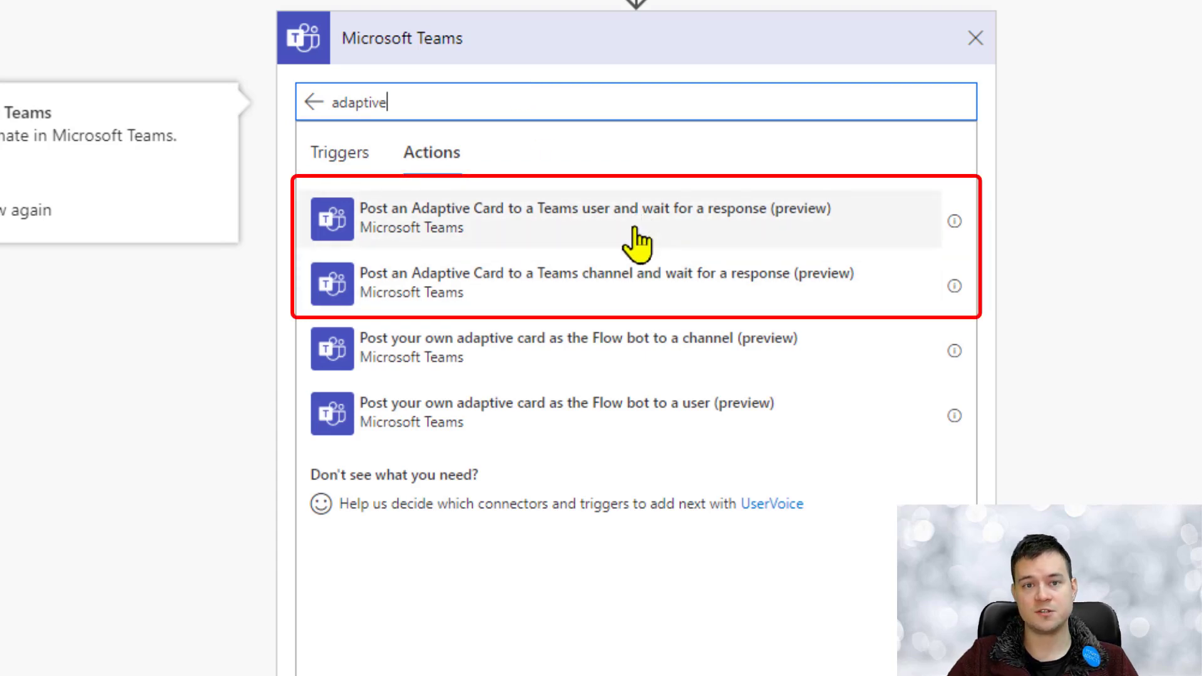
{"action": "mouse_move", "coordinate": [552, 235]}
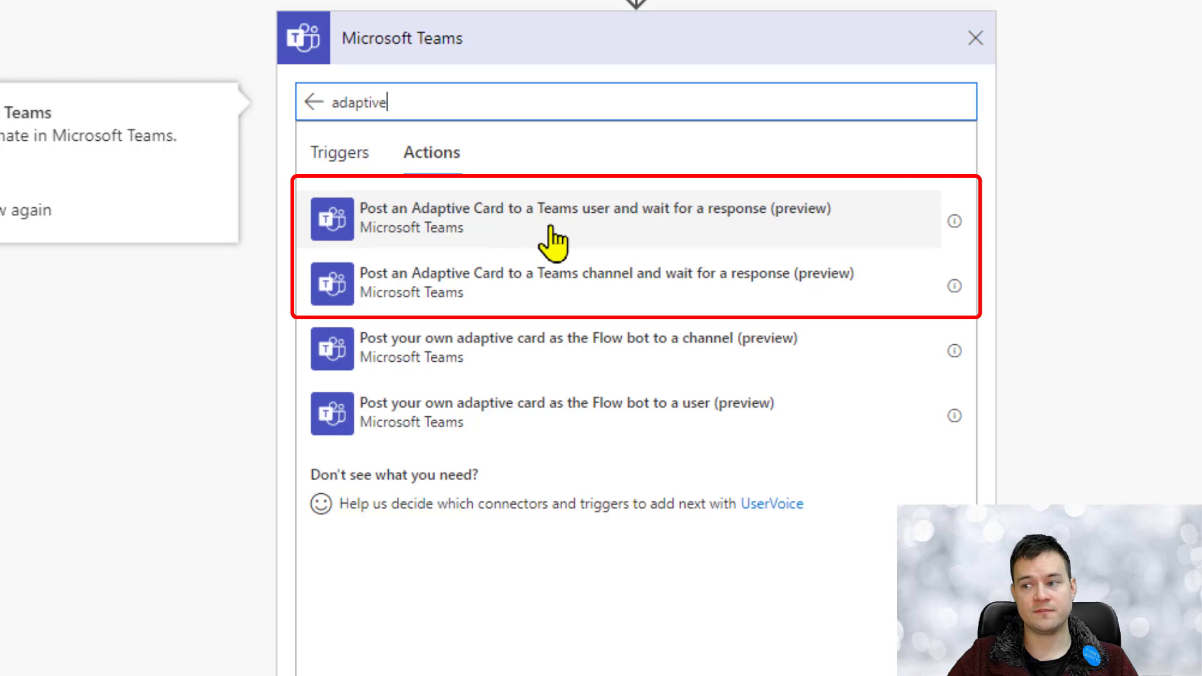
{"action": "mouse_move", "coordinate": [711, 244]}
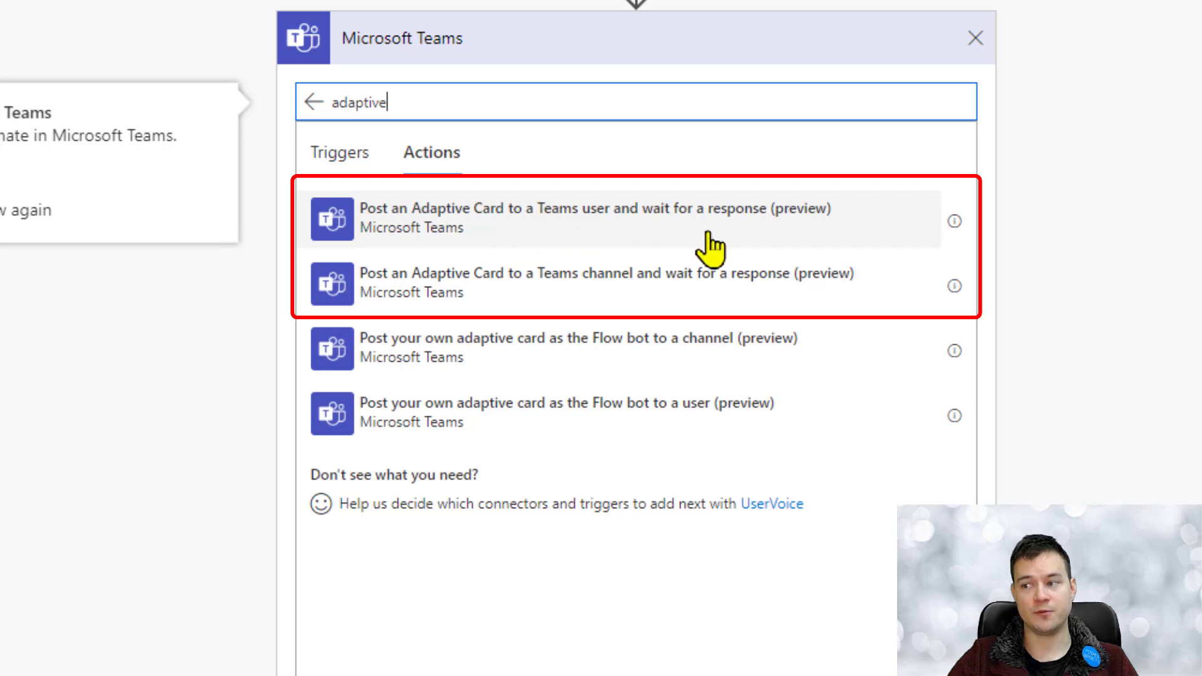
{"action": "mouse_move", "coordinate": [539, 306]}
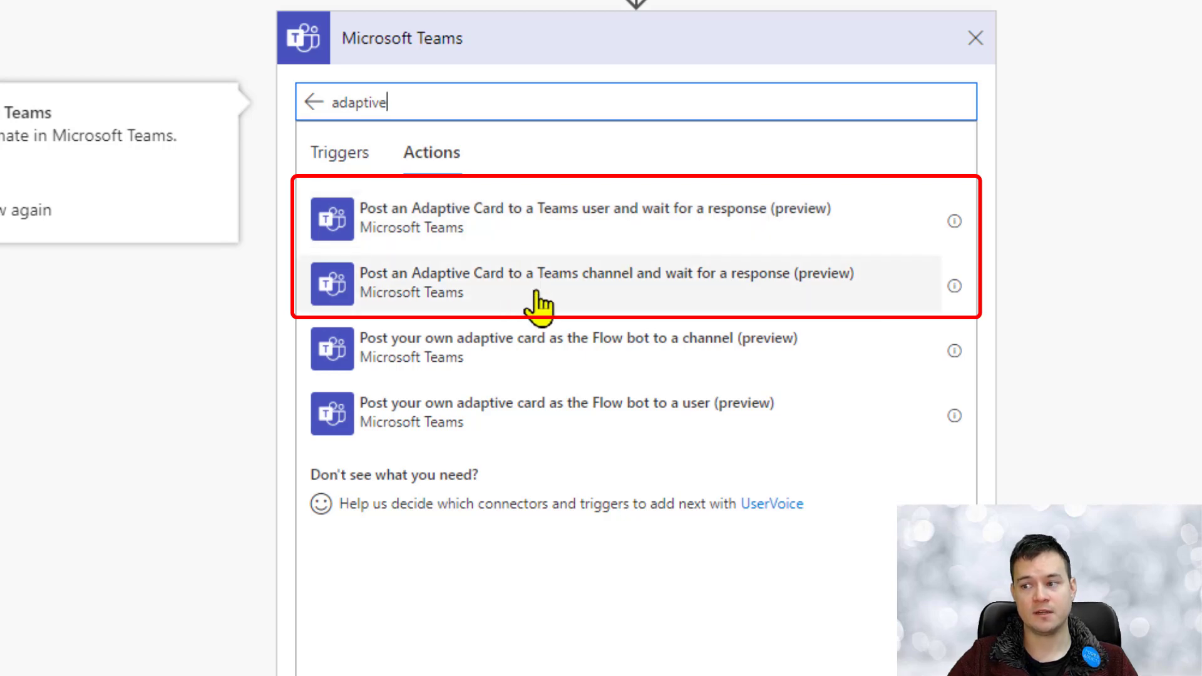
{"action": "mouse_move", "coordinate": [606, 314]}
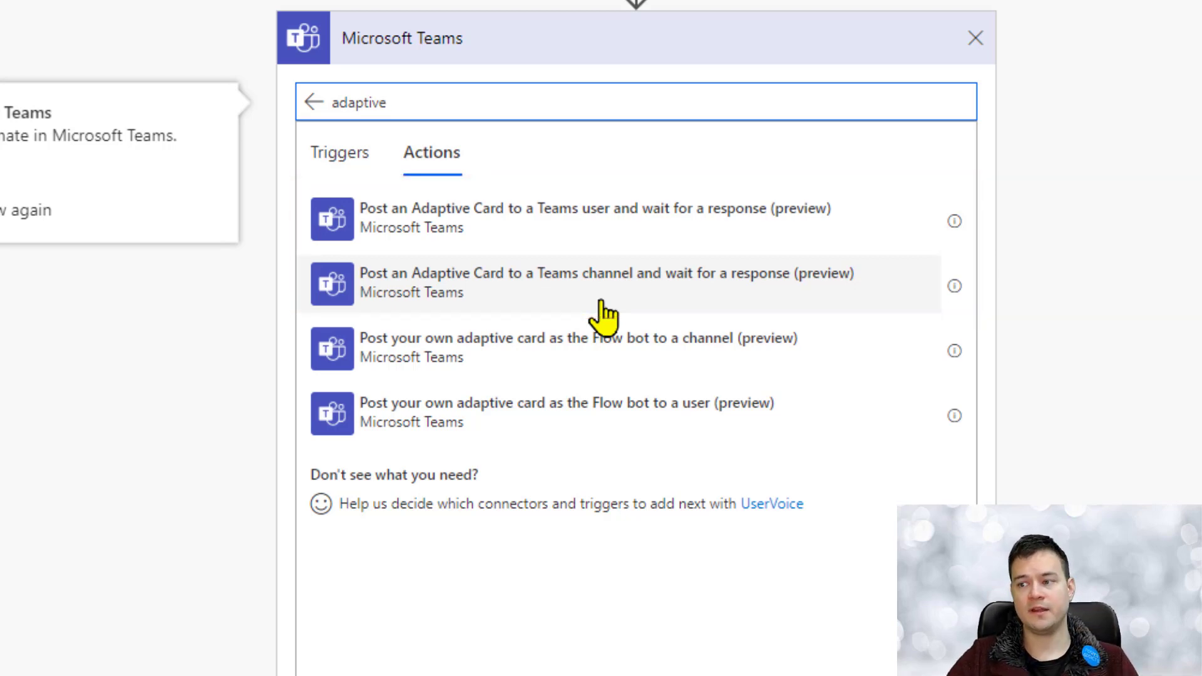
{"action": "mouse_move", "coordinate": [618, 314]}
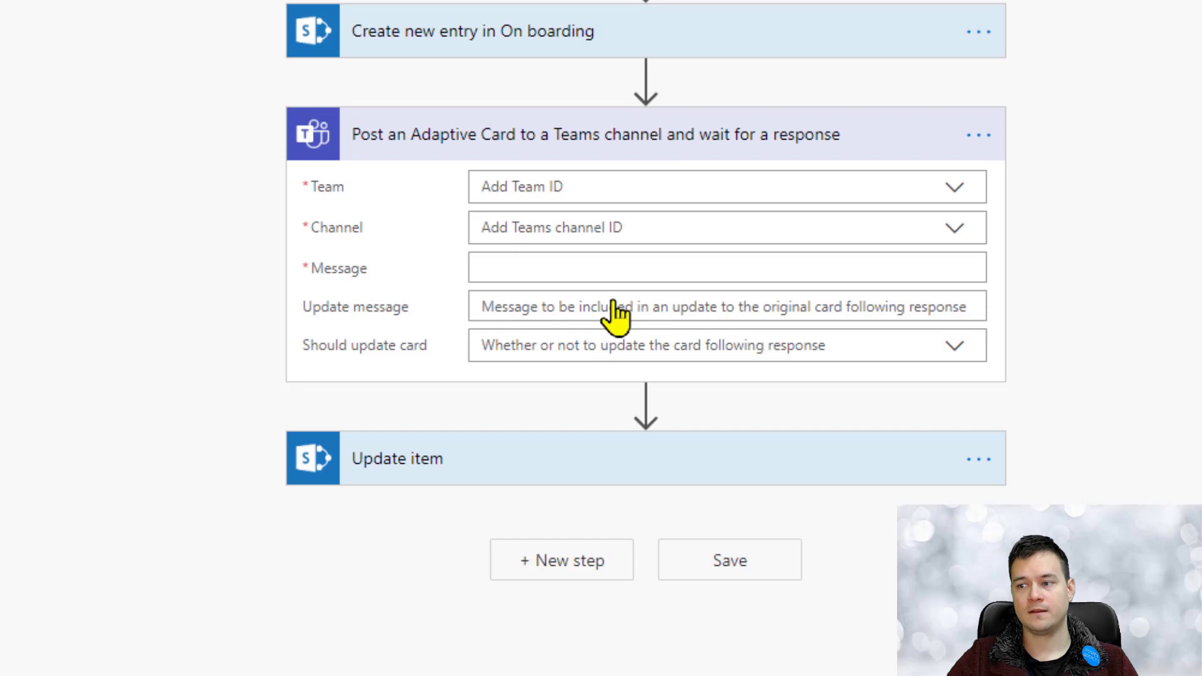
{"action": "mouse_move", "coordinate": [628, 307]}
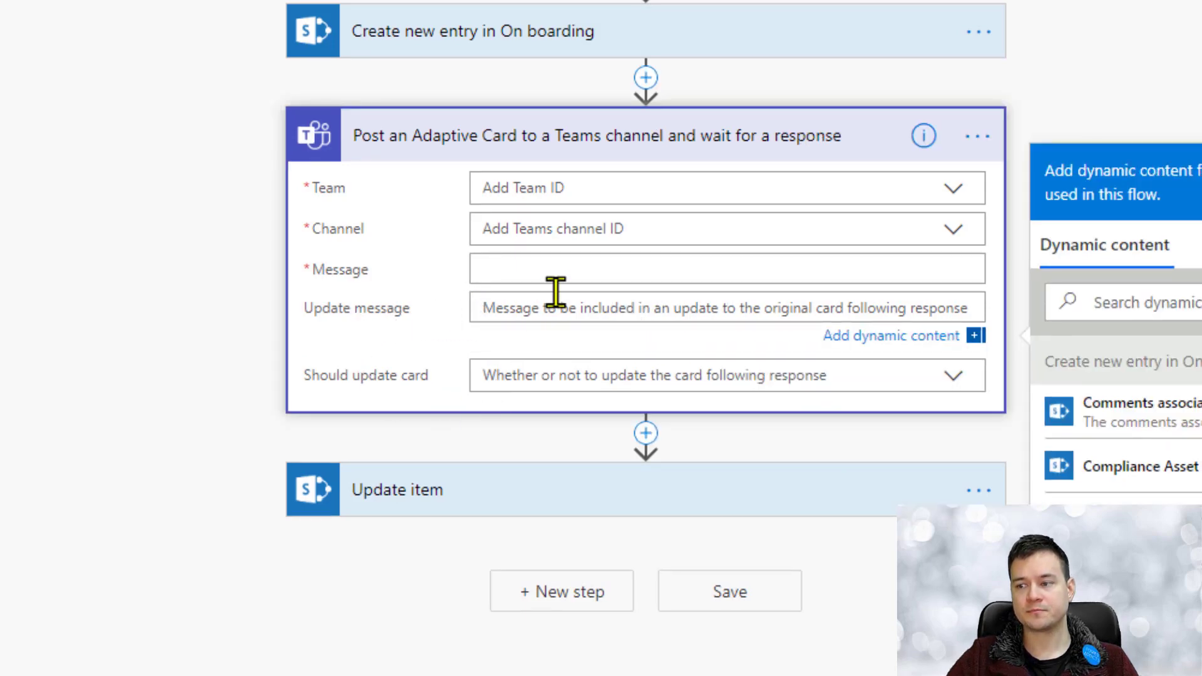
Target Team for tests, channel Card tests, with placeholder message text 'fsdd'
{"action": "left_click", "coordinate": [690, 268]}
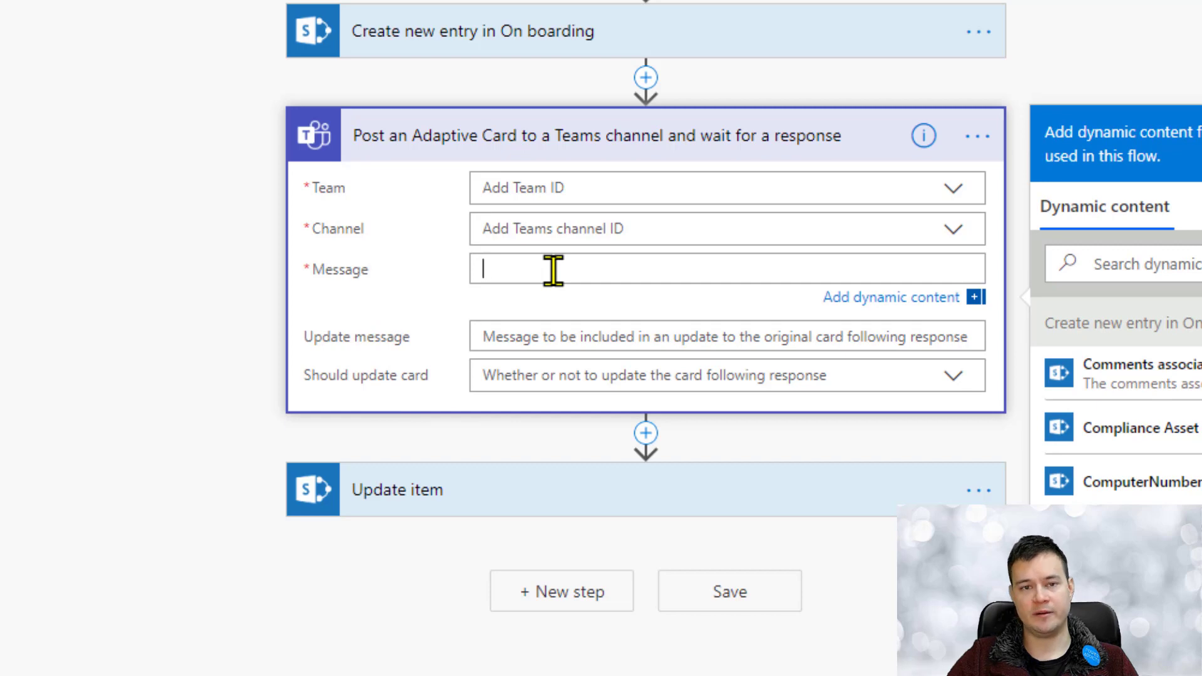
{"action": "mouse_move", "coordinate": [517, 193]}
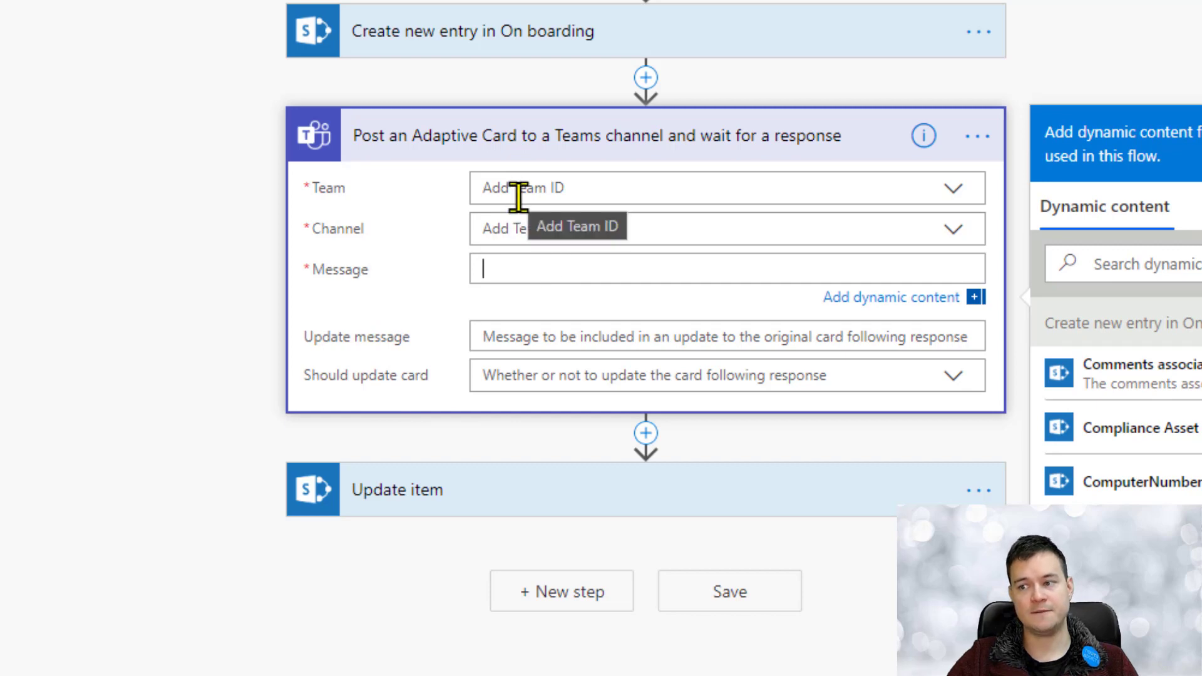
{"action": "mouse_move", "coordinate": [517, 276]}
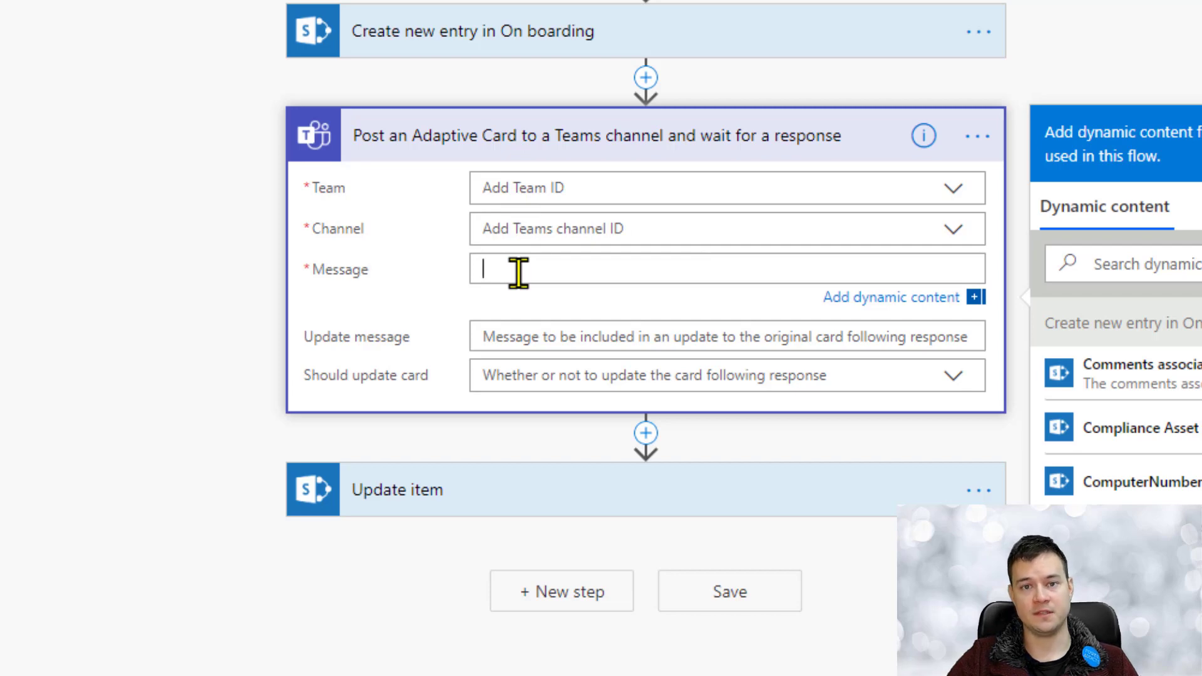
{"action": "mouse_move", "coordinate": [955, 189]}
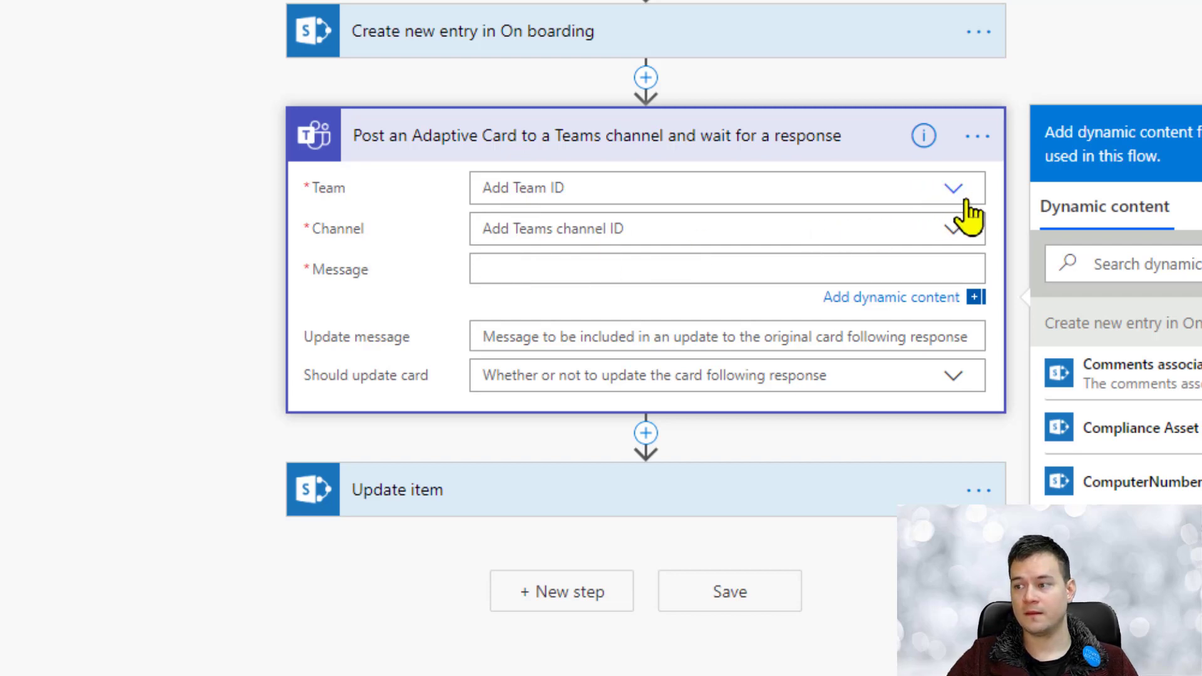
{"action": "left_click", "coordinate": [954, 188]}
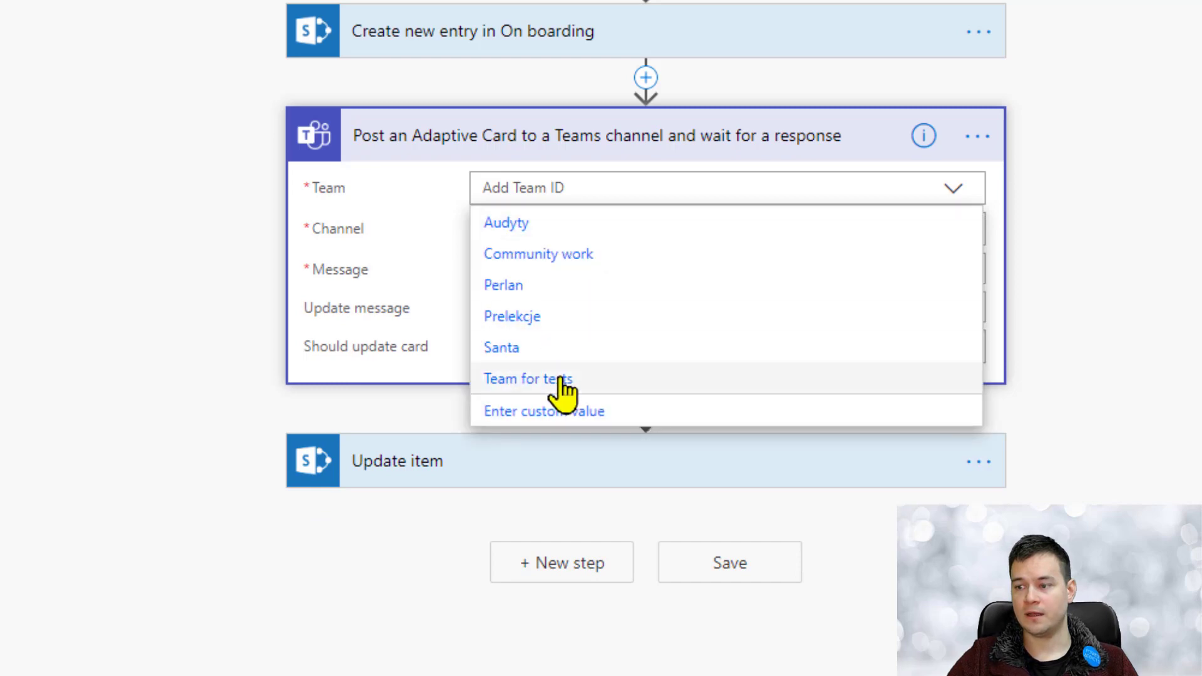
{"action": "left_click", "coordinate": [529, 378]}
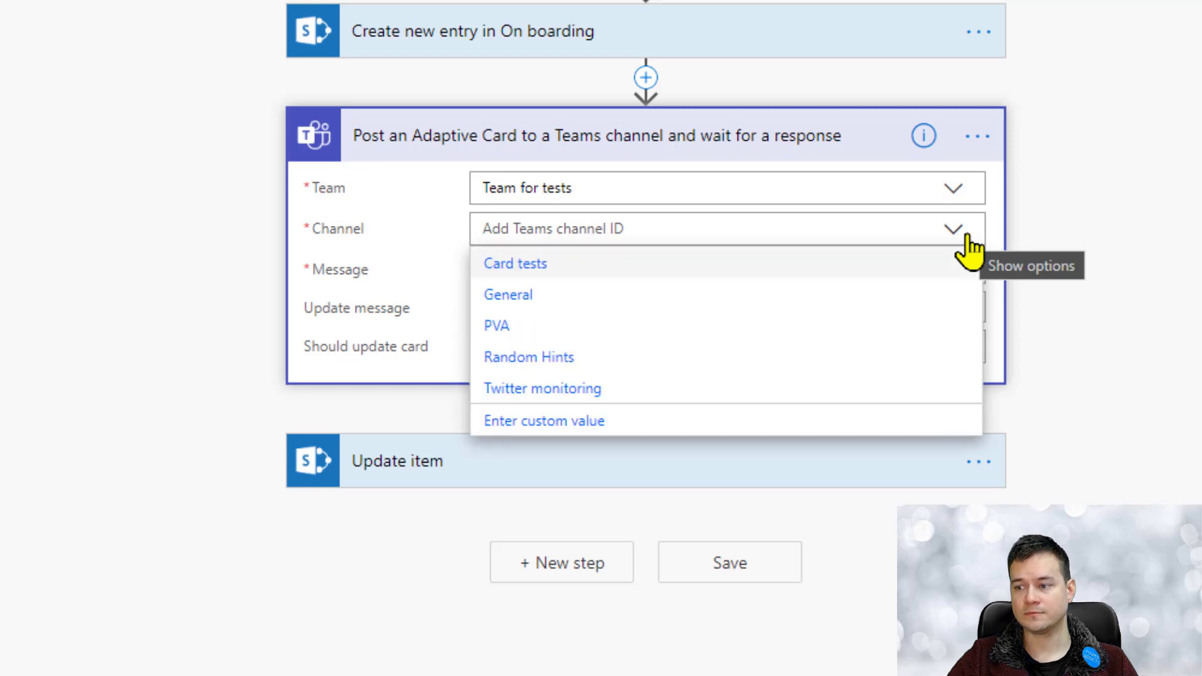
{"action": "left_click", "coordinate": [514, 263]}
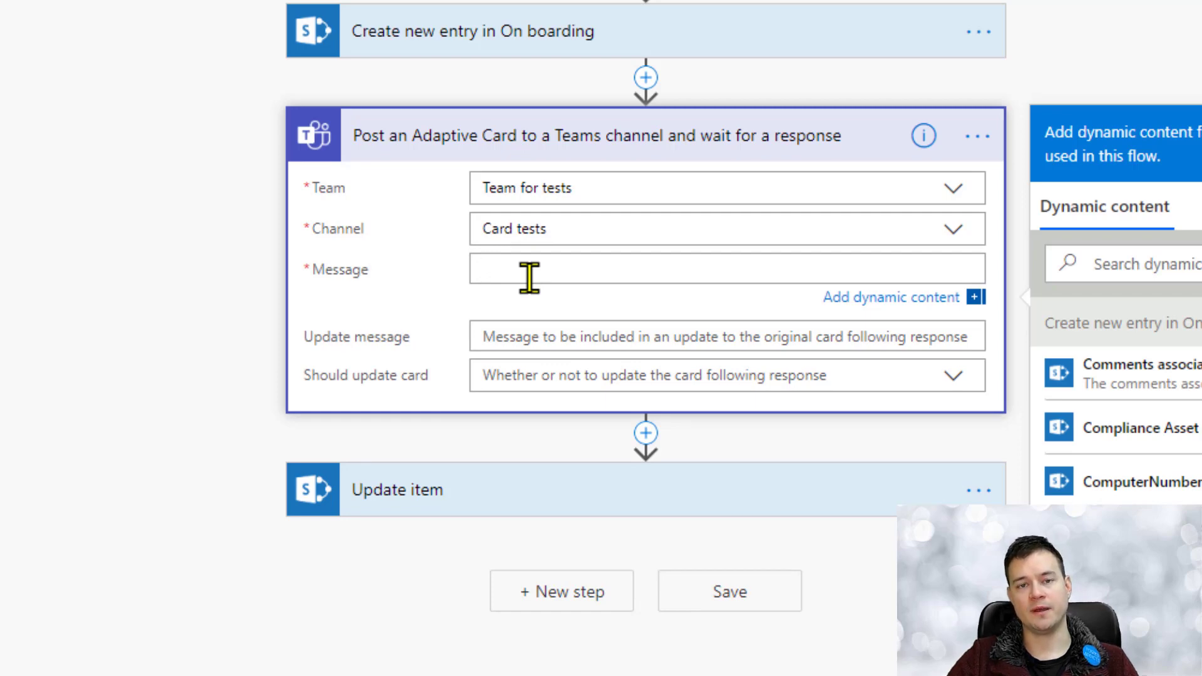
{"action": "mouse_move", "coordinate": [387, 306]}
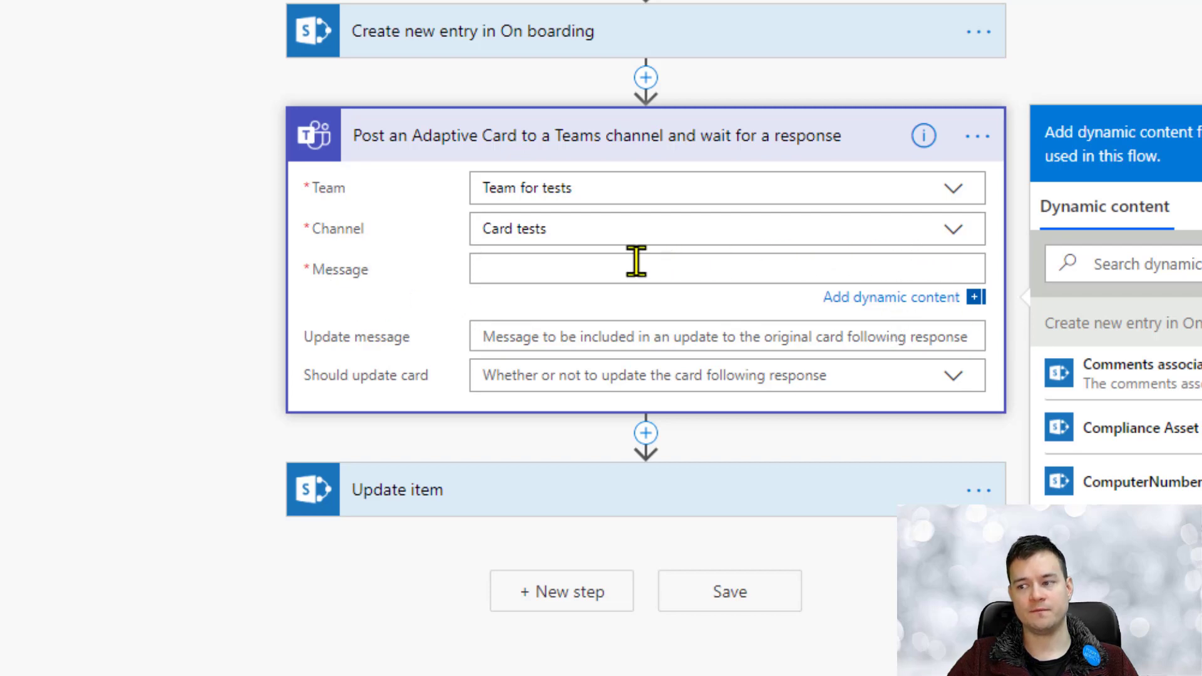
{"action": "mouse_move", "coordinate": [590, 303]}
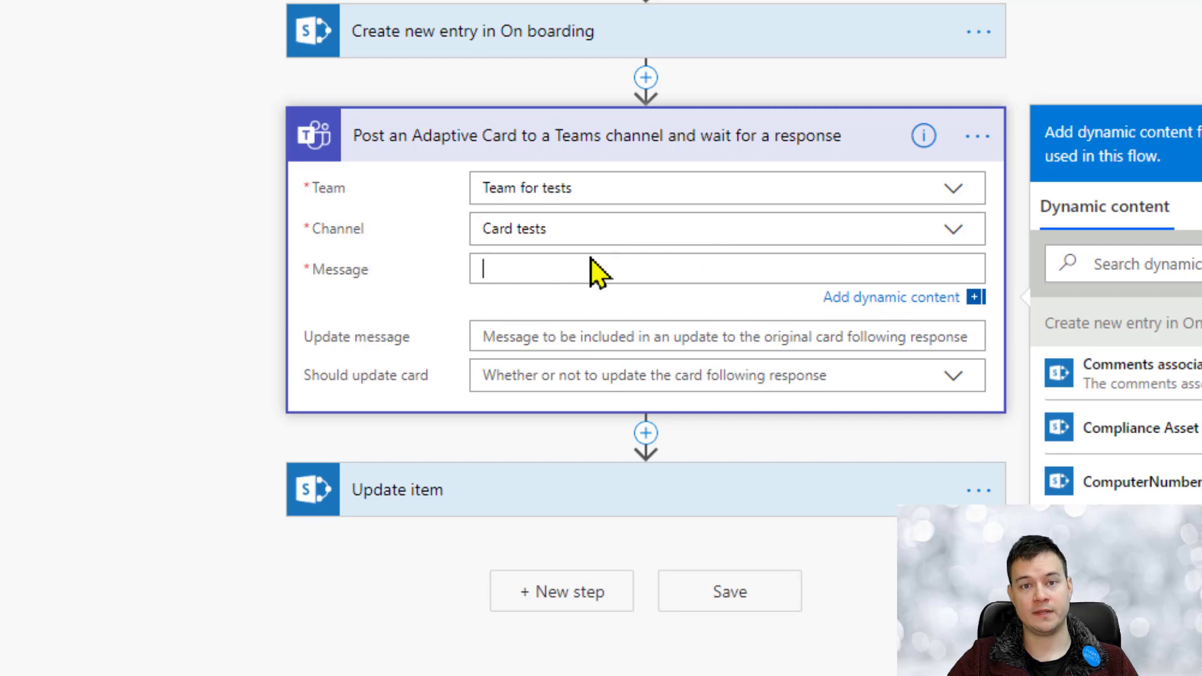
{"action": "mouse_move", "coordinate": [563, 316]}
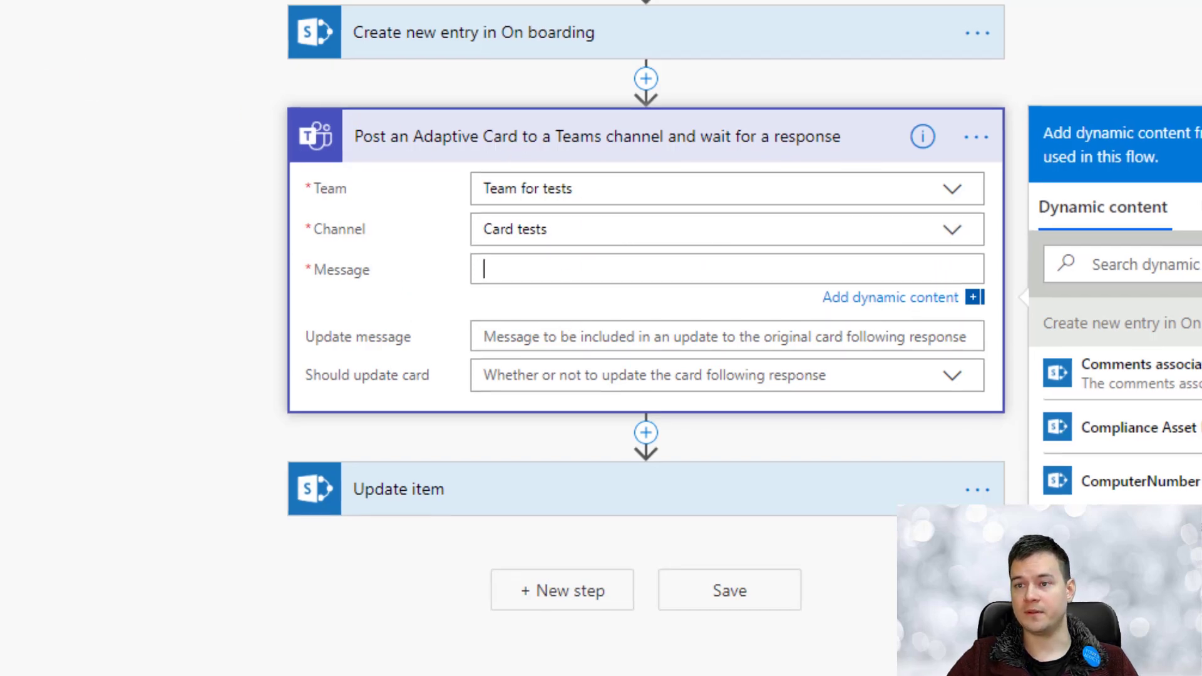
{"action": "type", "text": "fsdd"}
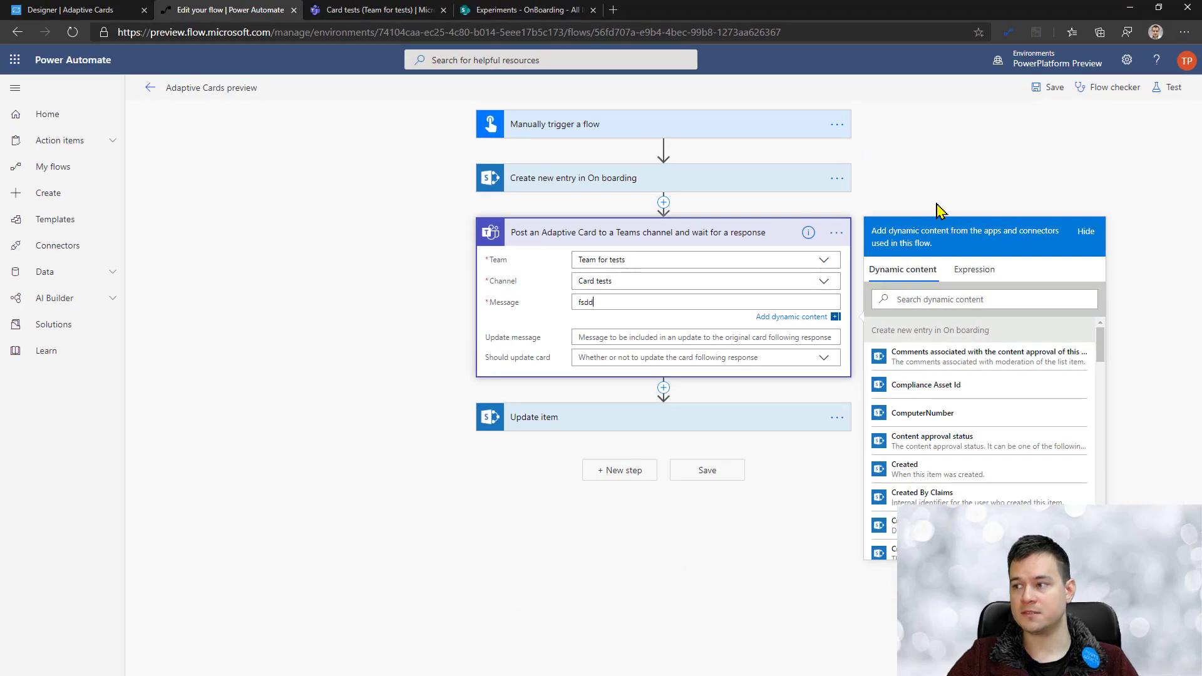
Save the flow, then toggle Experimental Features on in the Power Automate settings
{"action": "left_click", "coordinate": [1051, 87]}
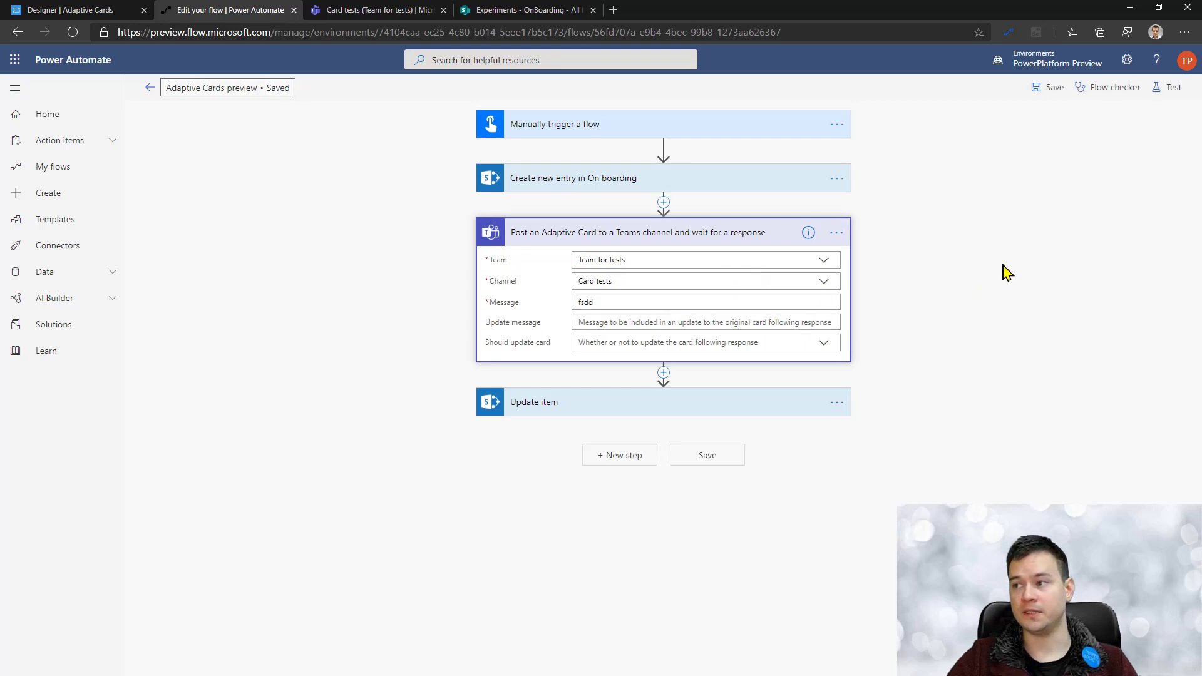
{"action": "left_click", "coordinate": [1126, 60]}
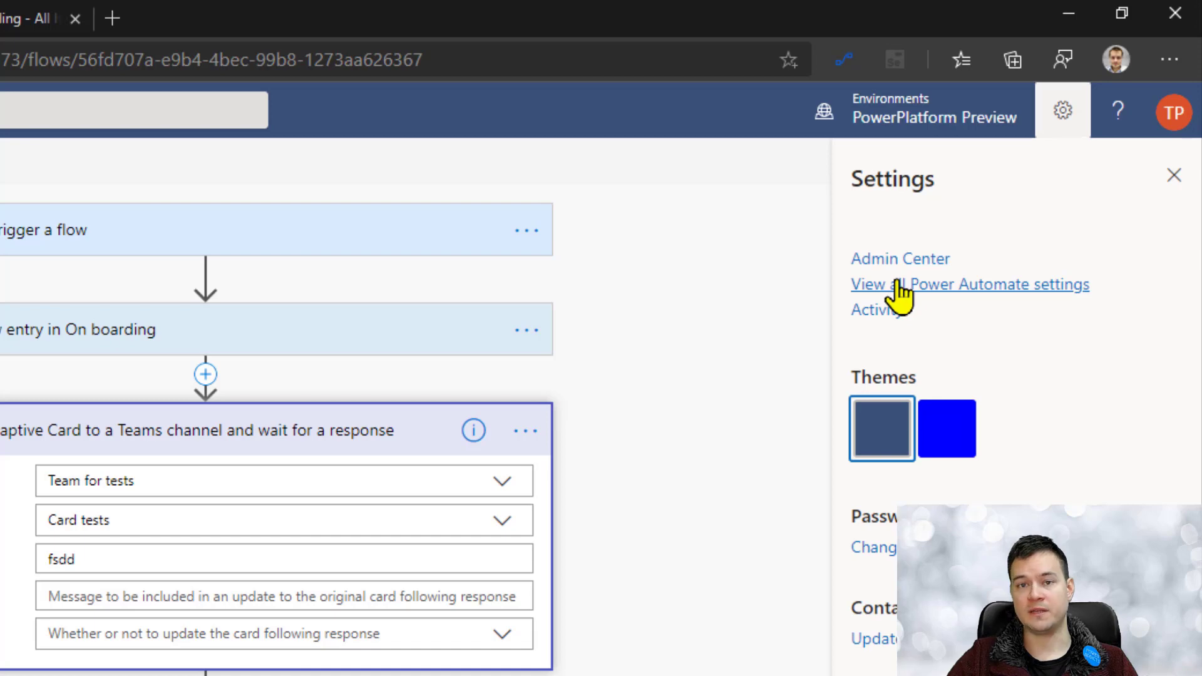
{"action": "left_click", "coordinate": [968, 284]}
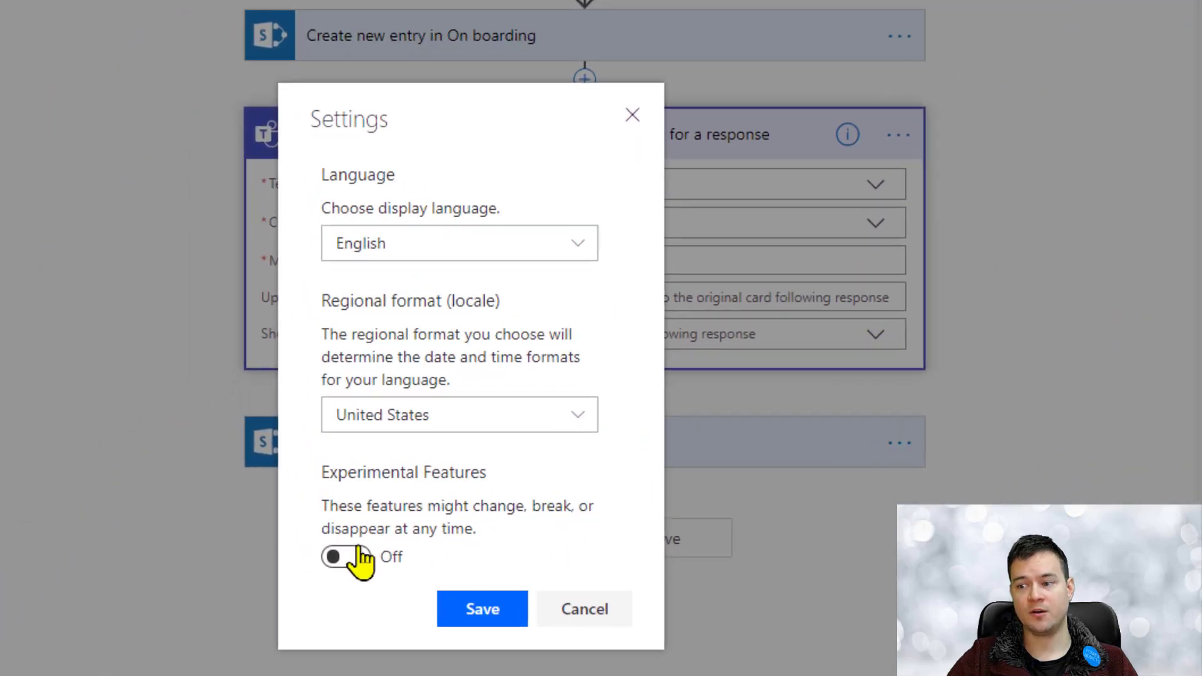
{"action": "left_click", "coordinate": [346, 556]}
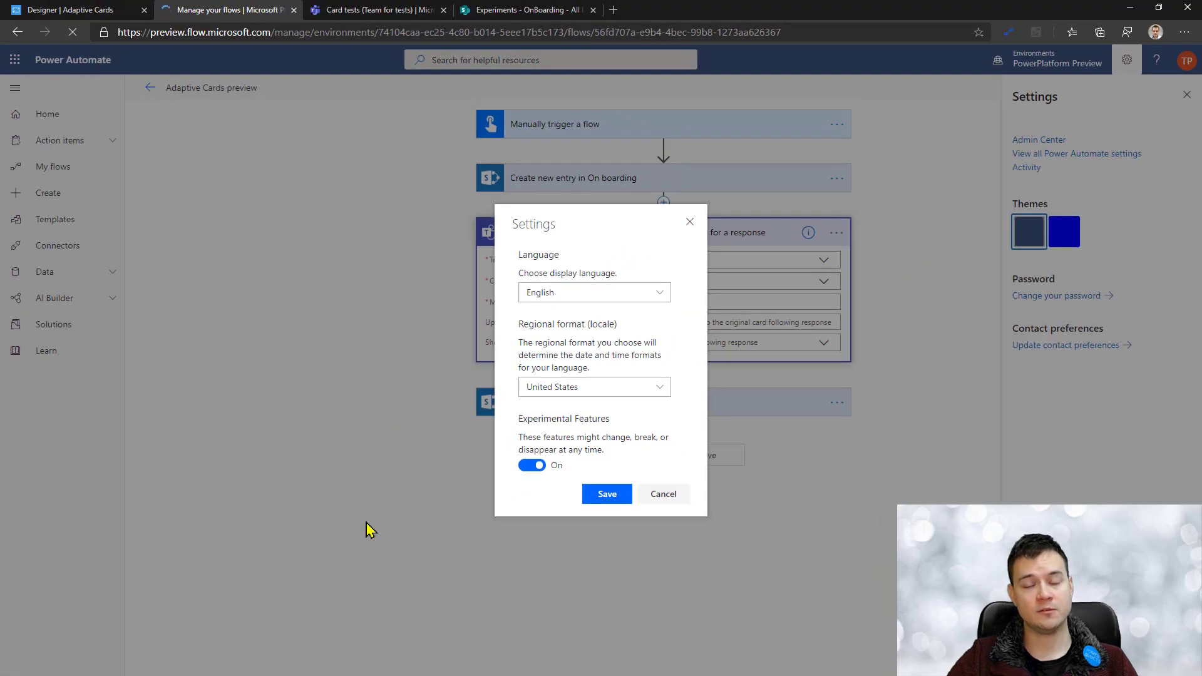
Confirm the experimental setting and open the Adaptive Card Editor from the Teams card step
{"action": "left_click", "coordinate": [606, 493]}
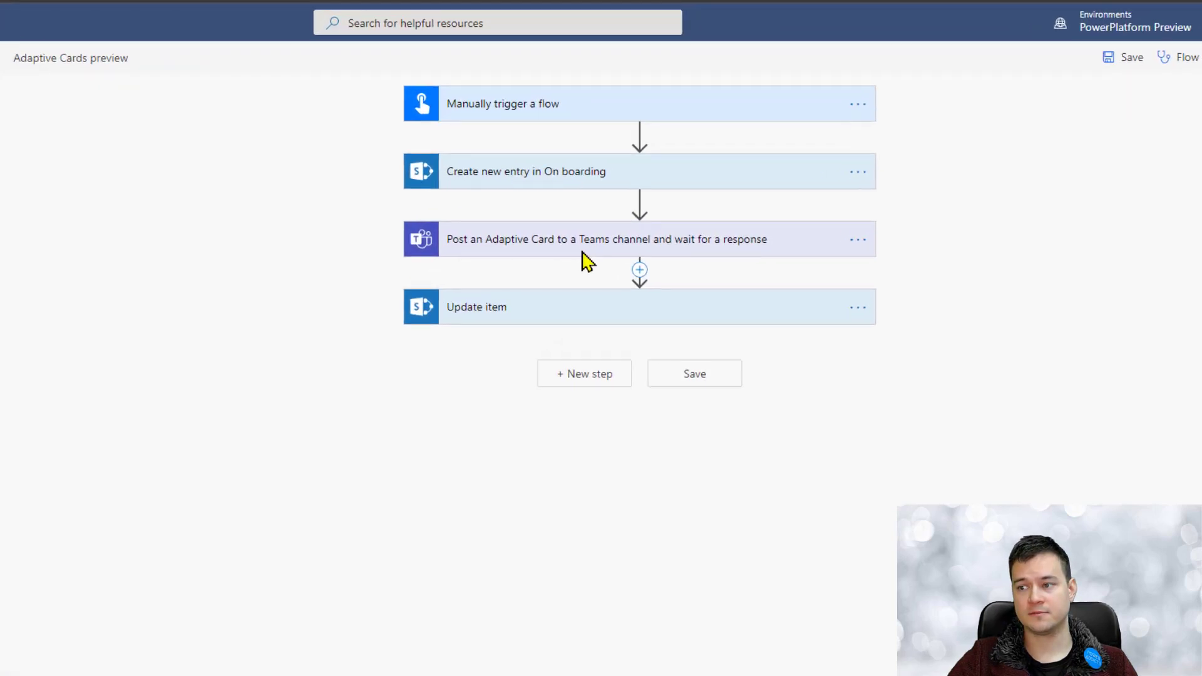
{"action": "left_click", "coordinate": [606, 238]}
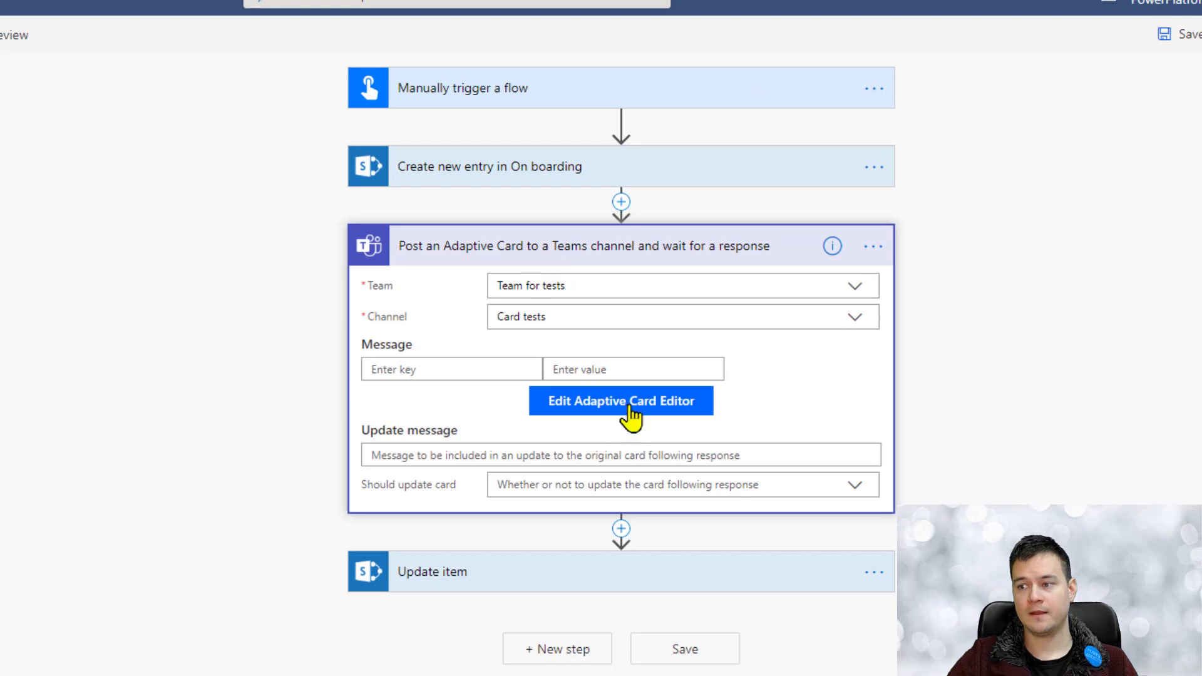
{"action": "mouse_move", "coordinate": [433, 410]}
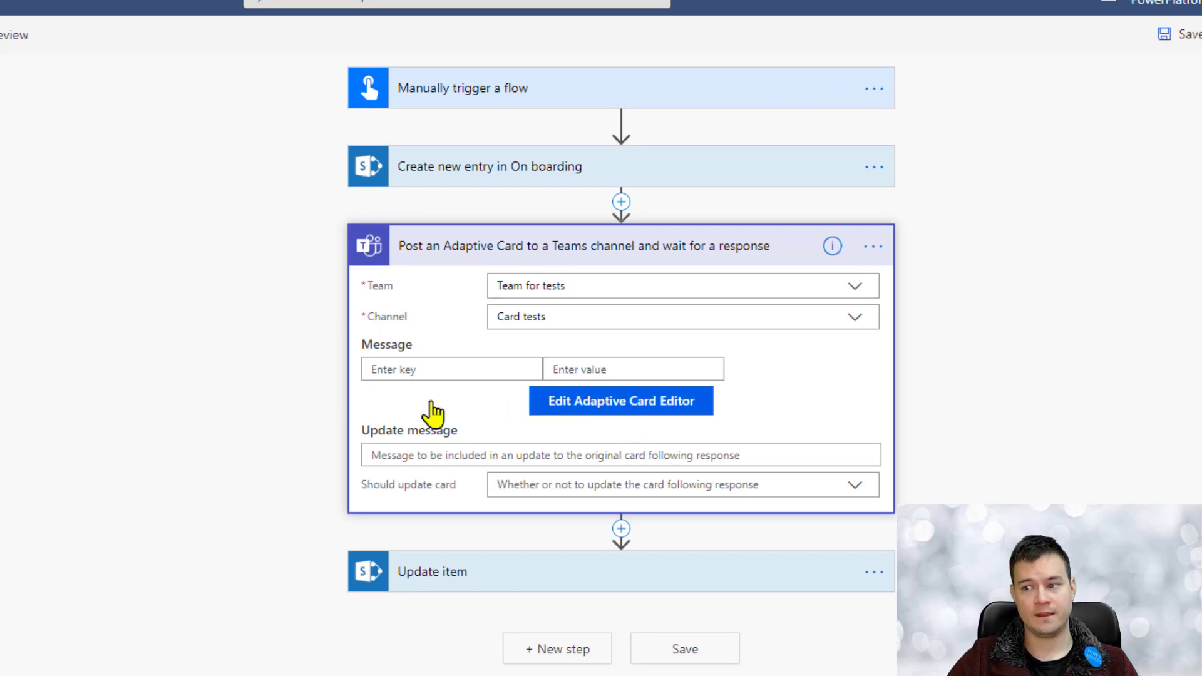
{"action": "left_click", "coordinate": [632, 368]}
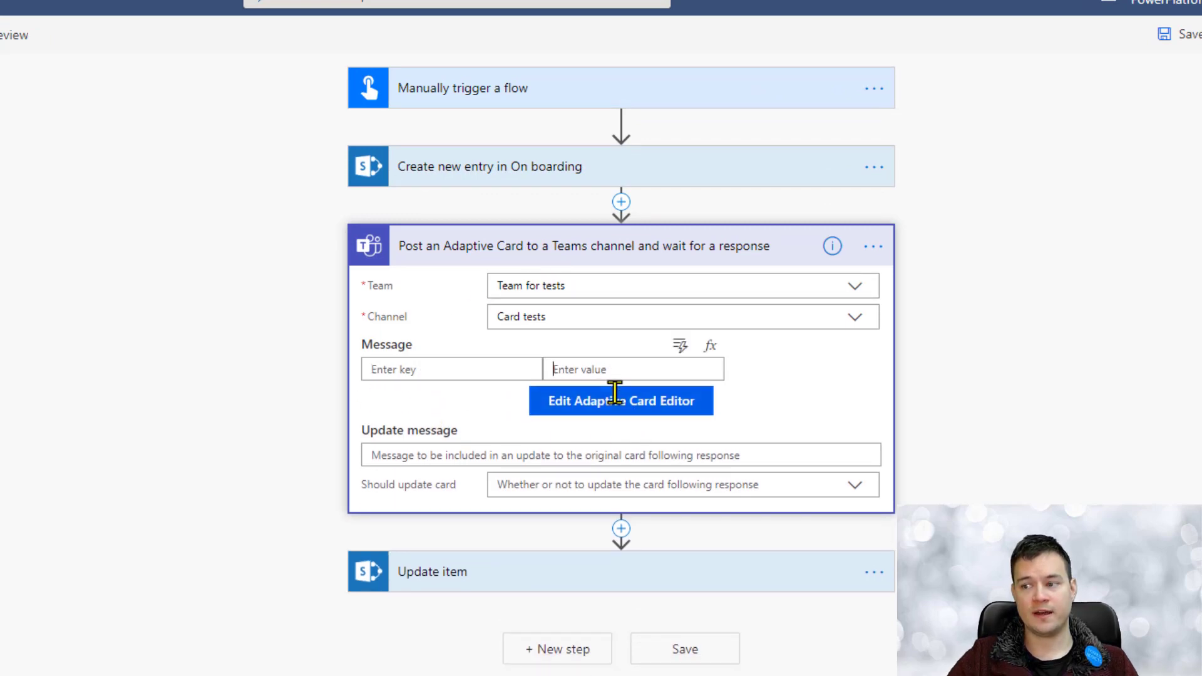
{"action": "mouse_move", "coordinate": [494, 393]}
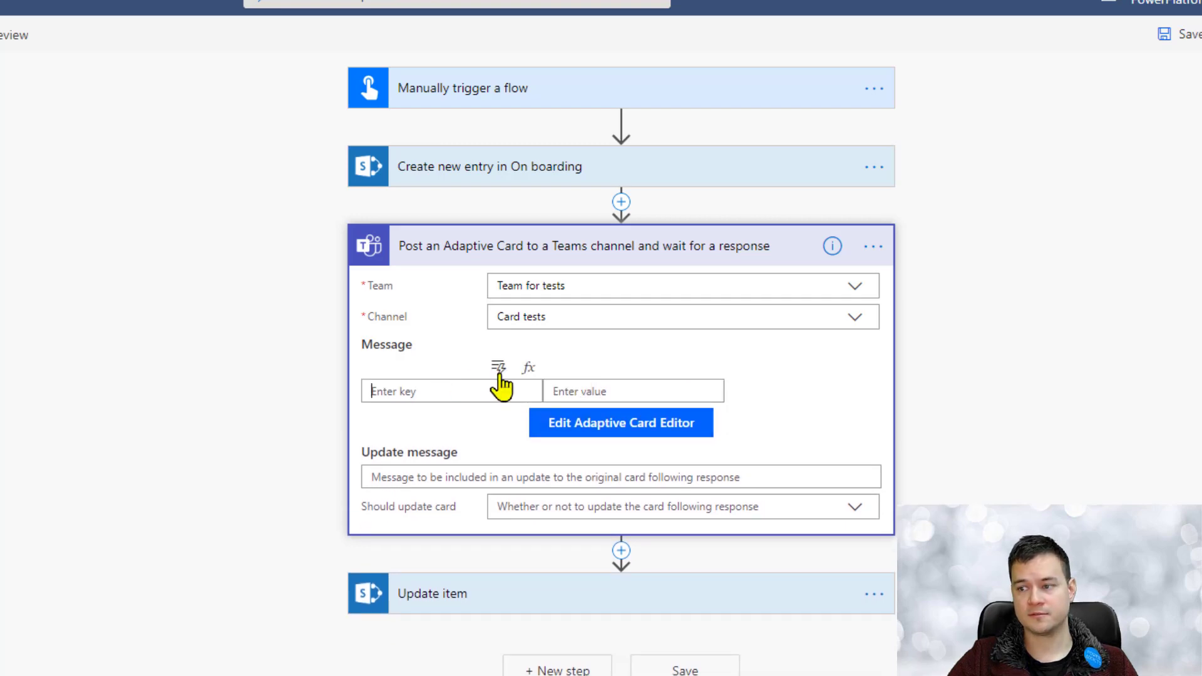
{"action": "mouse_move", "coordinate": [498, 367]}
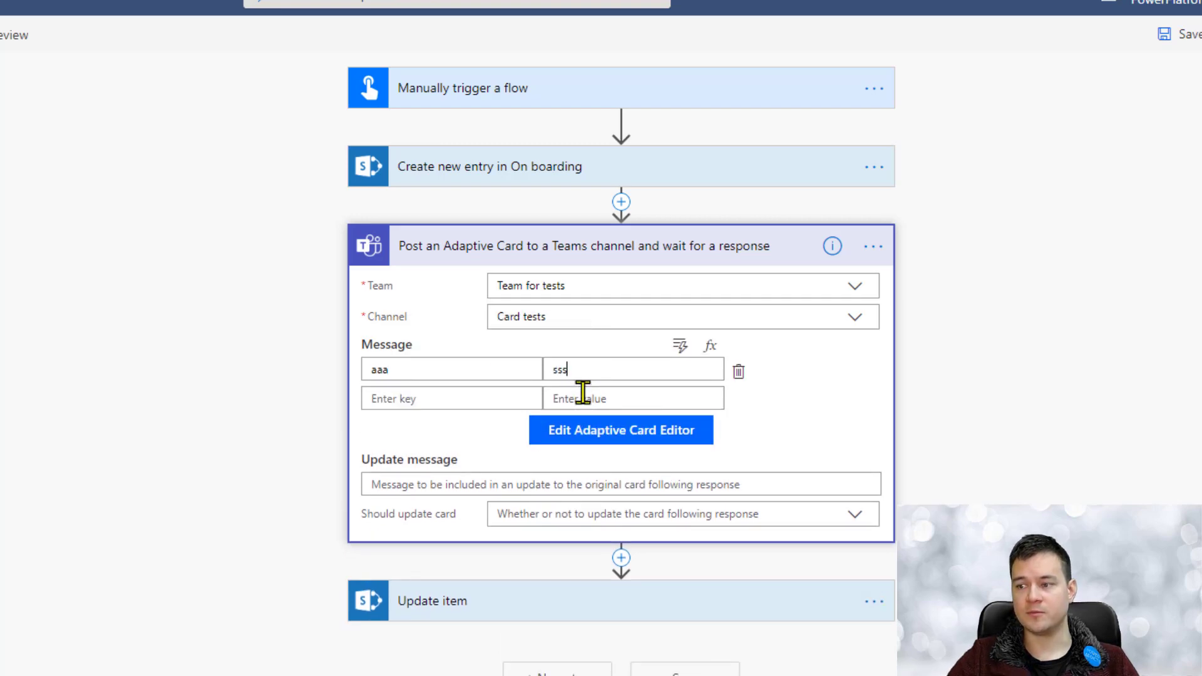
{"action": "left_click", "coordinate": [621, 430]}
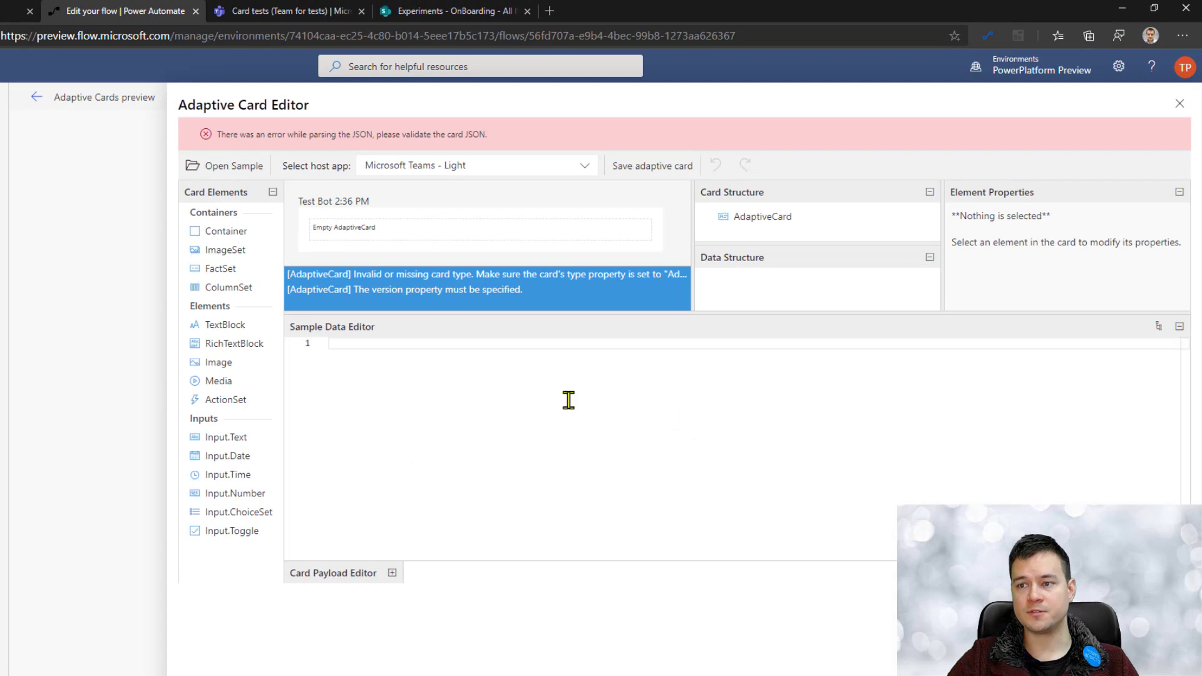
{"action": "mouse_move", "coordinate": [580, 416]}
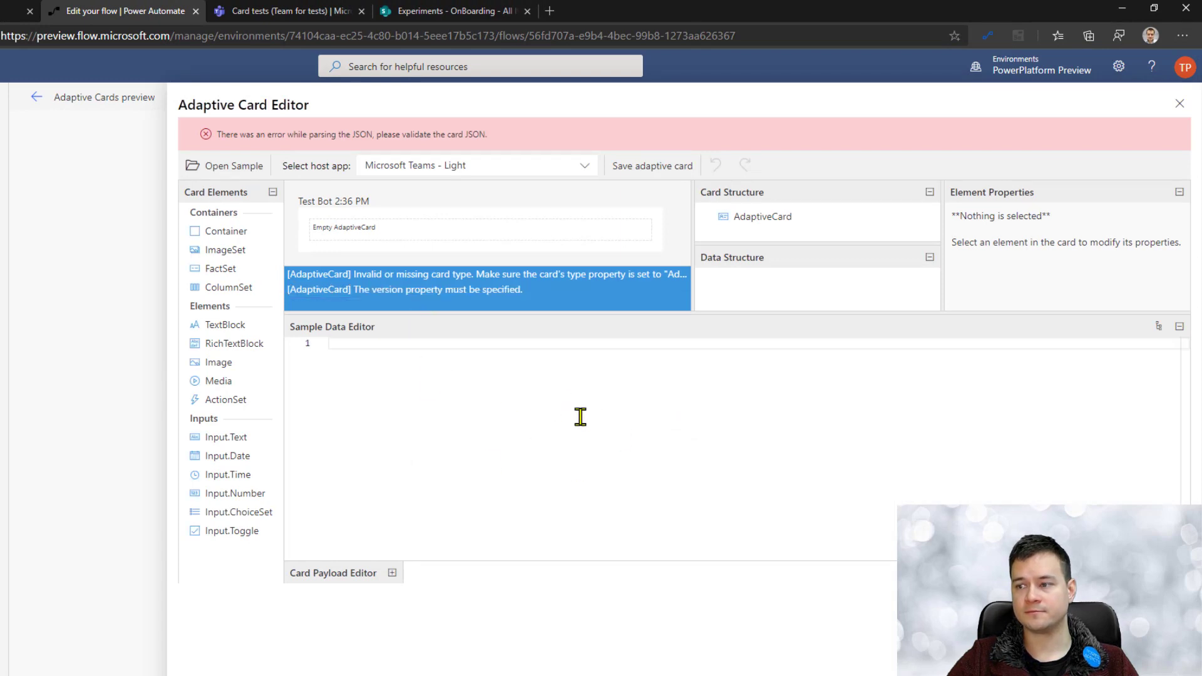
{"action": "left_click", "coordinate": [233, 166]}
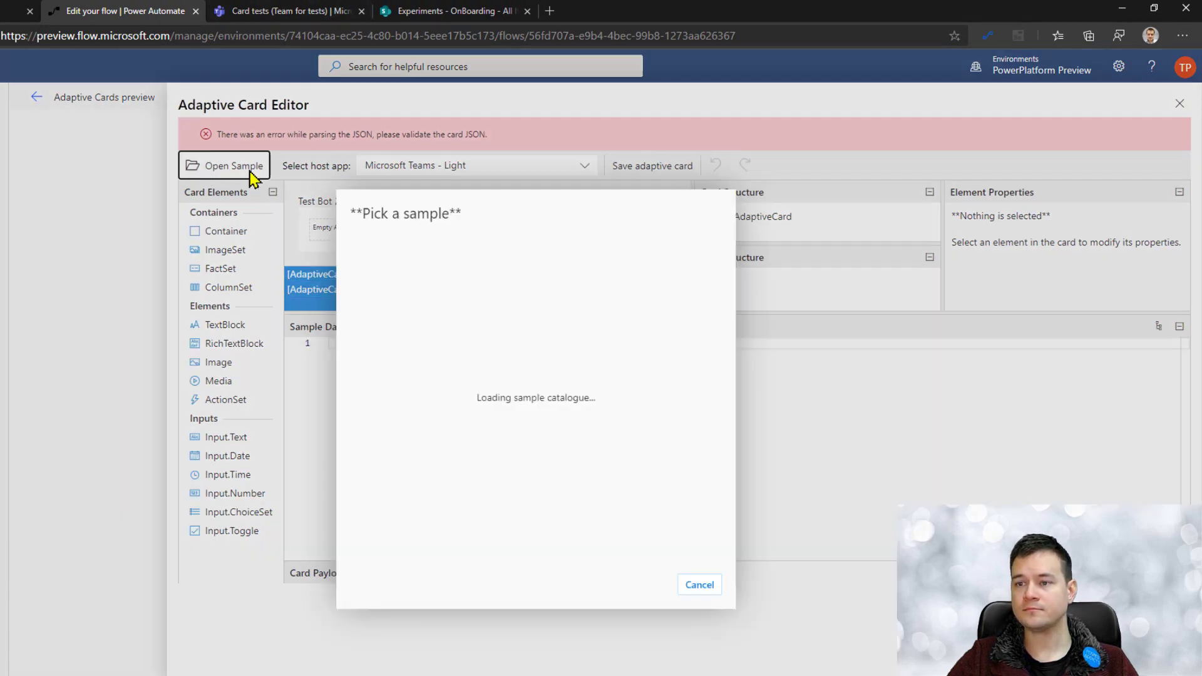
{"action": "left_click", "coordinate": [697, 584]}
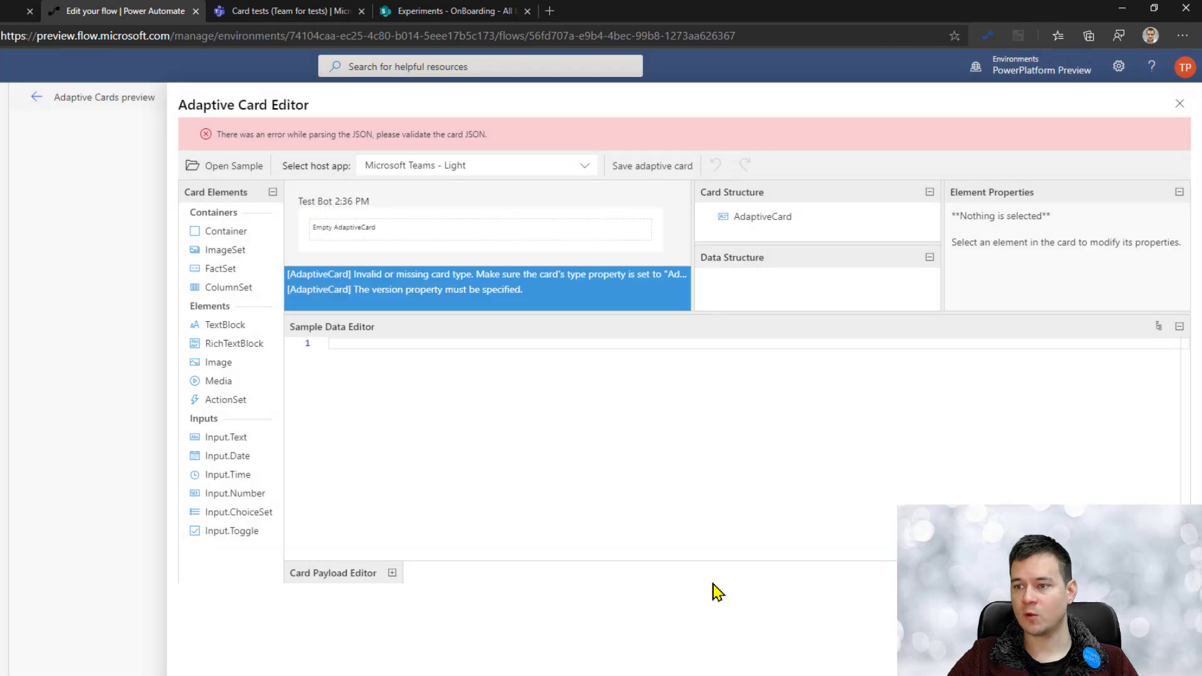
{"action": "mouse_move", "coordinate": [1179, 104]}
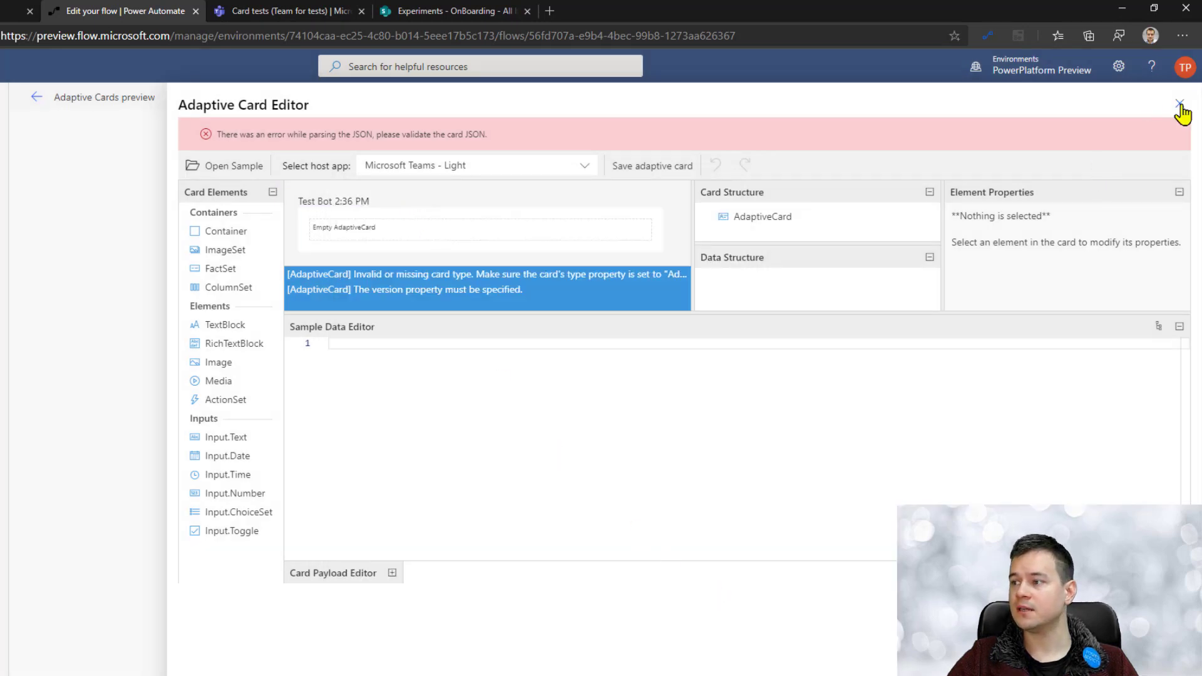
{"action": "left_click", "coordinate": [1179, 102]}
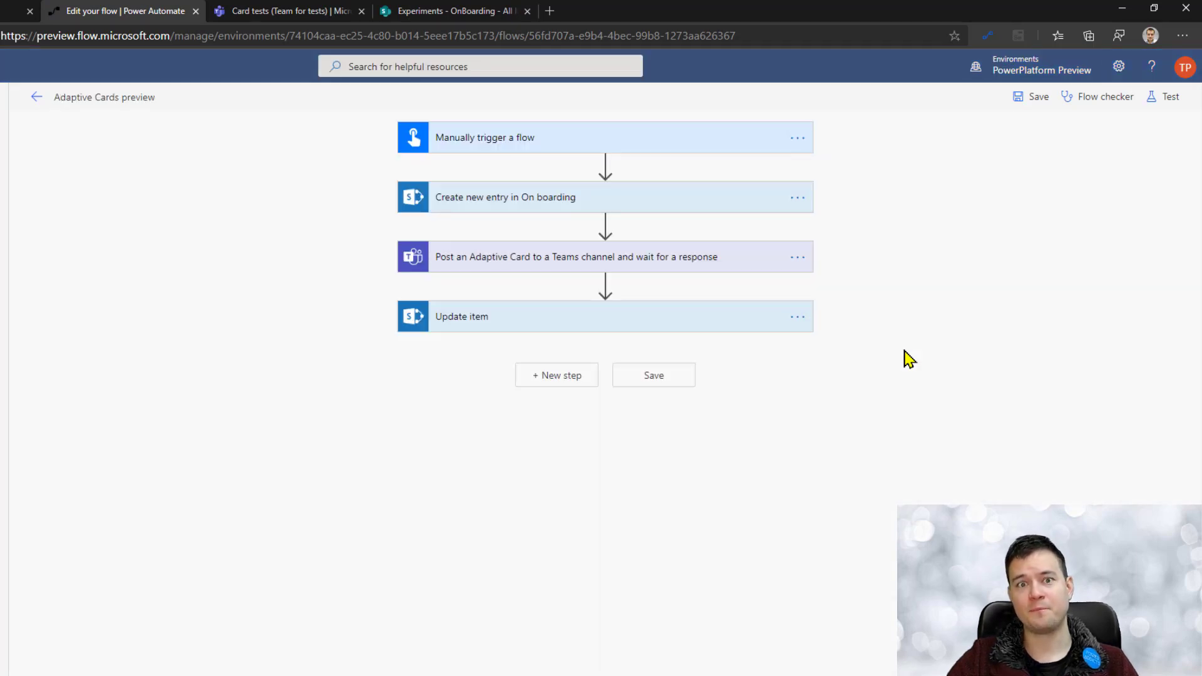
{"action": "mouse_move", "coordinate": [782, 304]}
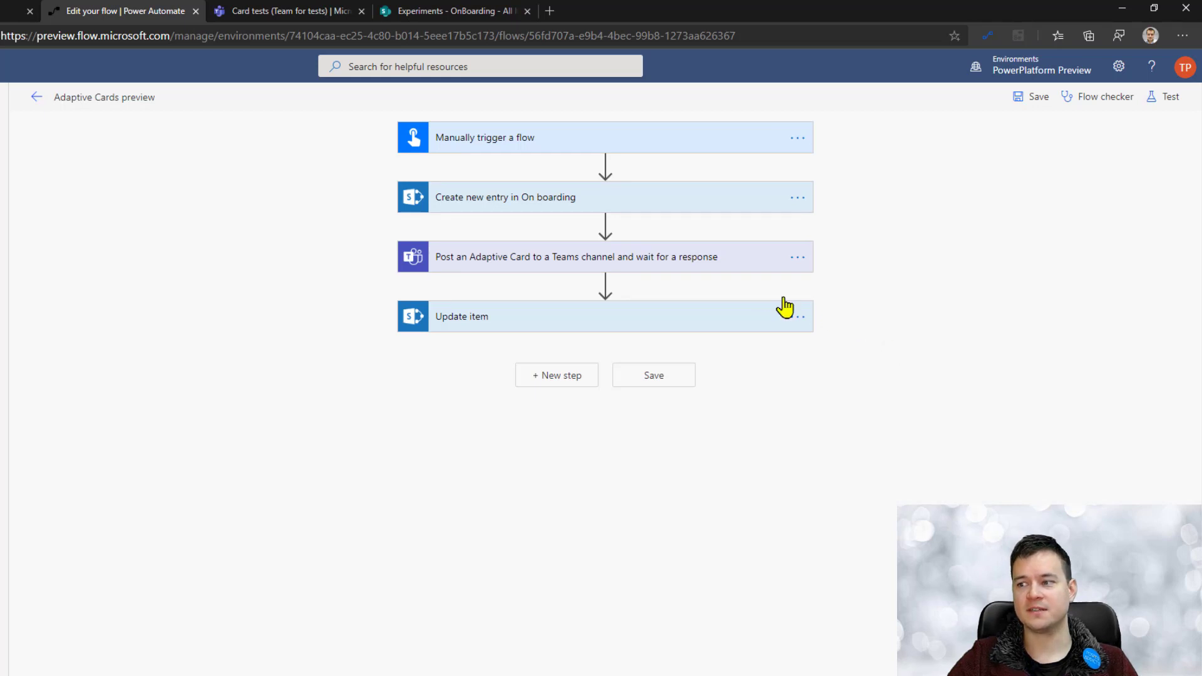
{"action": "mouse_move", "coordinate": [675, 288]}
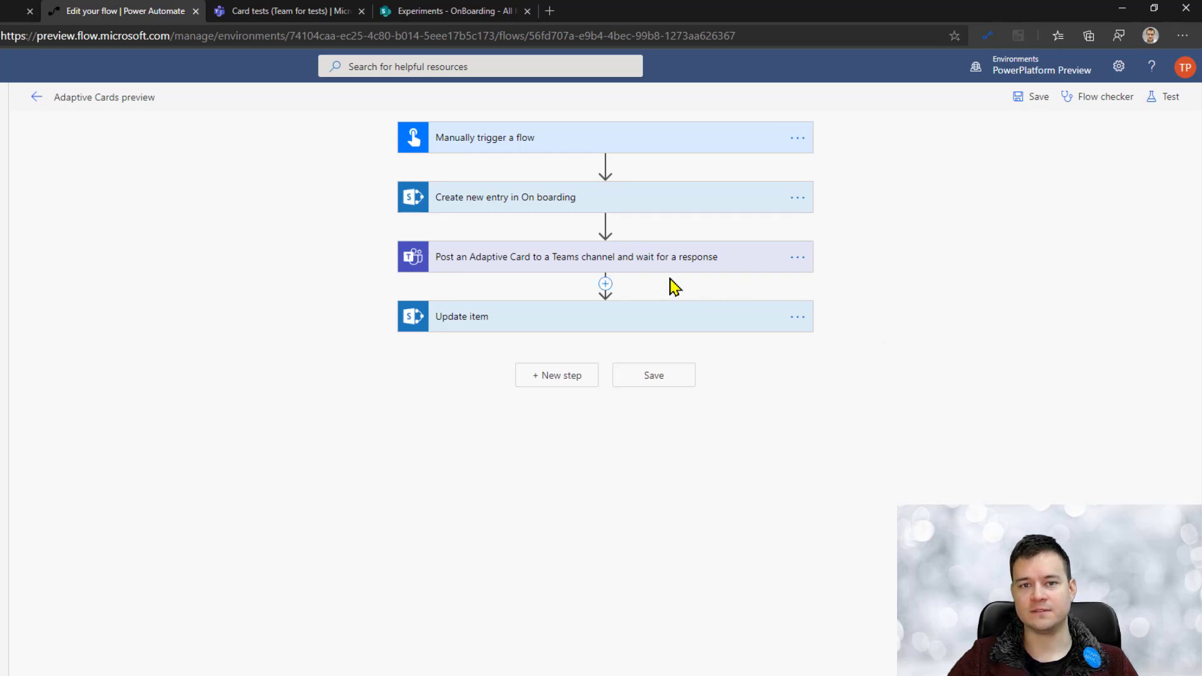
{"action": "mouse_move", "coordinate": [664, 268]}
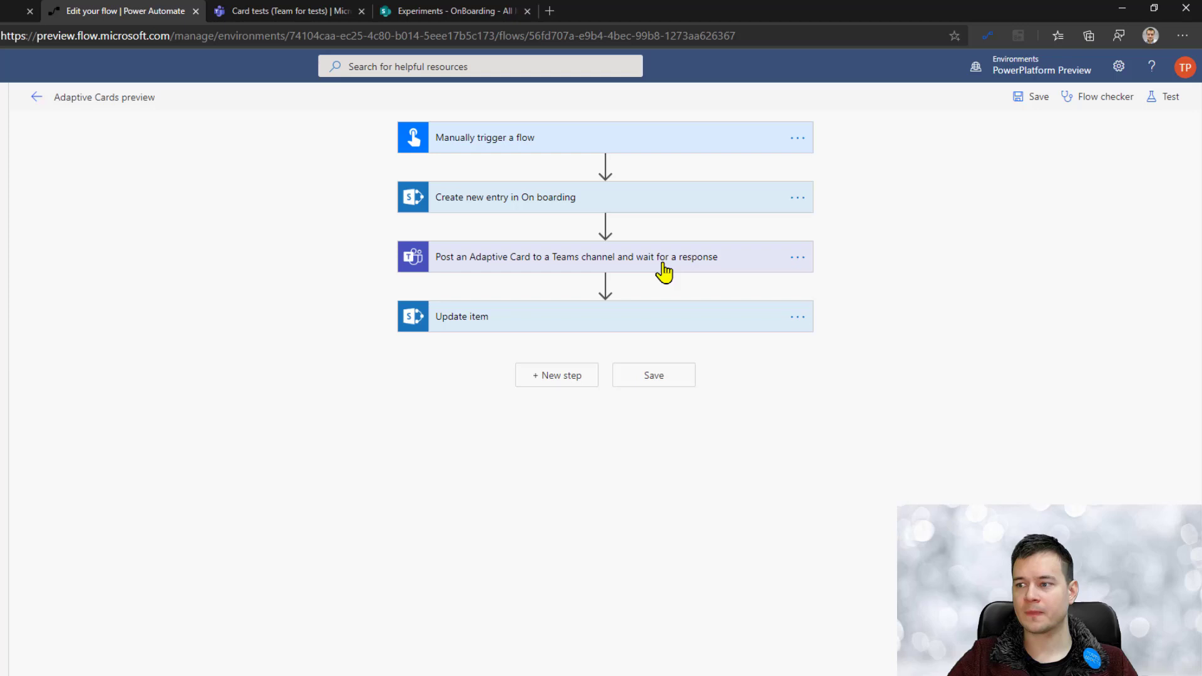
Expand the Post an Adaptive Card action showing Team for tests and Card tests
{"action": "left_click", "coordinate": [605, 257]}
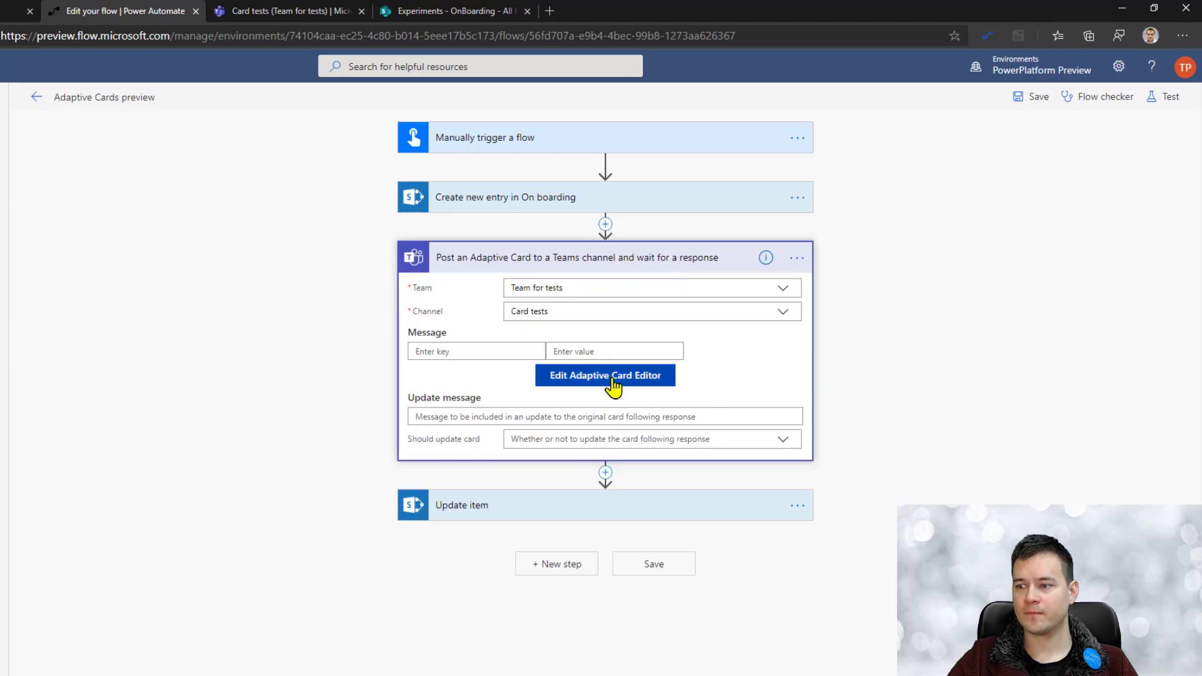
Reopen the card editor, dismiss the failed sample picker and close the editor unsaved
{"action": "left_click", "coordinate": [605, 375]}
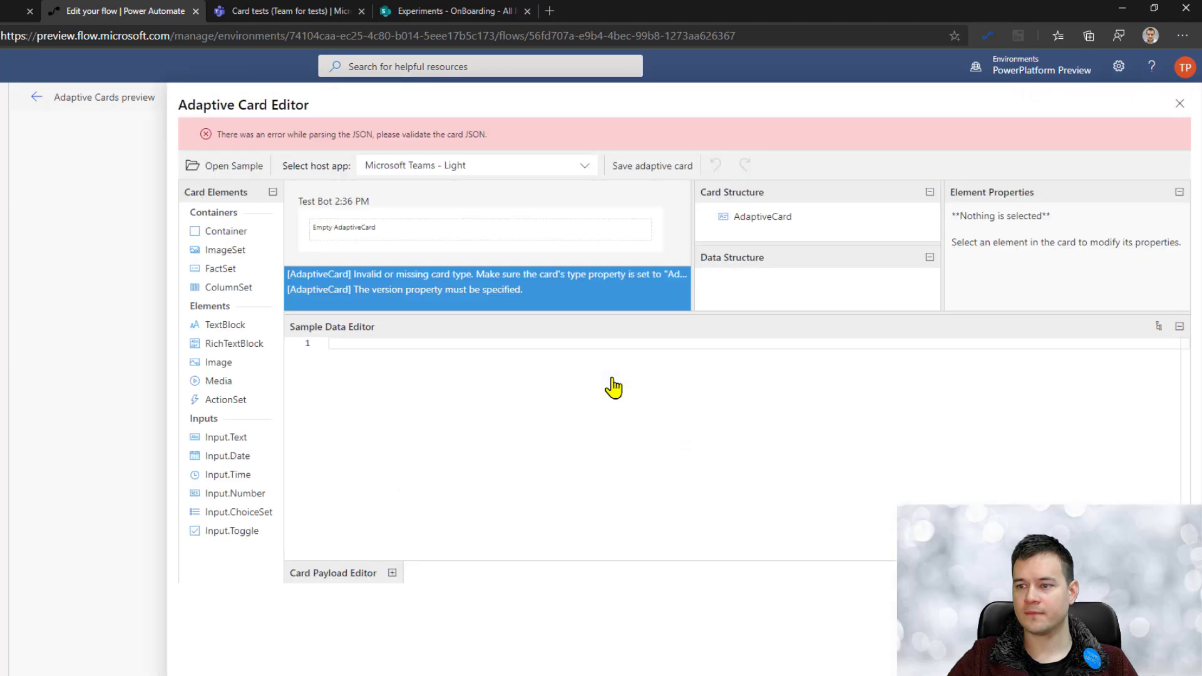
{"action": "mouse_move", "coordinate": [405, 458]}
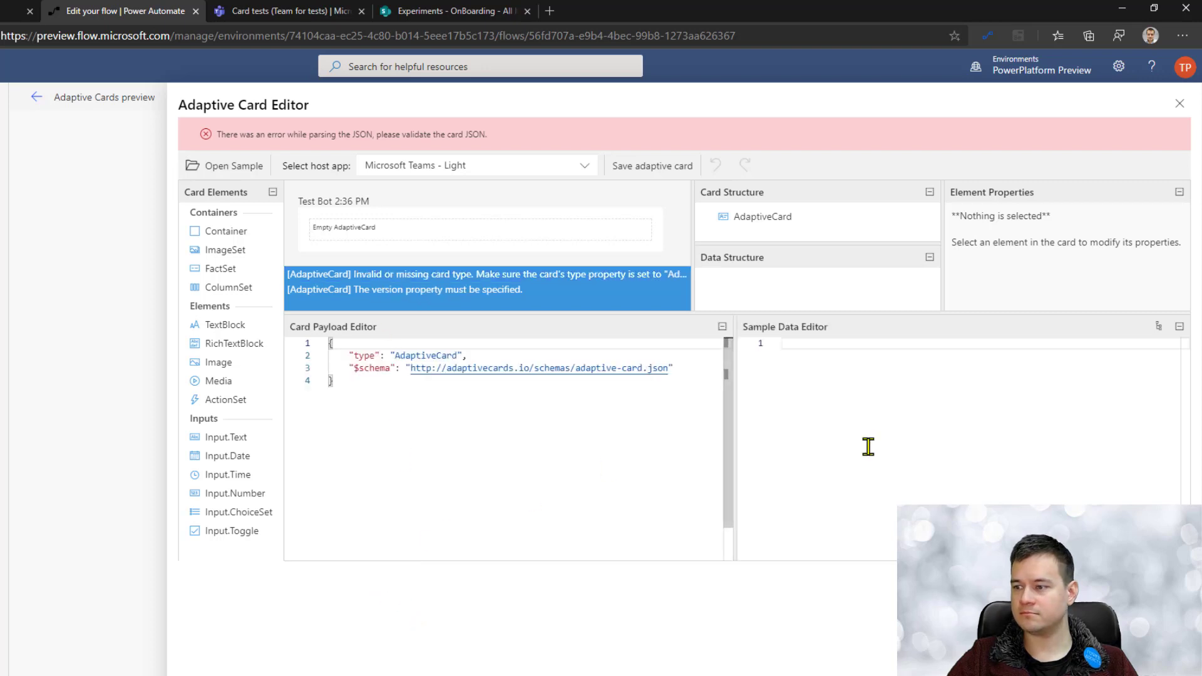
{"action": "left_click", "coordinate": [233, 166]}
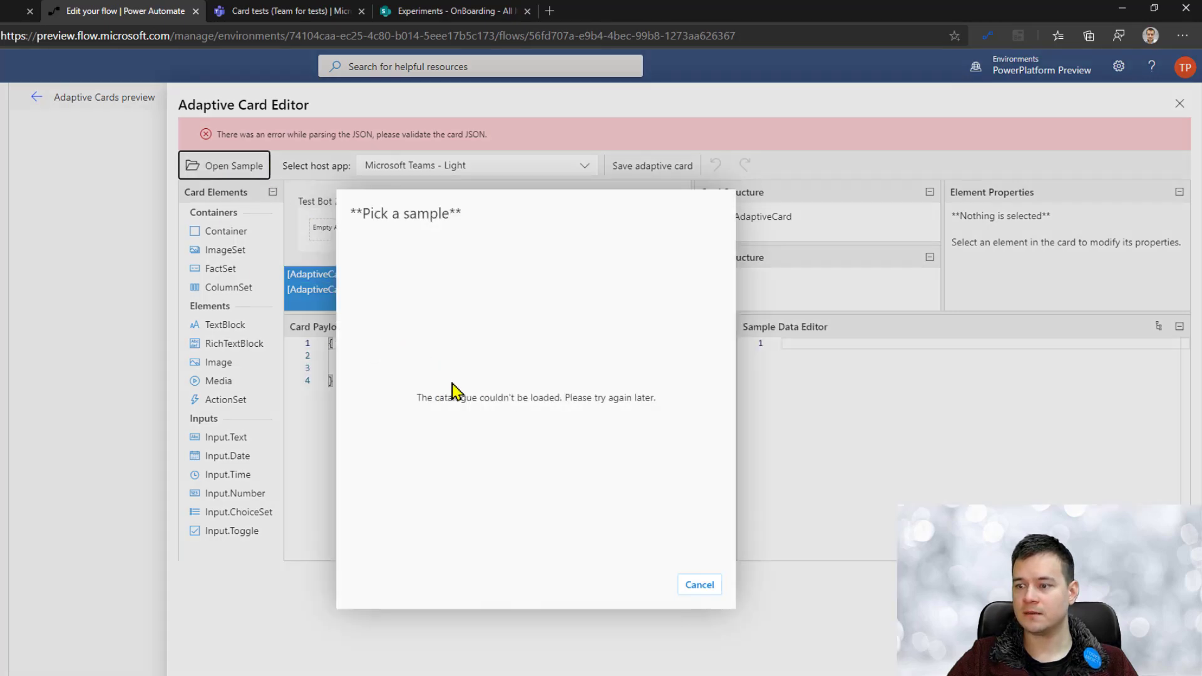
{"action": "left_click", "coordinate": [697, 585]}
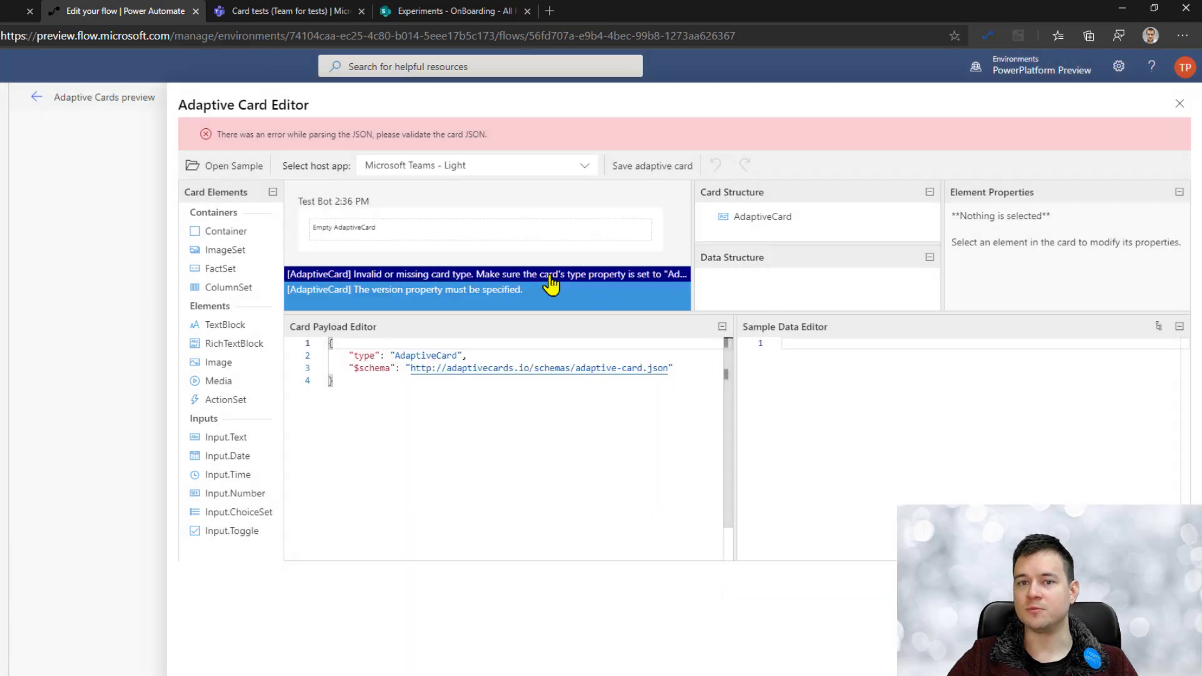
{"action": "mouse_move", "coordinate": [549, 285]}
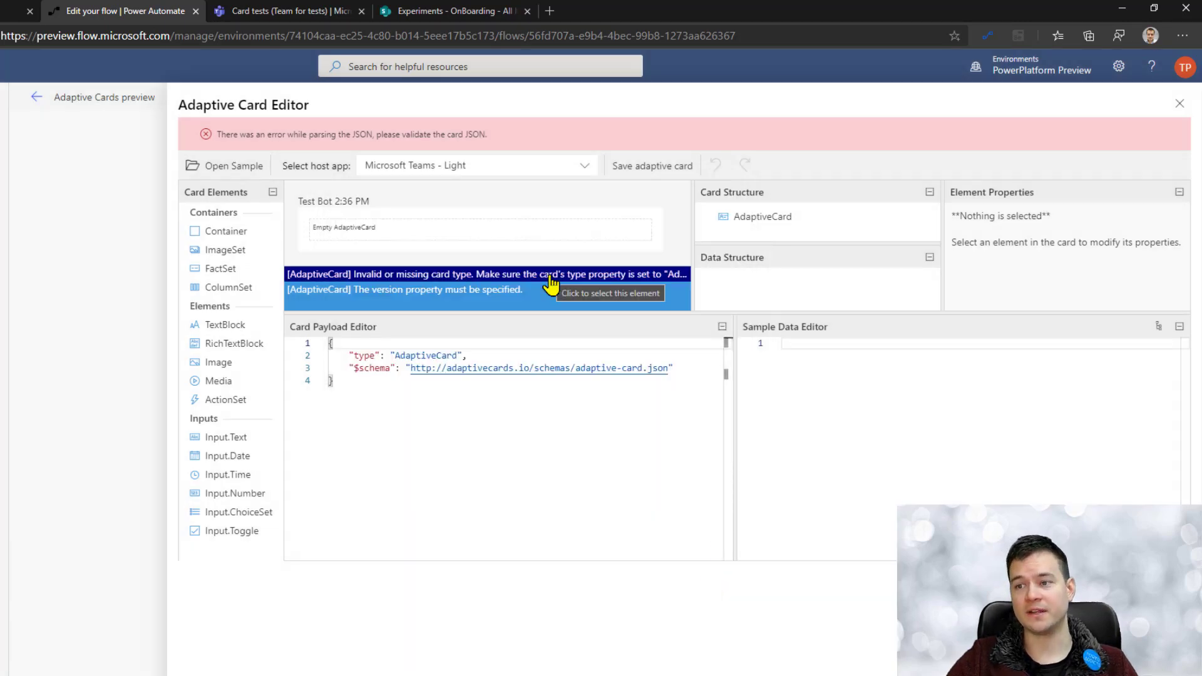
{"action": "mouse_move", "coordinate": [418, 230]}
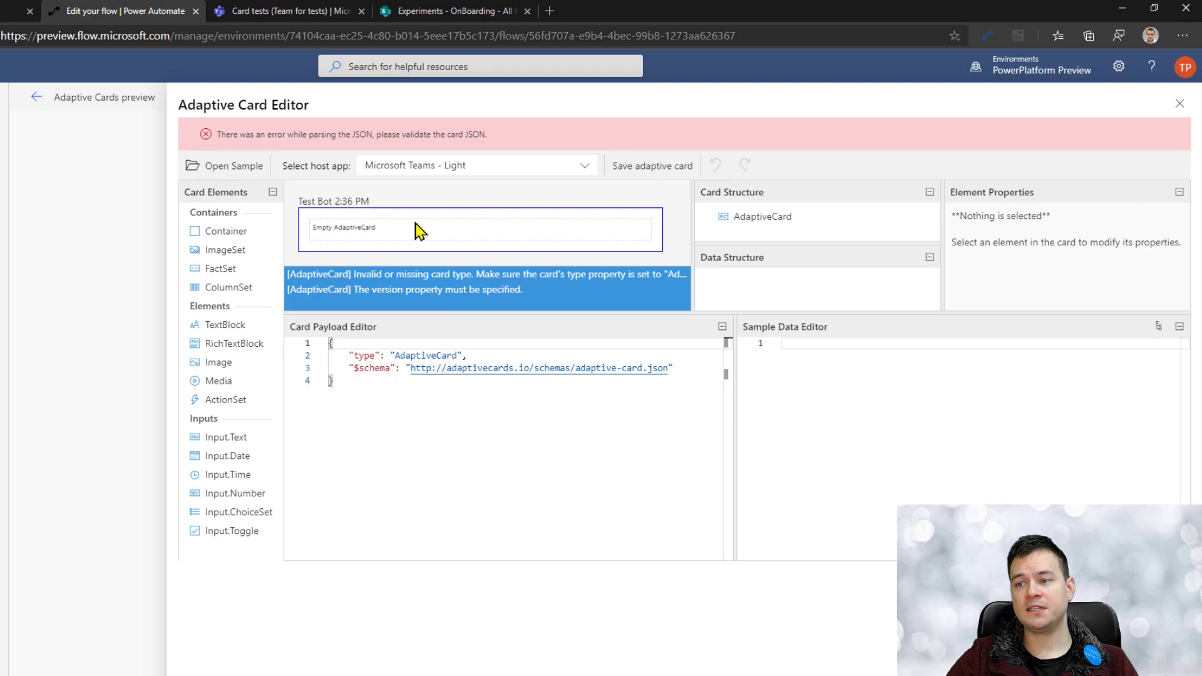
{"action": "mouse_move", "coordinate": [401, 232]}
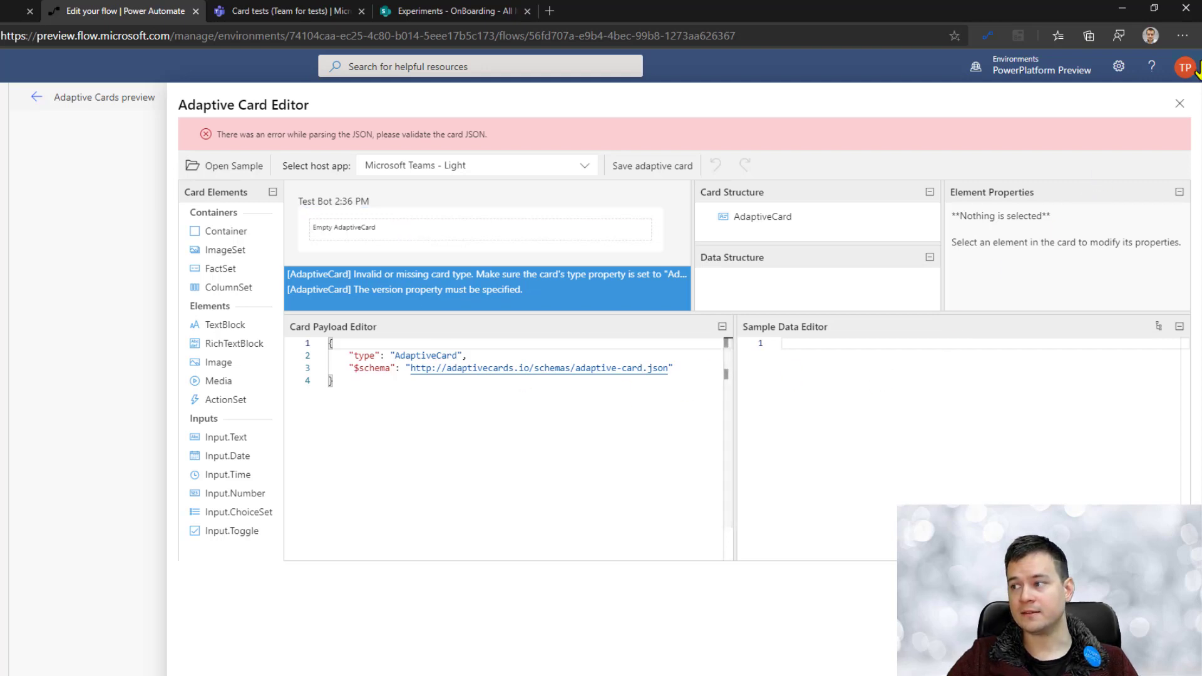
{"action": "left_click", "coordinate": [1179, 103]}
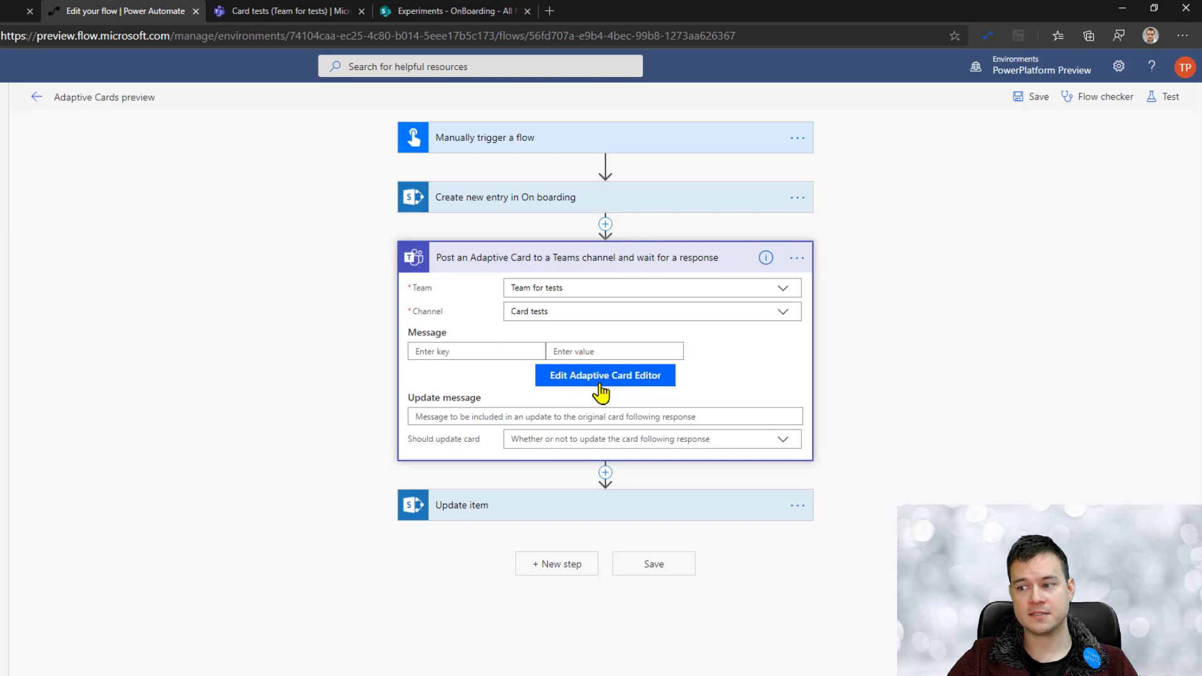
{"action": "left_click", "coordinate": [603, 375]}
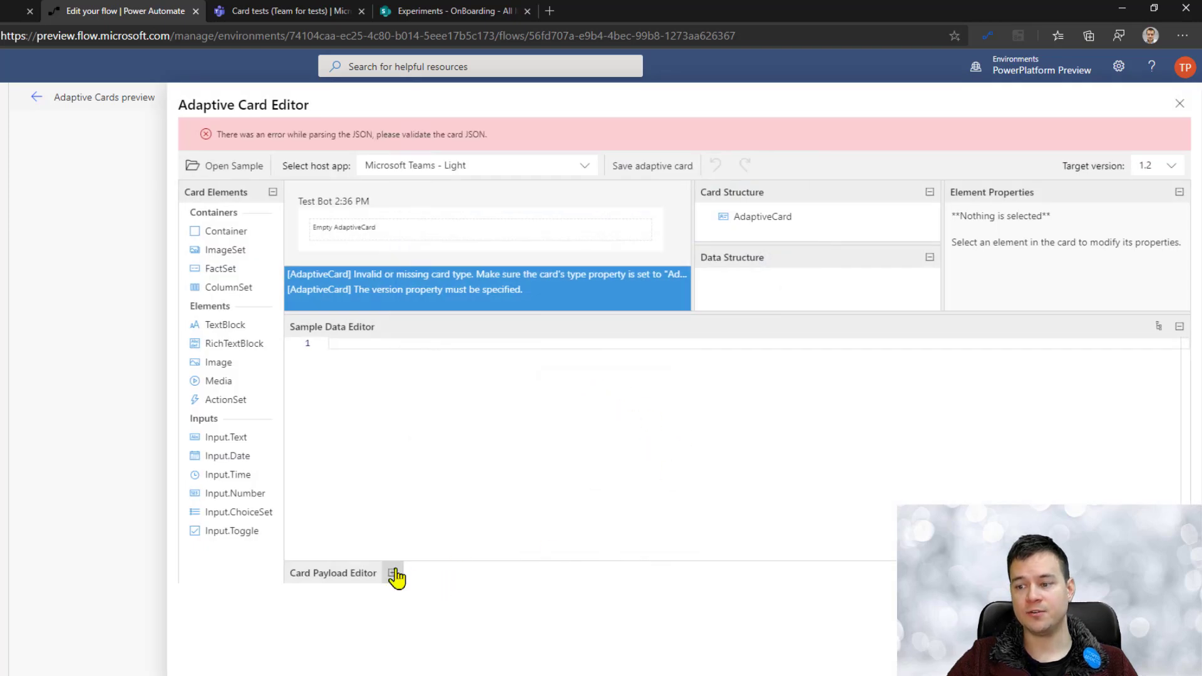
{"action": "left_click", "coordinate": [394, 572]}
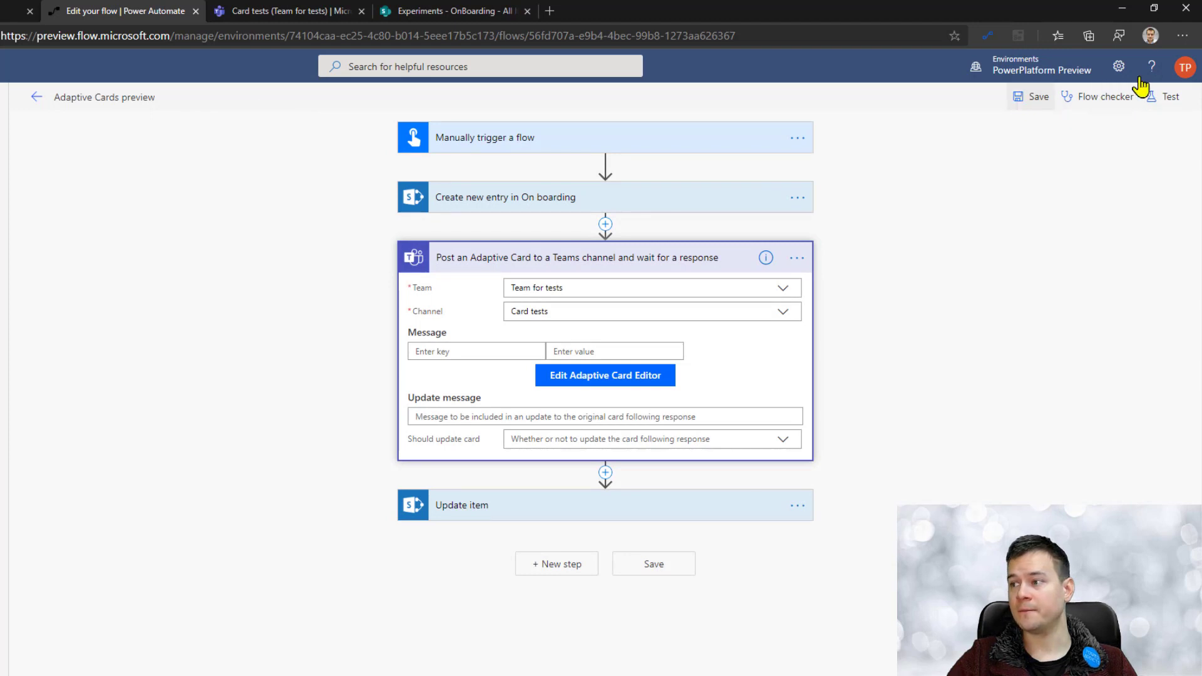
Switch Experimental Features off in Power Automate settings and save the change
{"action": "left_click", "coordinate": [1118, 67]}
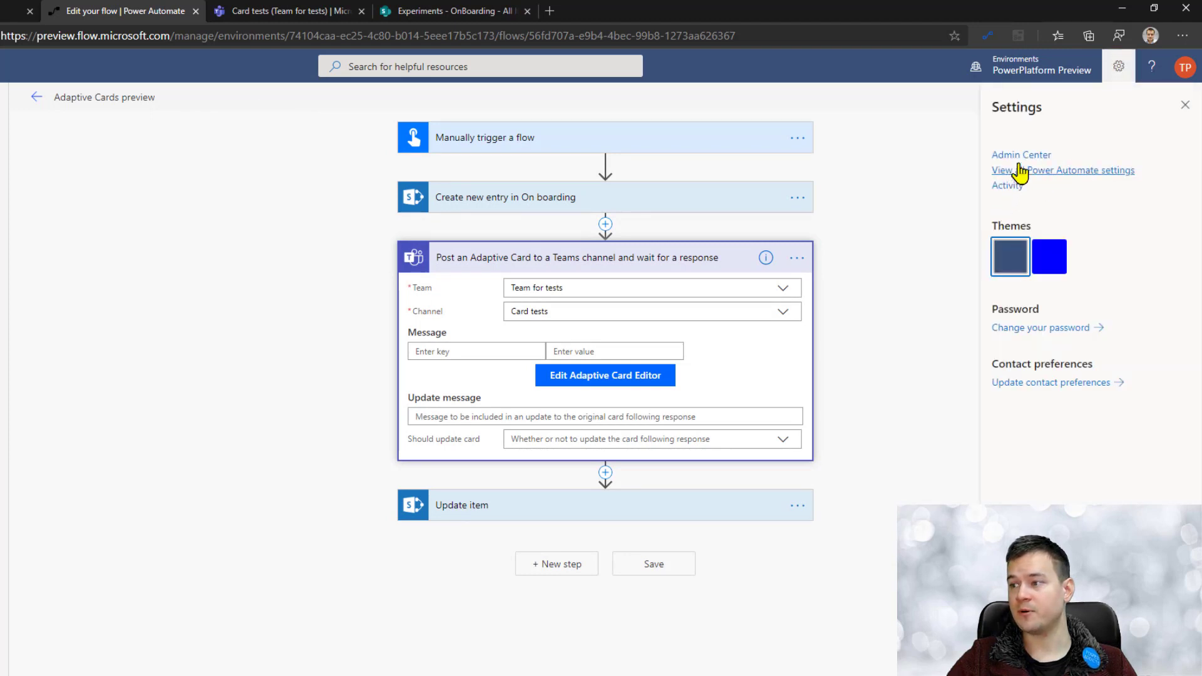
{"action": "left_click", "coordinate": [1062, 169]}
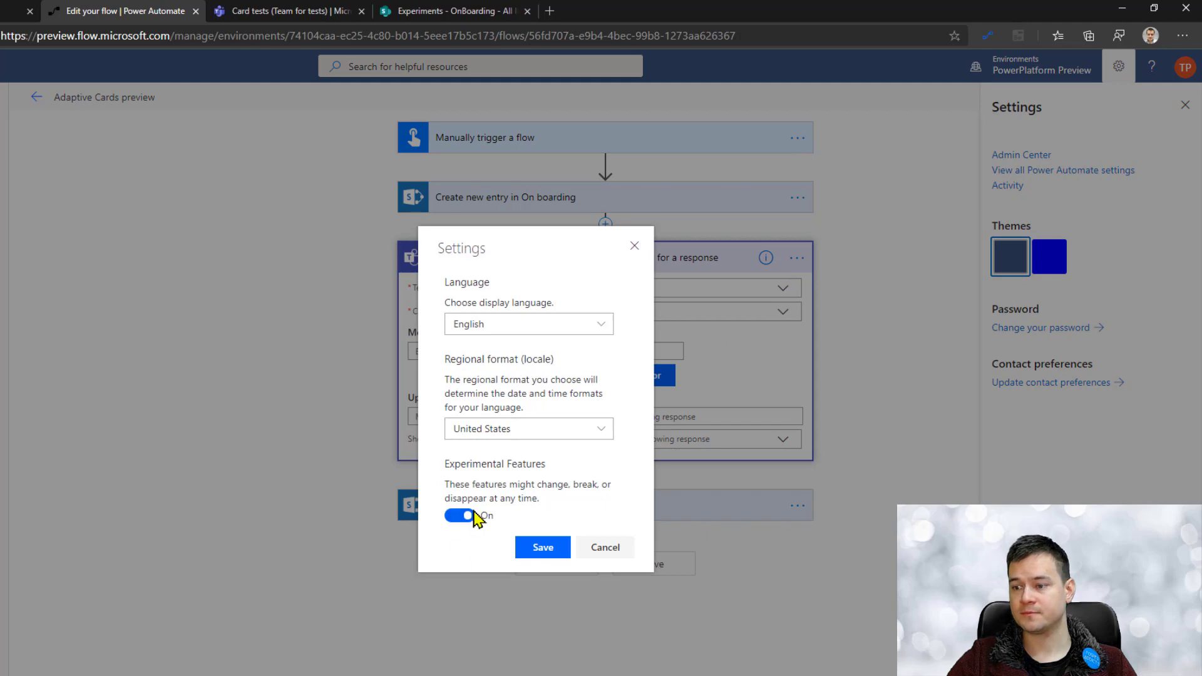
{"action": "left_click", "coordinate": [458, 515]}
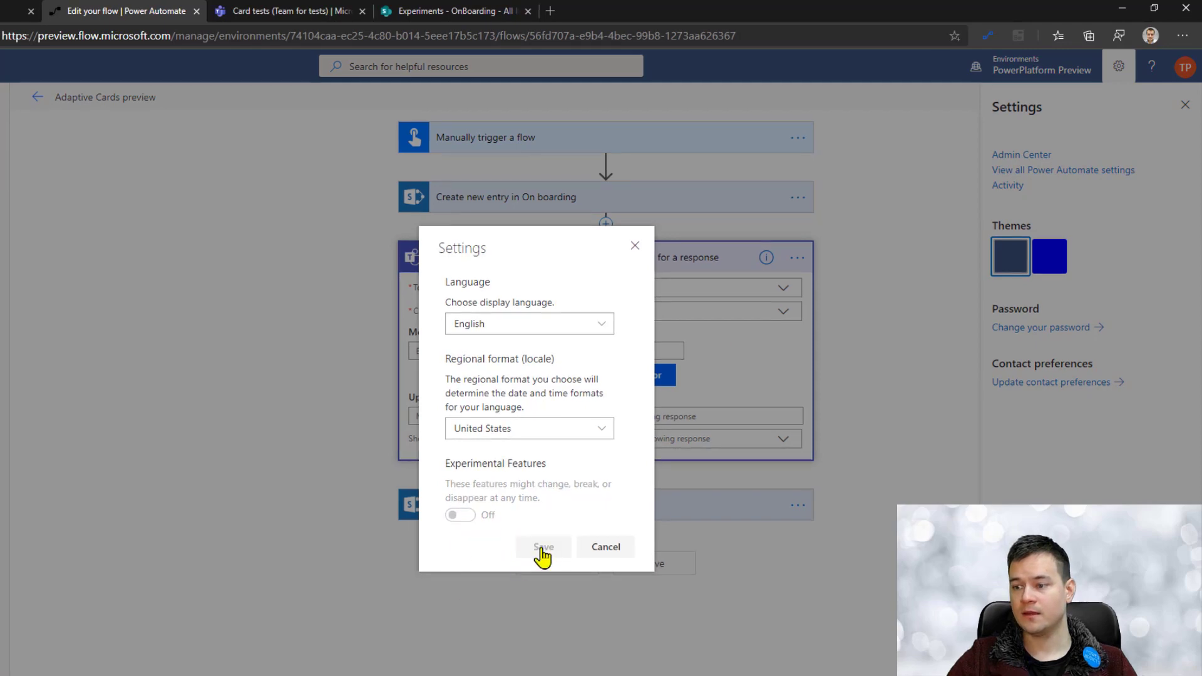
{"action": "left_click", "coordinate": [69, 10]}
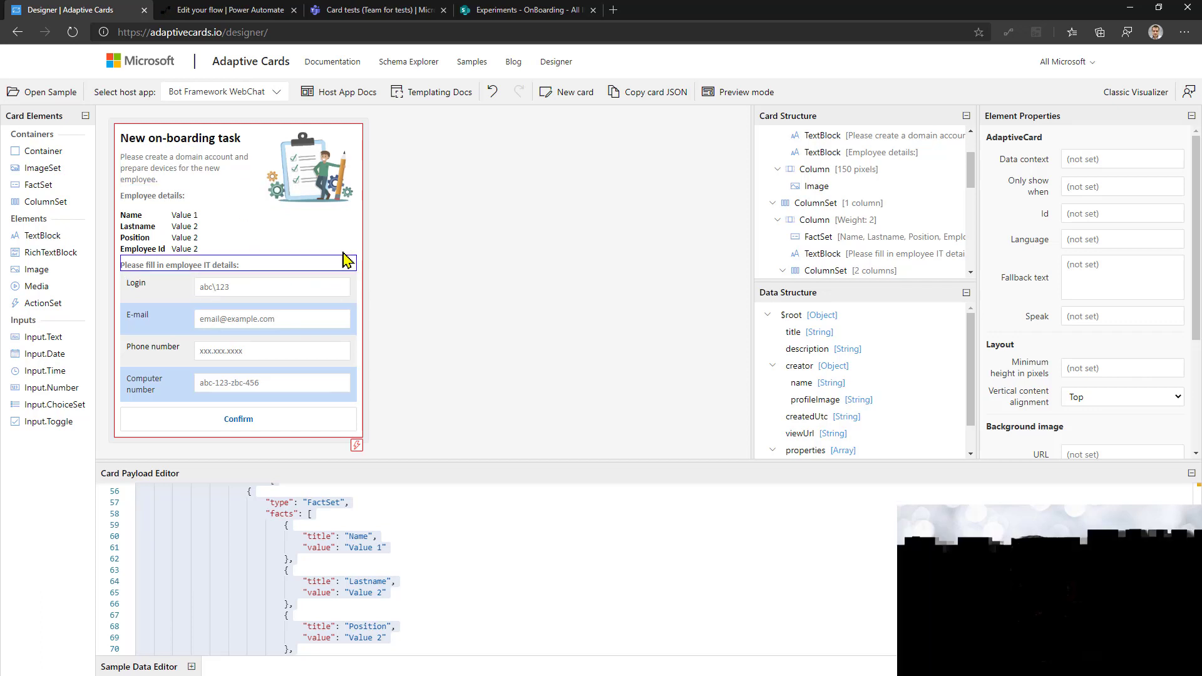
{"action": "mouse_move", "coordinate": [389, 281]}
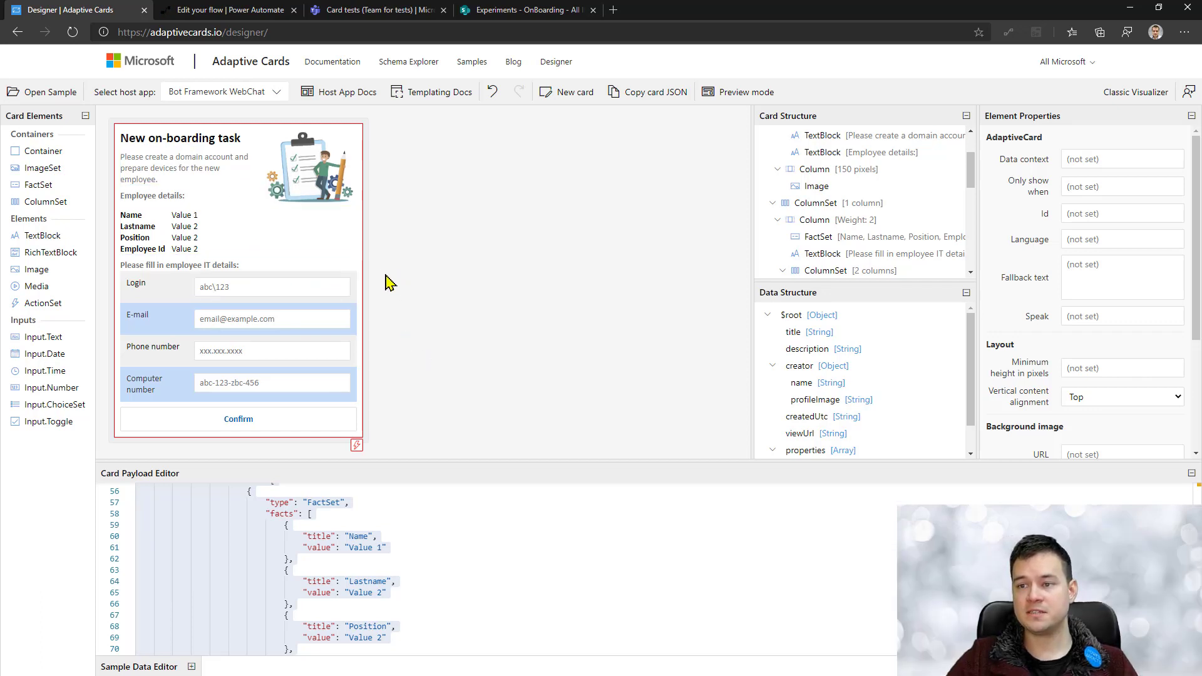
Inspect the card's fact list, Login and E-mail inputs, copy the payload JSON and return to the flow
{"action": "left_click", "coordinate": [184, 232]}
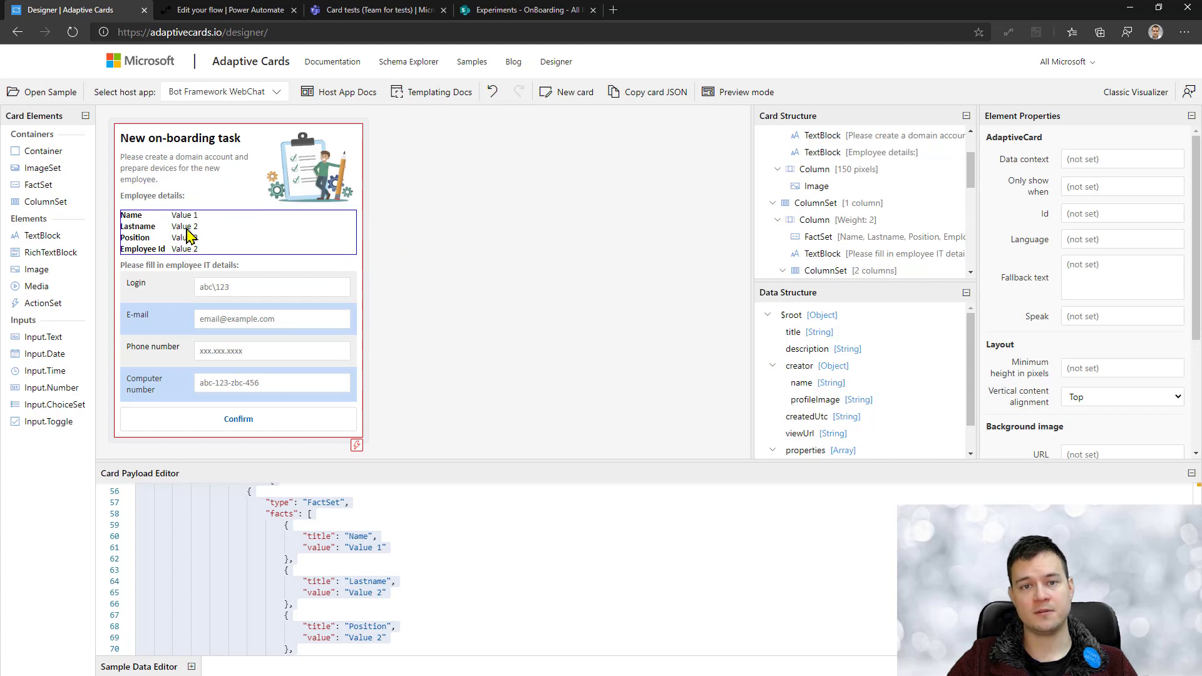
{"action": "left_click", "coordinate": [270, 286]}
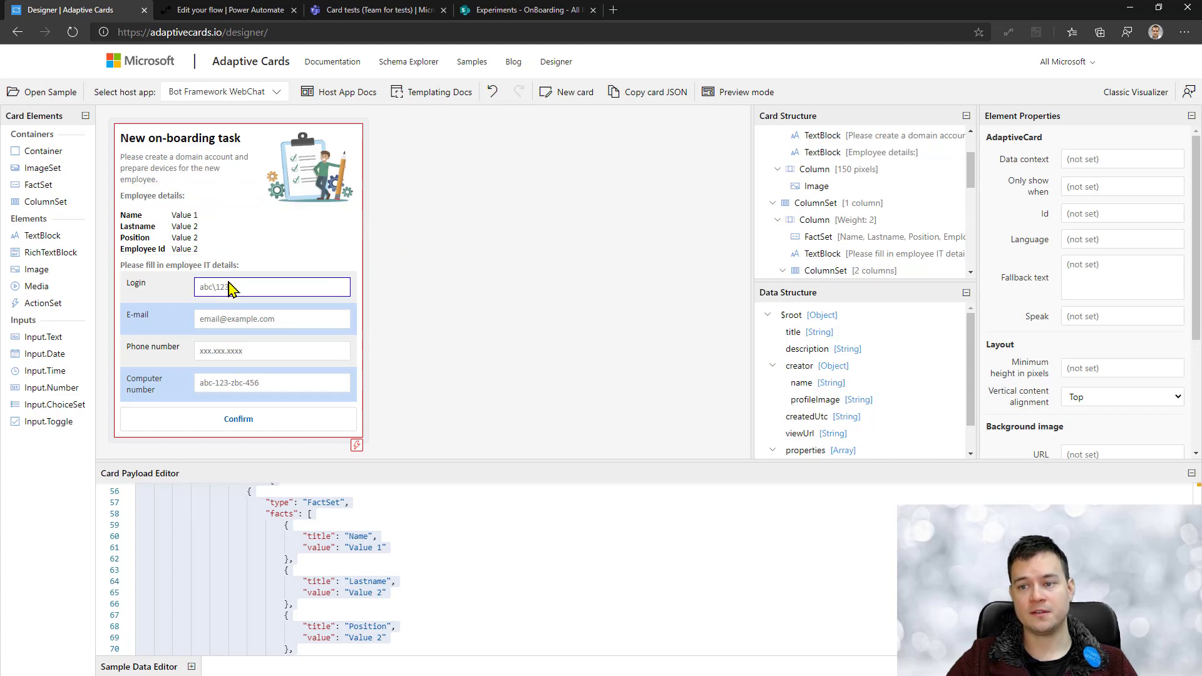
{"action": "left_click", "coordinate": [271, 319]}
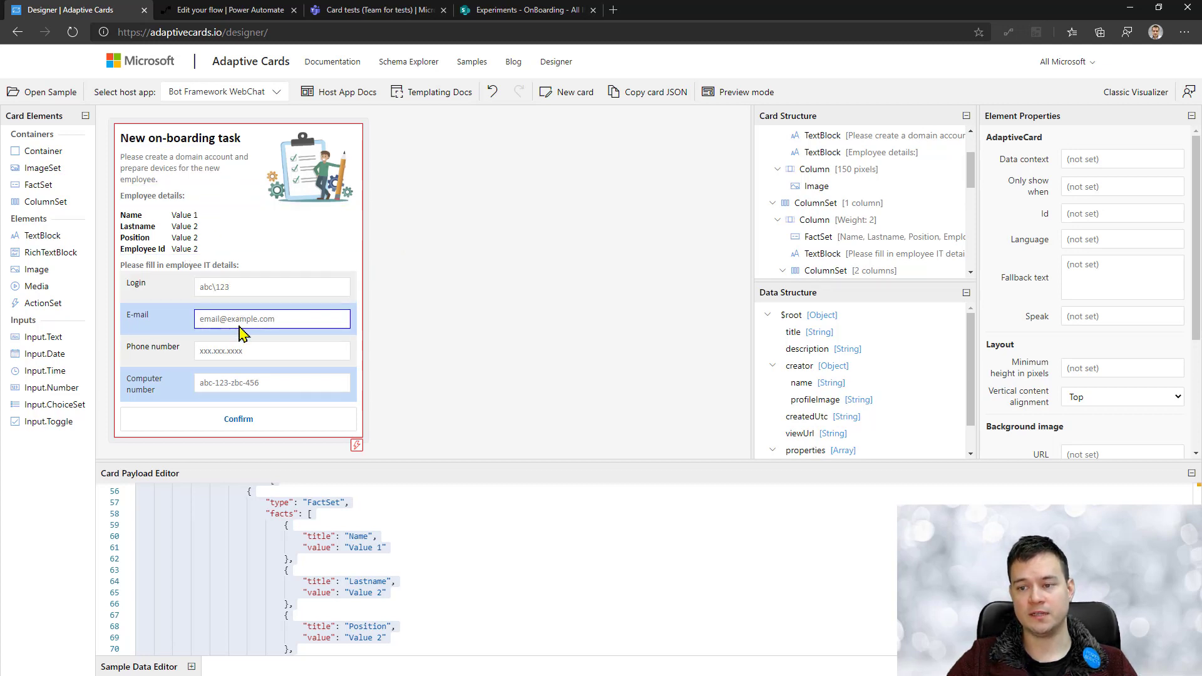
{"action": "left_click", "coordinate": [272, 383]}
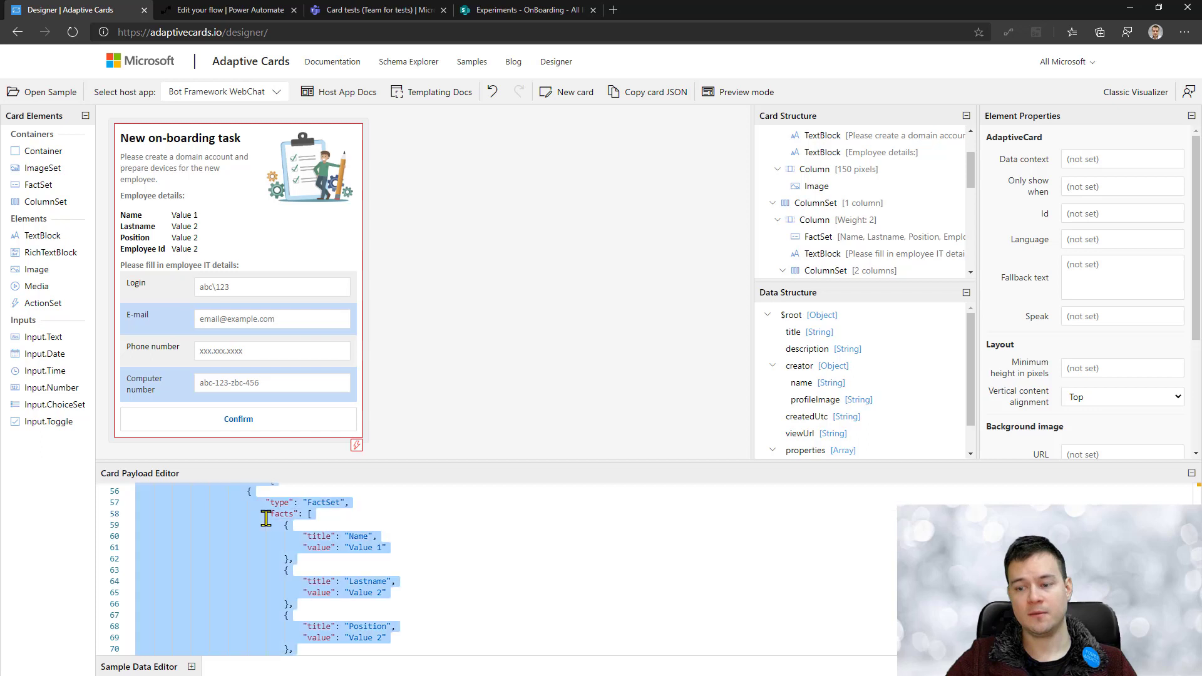
{"action": "left_click", "coordinate": [228, 10]}
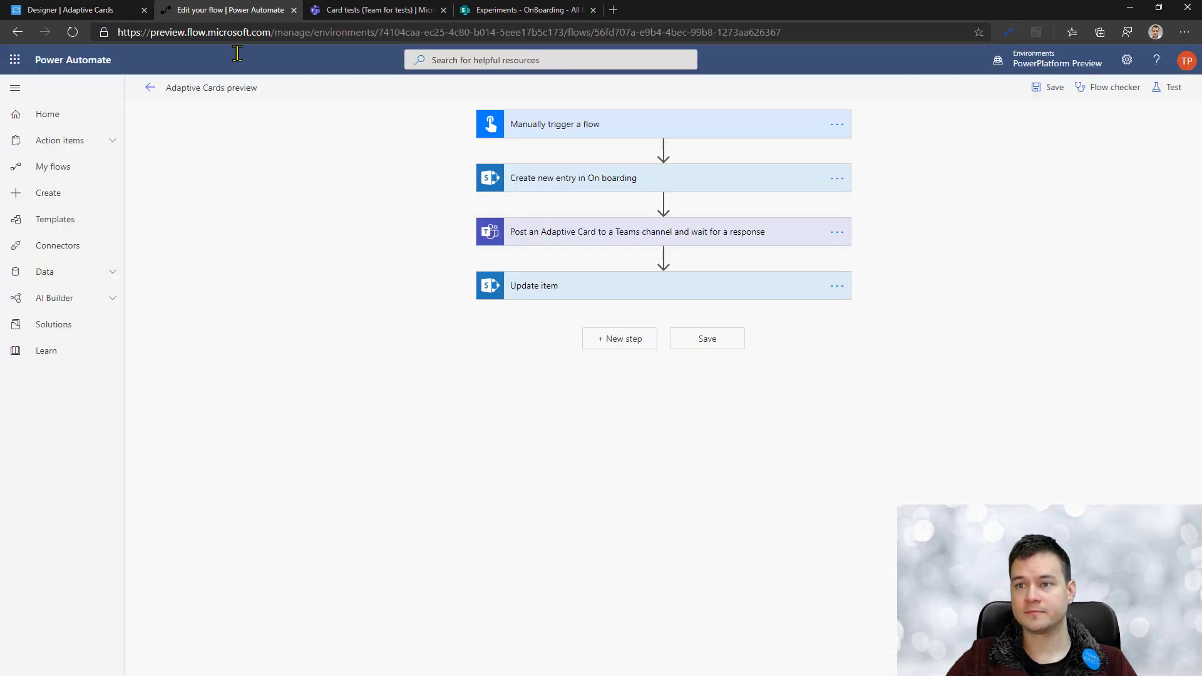
Paste the on-boarding card JSON into the Teams step Message and select the Name fact's placeholder value
{"action": "left_click", "coordinate": [636, 232]}
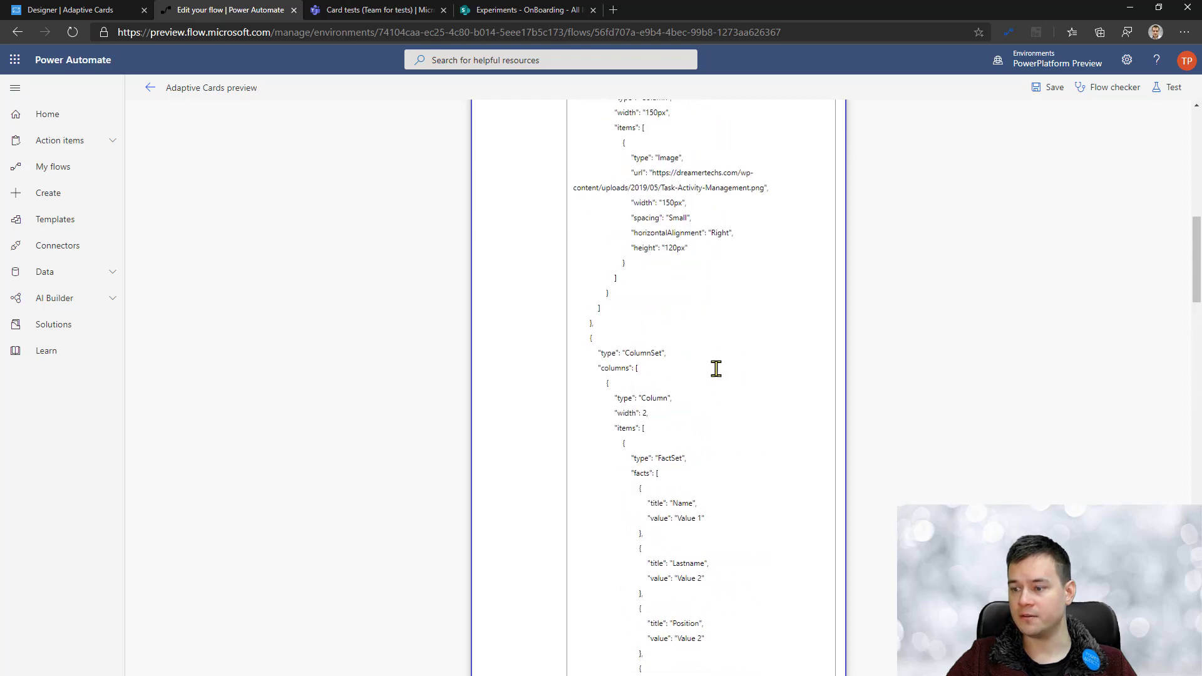
{"action": "scroll", "scroll_direction": "up", "scroll_amount": 3}
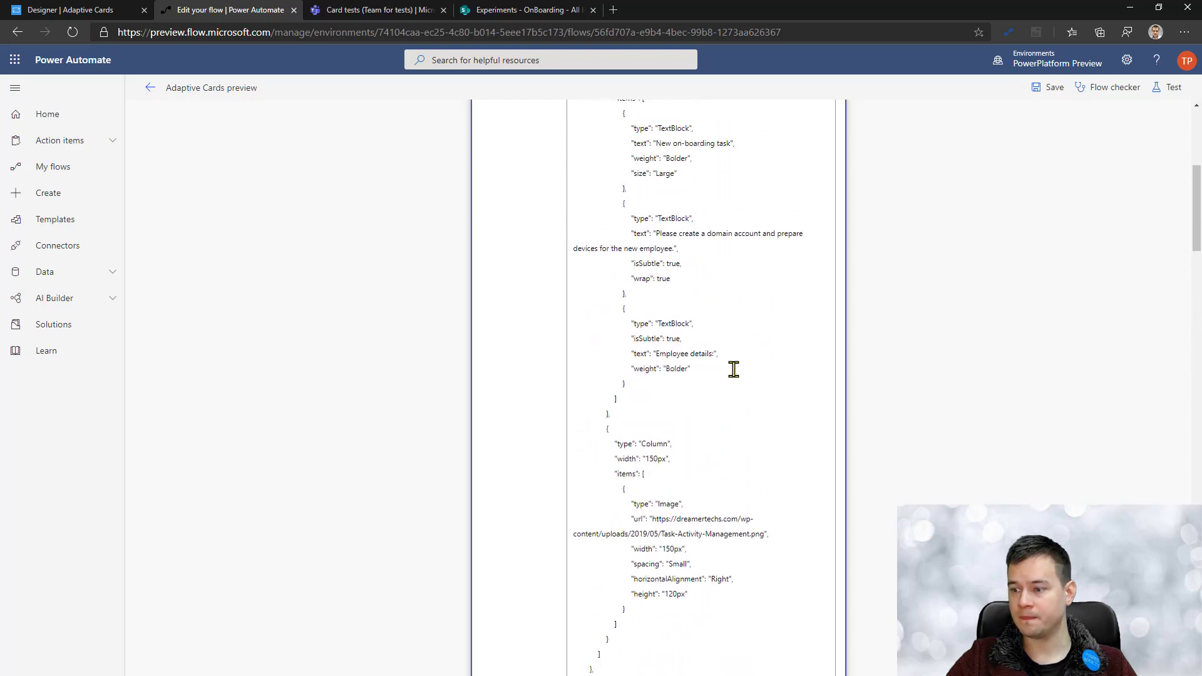
{"action": "scroll", "scroll_direction": "down", "scroll_amount": 3}
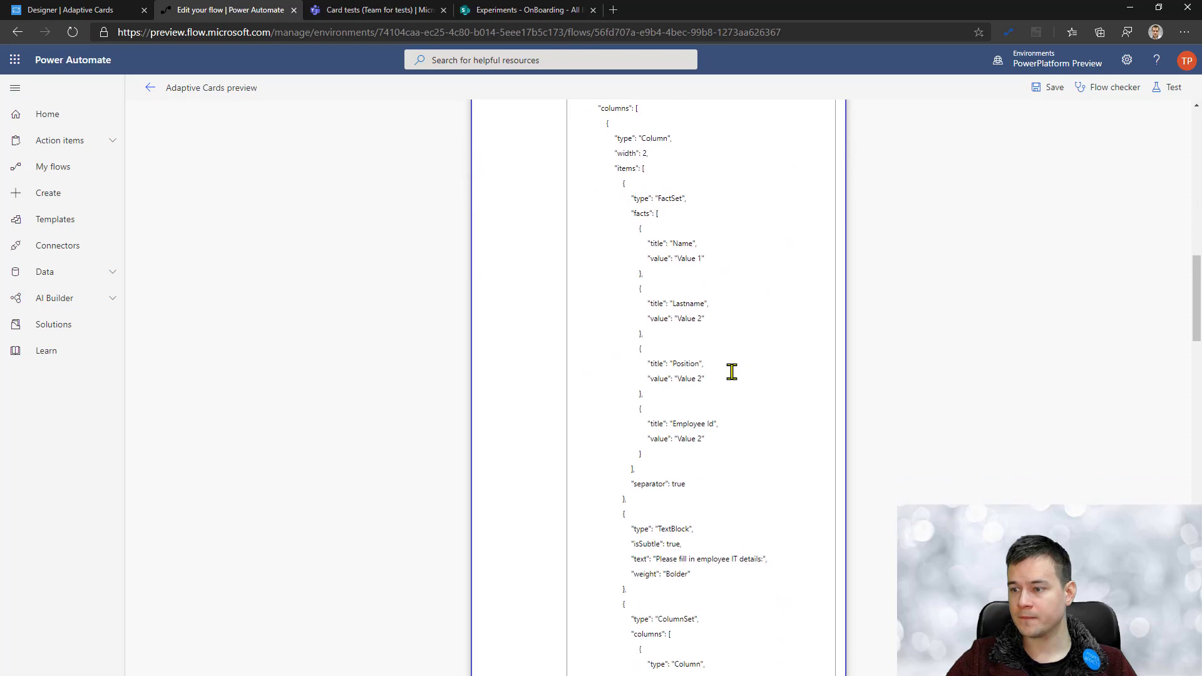
{"action": "double_click", "coordinate": [683, 258]}
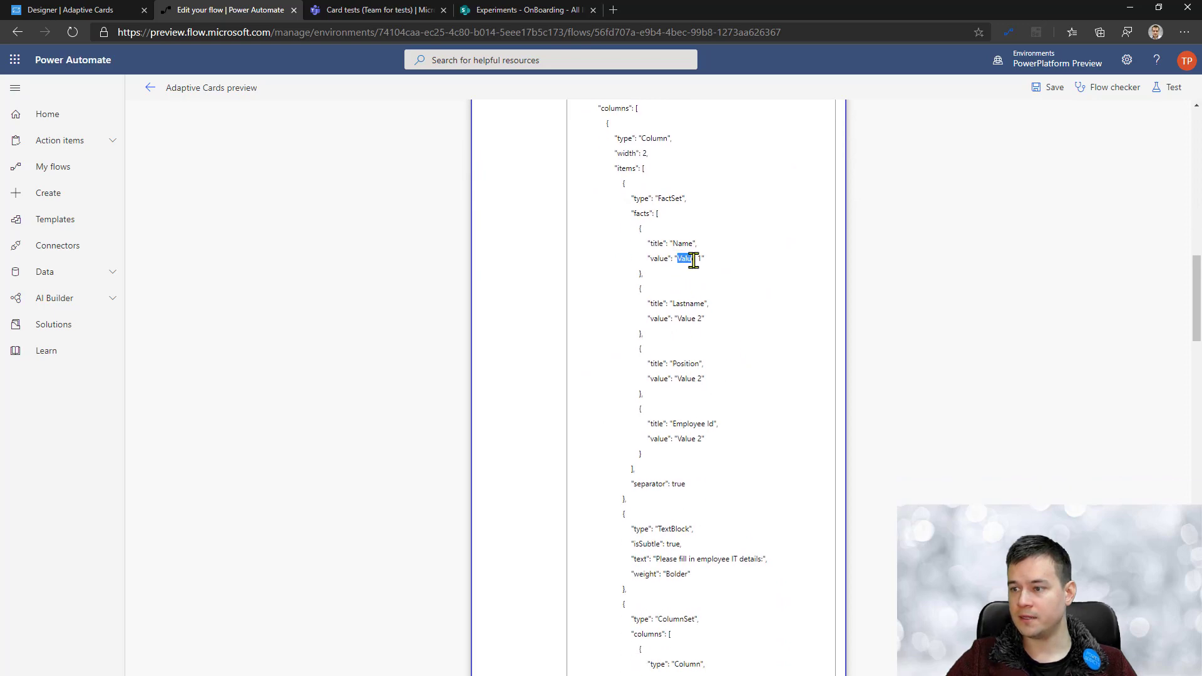
{"action": "scroll", "scroll_direction": "down", "scroll_amount": 3}
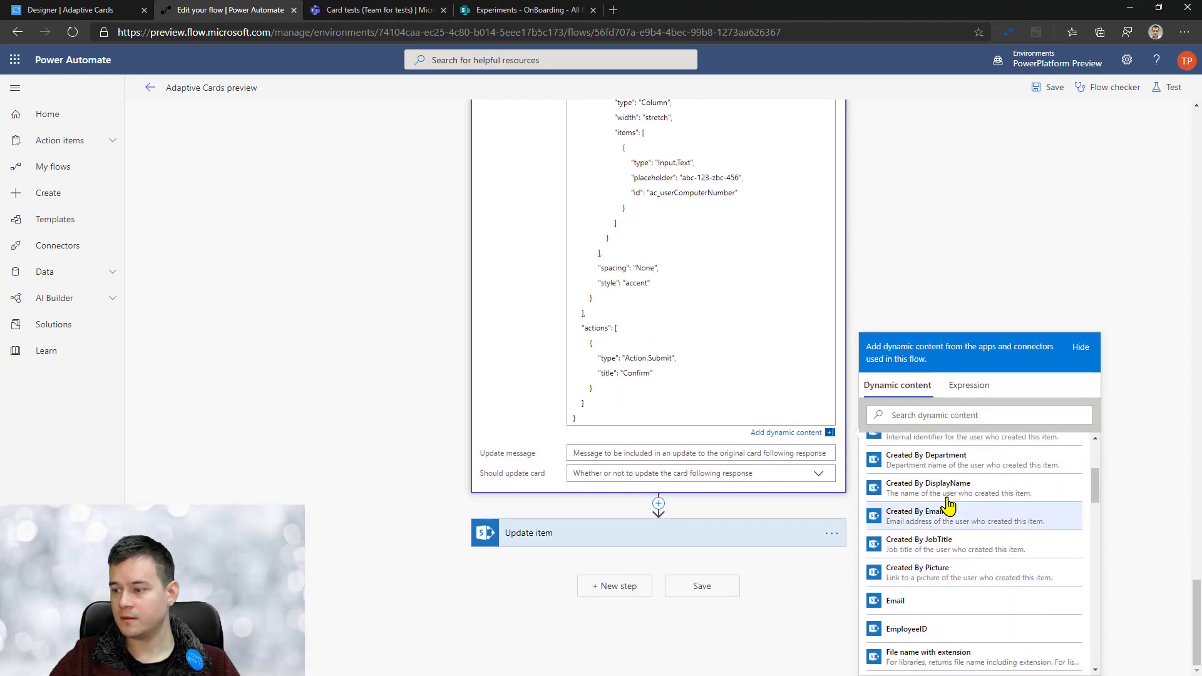
Replace the Last name fact's placeholder with the Last name dynamic content from the trigger
{"action": "scroll", "scroll_direction": "down", "scroll_amount": 3}
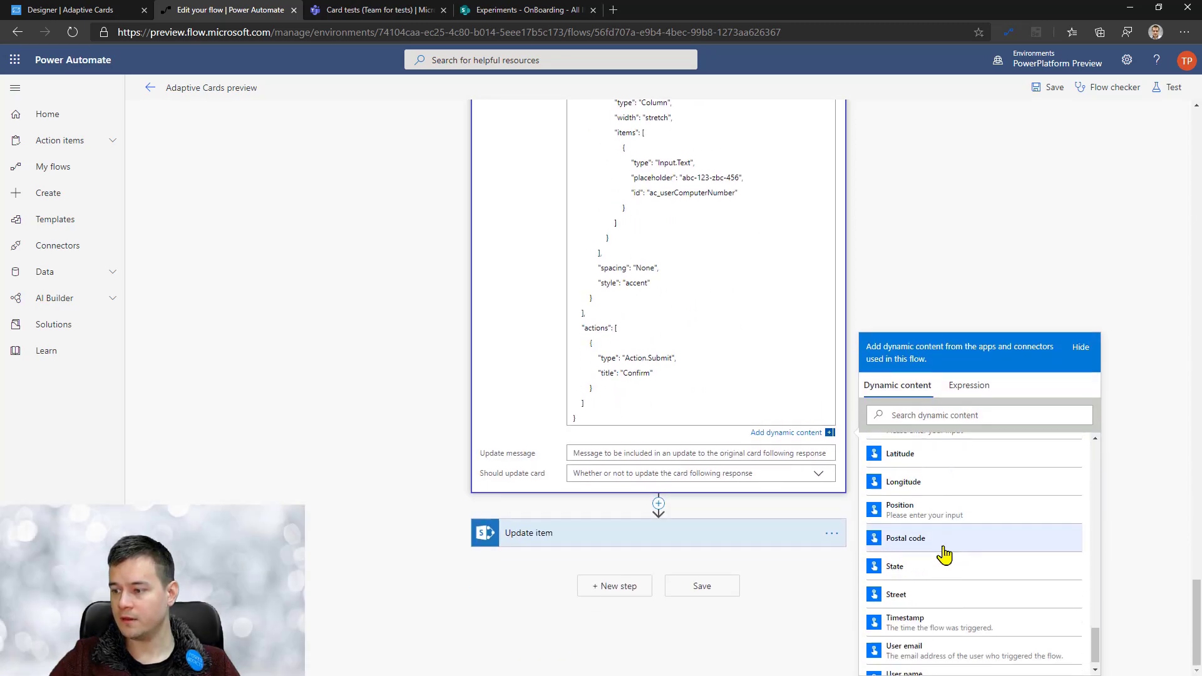
{"action": "left_click", "coordinate": [980, 415]}
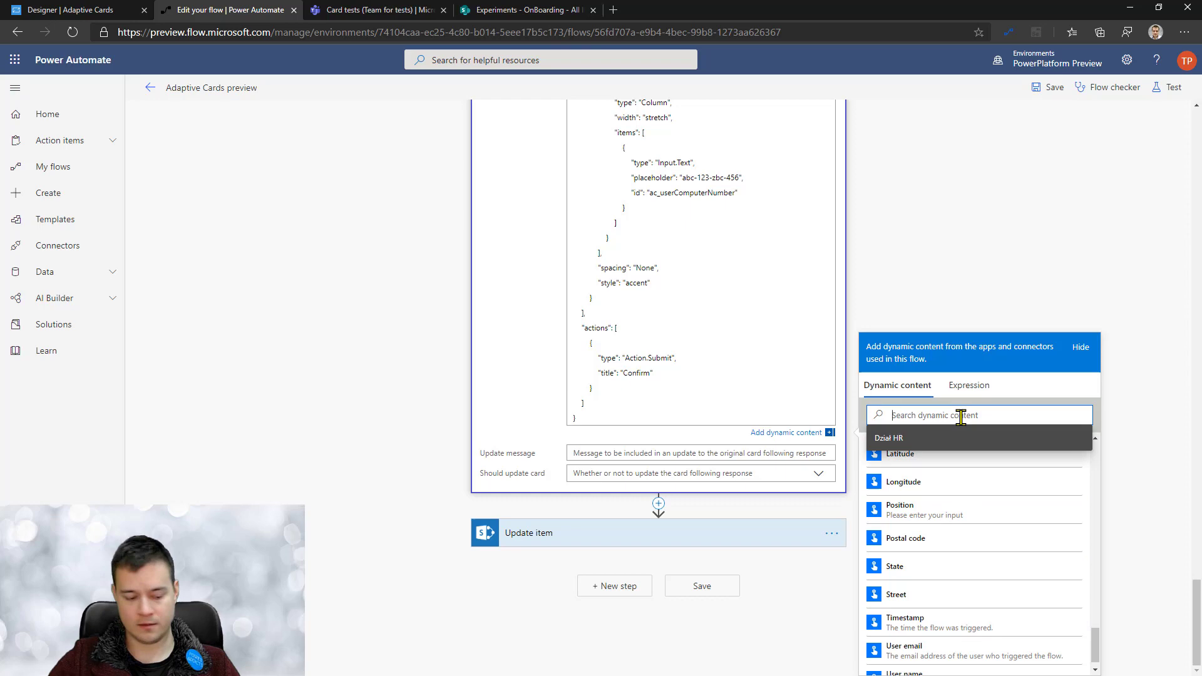
{"action": "type", "text": "fir"}
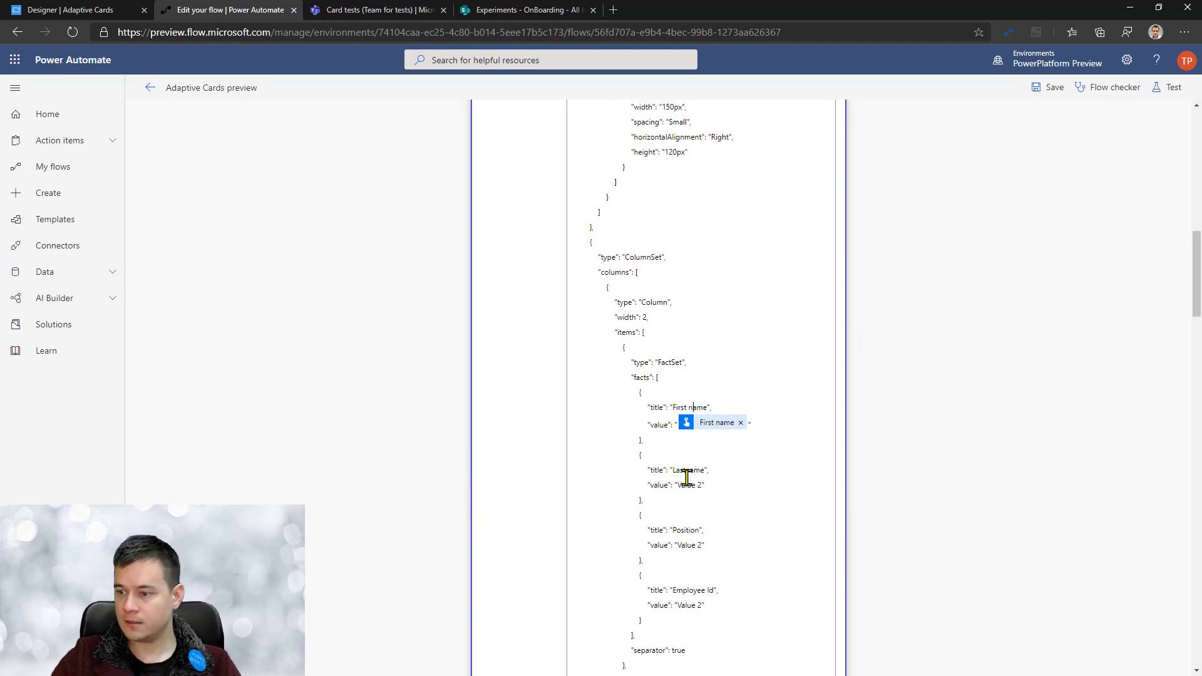
{"action": "double_click", "coordinate": [688, 485]}
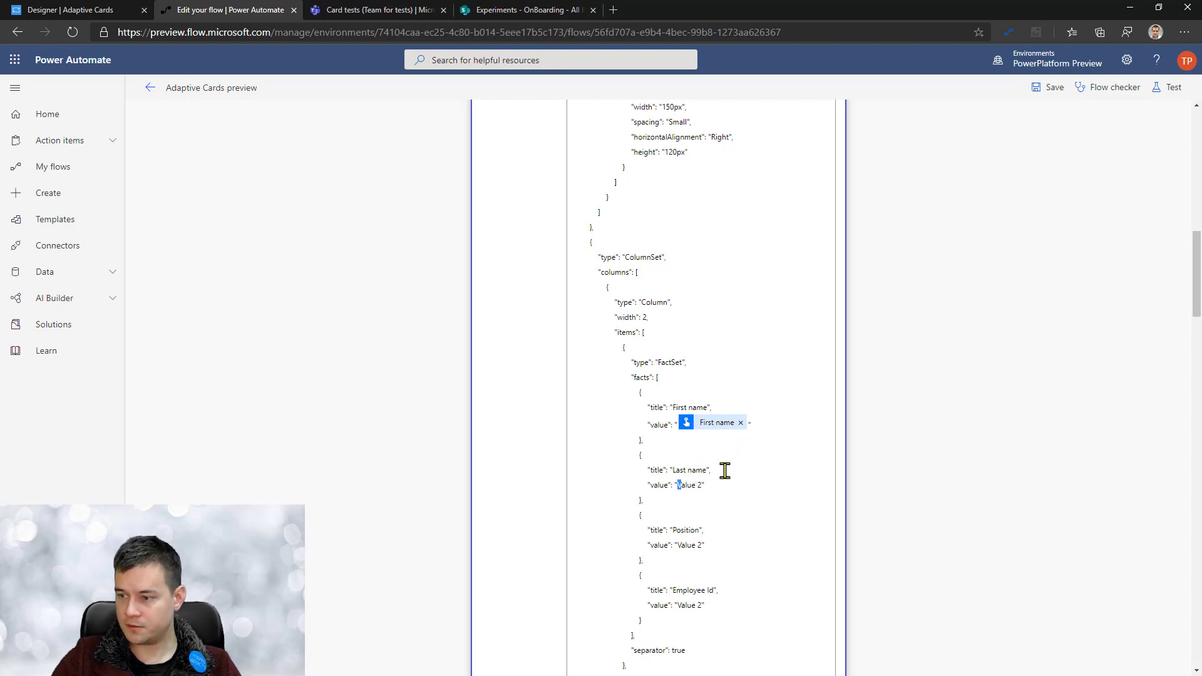
{"action": "double_click", "coordinate": [688, 485]}
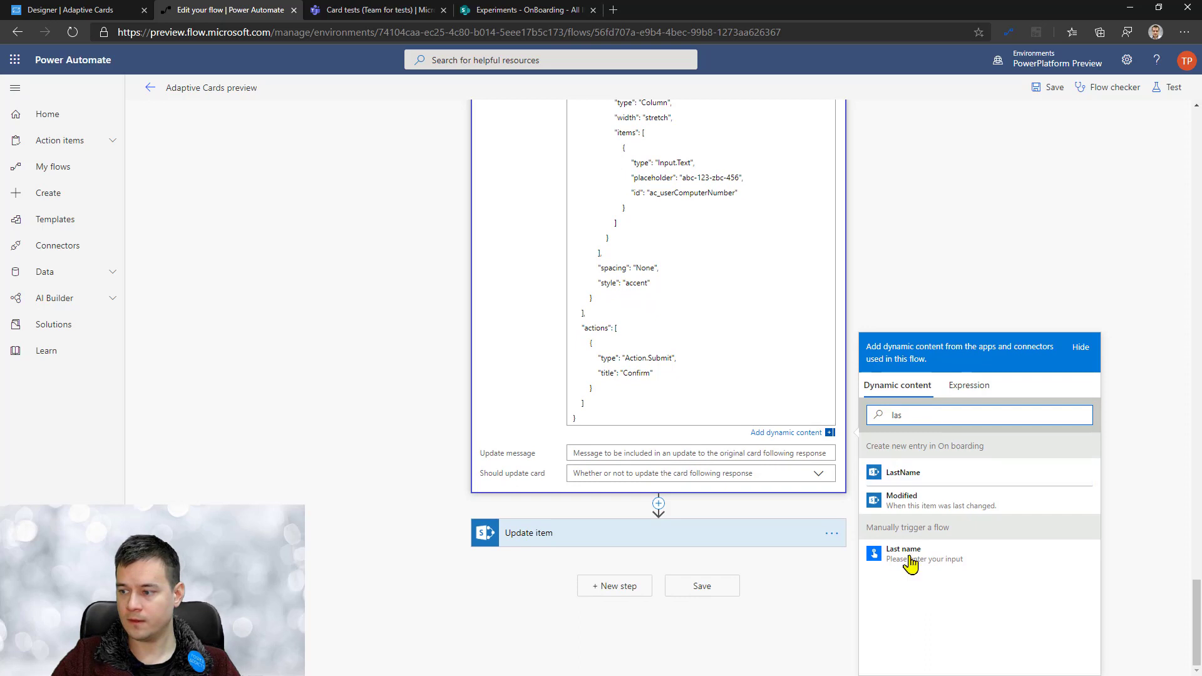
{"action": "left_click", "coordinate": [903, 554]}
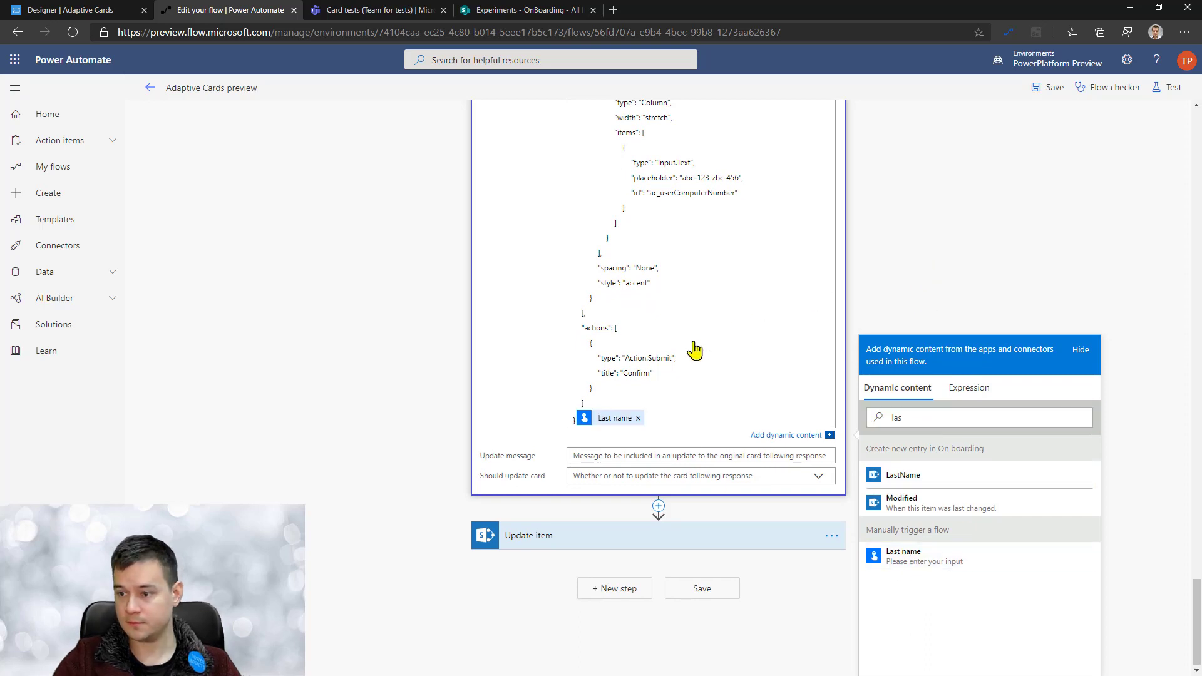
{"action": "mouse_move", "coordinate": [640, 427]}
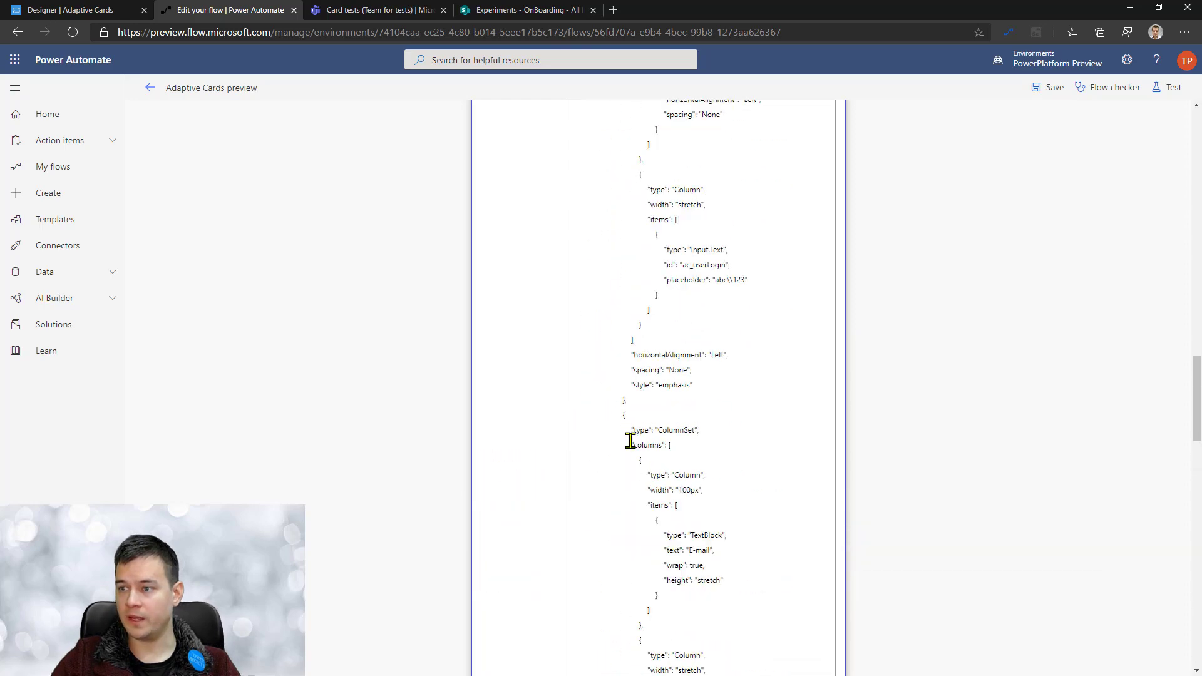
{"action": "scroll", "scroll_direction": "down", "scroll_amount": 3}
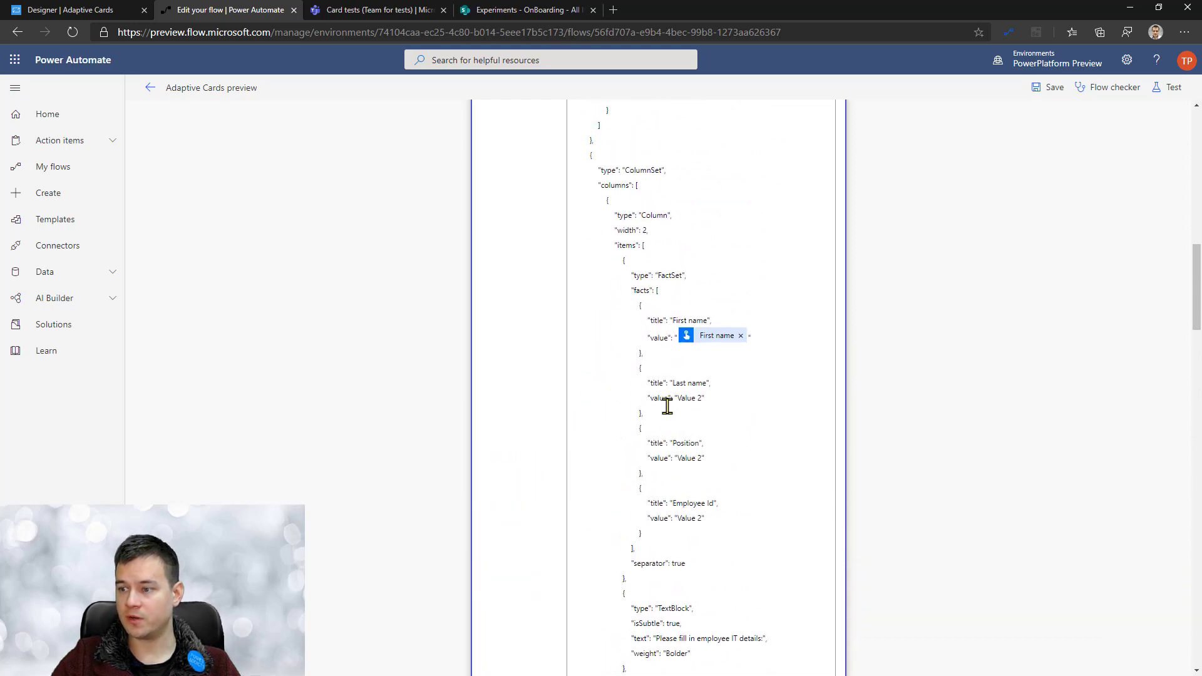
{"action": "double_click", "coordinate": [685, 398]}
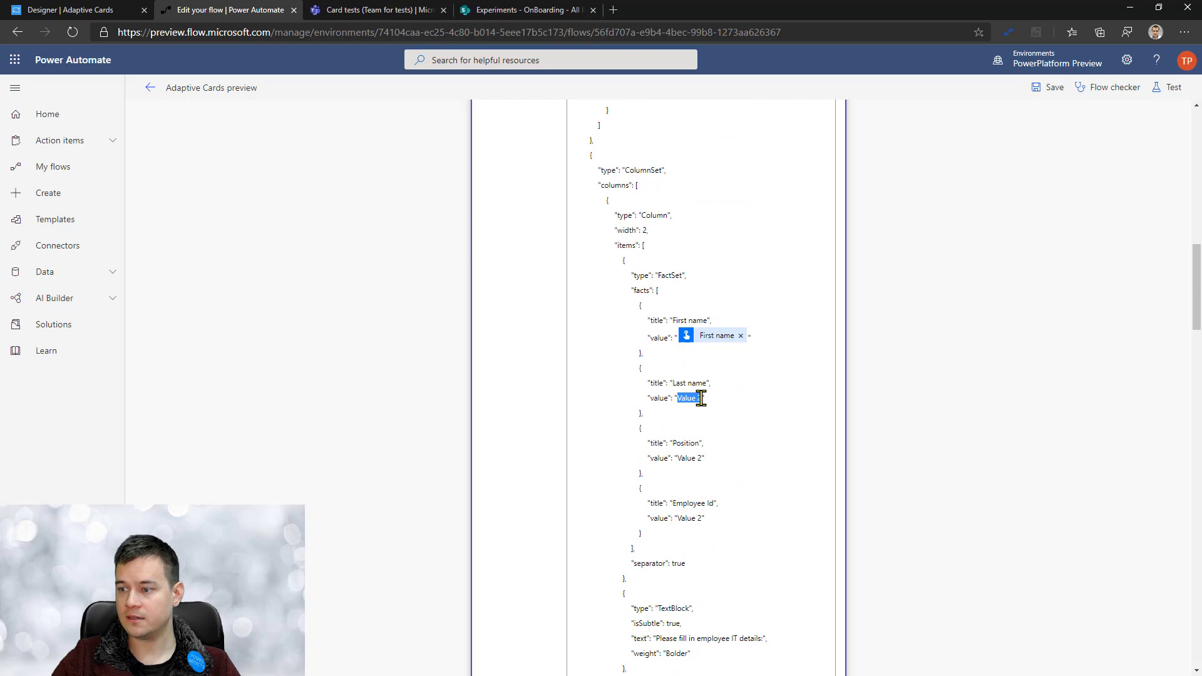
Insert the trigger's Position and Employee Id dynamic content into their facts, then head to the card designer
{"action": "scroll", "scroll_direction": "down", "scroll_amount": 3}
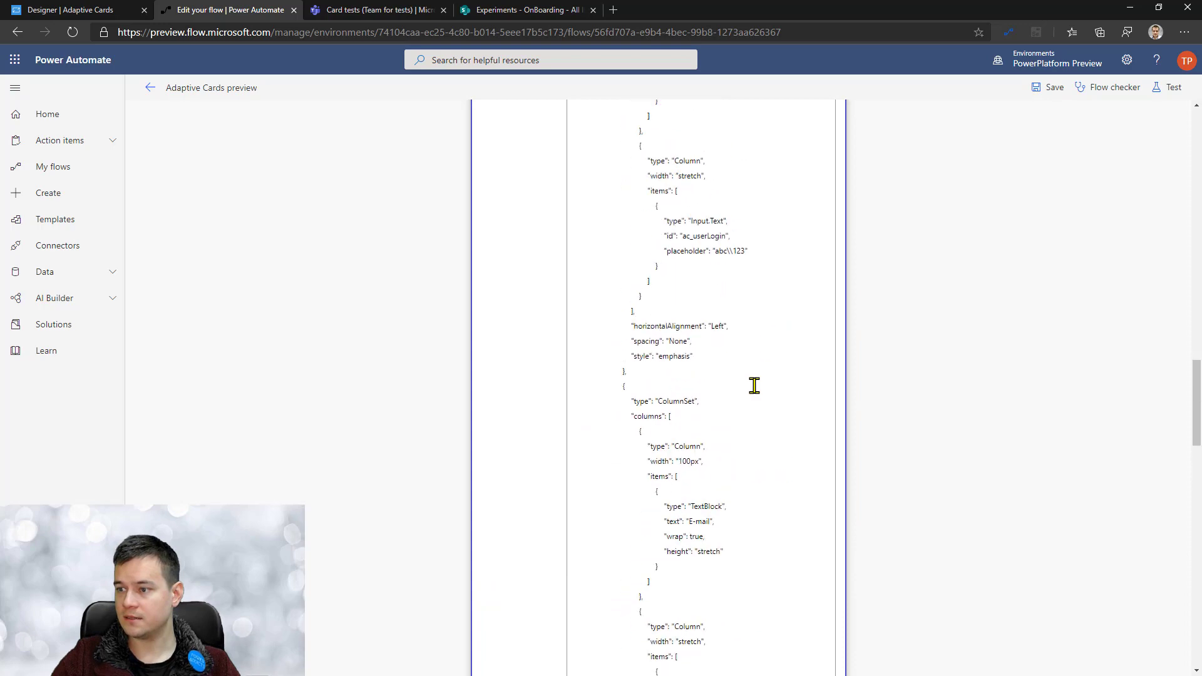
{"action": "scroll", "scroll_direction": "up", "scroll_amount": 3}
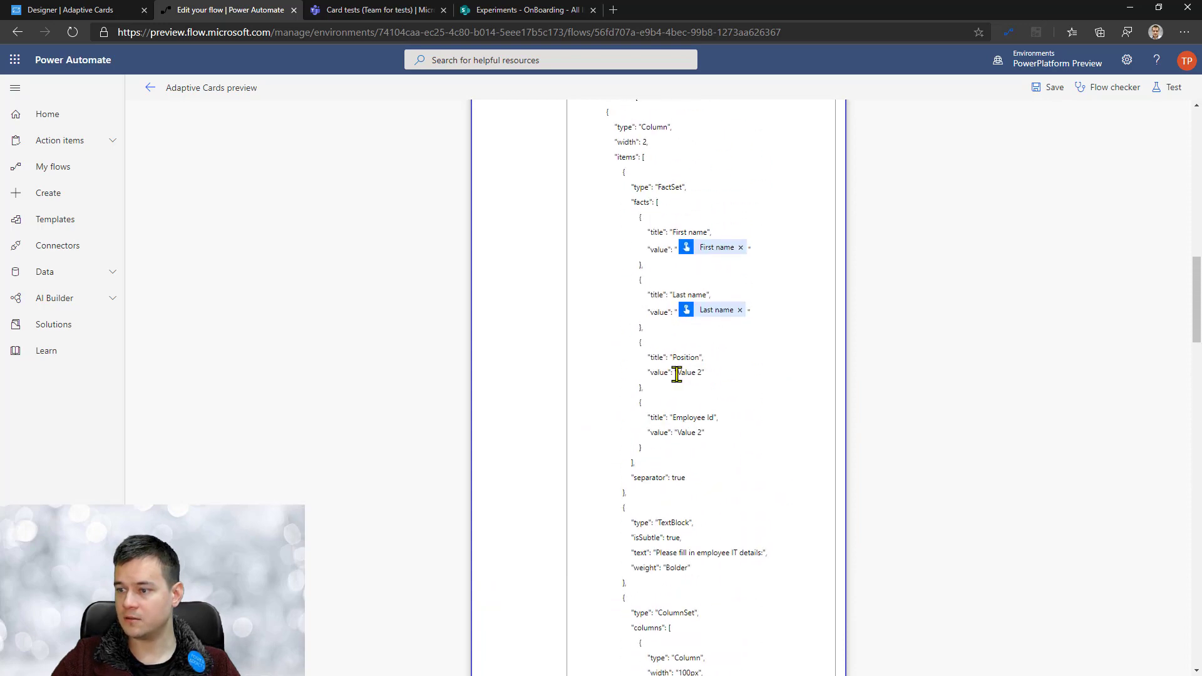
{"action": "scroll", "scroll_direction": "down", "scroll_amount": 3}
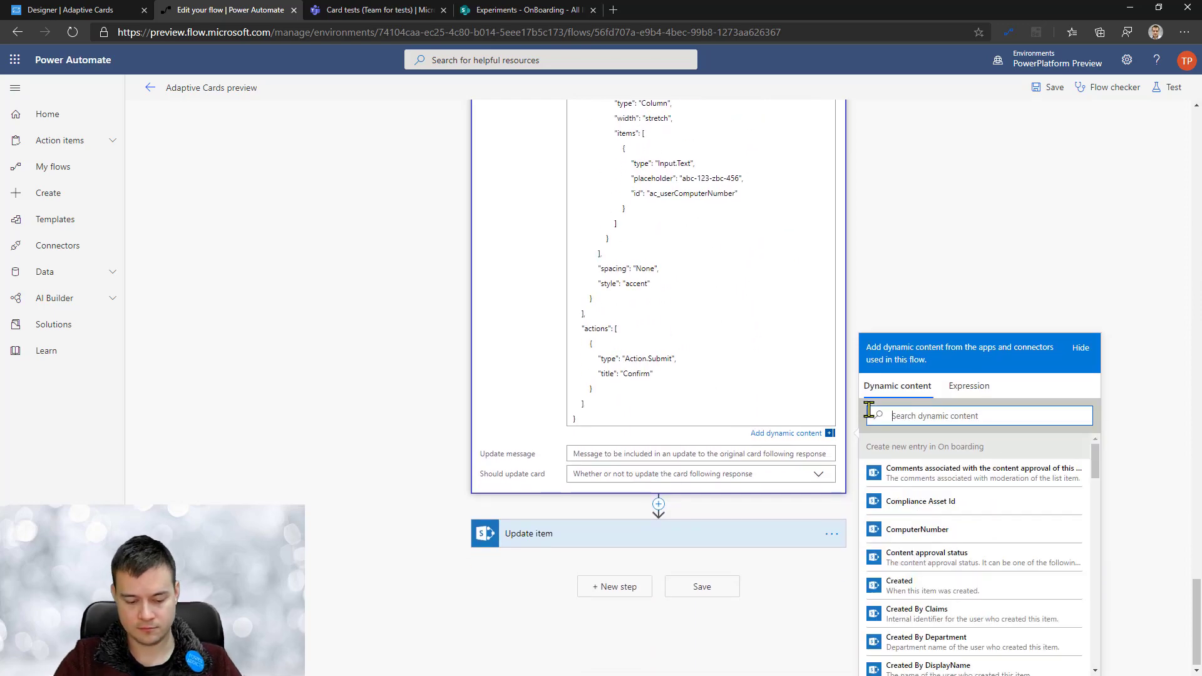
{"action": "type", "text": "pos"}
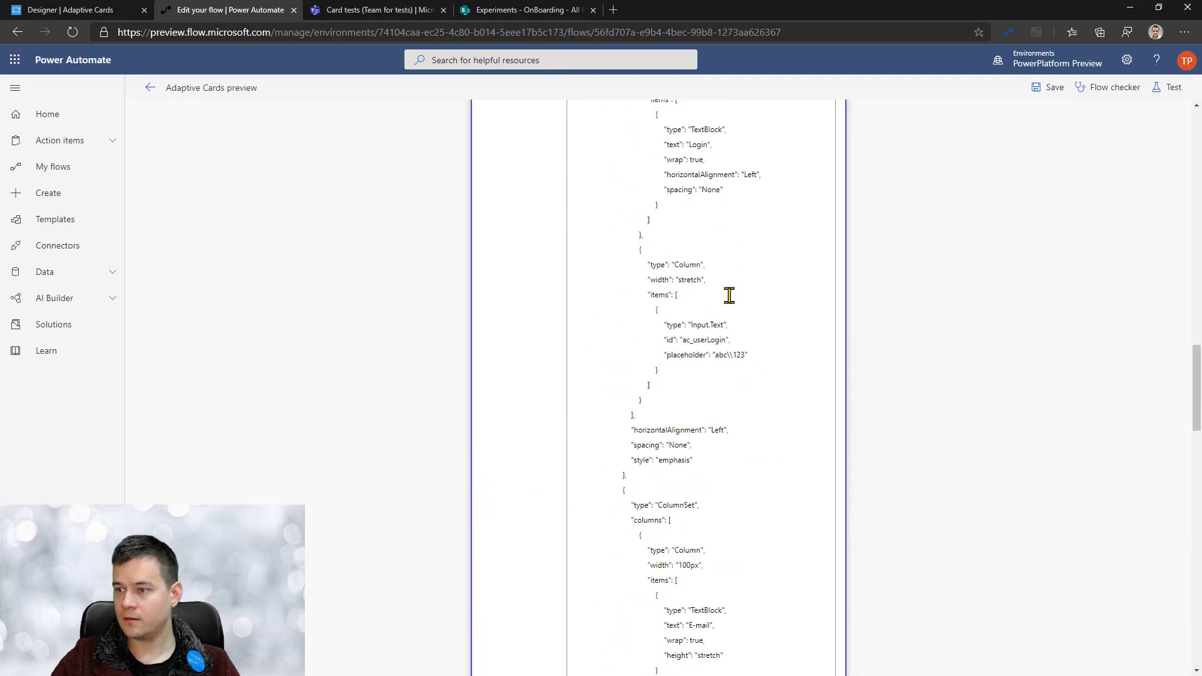
{"action": "scroll", "scroll_direction": "up", "scroll_amount": 3}
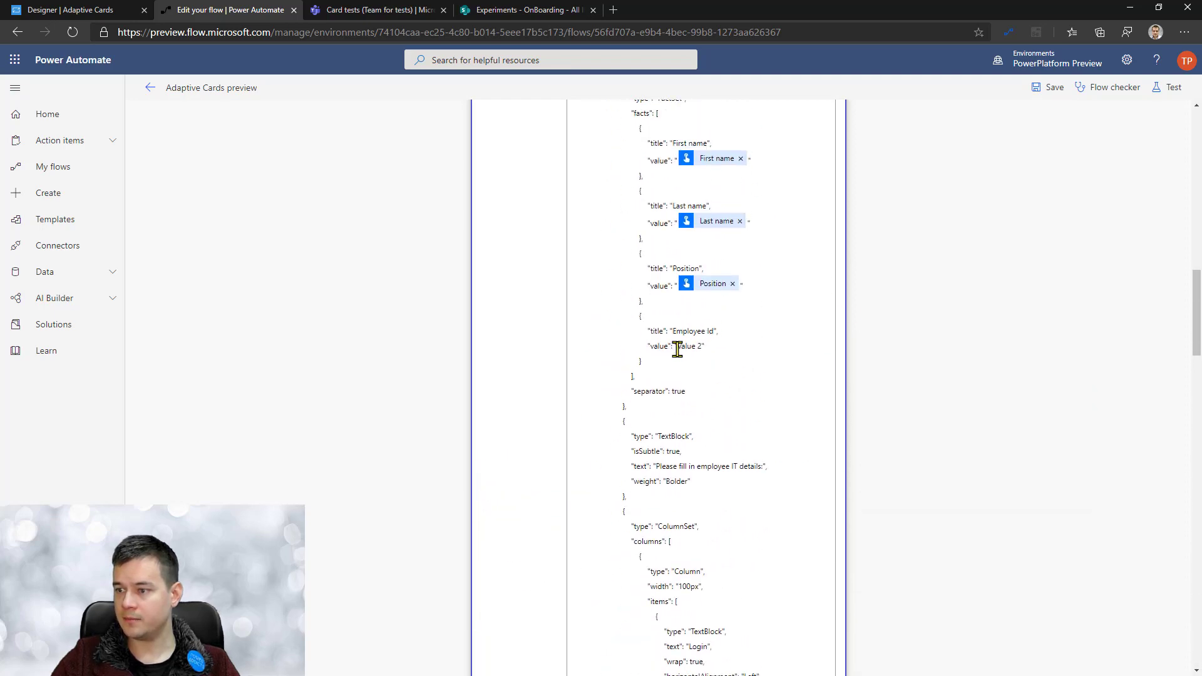
{"action": "scroll", "scroll_direction": "down", "scroll_amount": 3}
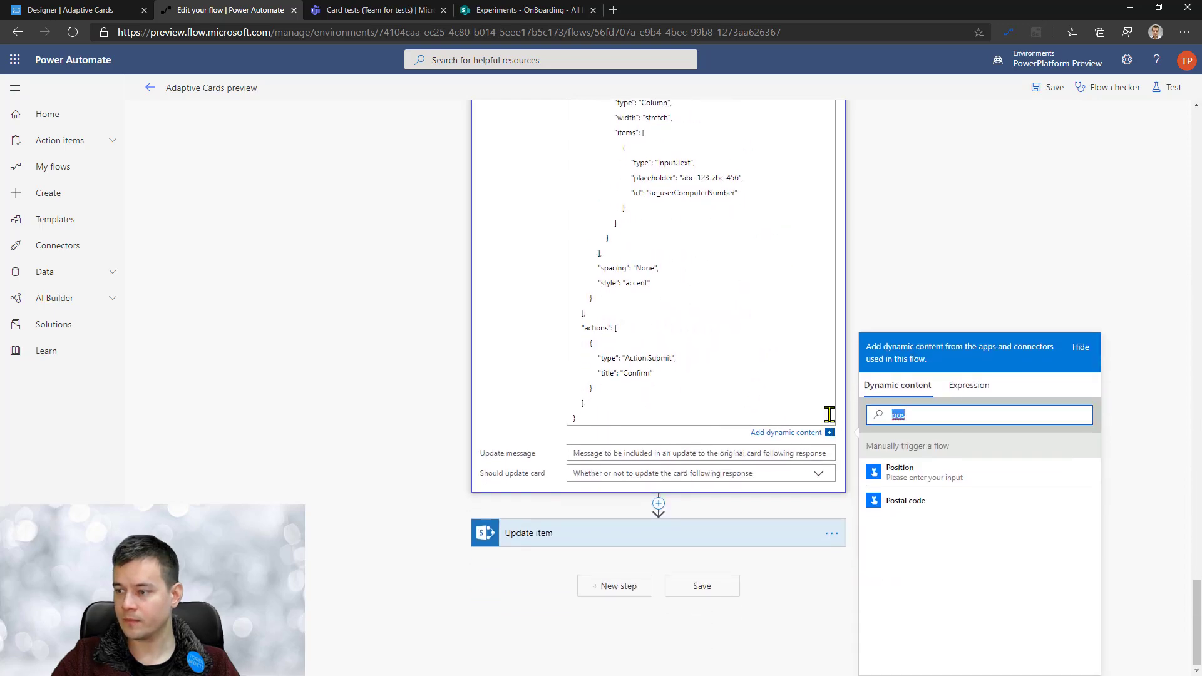
{"action": "type", "text": "empl"}
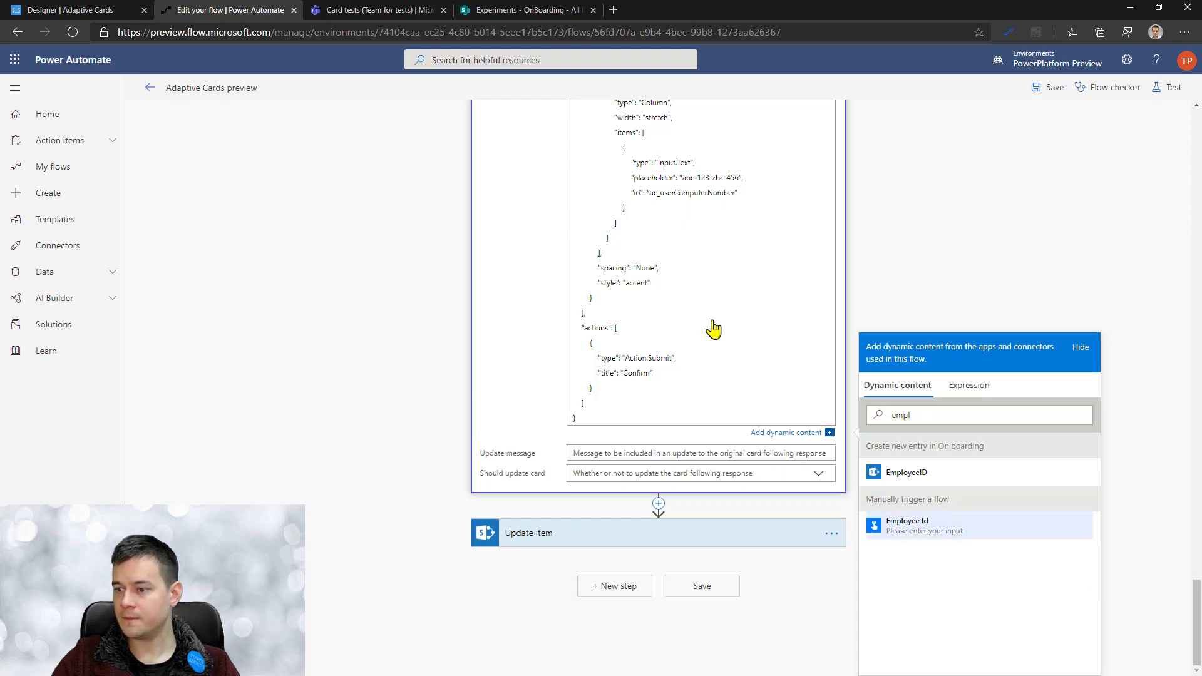
{"action": "scroll", "scroll_direction": "up", "scroll_amount": 3}
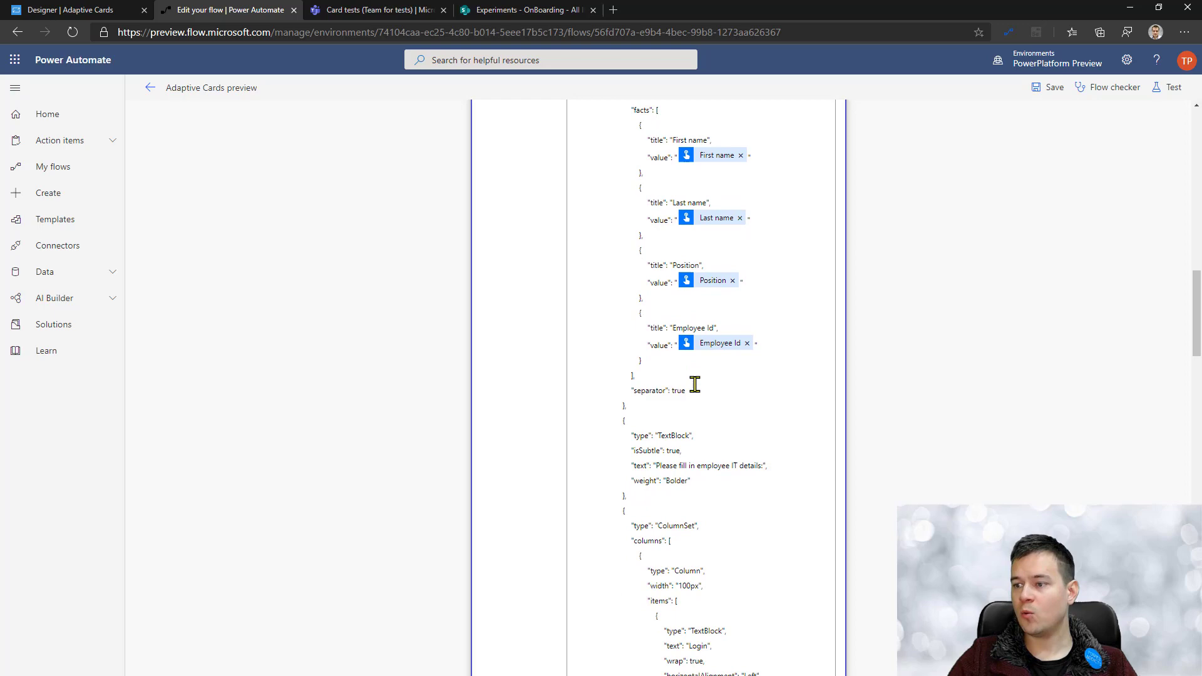
{"action": "left_click", "coordinate": [73, 10]}
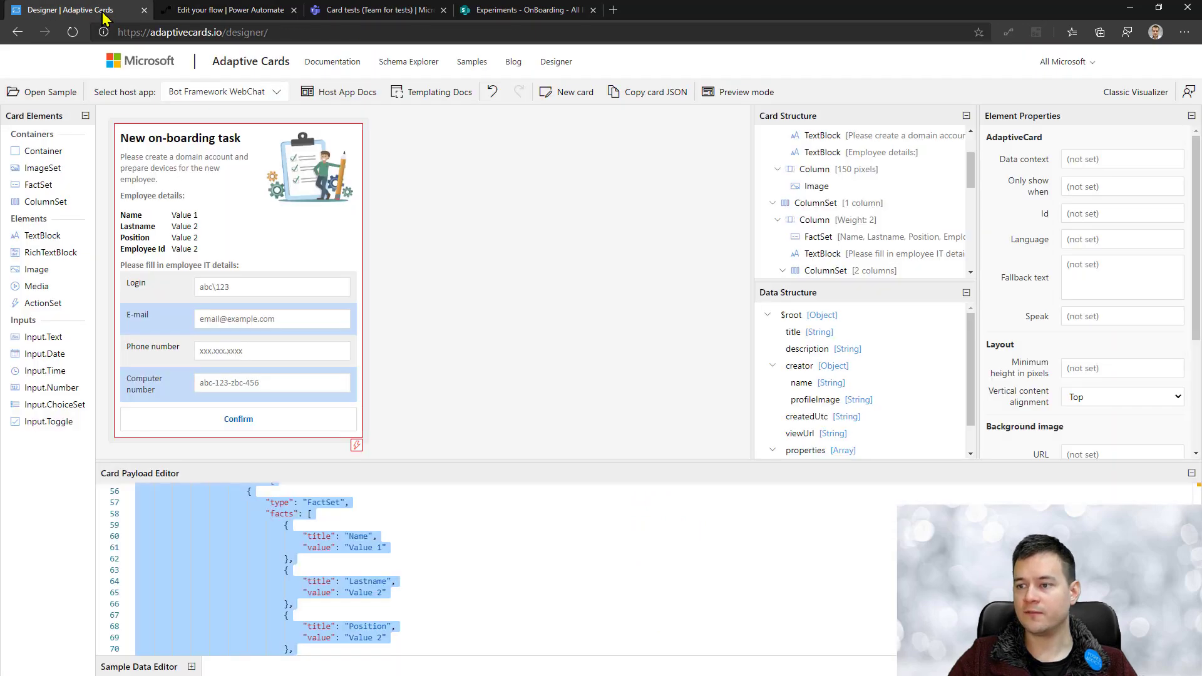
{"action": "mouse_move", "coordinate": [459, 343]}
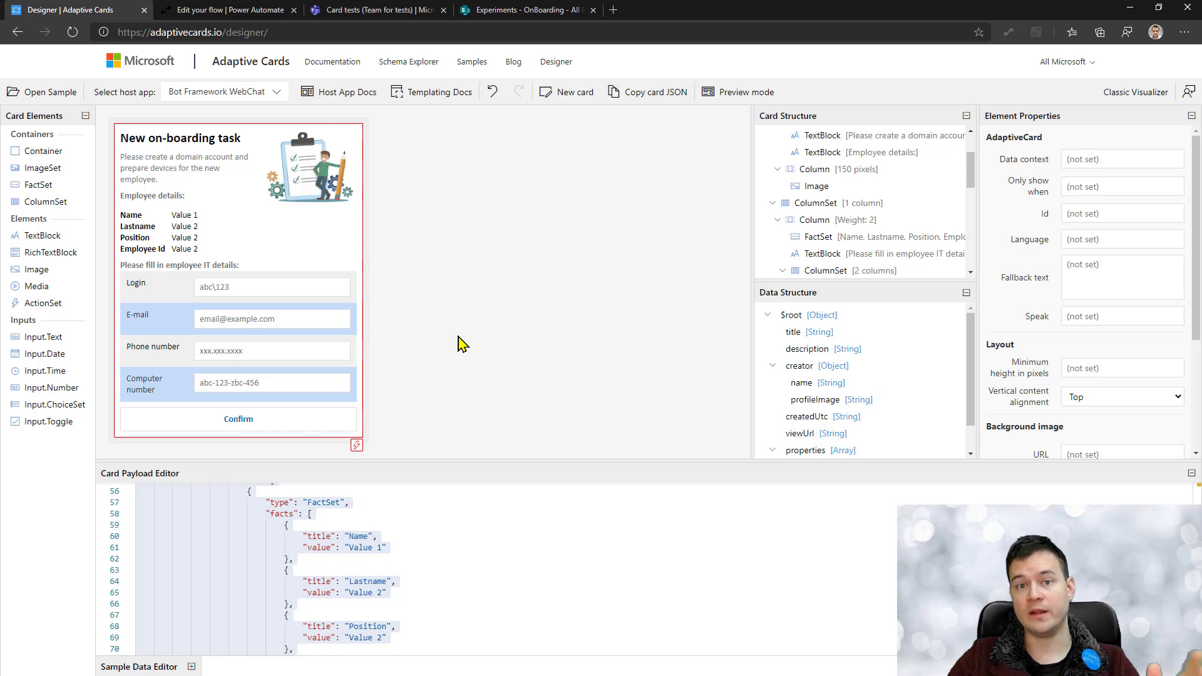
Read the Login input's Id ac_userLogin in the designer and return to the flow
{"action": "left_click", "coordinate": [272, 287]}
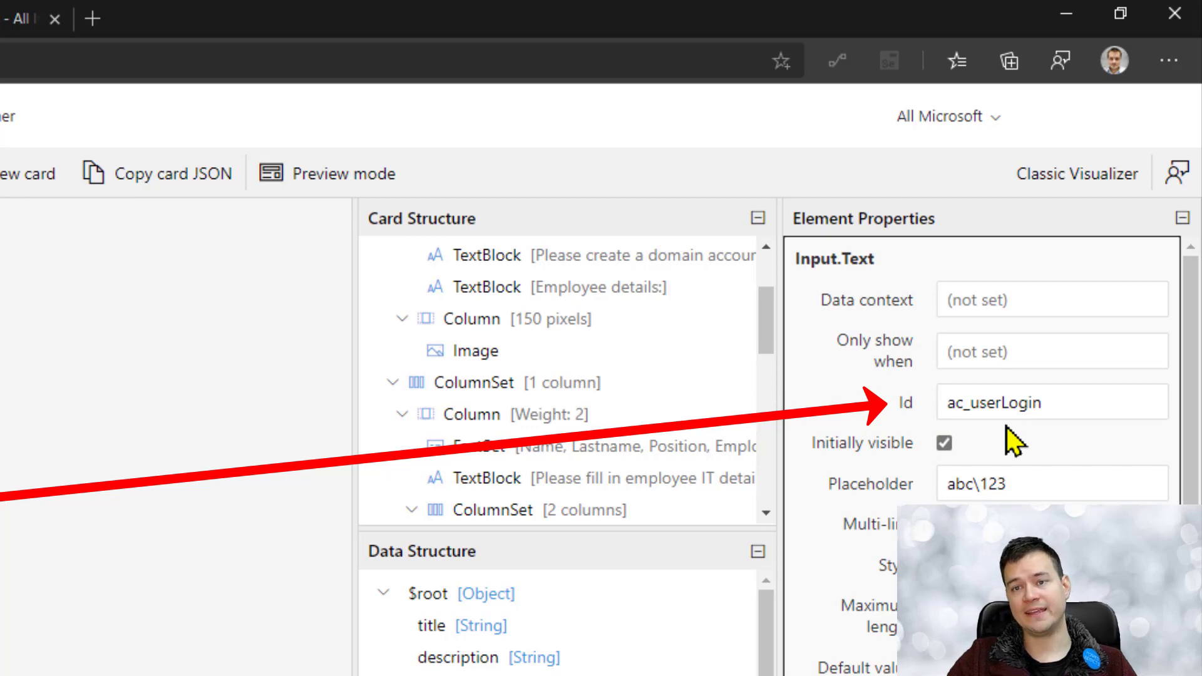
{"action": "mouse_move", "coordinate": [1012, 448]}
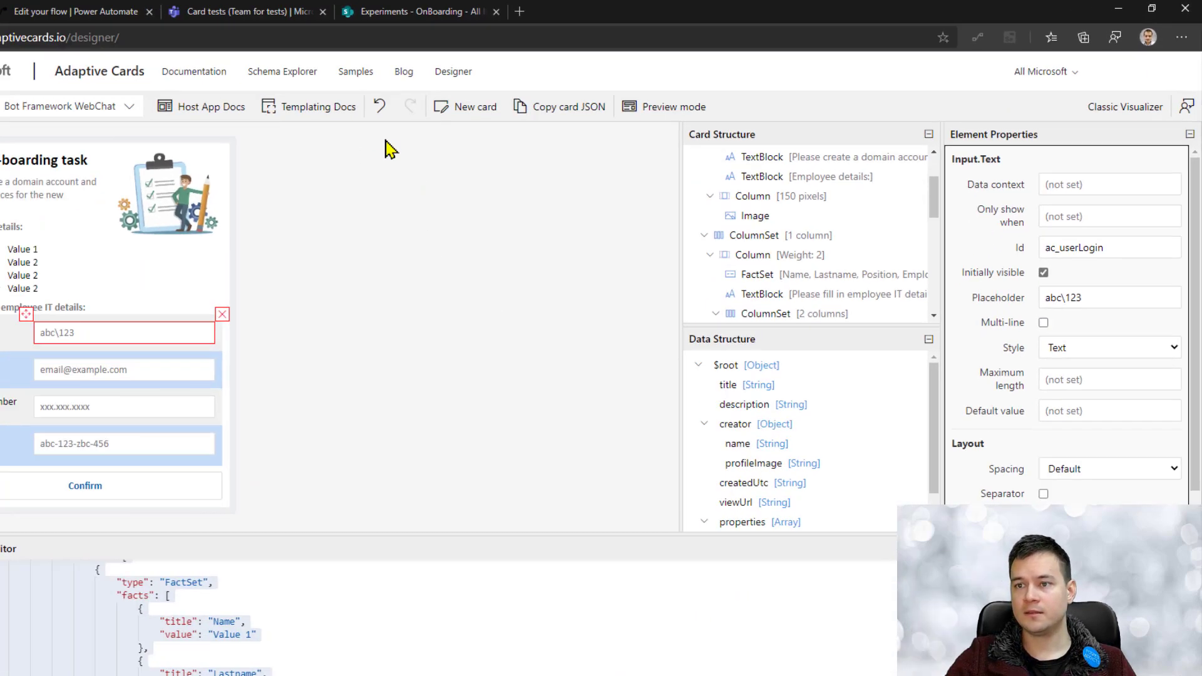
{"action": "left_click", "coordinate": [223, 11]}
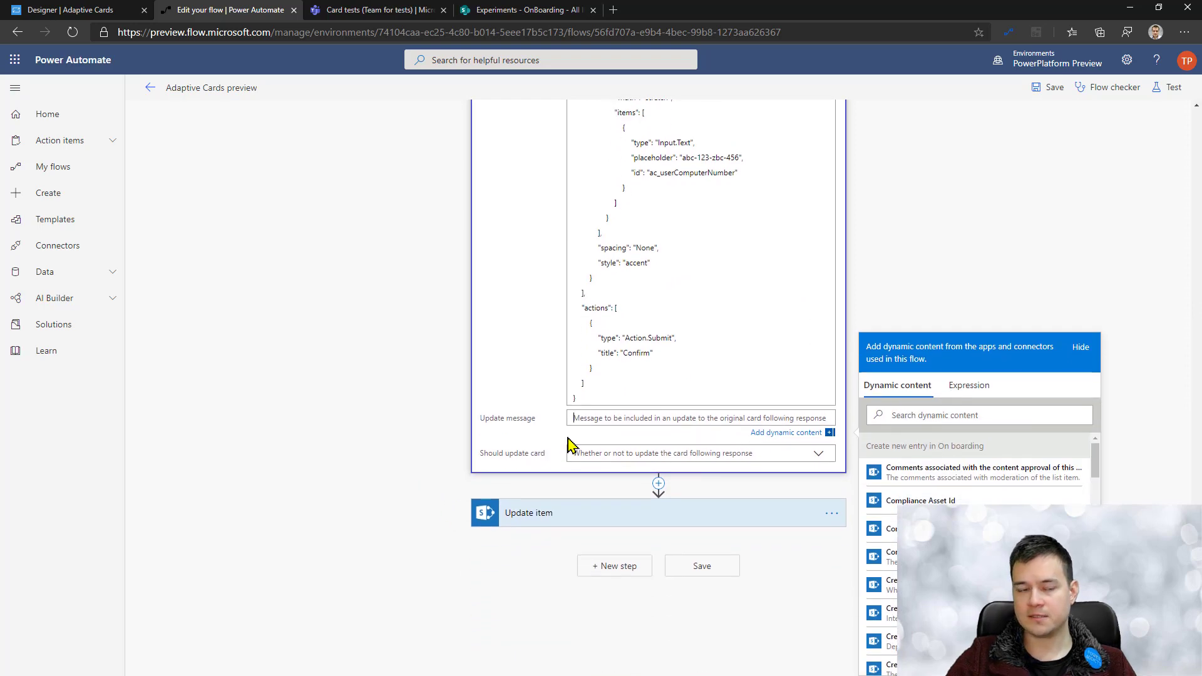
Set the update message to "Thank you for your action." and Should update card to Yes
{"action": "key", "text": "F11"}
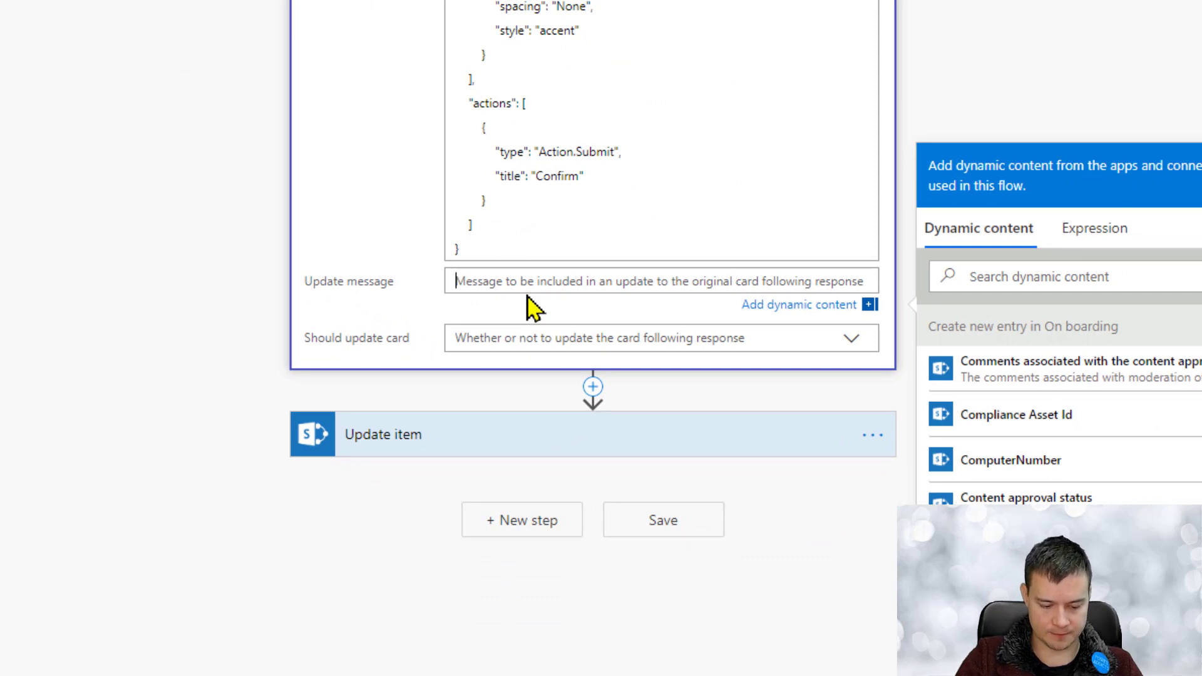
{"action": "type", "text": "Thank you fo"}
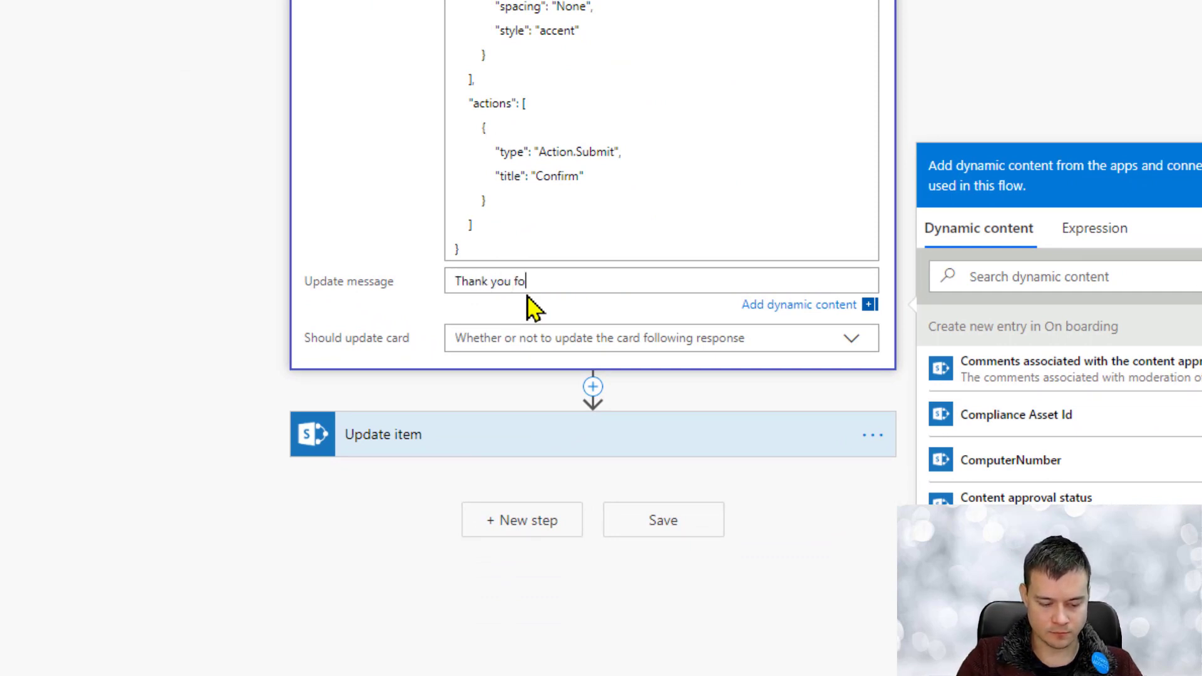
{"action": "type", "text": "r"}
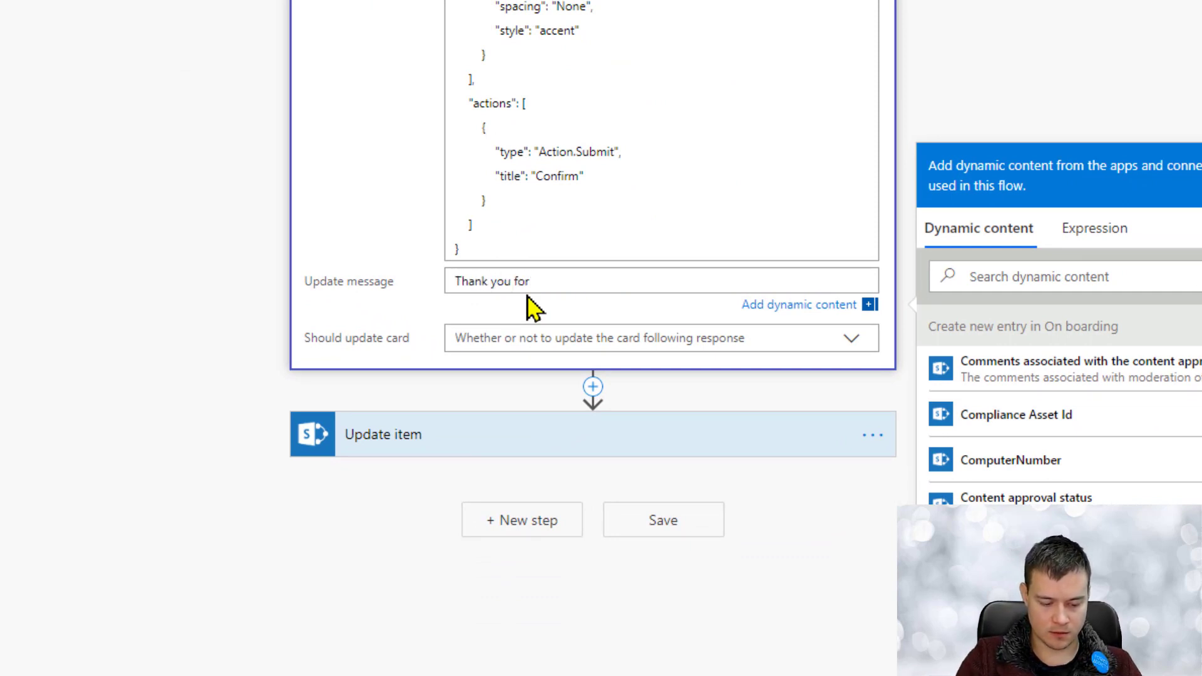
{"action": "type", "text": "your action."}
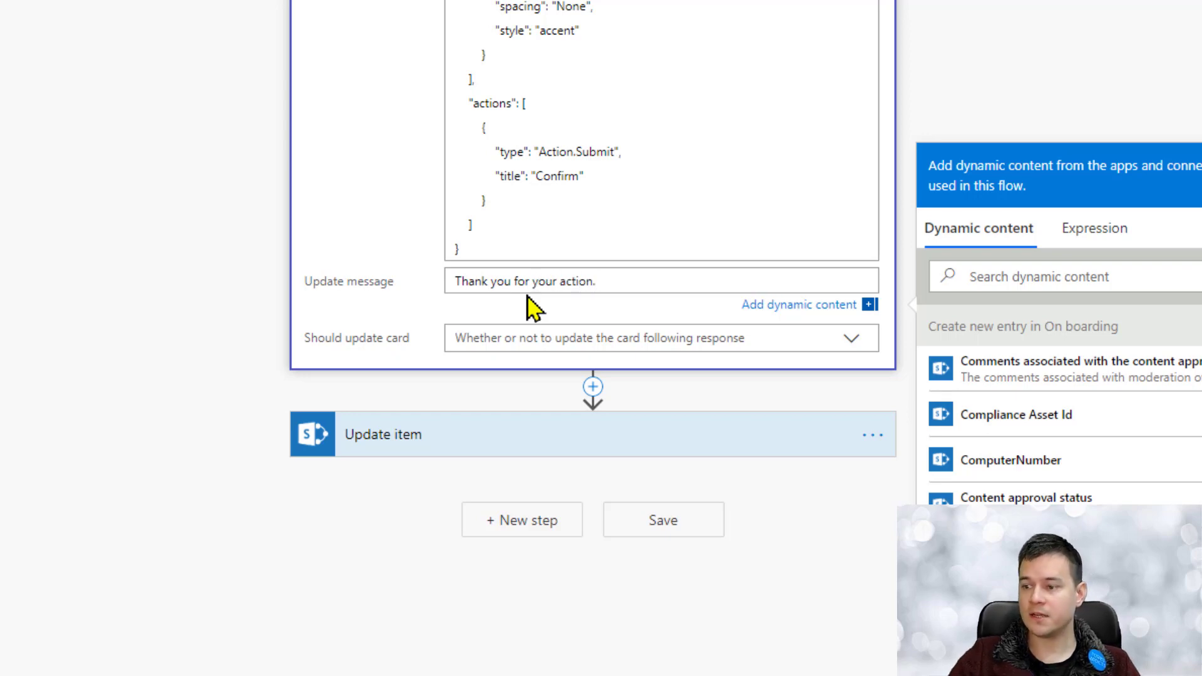
{"action": "left_click", "coordinate": [538, 281]}
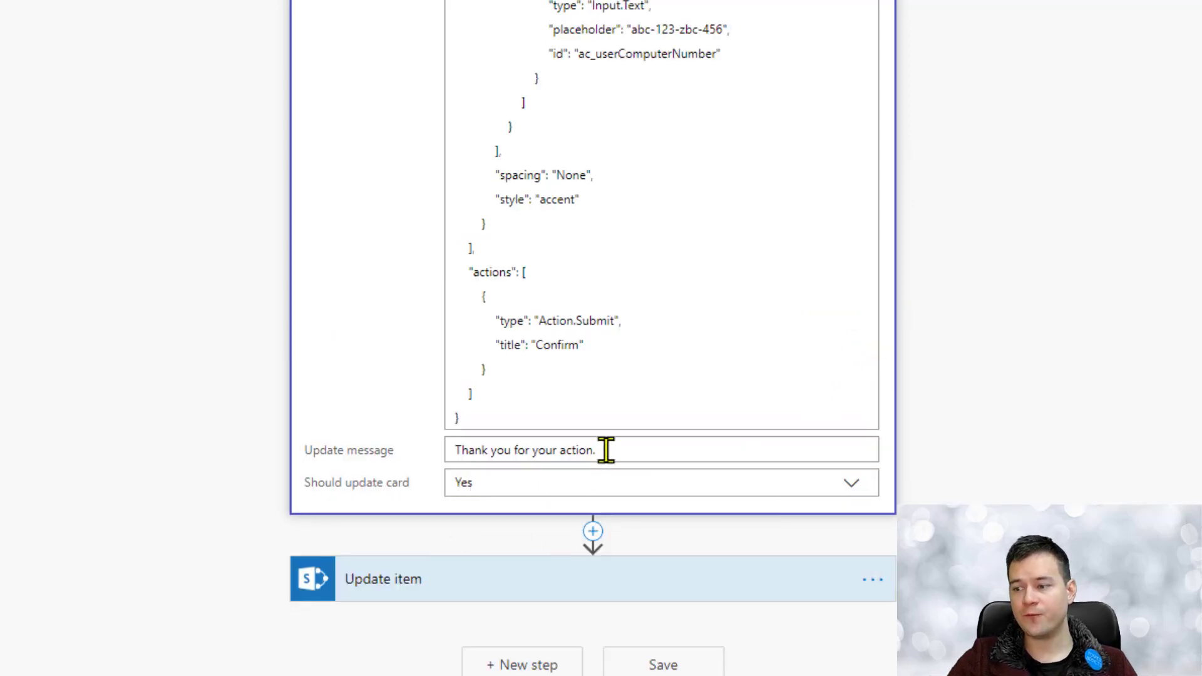
{"action": "left_click", "coordinate": [660, 449]}
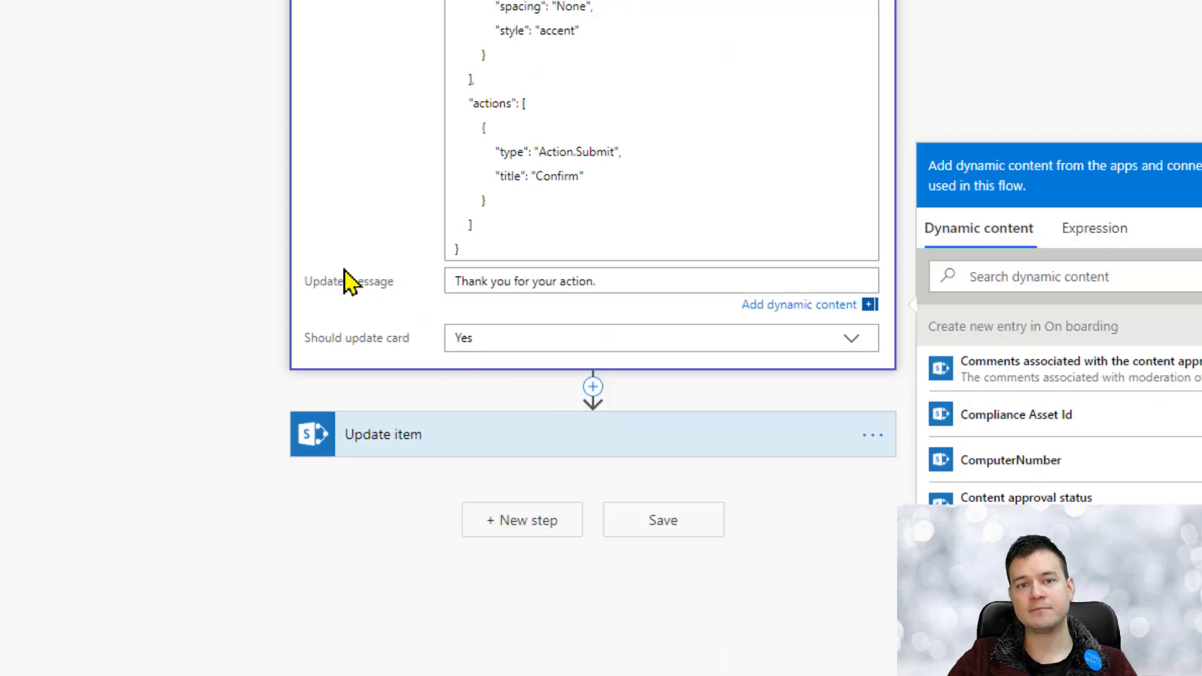
{"action": "mouse_move", "coordinate": [467, 288]}
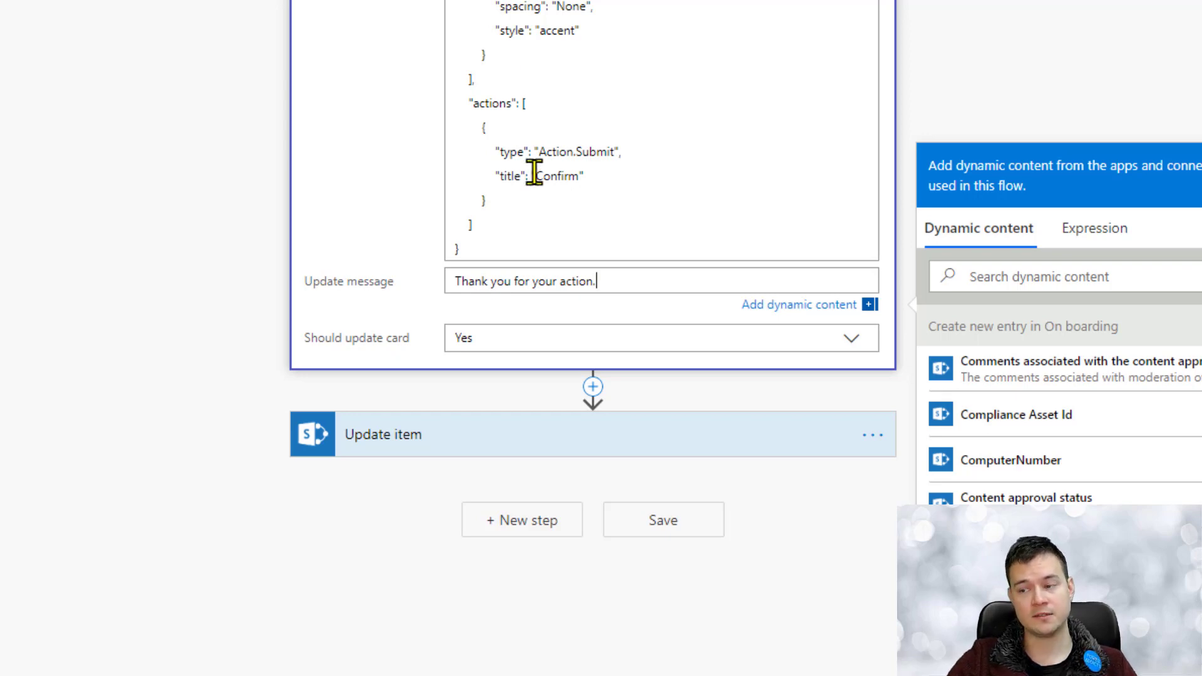
{"action": "mouse_move", "coordinate": [1088, 415]}
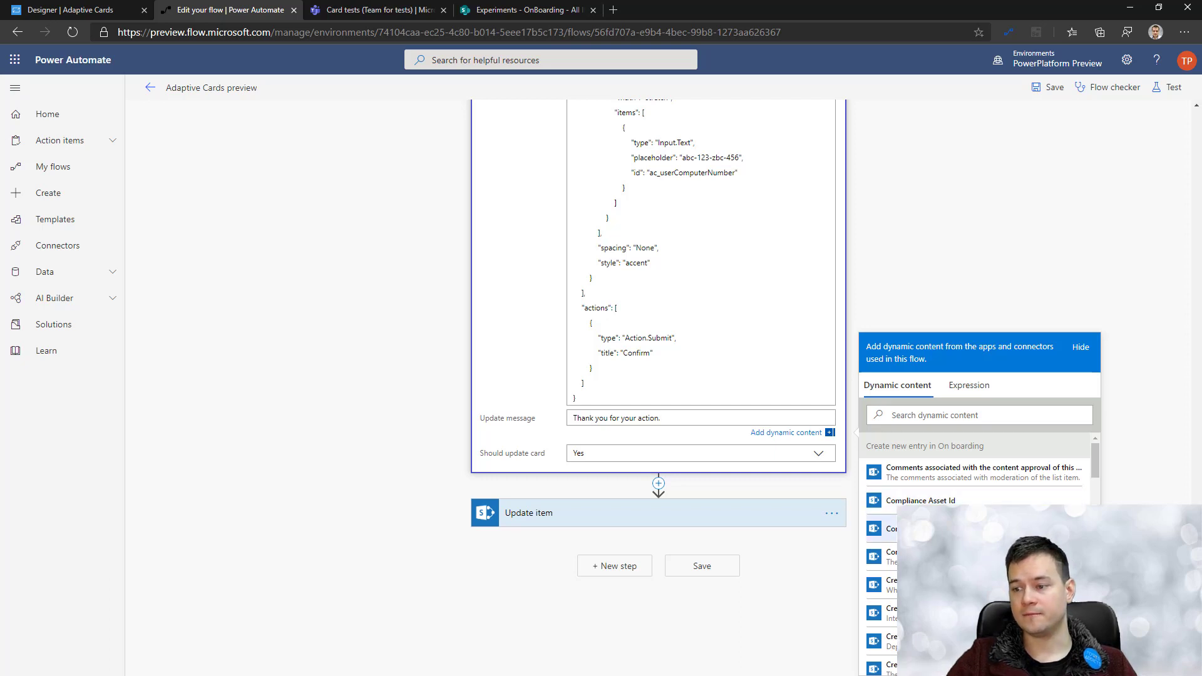
{"action": "mouse_move", "coordinate": [979, 290]}
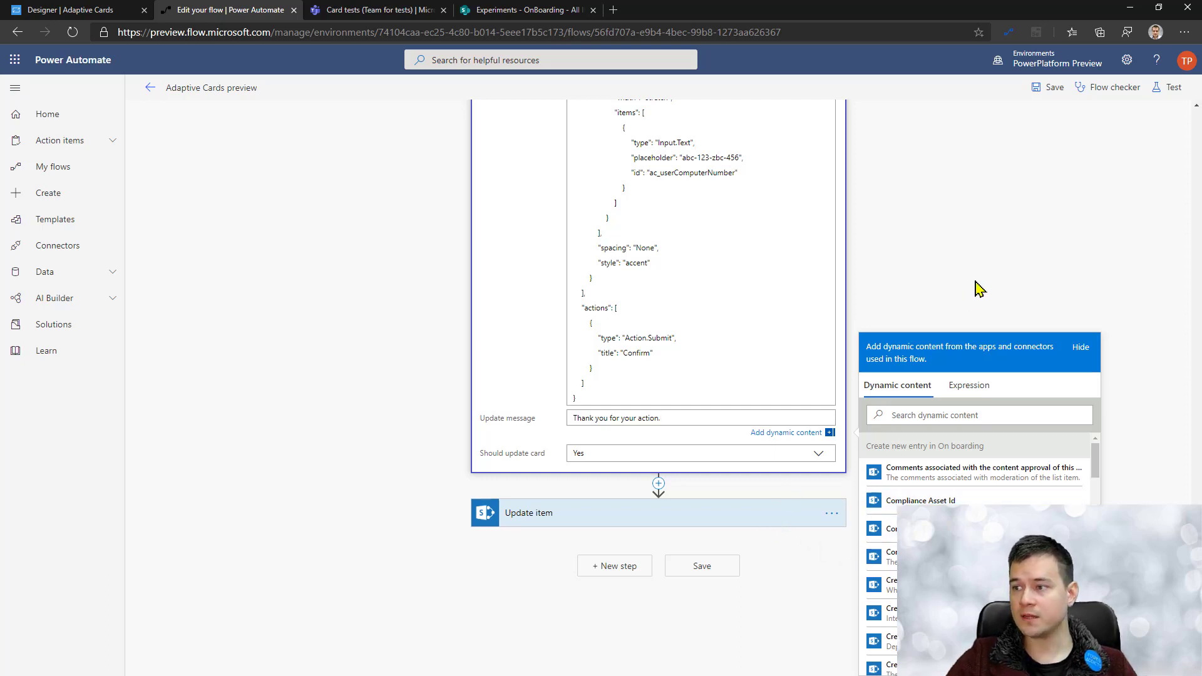
{"action": "left_click", "coordinate": [1050, 86]}
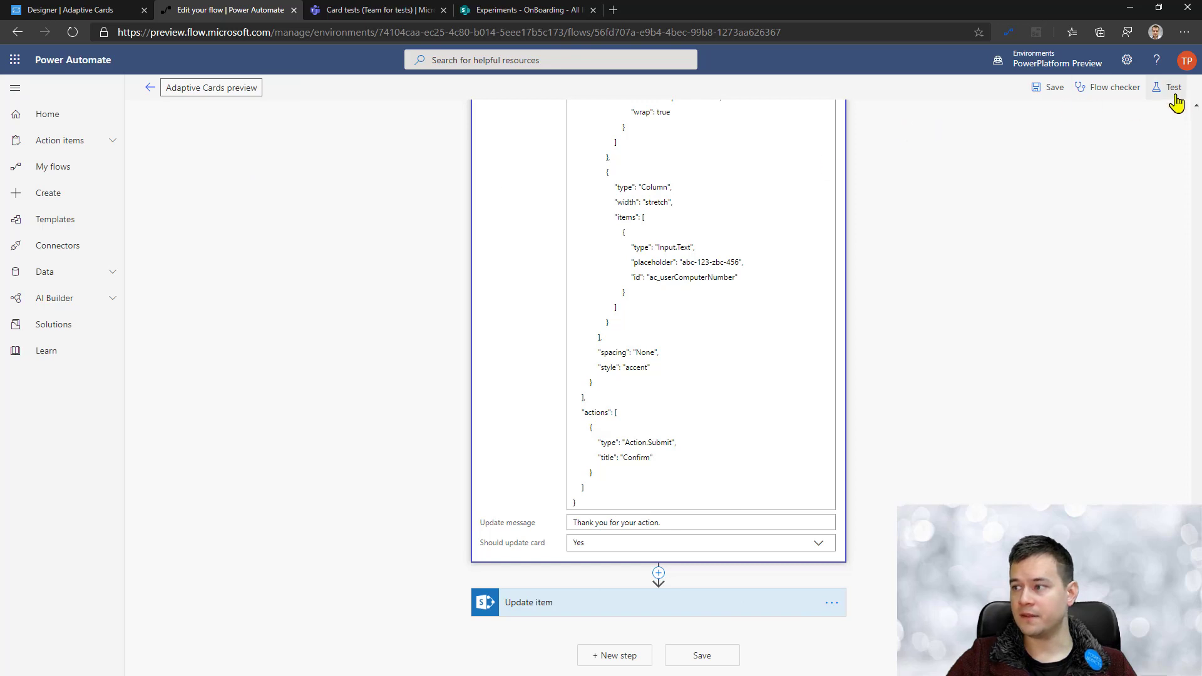
Start a manual test run with position Consultant and employee id 2335231
{"action": "left_click", "coordinate": [1171, 86]}
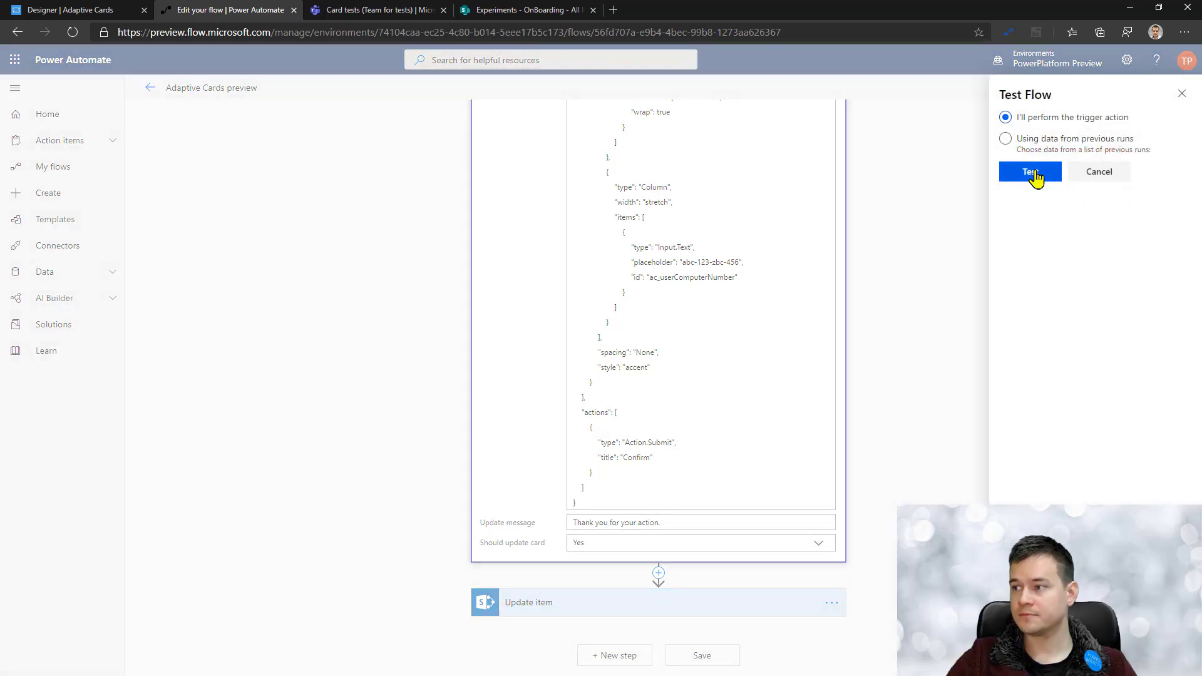
{"action": "left_click", "coordinate": [1030, 171]}
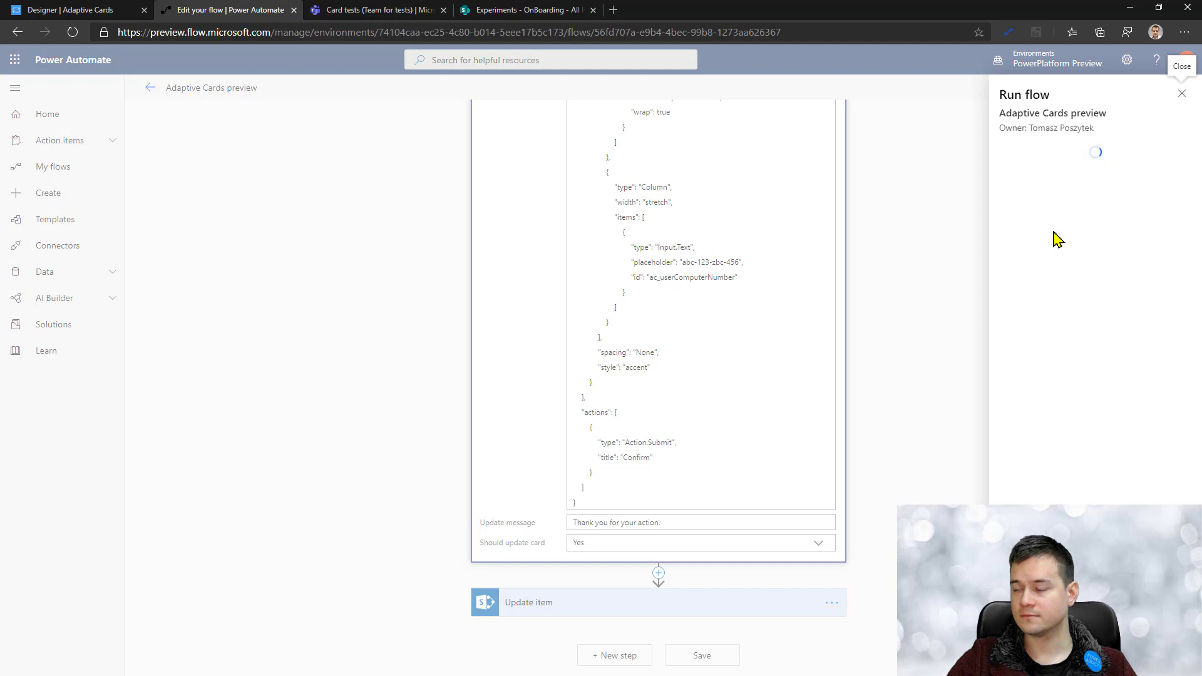
{"action": "mouse_move", "coordinate": [1069, 190]}
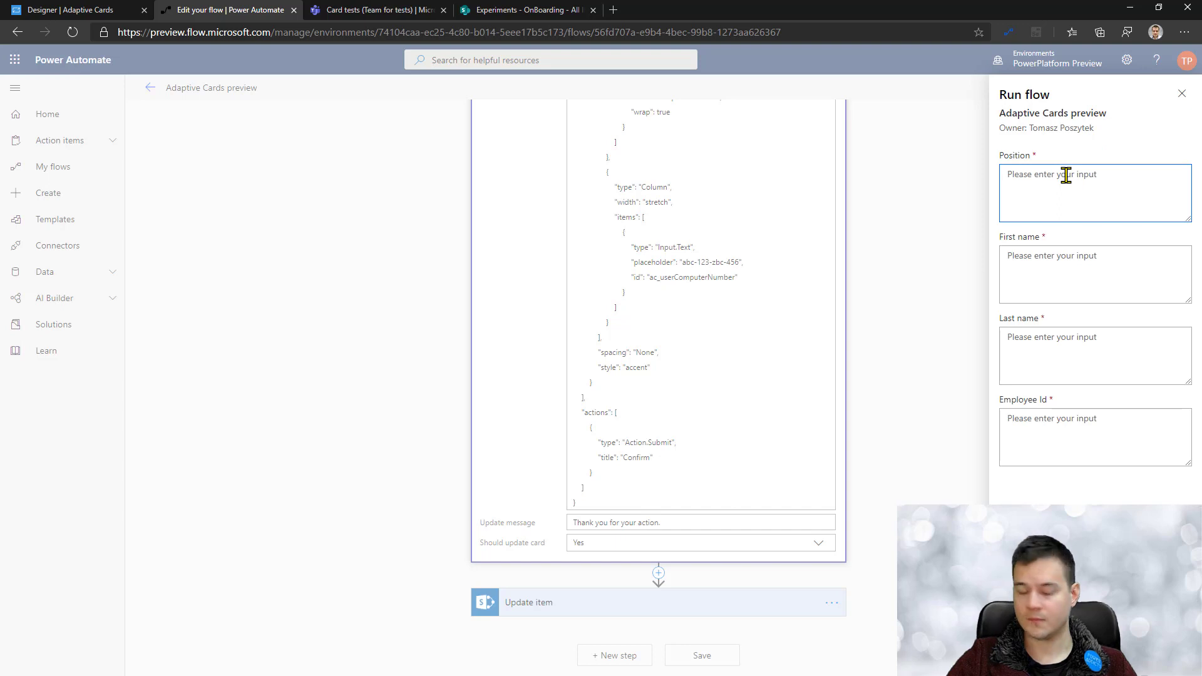
{"action": "type", "text": "Consult"}
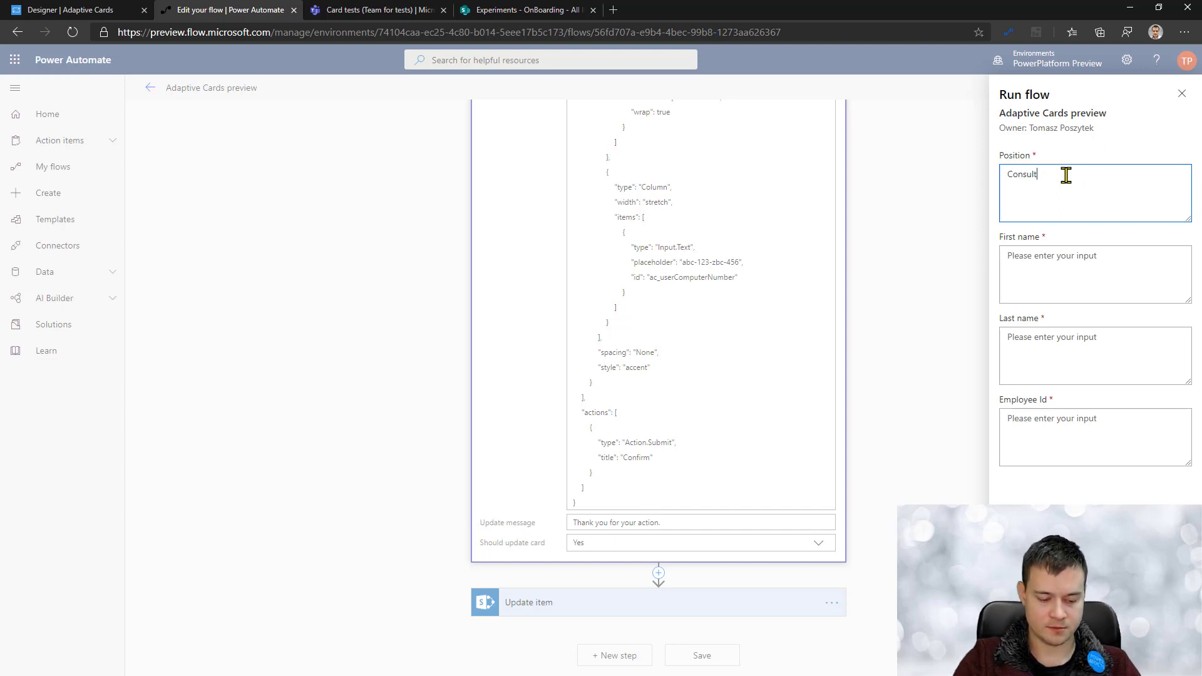
{"action": "left_click", "coordinate": [1094, 275]}
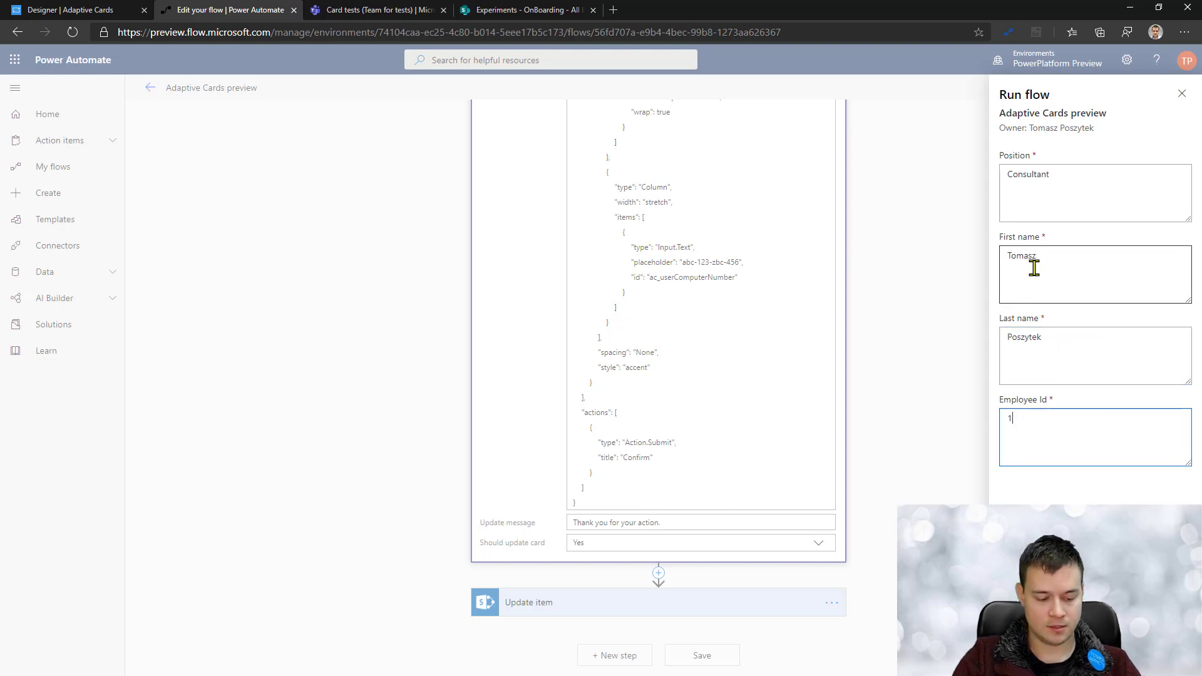
{"action": "type", "text": "2335231"}
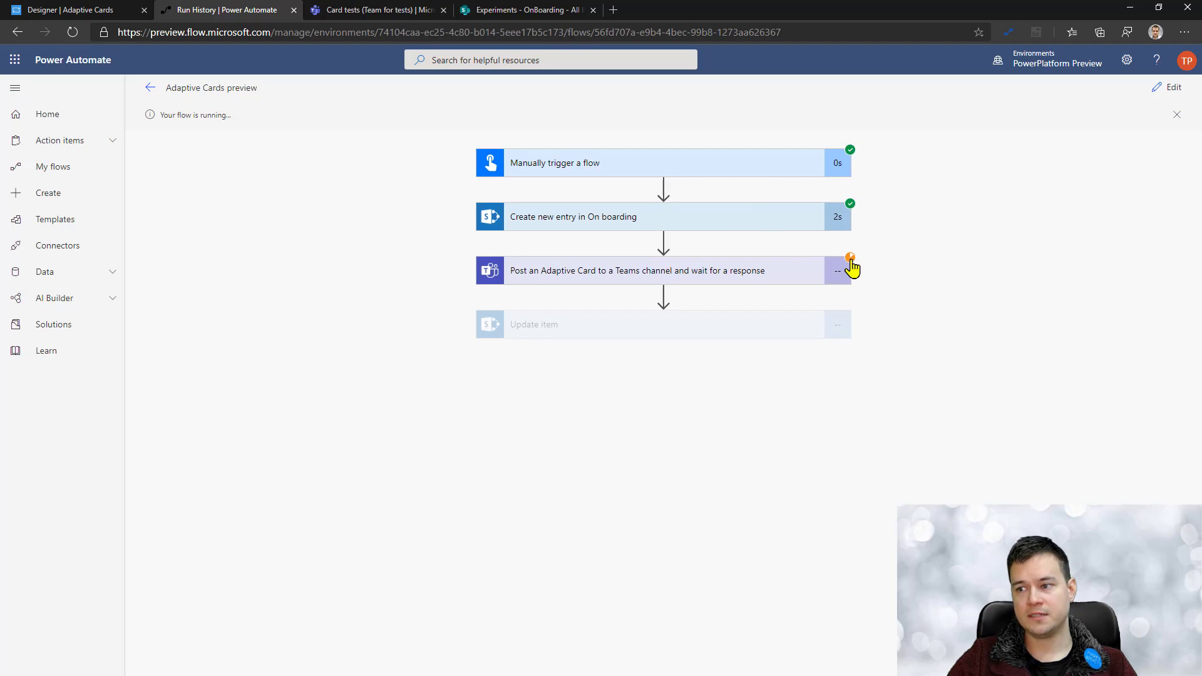
{"action": "mouse_move", "coordinate": [678, 298]}
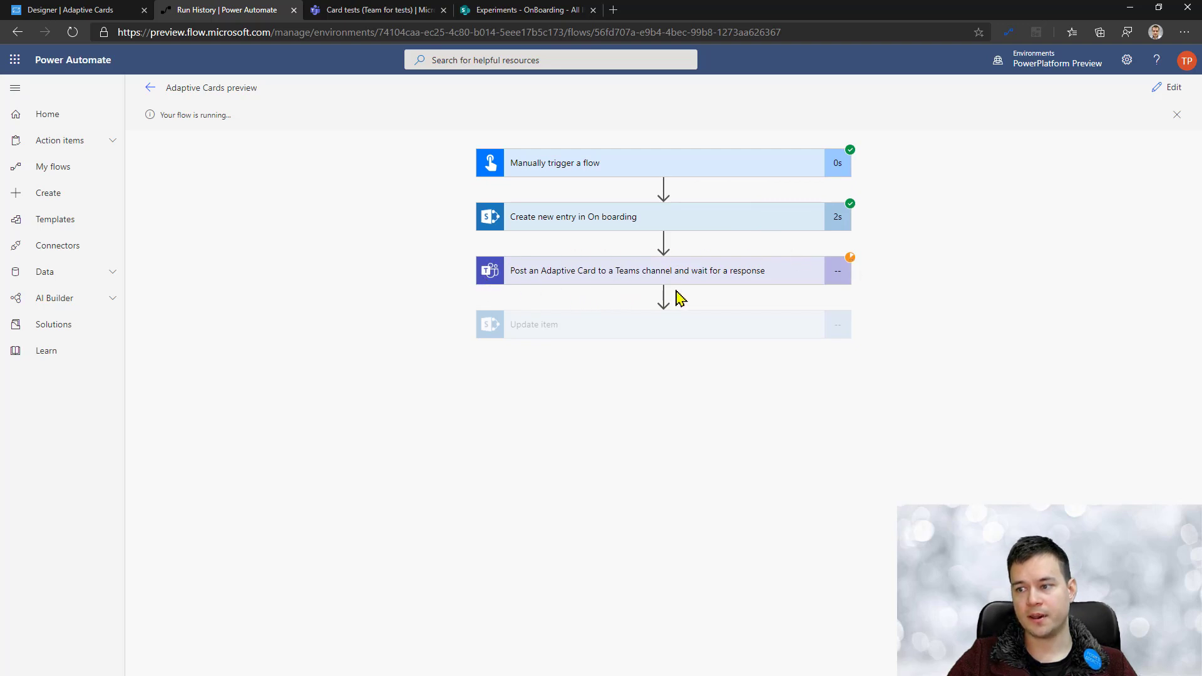
{"action": "mouse_move", "coordinate": [849, 267]}
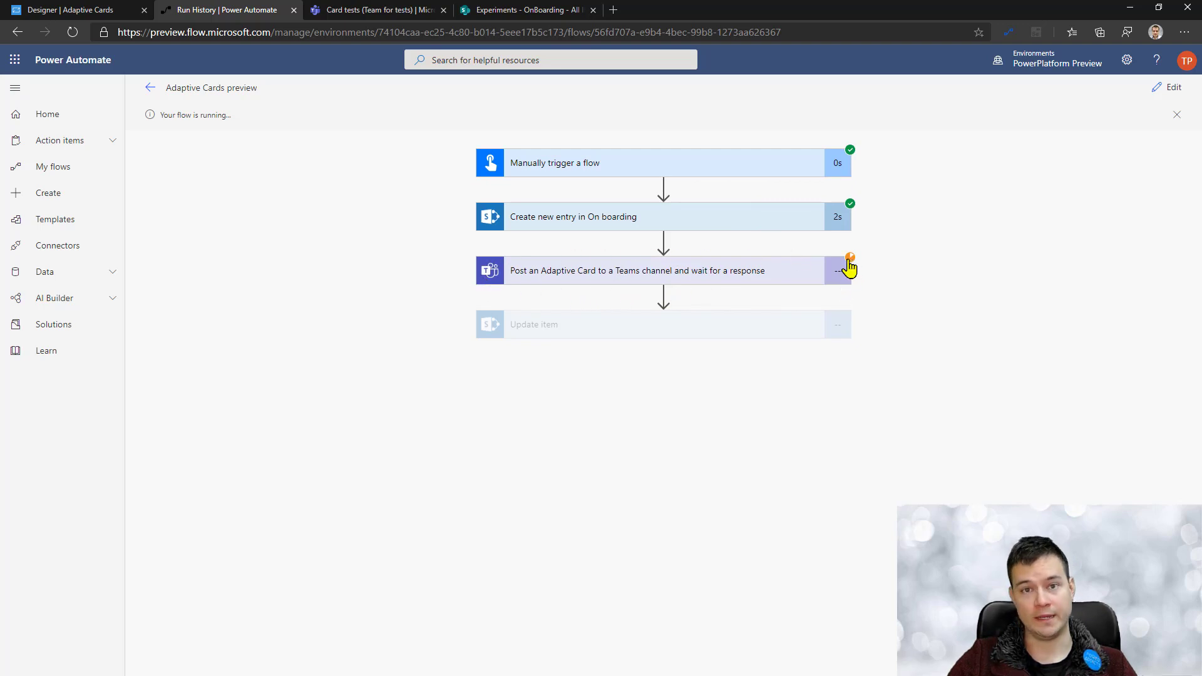
Switch to the Teams Card tests channel while the flow waits for a response
{"action": "left_click", "coordinate": [375, 9]}
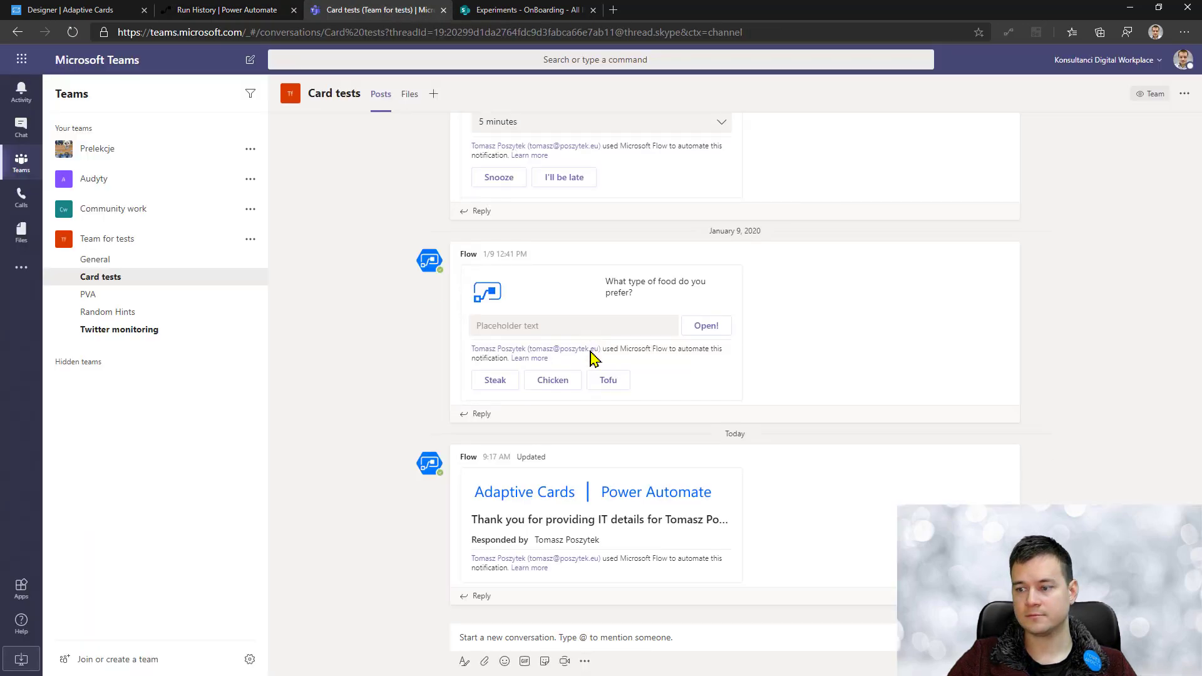
{"action": "scroll", "scroll_direction": "down", "scroll_amount": 3}
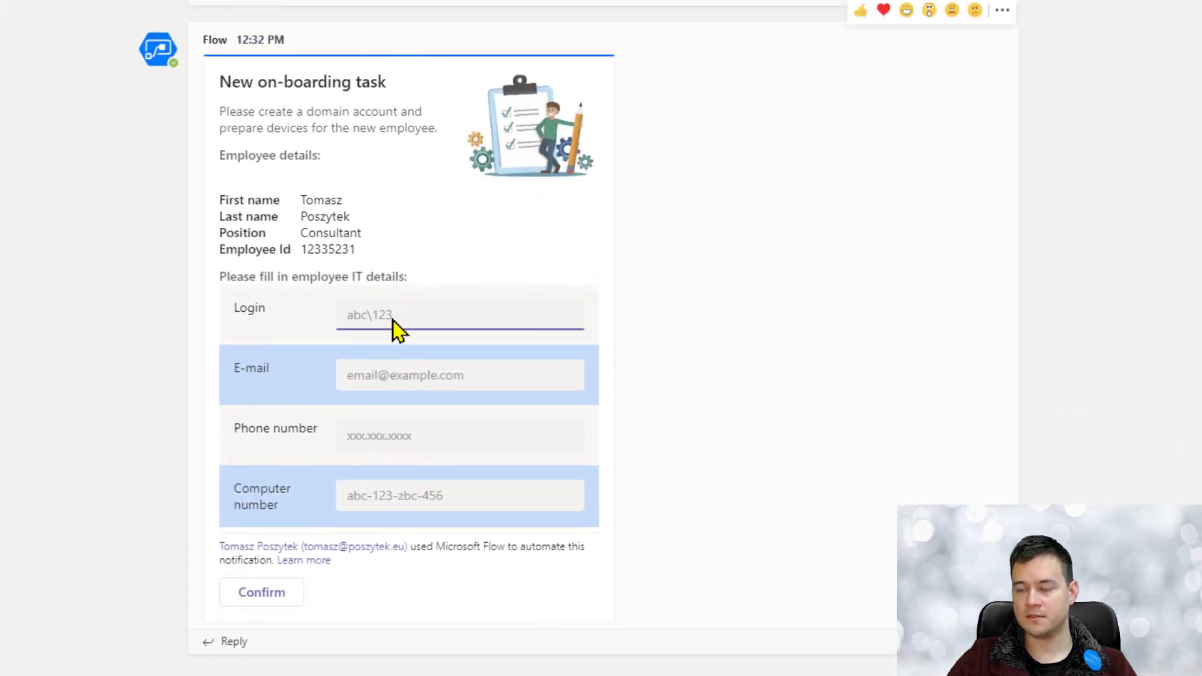
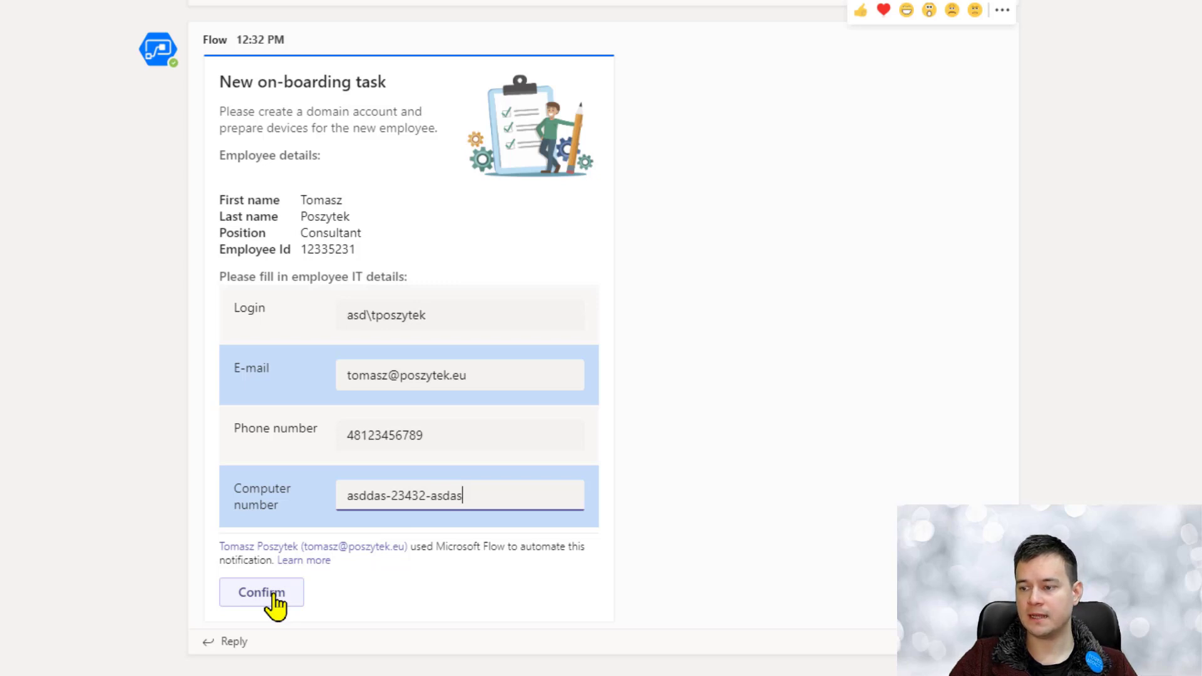
{"action": "mouse_move", "coordinate": [578, 578]}
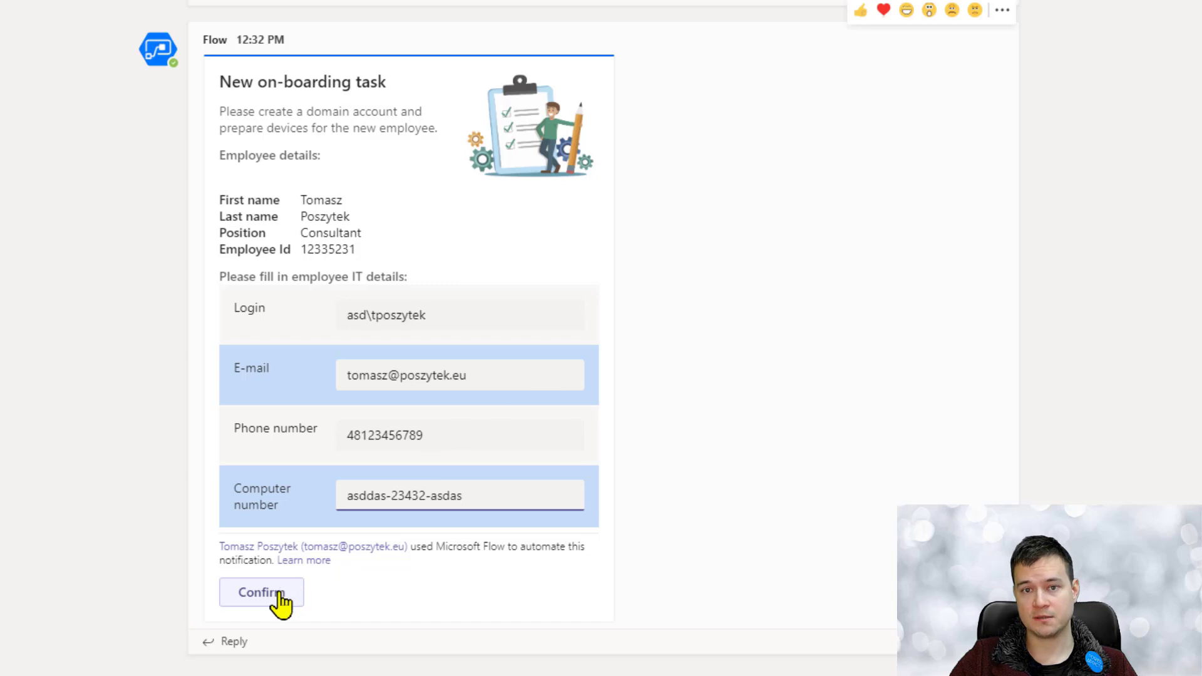
{"action": "left_click", "coordinate": [260, 592]}
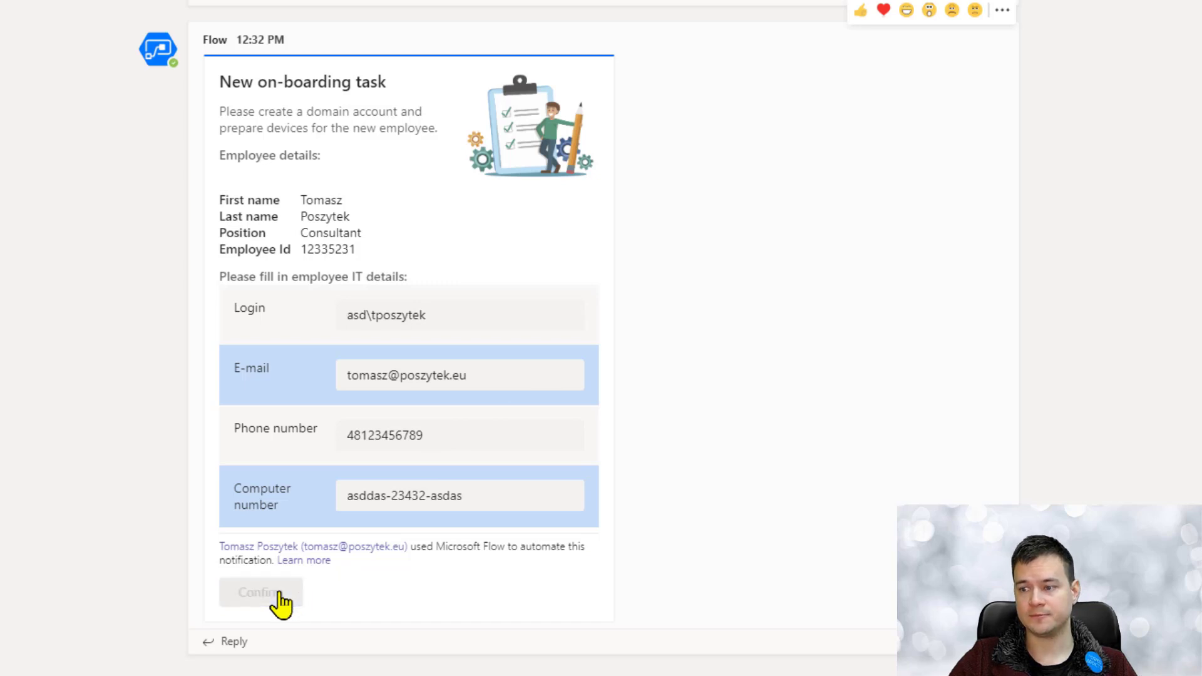
{"action": "left_click", "coordinate": [261, 593]}
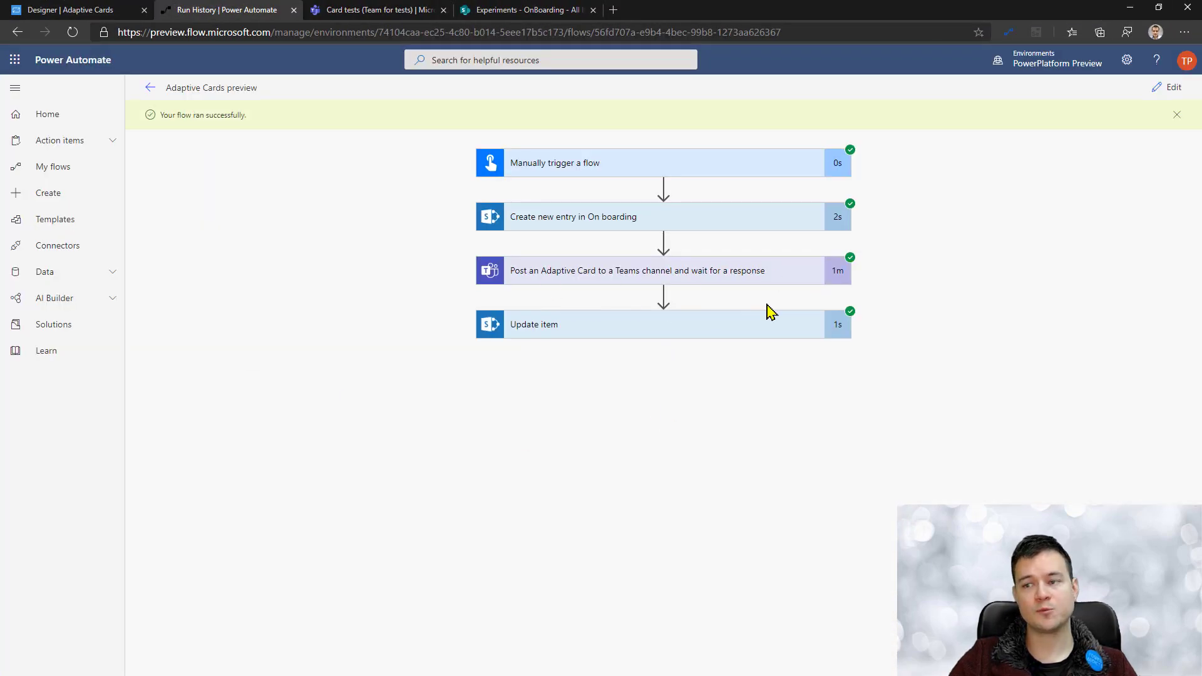
Expand the card step's run outputs and review the response body JSON
{"action": "left_click", "coordinate": [634, 270]}
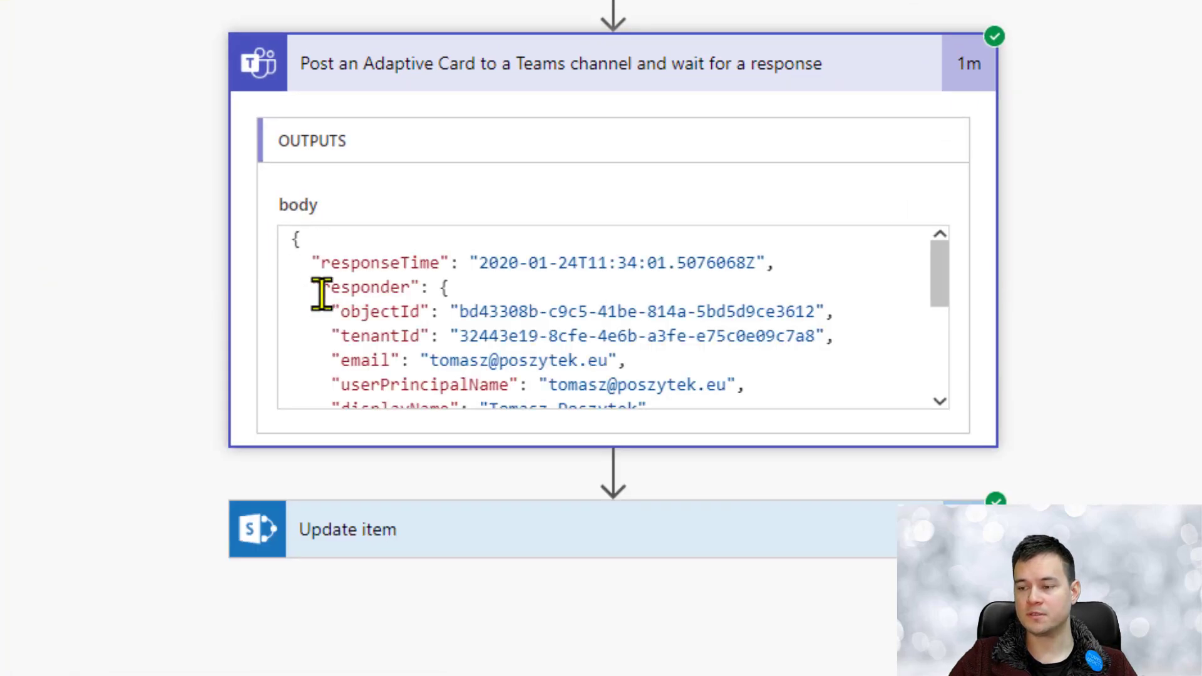
{"action": "scroll", "scroll_direction": "down", "scroll_amount": 3}
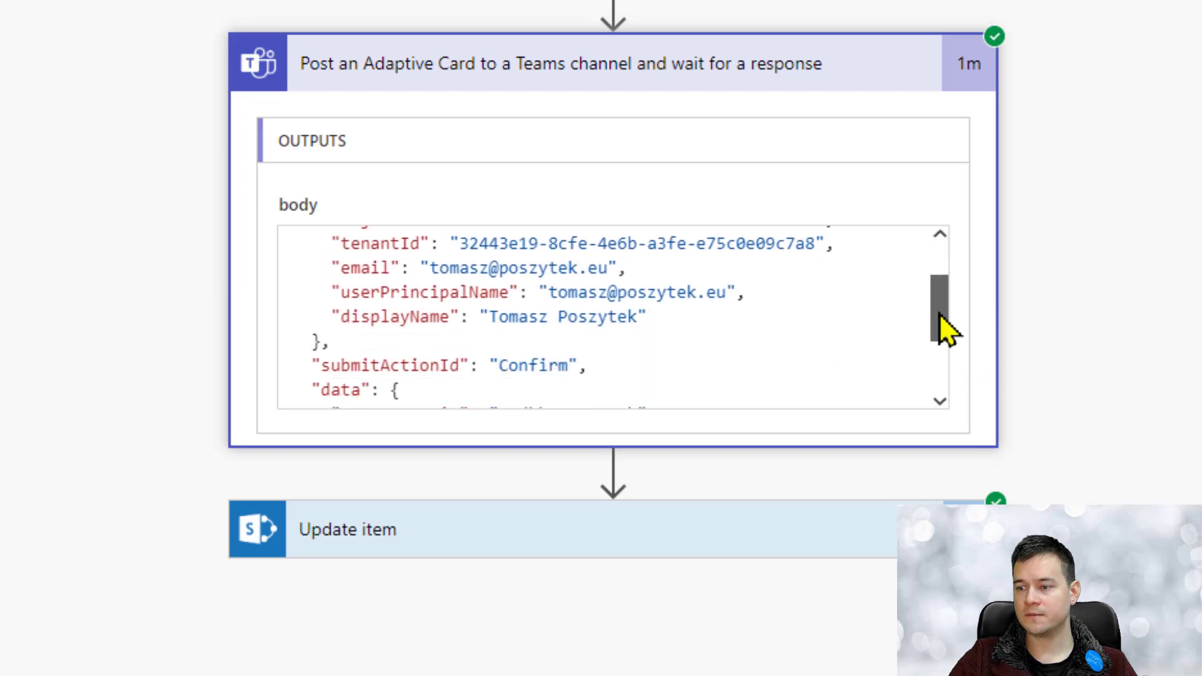
{"action": "scroll", "scroll_direction": "down", "scroll_amount": 3}
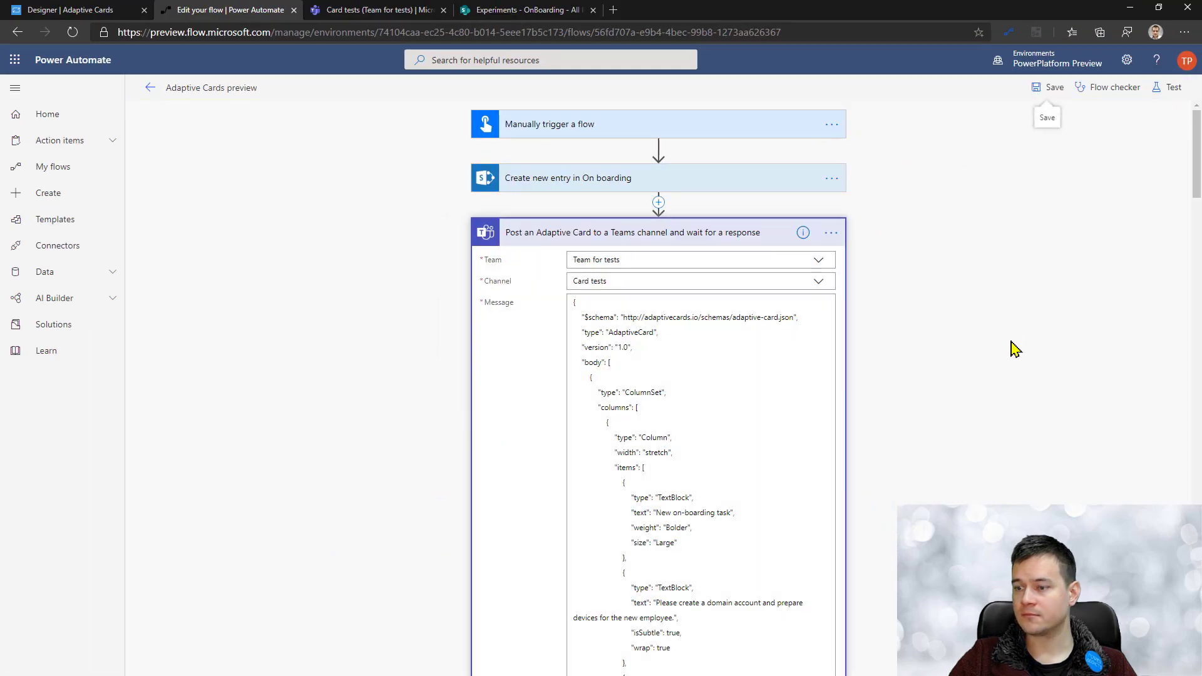
Focus the Update item's Login field and bring up the expression editor
{"action": "scroll", "scroll_direction": "down", "scroll_amount": 3}
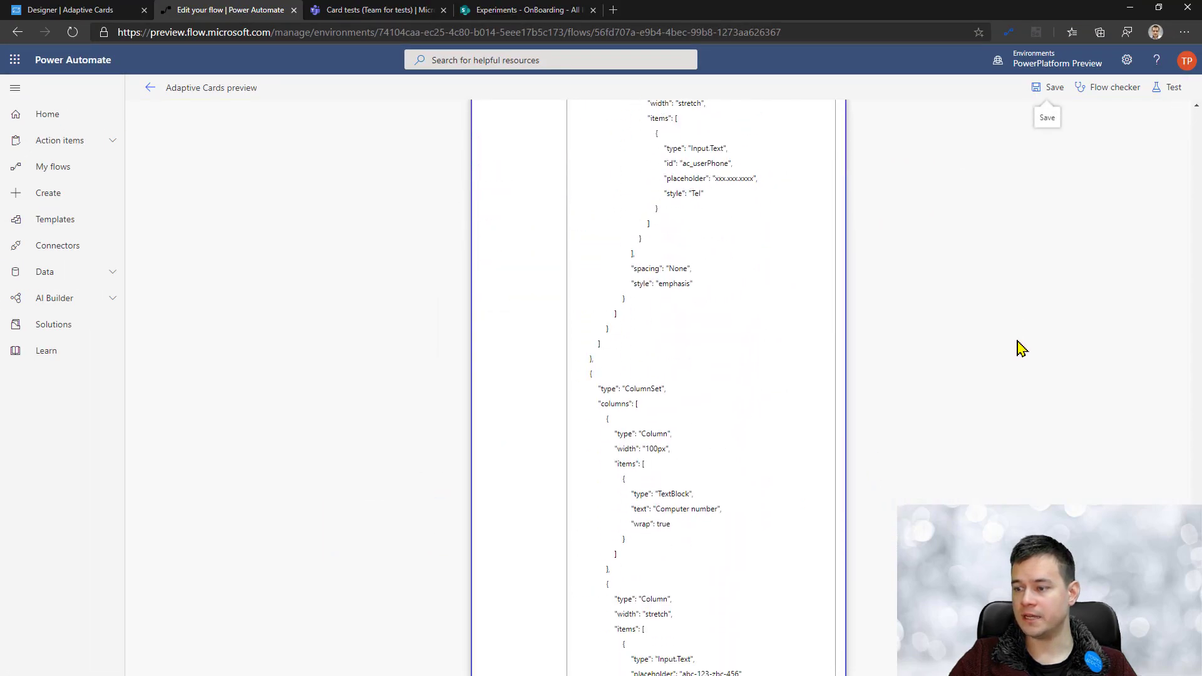
{"action": "scroll", "scroll_direction": "down", "scroll_amount": 3}
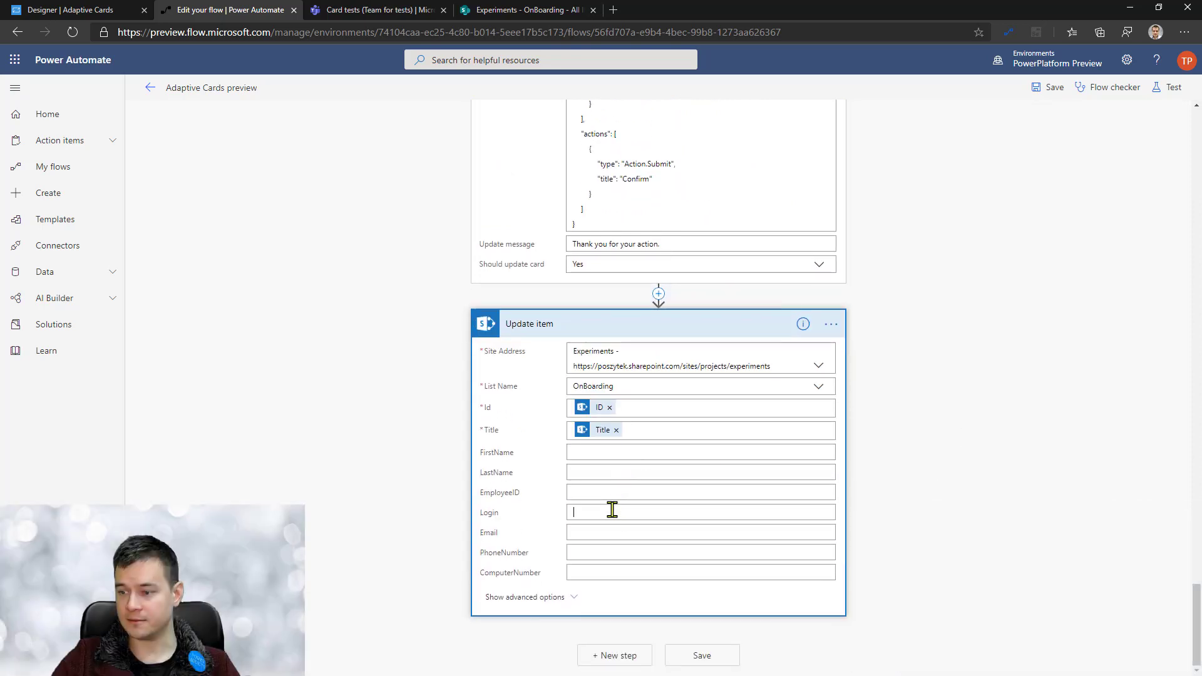
{"action": "left_click", "coordinate": [697, 512]}
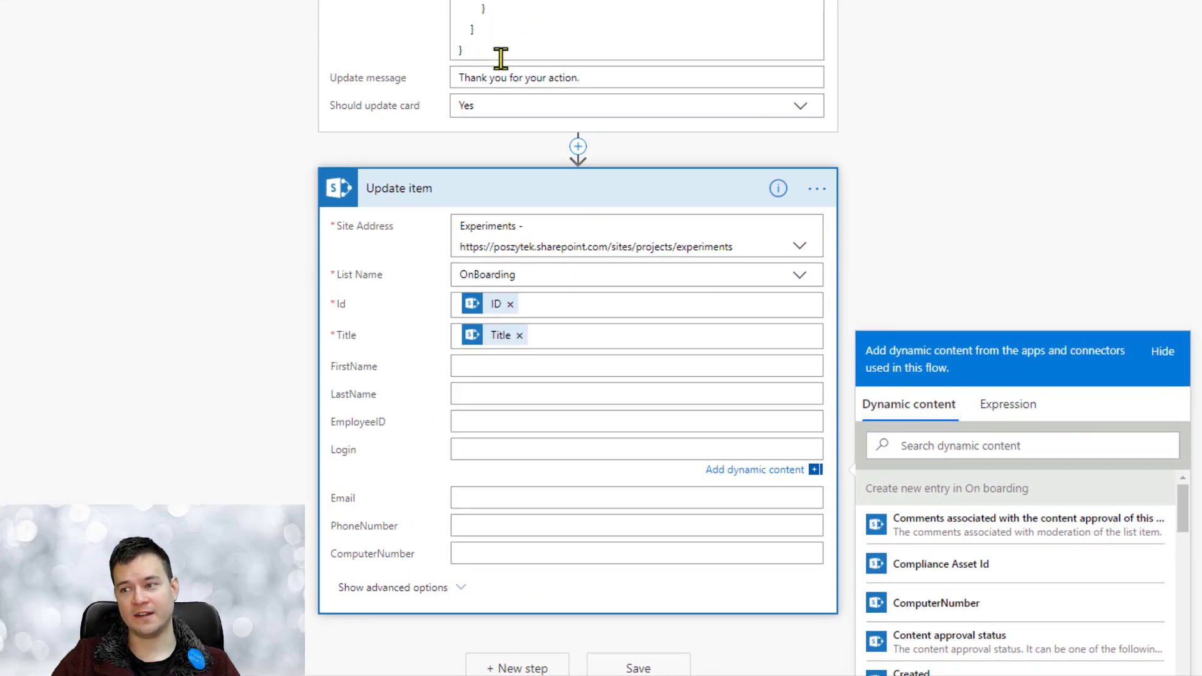
{"action": "left_click", "coordinate": [636, 449]}
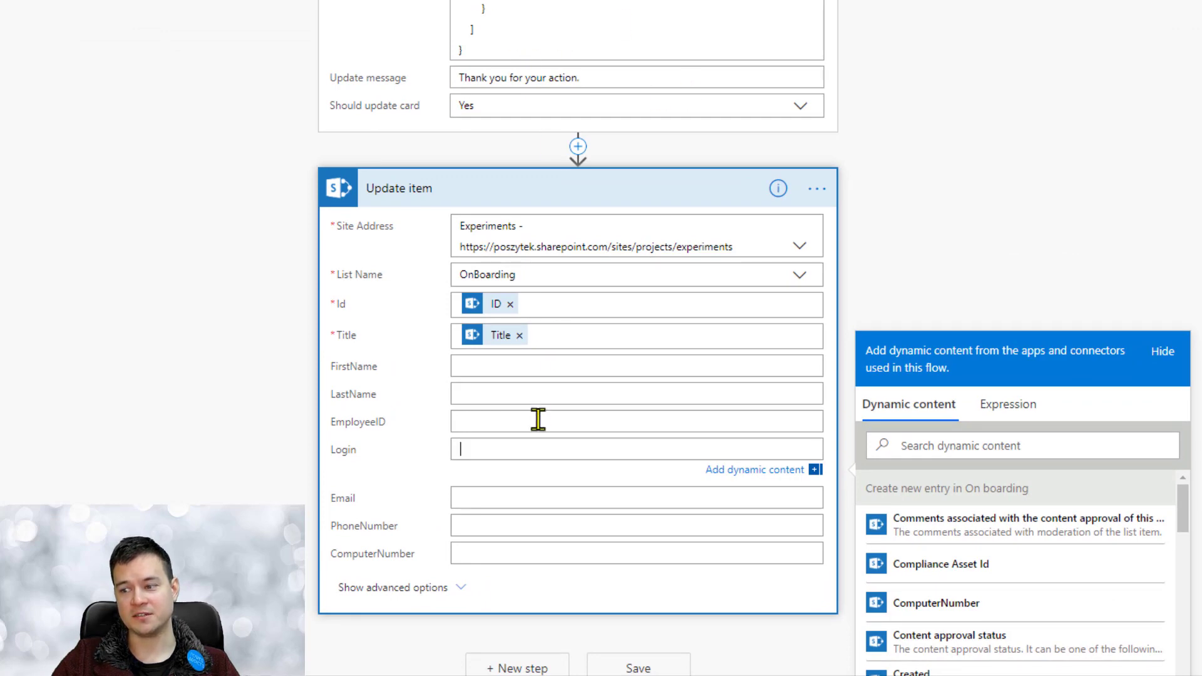
{"action": "mouse_move", "coordinate": [491, 517]}
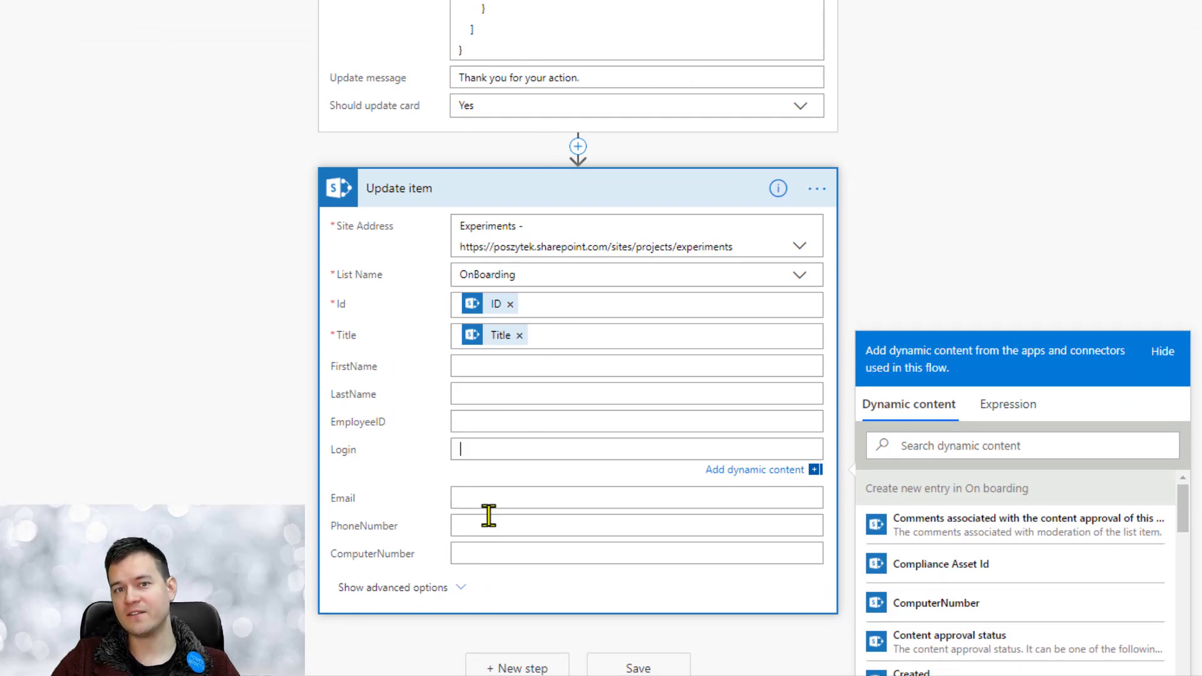
{"action": "mouse_move", "coordinate": [491, 515]}
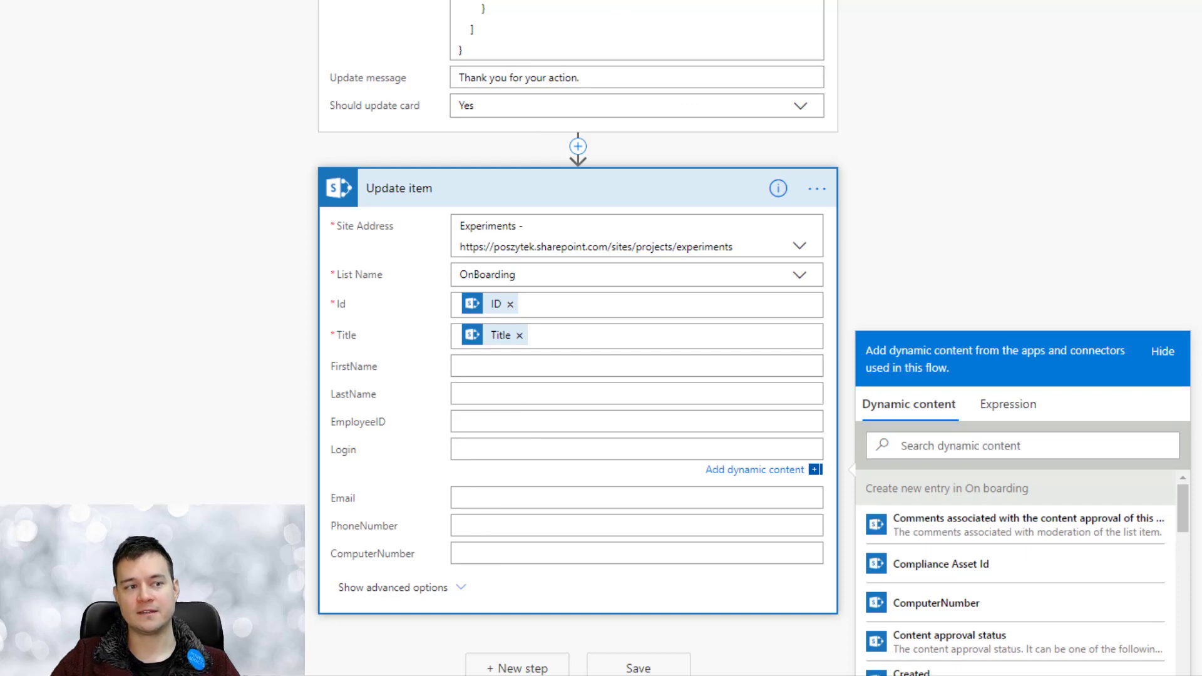
{"action": "left_click", "coordinate": [636, 448]}
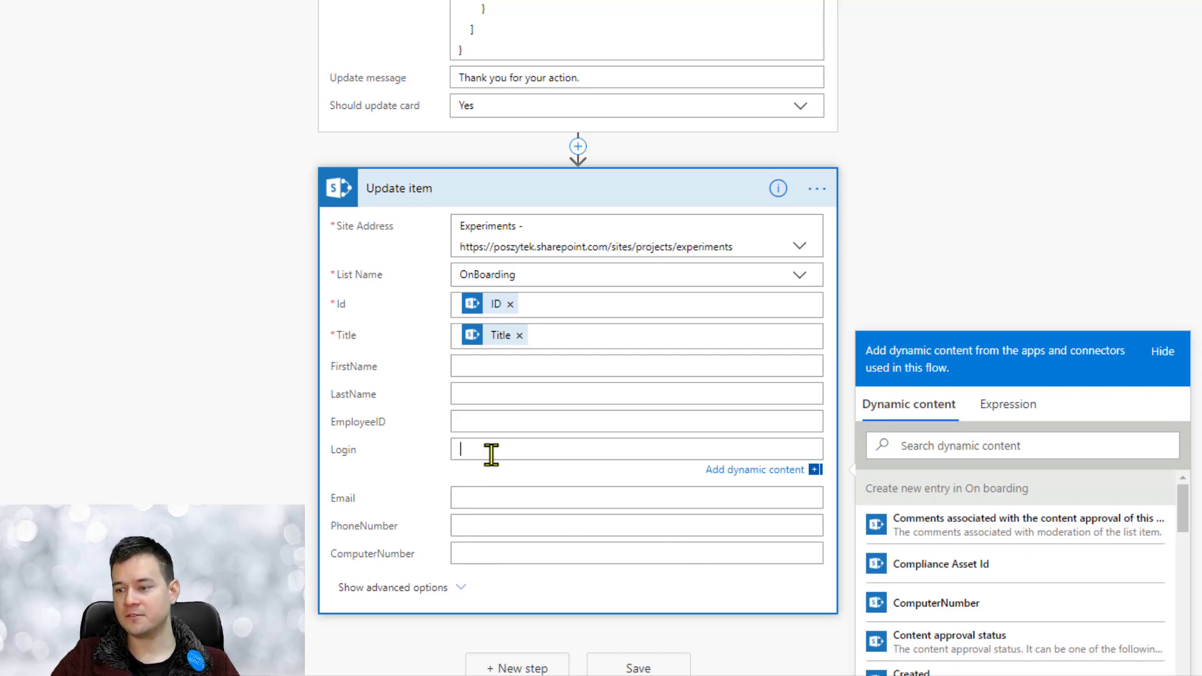
{"action": "left_click", "coordinate": [1007, 405]}
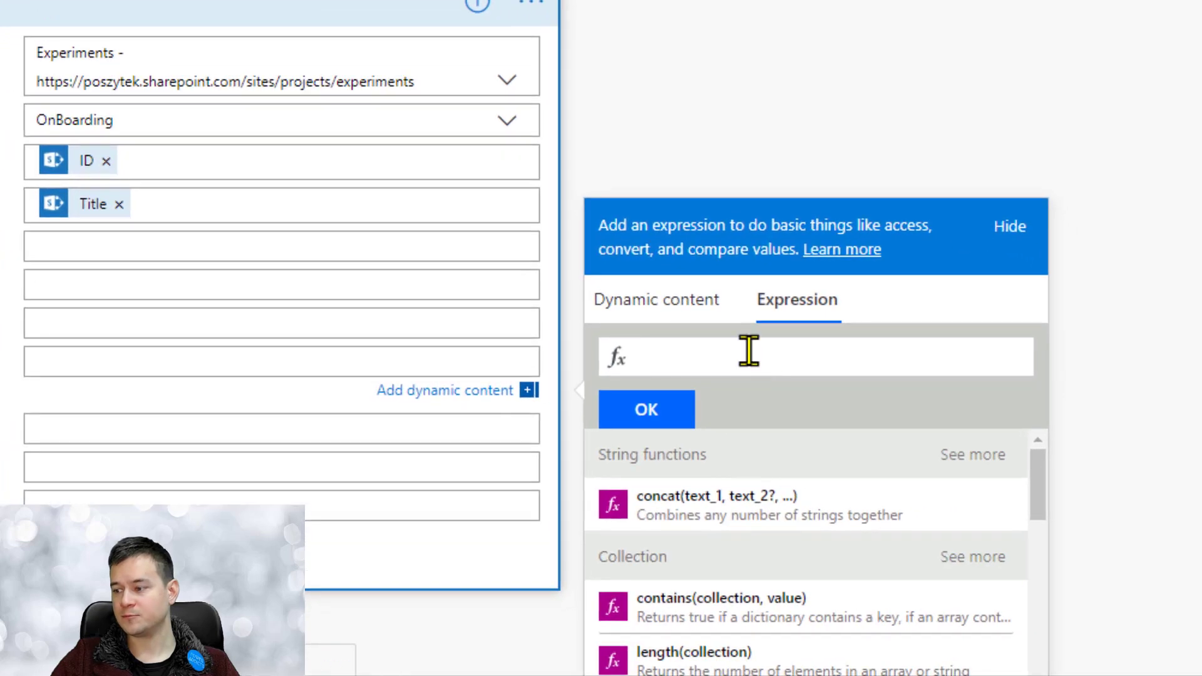
Set Login and Email from outputs(...)?['body/data/ac_userLogin'] and ac_userMail expressions
{"action": "type", "text": "_response')?['body/data/ac_userLogin']"}
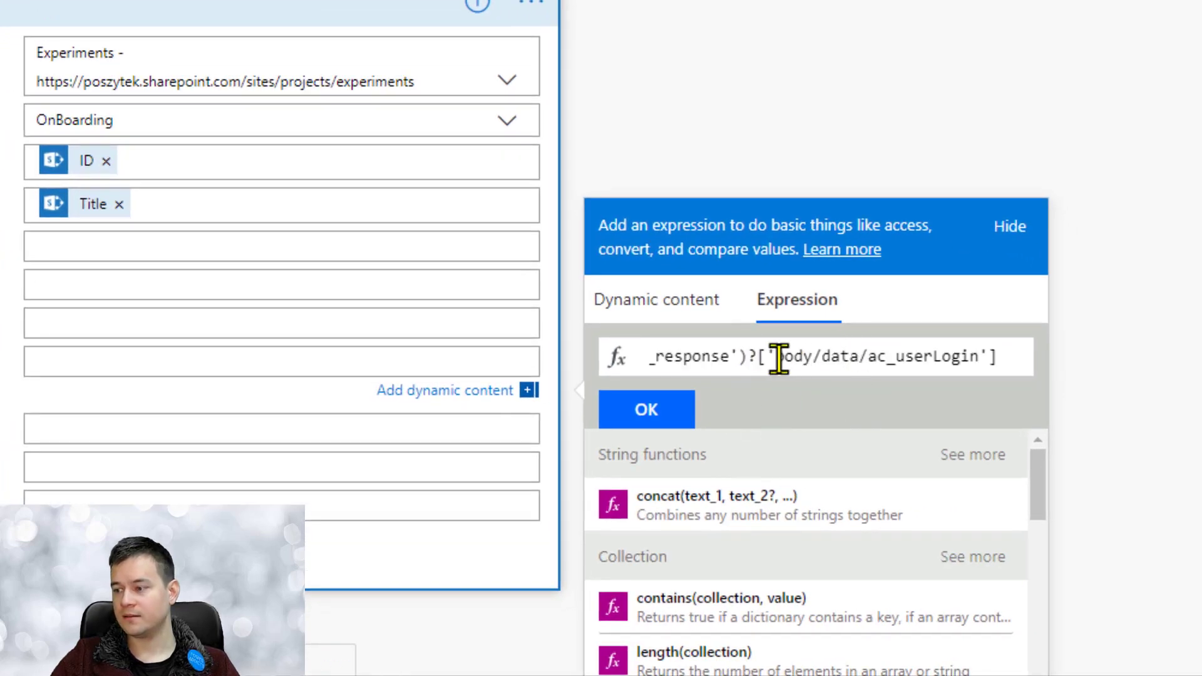
{"action": "double_click", "coordinate": [813, 357]}
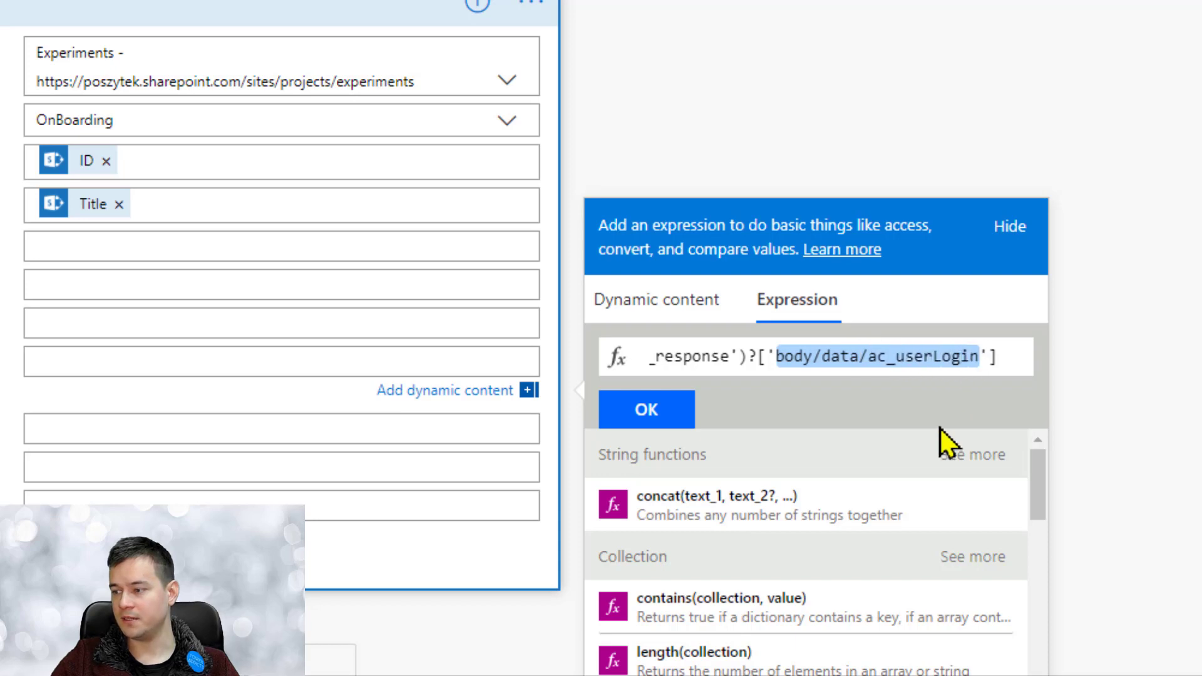
{"action": "mouse_move", "coordinate": [904, 357]}
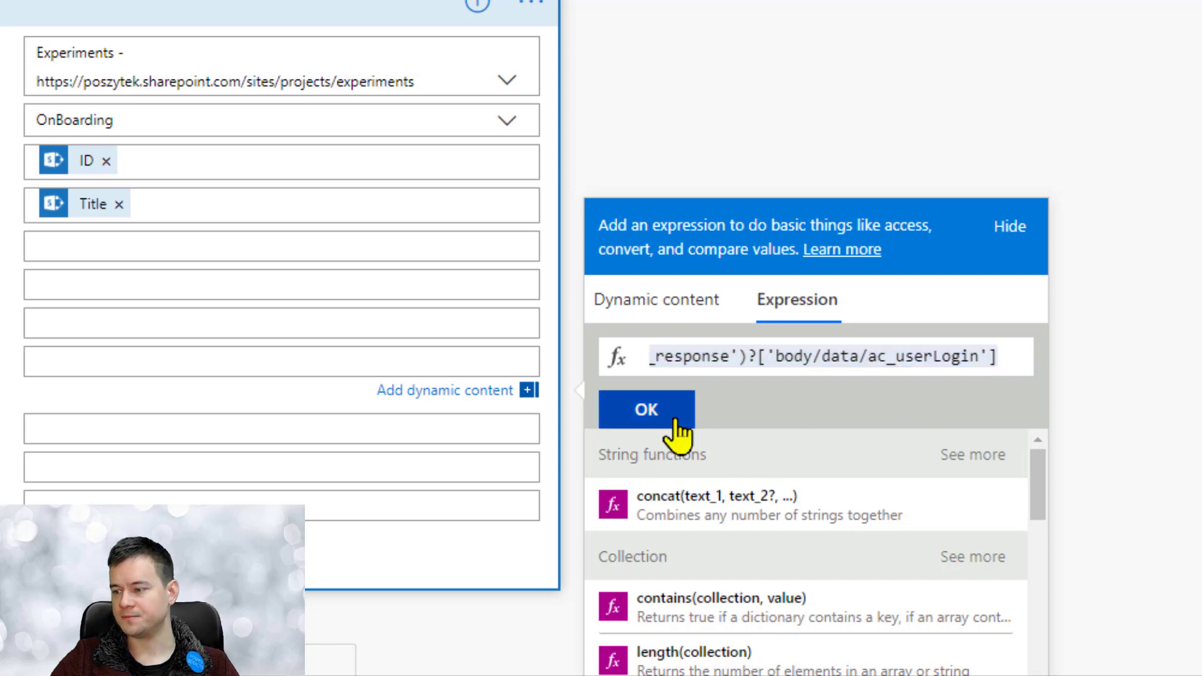
{"action": "left_click", "coordinate": [646, 409]}
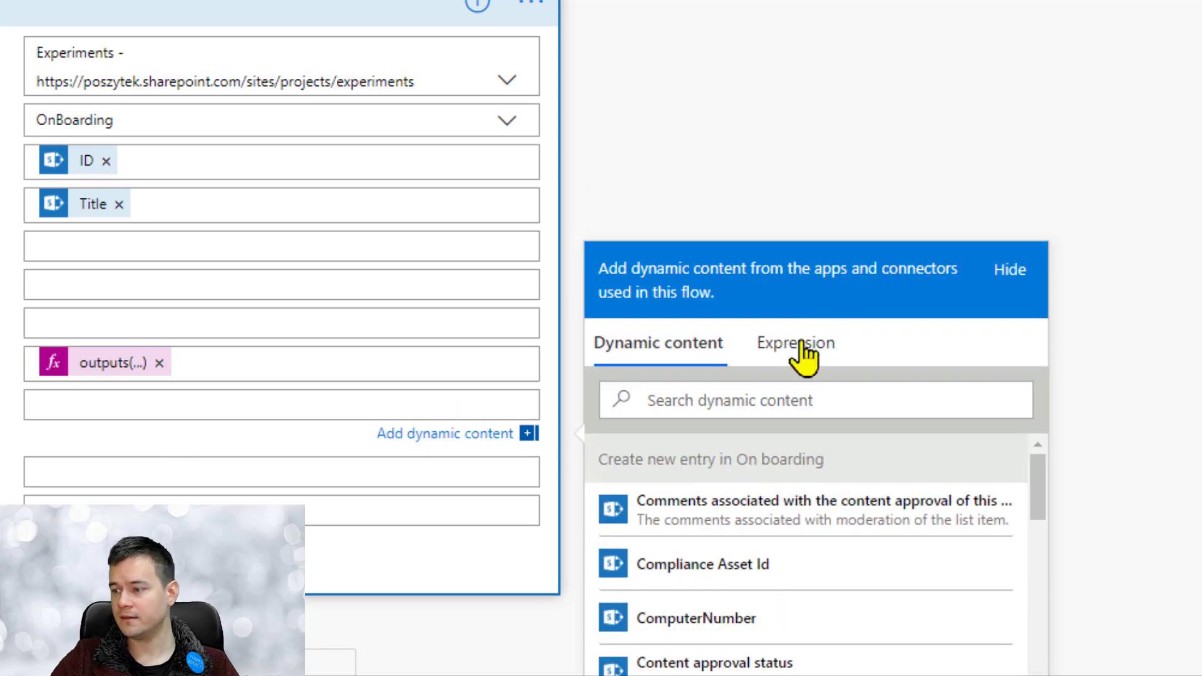
{"action": "left_click", "coordinate": [795, 343]}
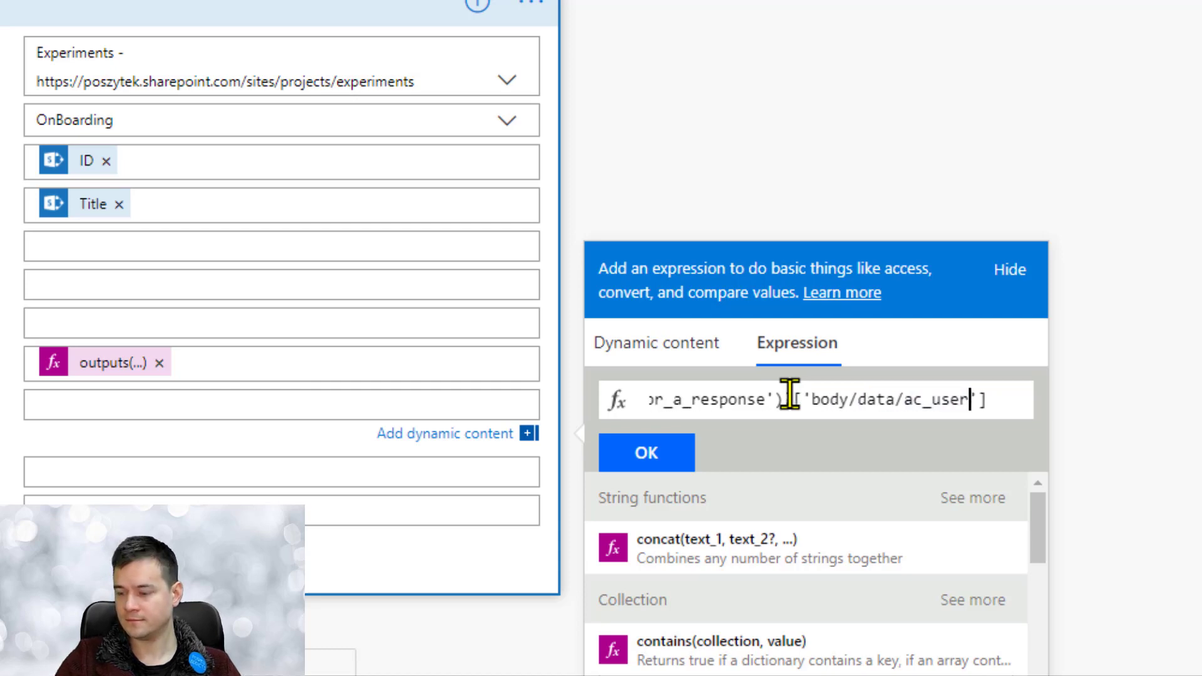
{"action": "type", "text": "Mail"}
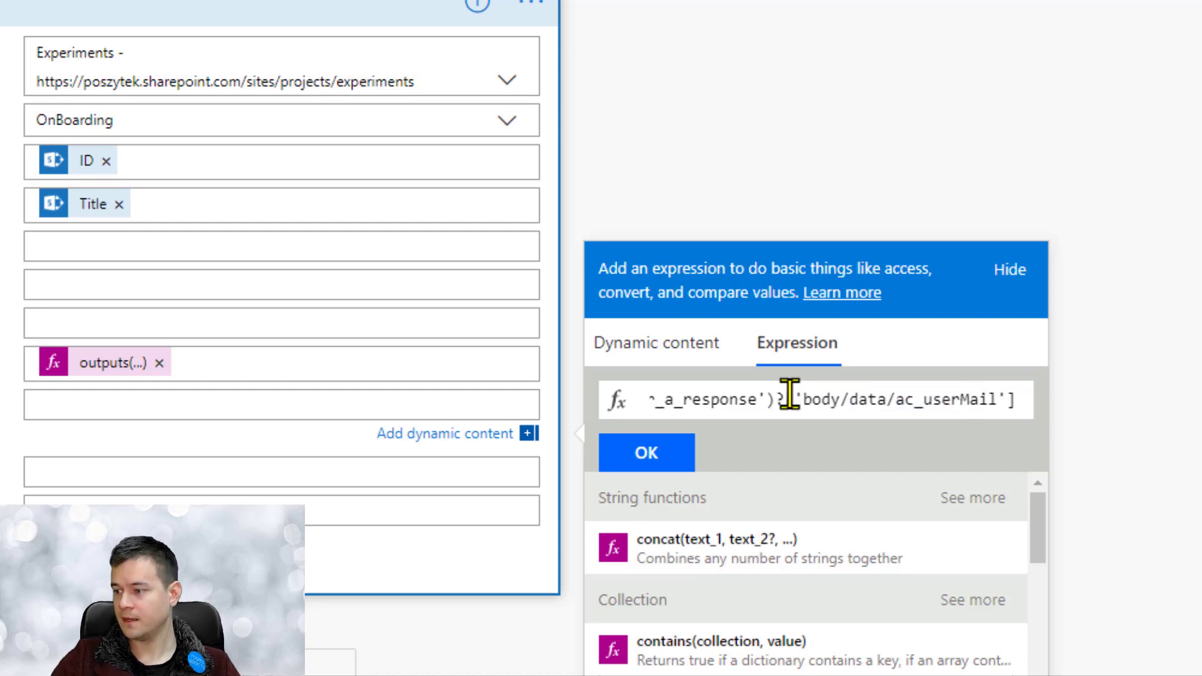
{"action": "mouse_move", "coordinate": [246, 231]}
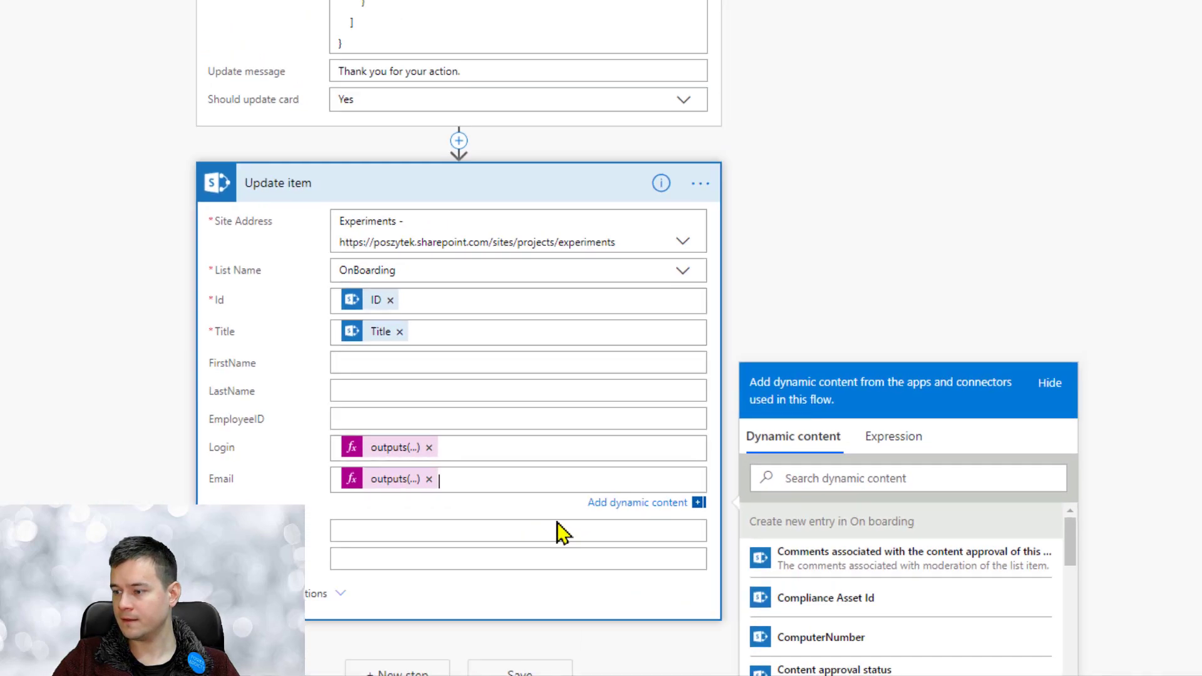
{"action": "left_click", "coordinate": [893, 436]}
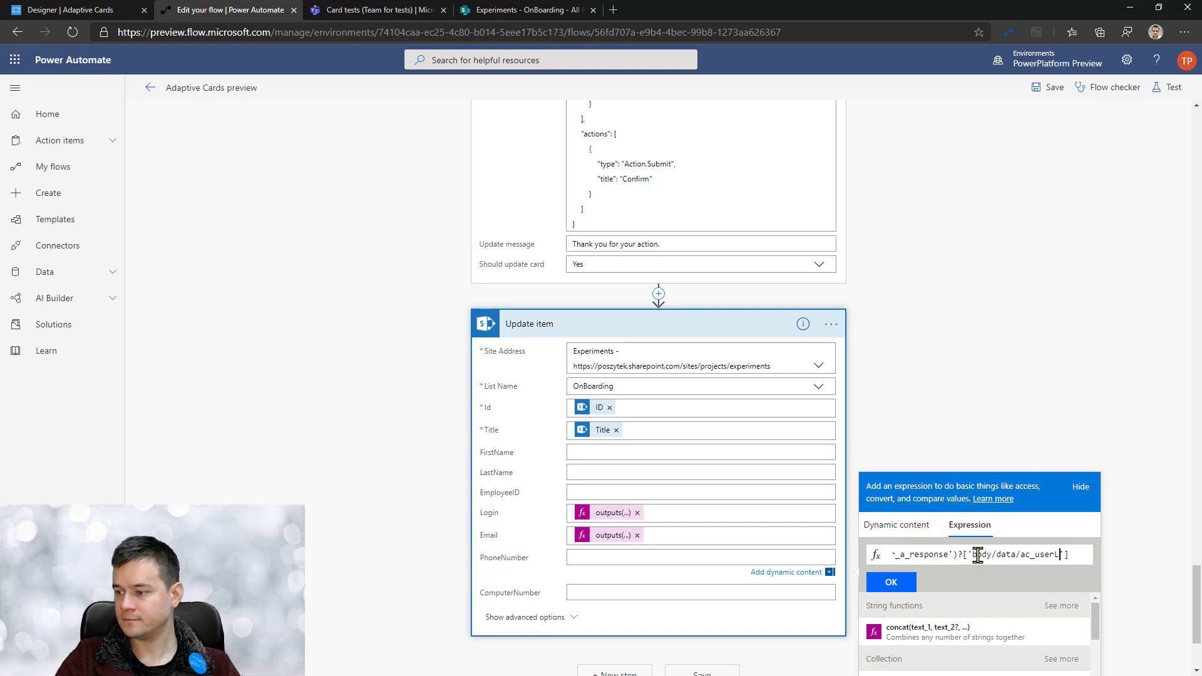
Set PhoneNumber and ComputerNumber from ac_userPhone and ac_userComputerNumber expressions, dismissing warnings
{"action": "type", "text": "Phone"}
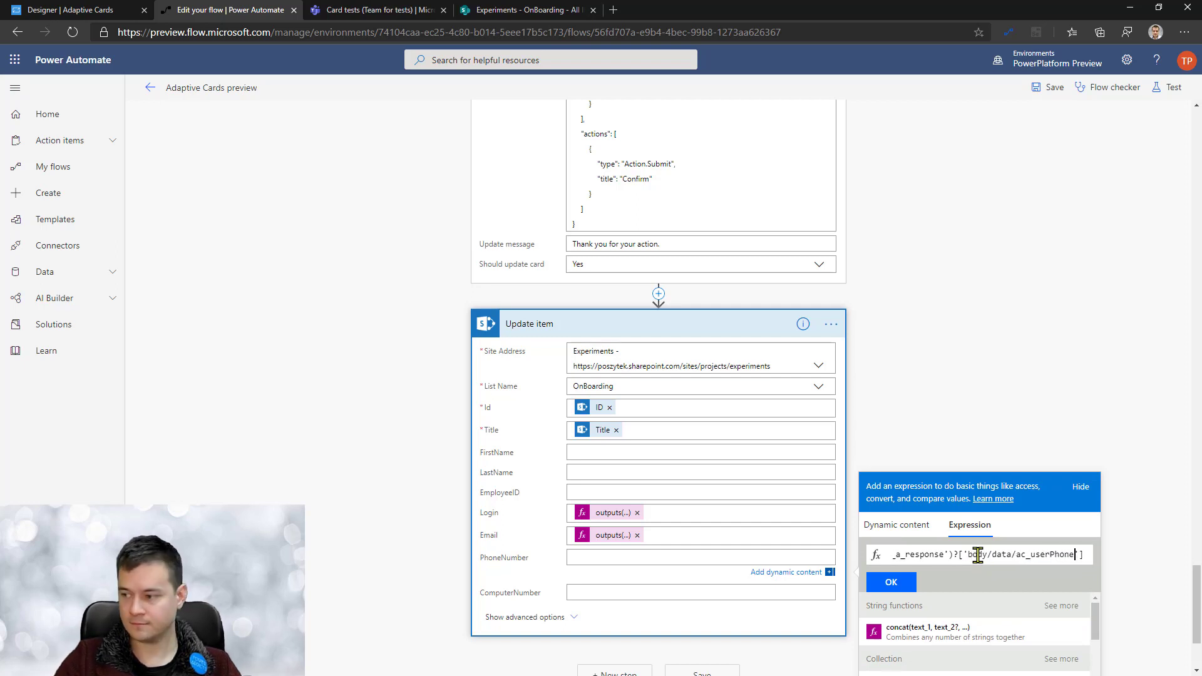
{"action": "left_click", "coordinate": [890, 582]}
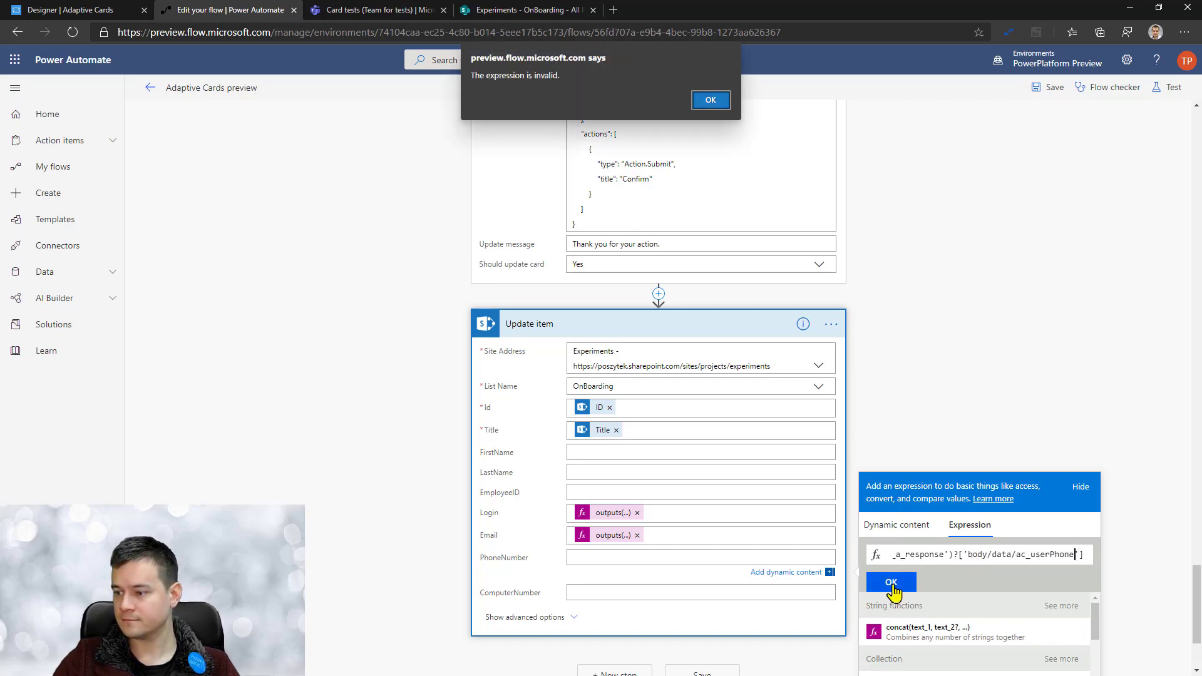
{"action": "left_click", "coordinate": [709, 100]}
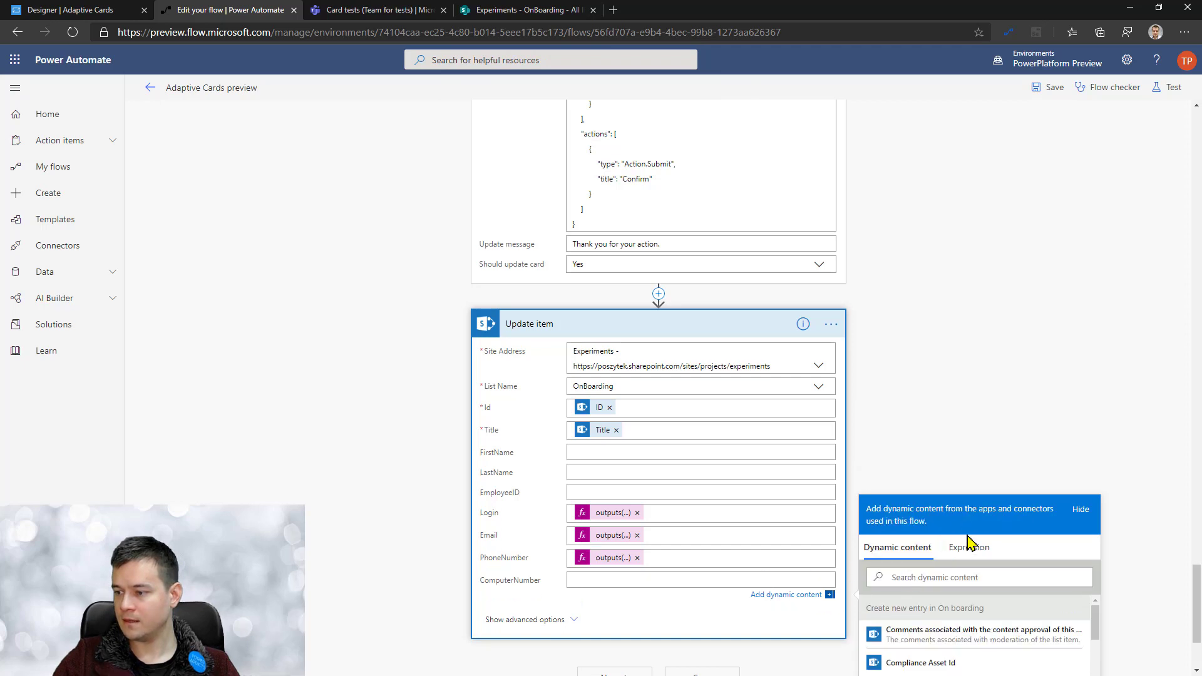
{"action": "left_click", "coordinate": [968, 548]}
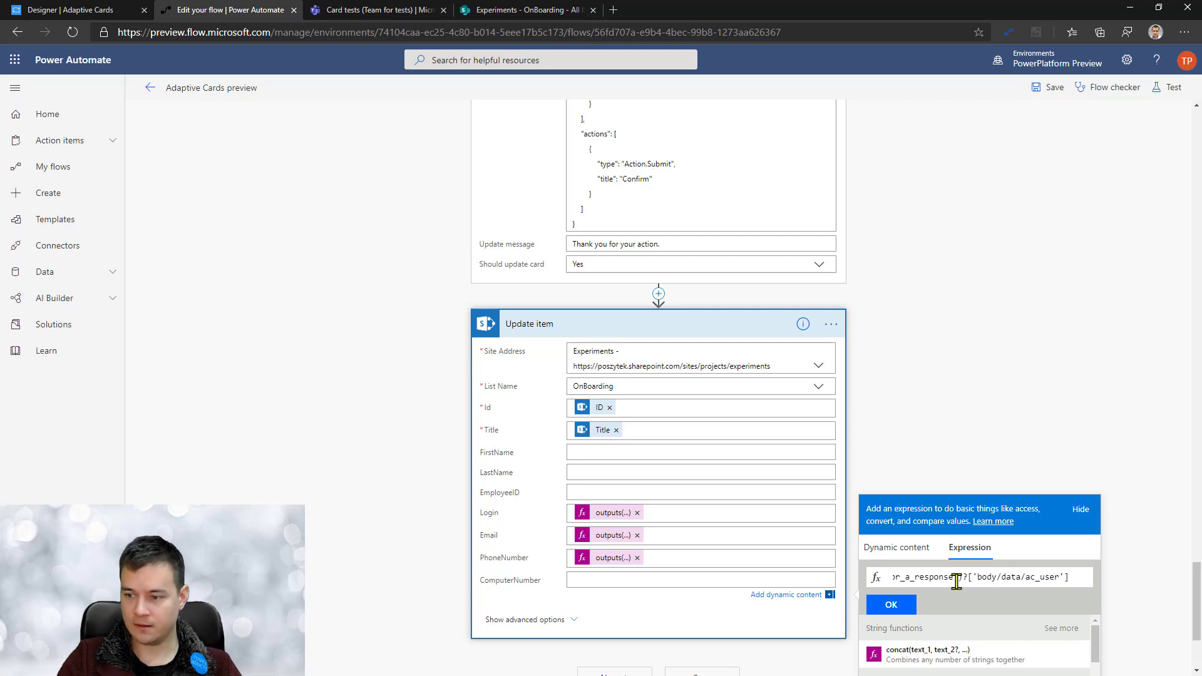
{"action": "type", "text": "ComputerNumber"}
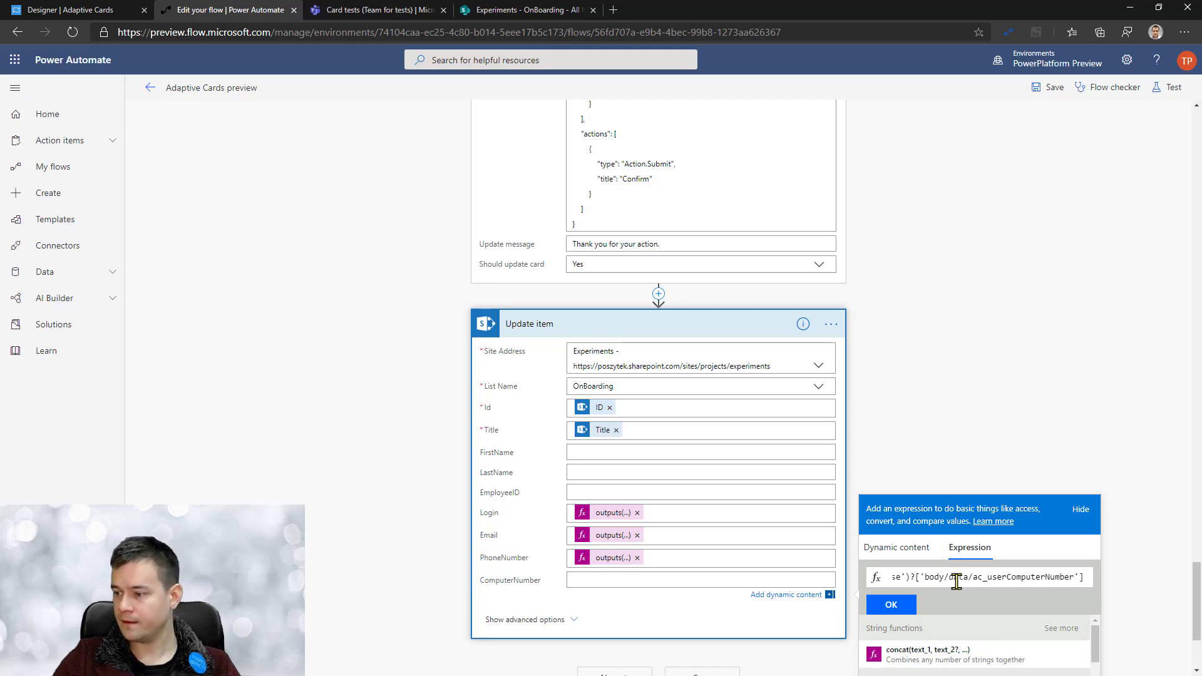
{"action": "left_click", "coordinate": [890, 605]}
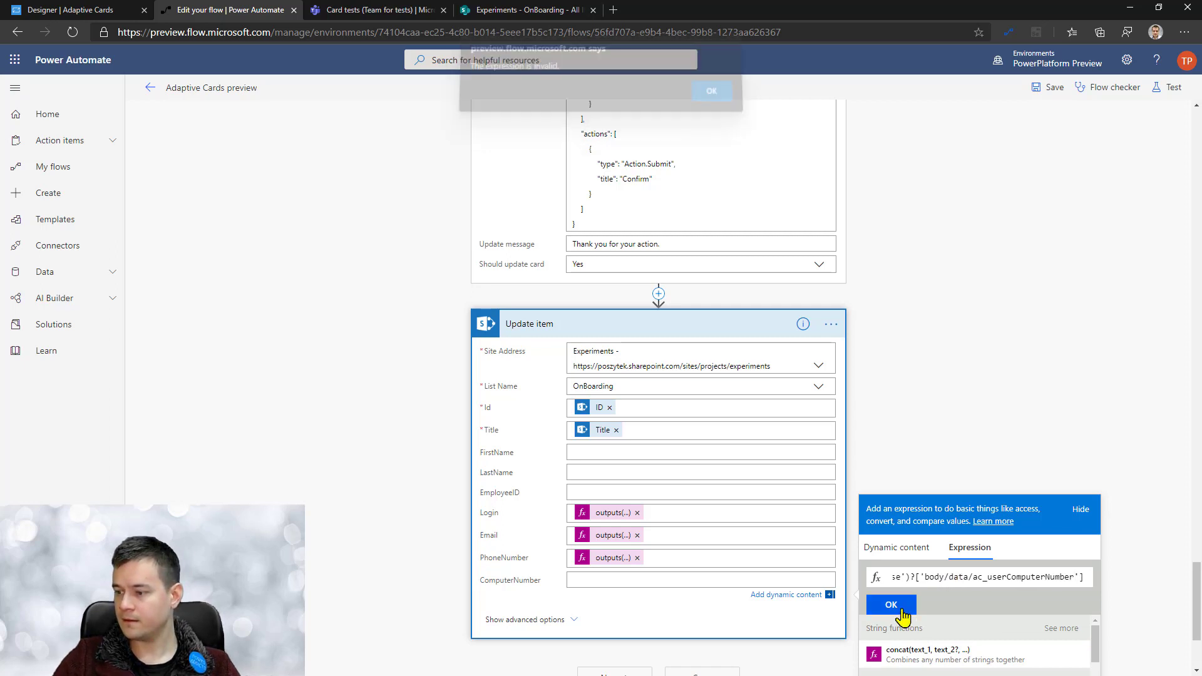
{"action": "left_click", "coordinate": [891, 604]}
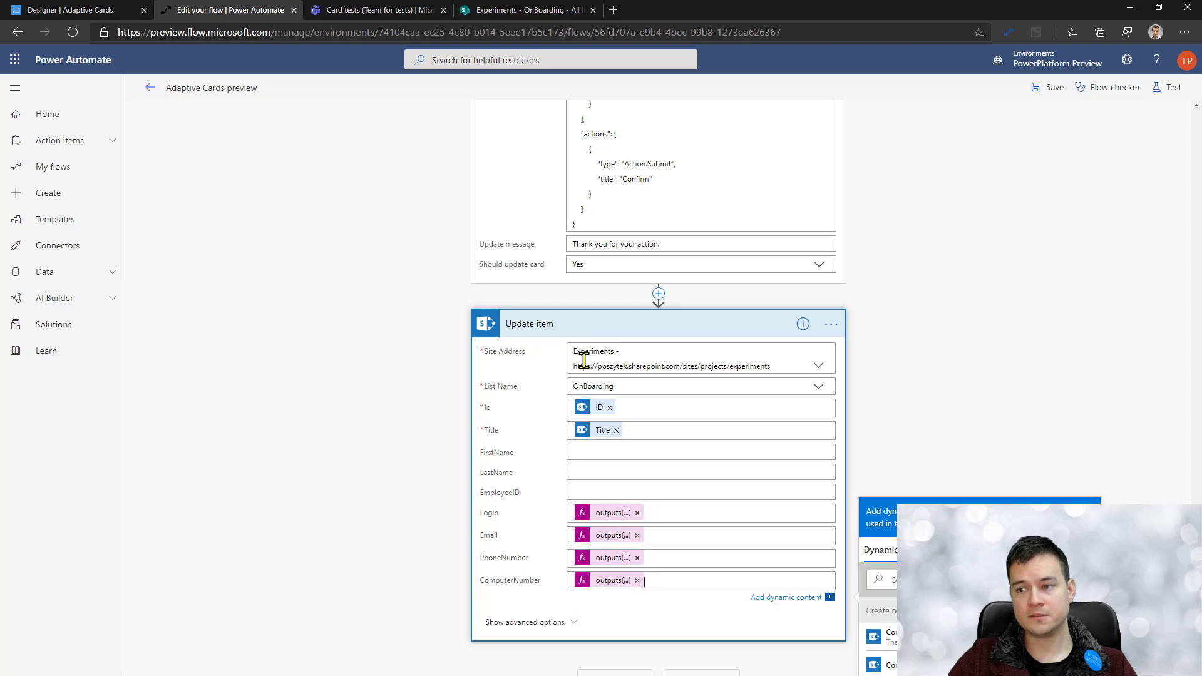
{"action": "mouse_move", "coordinate": [567, 249]}
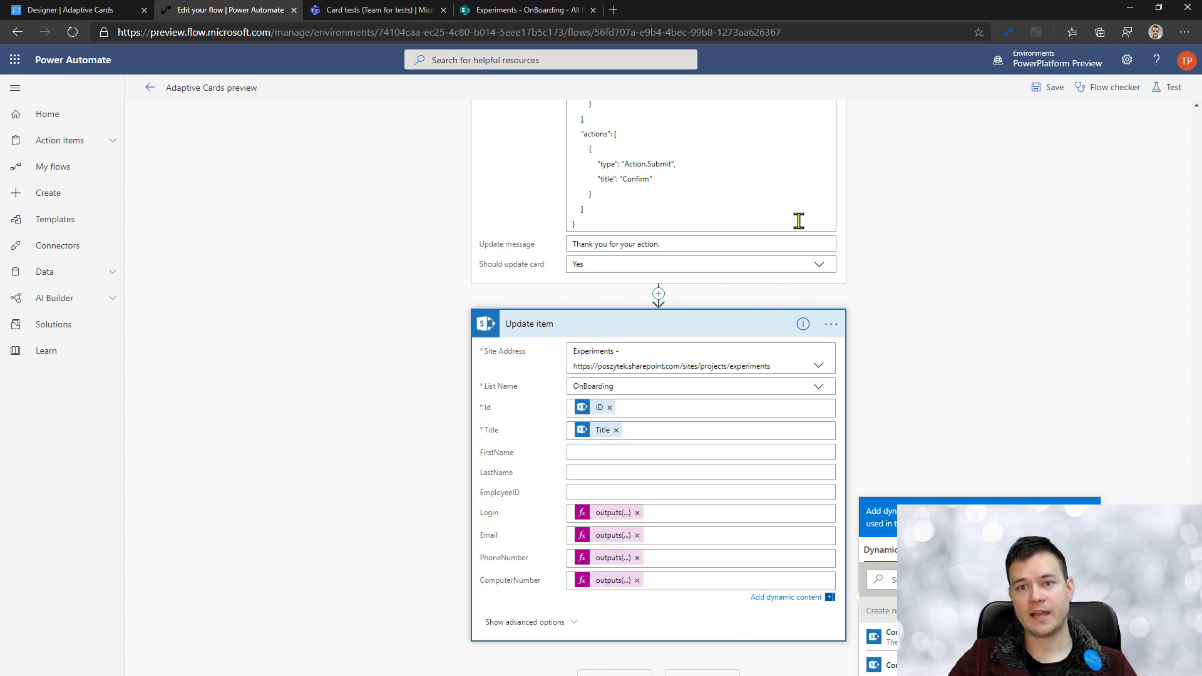
{"action": "mouse_move", "coordinate": [787, 212]}
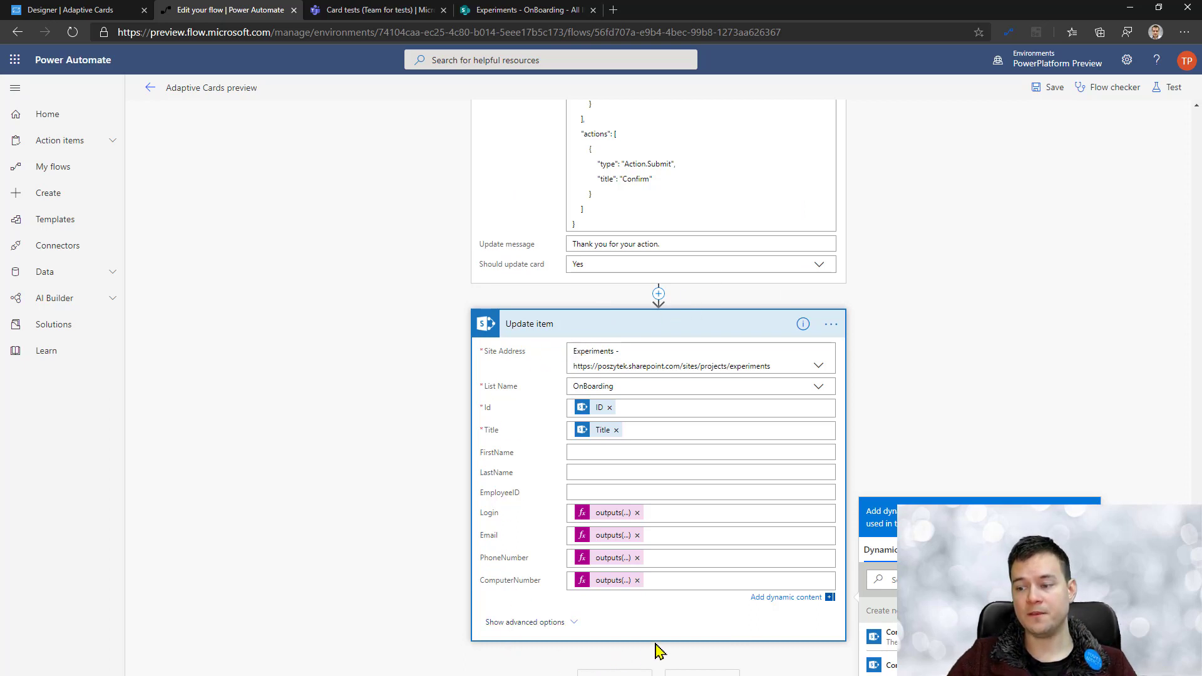
{"action": "mouse_move", "coordinate": [705, 667]}
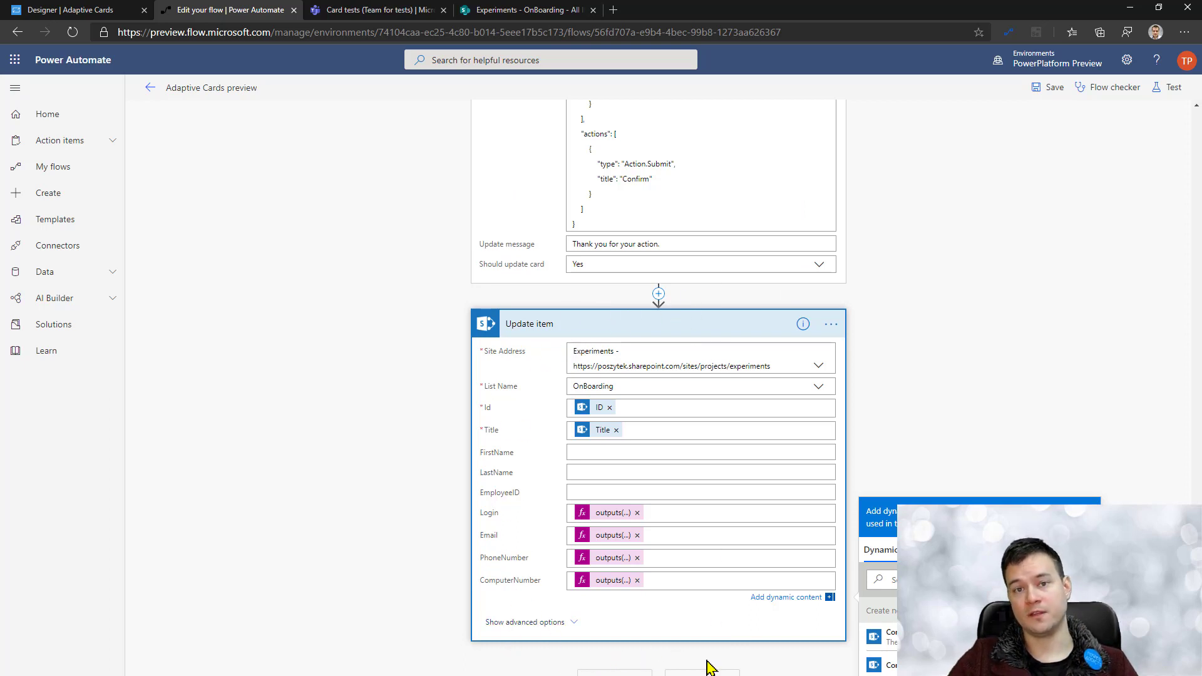
Save the flow and test it using the most recent previous run's trigger data
{"action": "left_click", "coordinate": [1051, 86]}
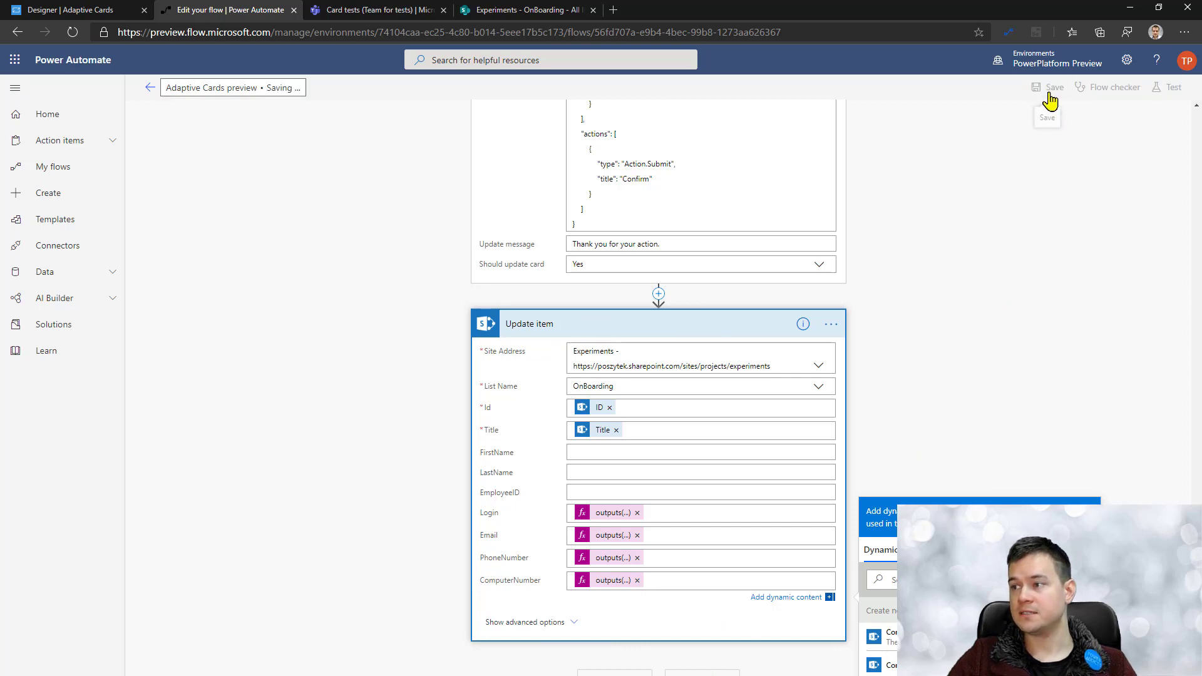
{"action": "mouse_move", "coordinate": [1031, 261]}
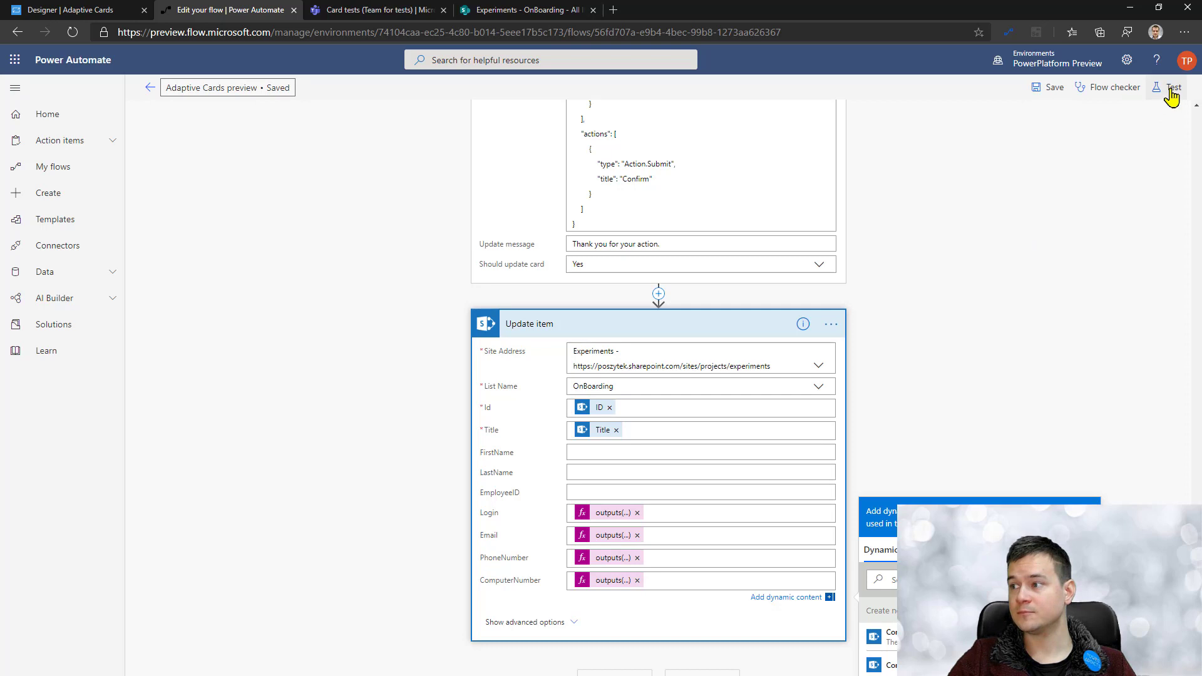
{"action": "left_click", "coordinate": [1173, 86]}
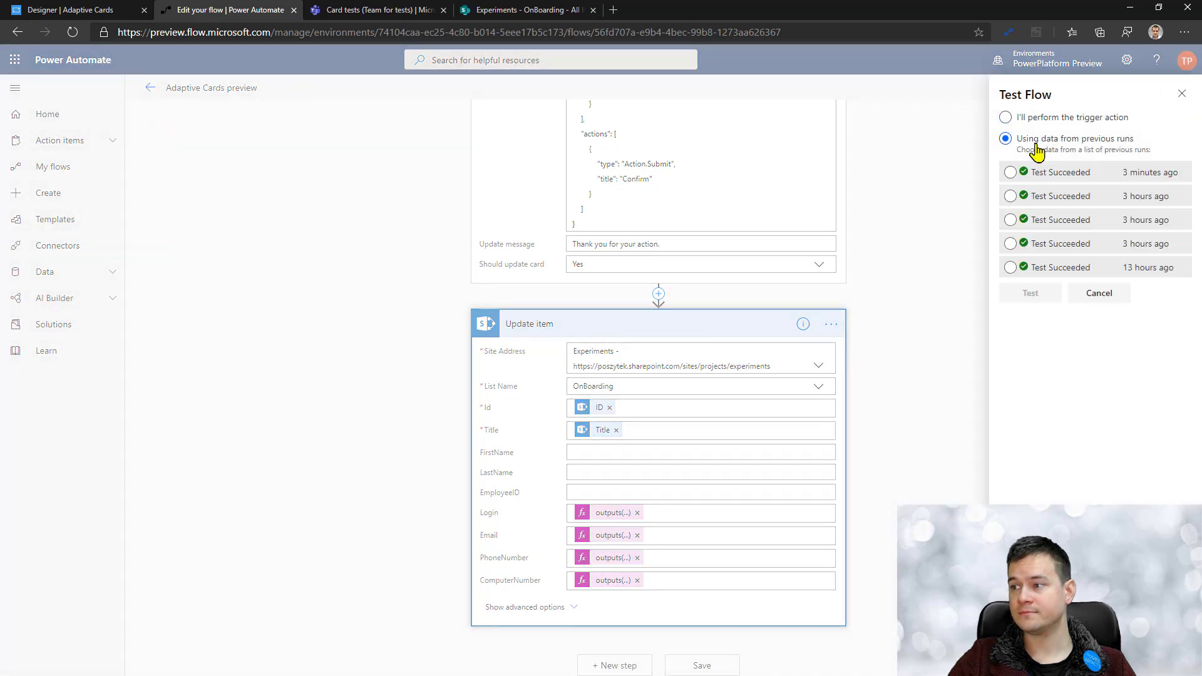
{"action": "mouse_move", "coordinate": [1047, 175]}
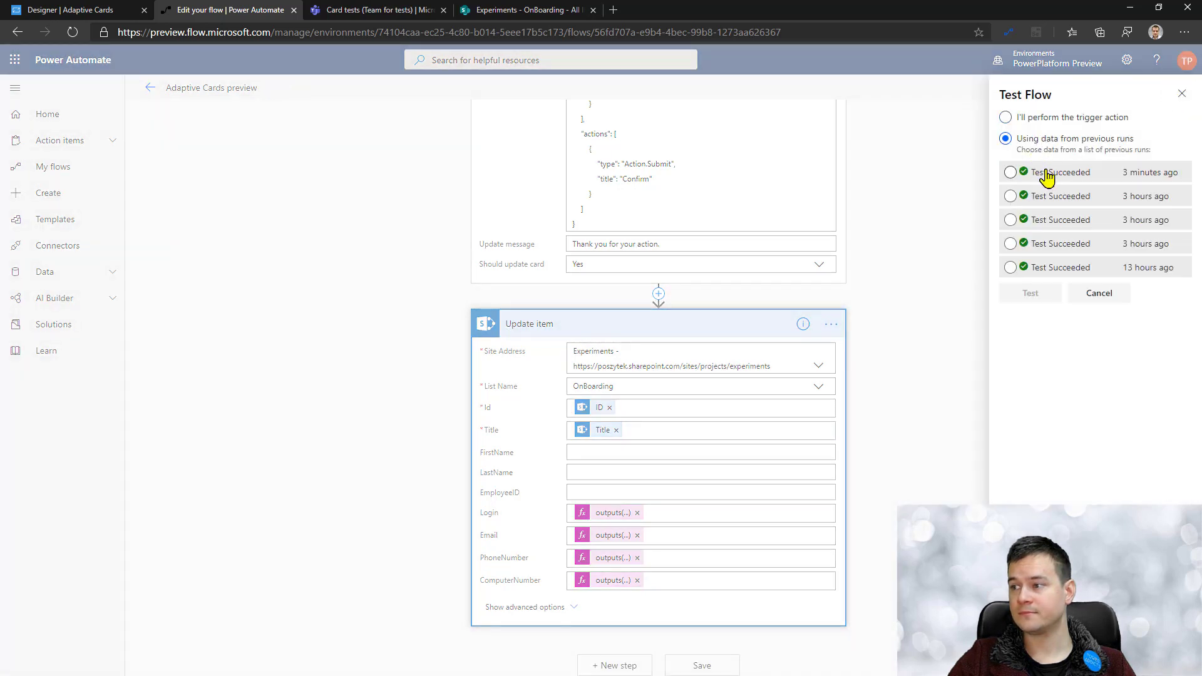
{"action": "left_click", "coordinate": [1010, 172]}
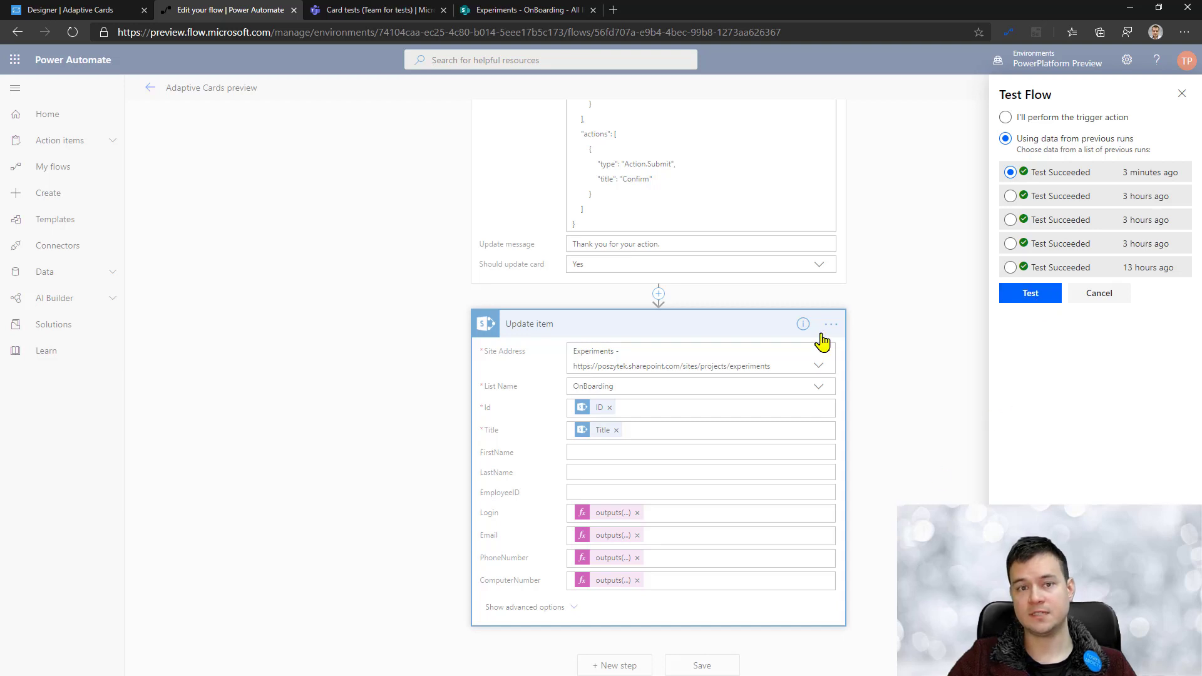
{"action": "left_click", "coordinate": [1029, 293]}
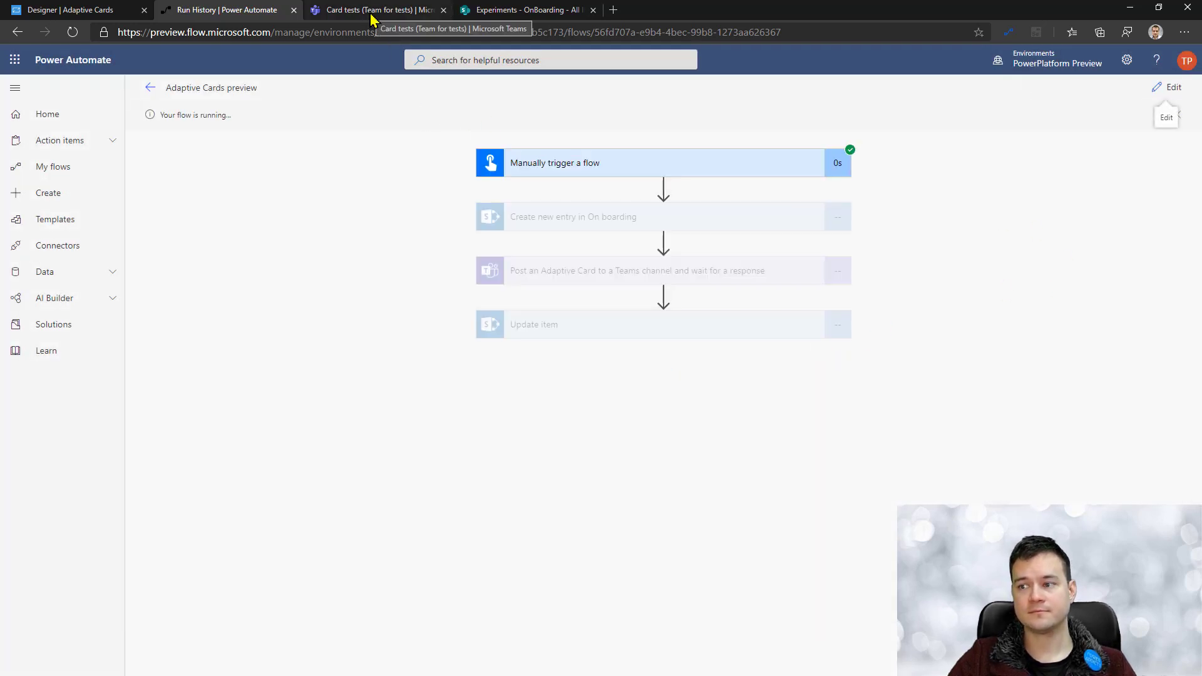
In the Teams Card tests channel, enter e-mail 'tomasz.p' and phone '48.123.4' on the onboarding card
{"action": "left_click", "coordinate": [376, 9]}
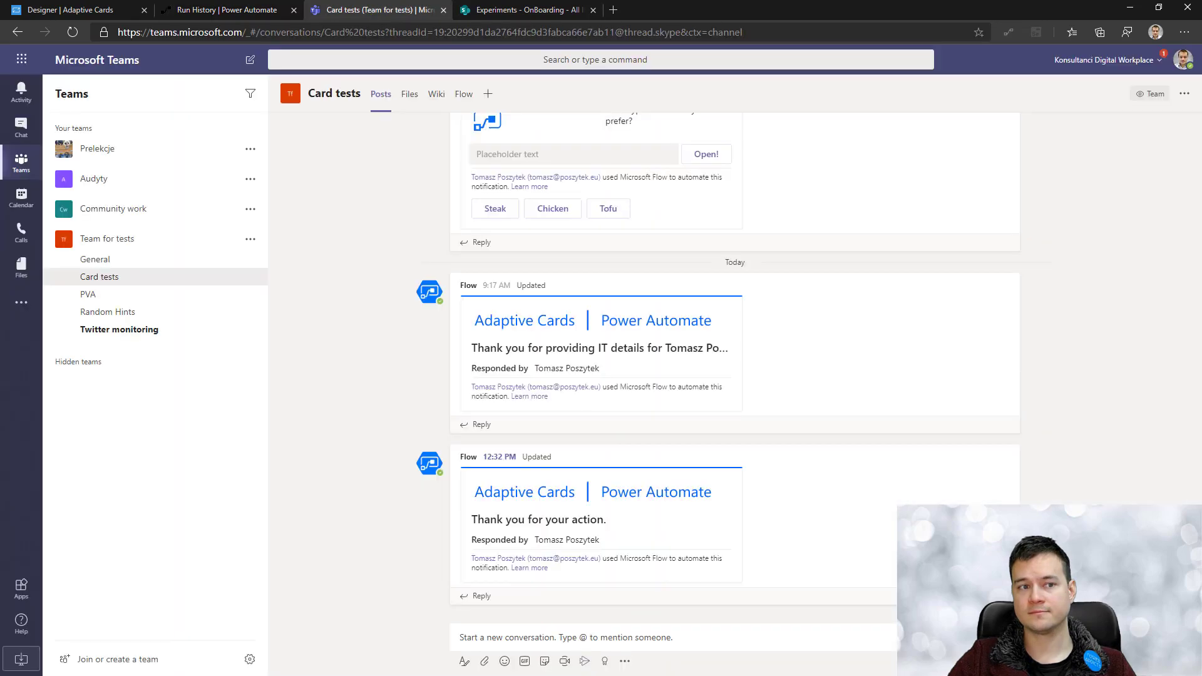
{"action": "scroll", "scroll_direction": "down", "scroll_amount": 3}
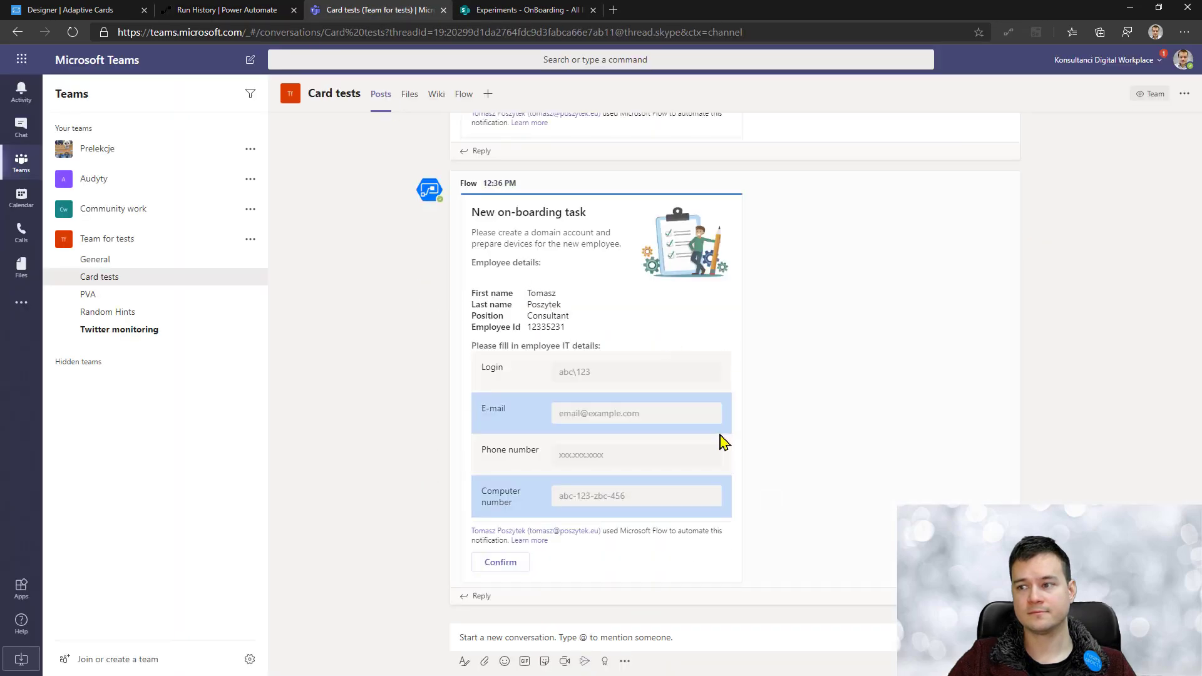
{"action": "mouse_move", "coordinate": [599, 383]}
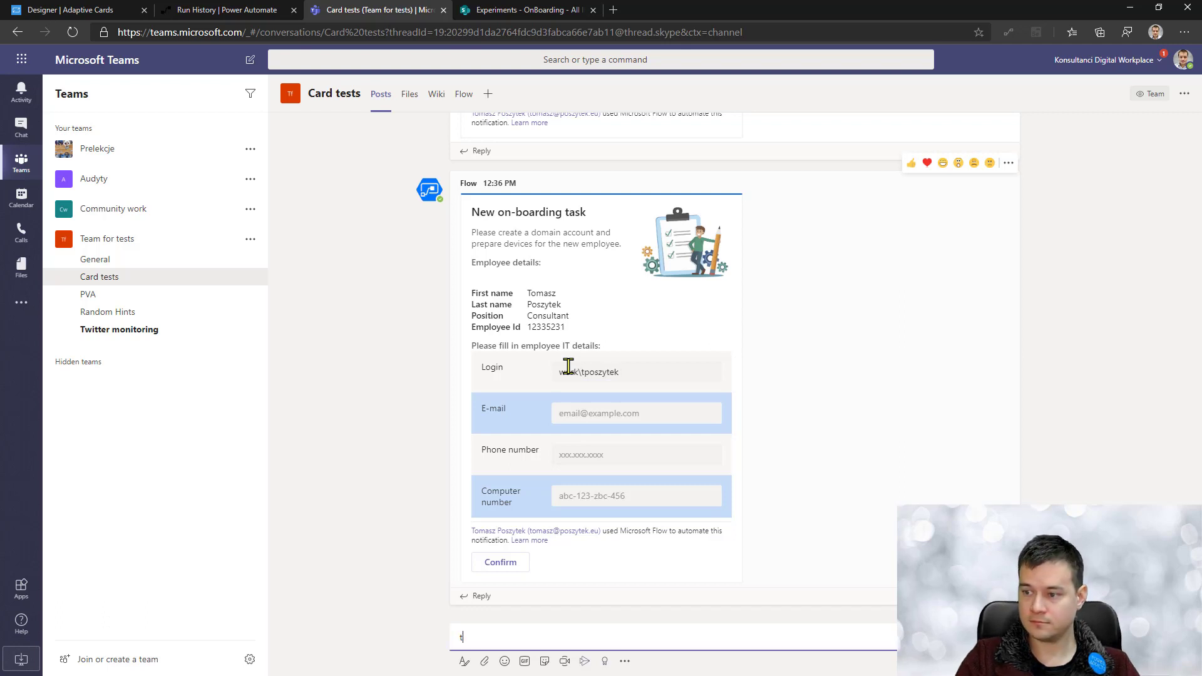
{"action": "left_click", "coordinate": [636, 413]}
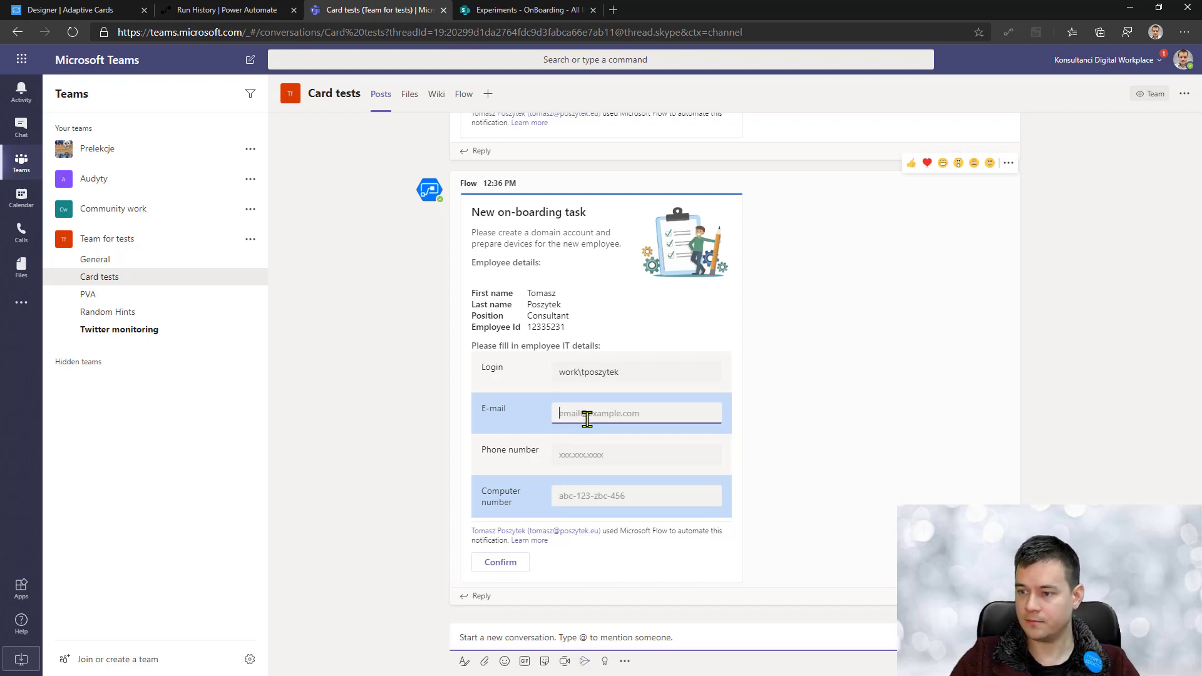
{"action": "type", "text": "tomasz.p"}
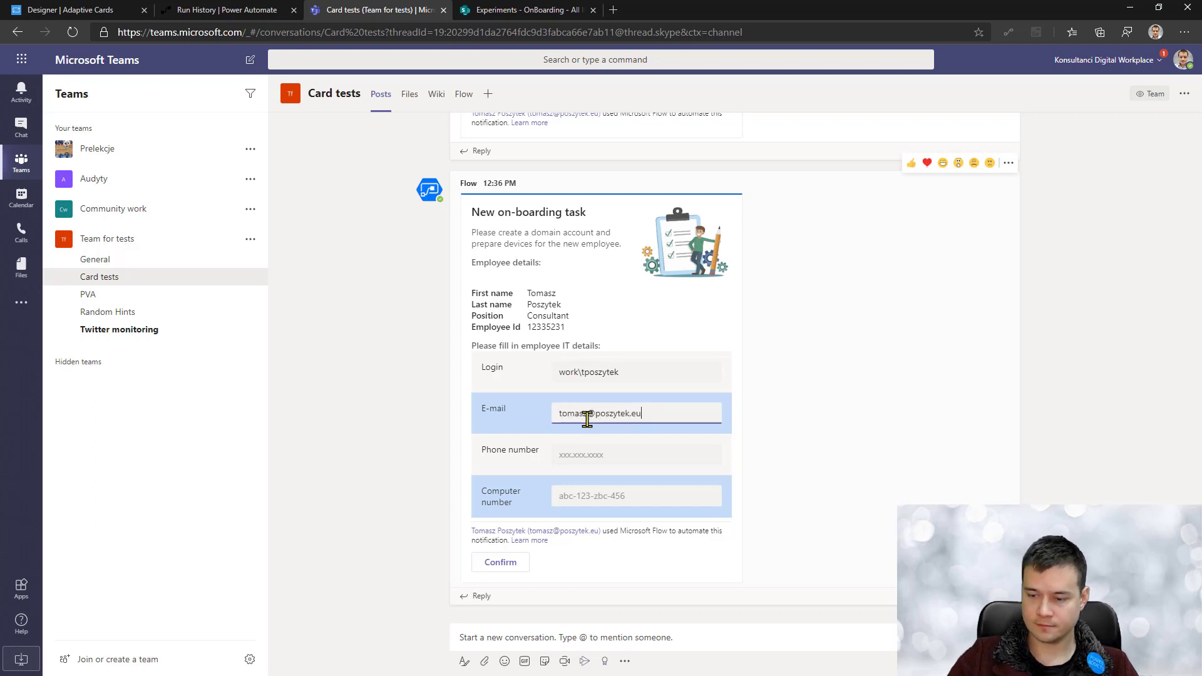
{"action": "left_click", "coordinate": [621, 453]}
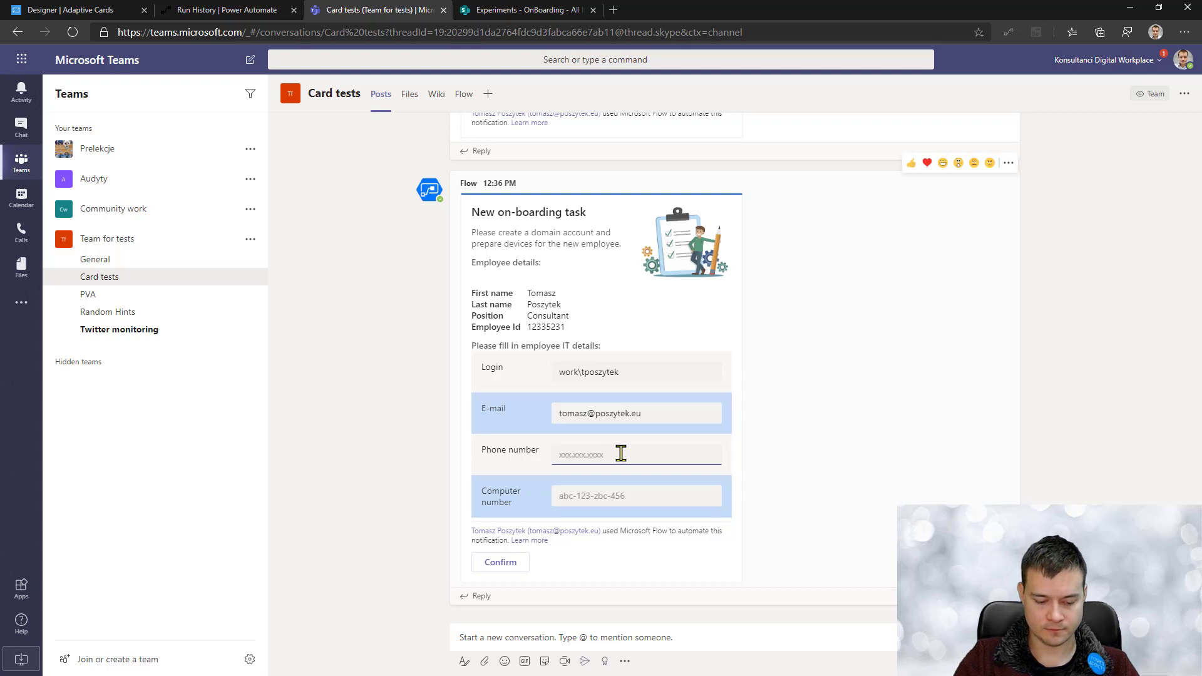
{"action": "type", "text": "48.123.456.78"}
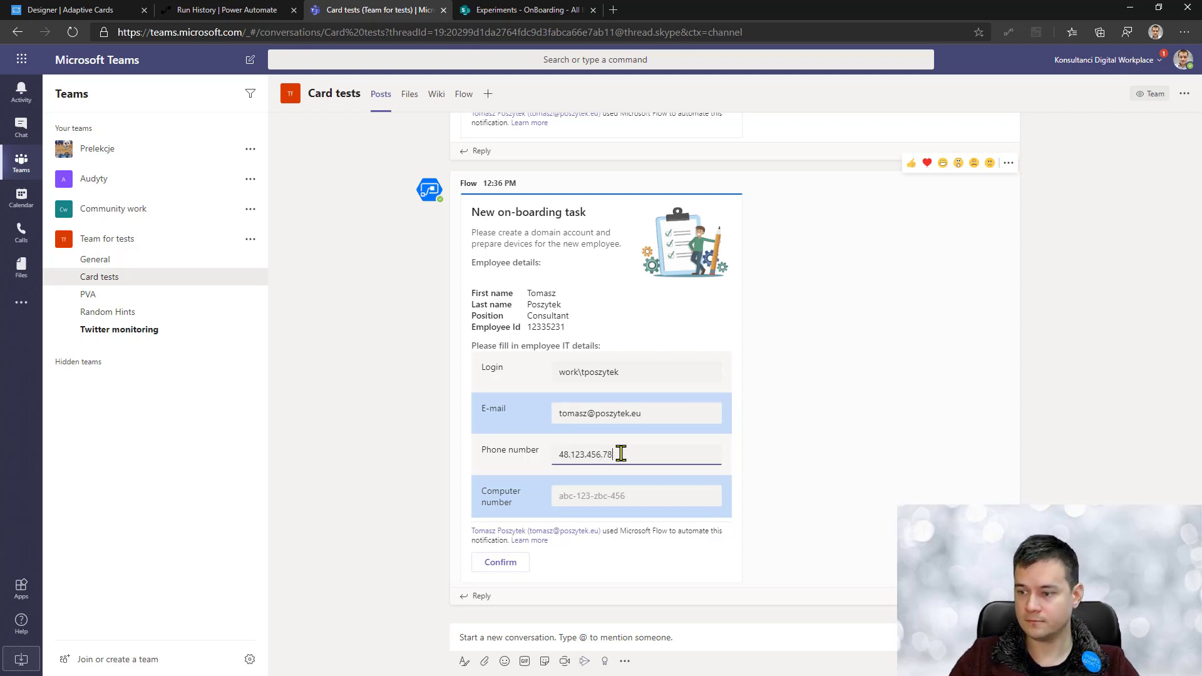
{"action": "left_click", "coordinate": [637, 496]}
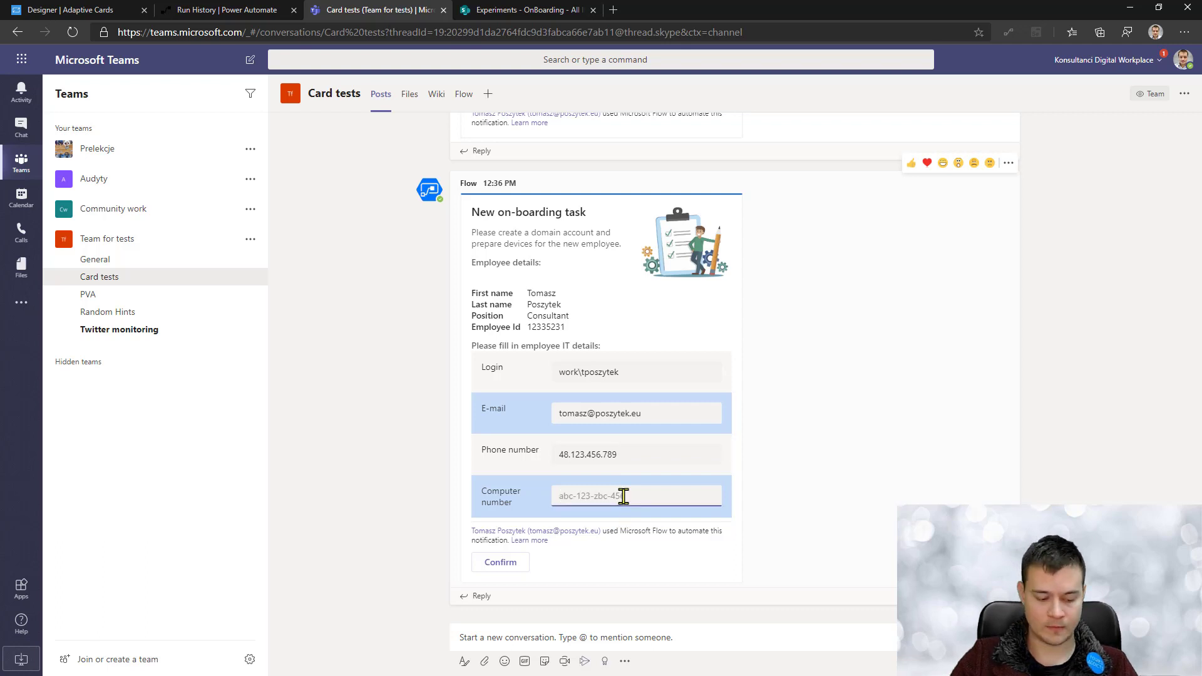
{"action": "type", "text": "sadad-dsfsd"}
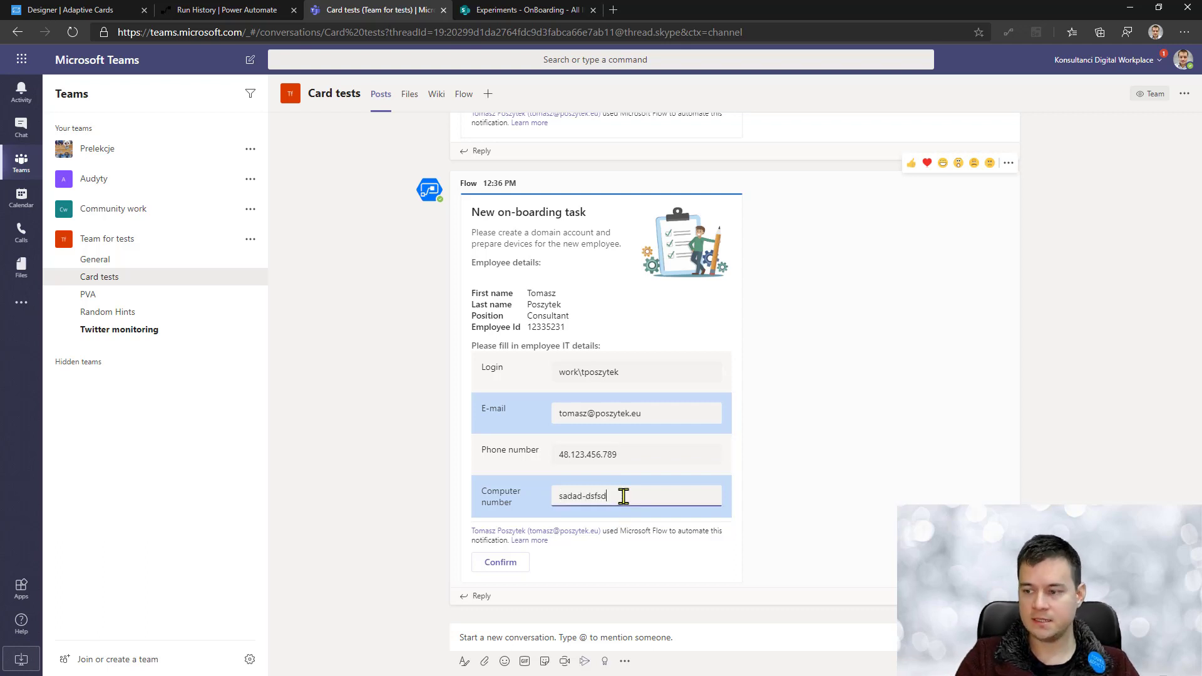
{"action": "type", "text": "1313-1231123"}
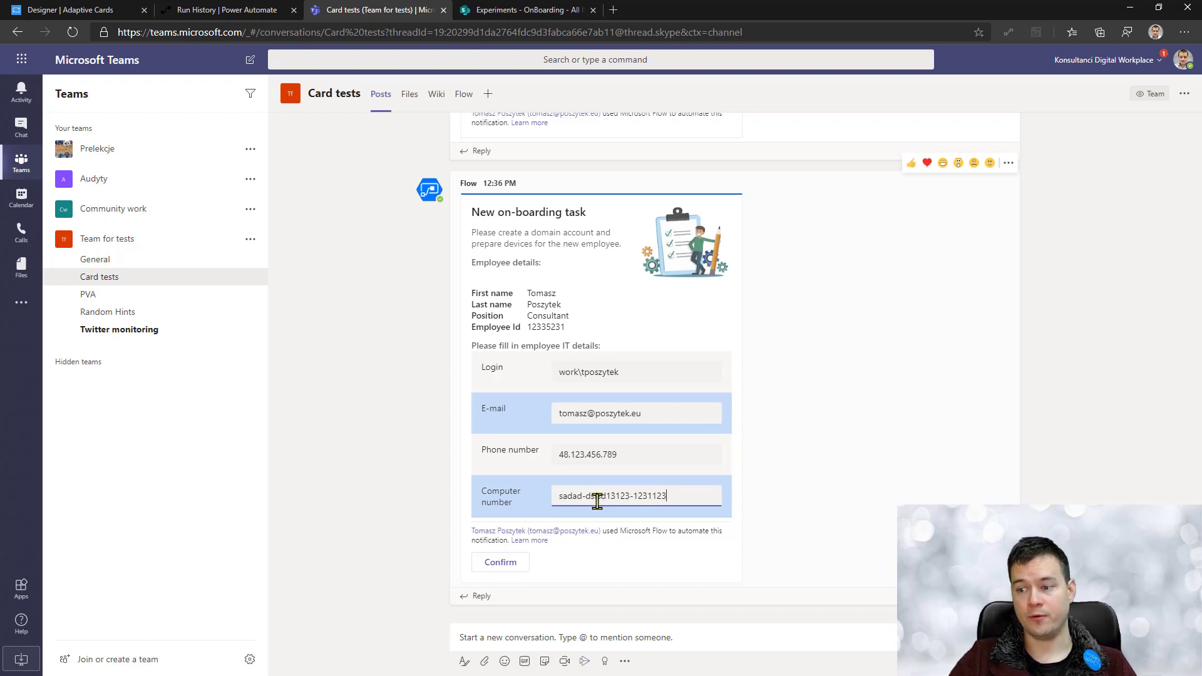
{"action": "left_click", "coordinate": [500, 562]}
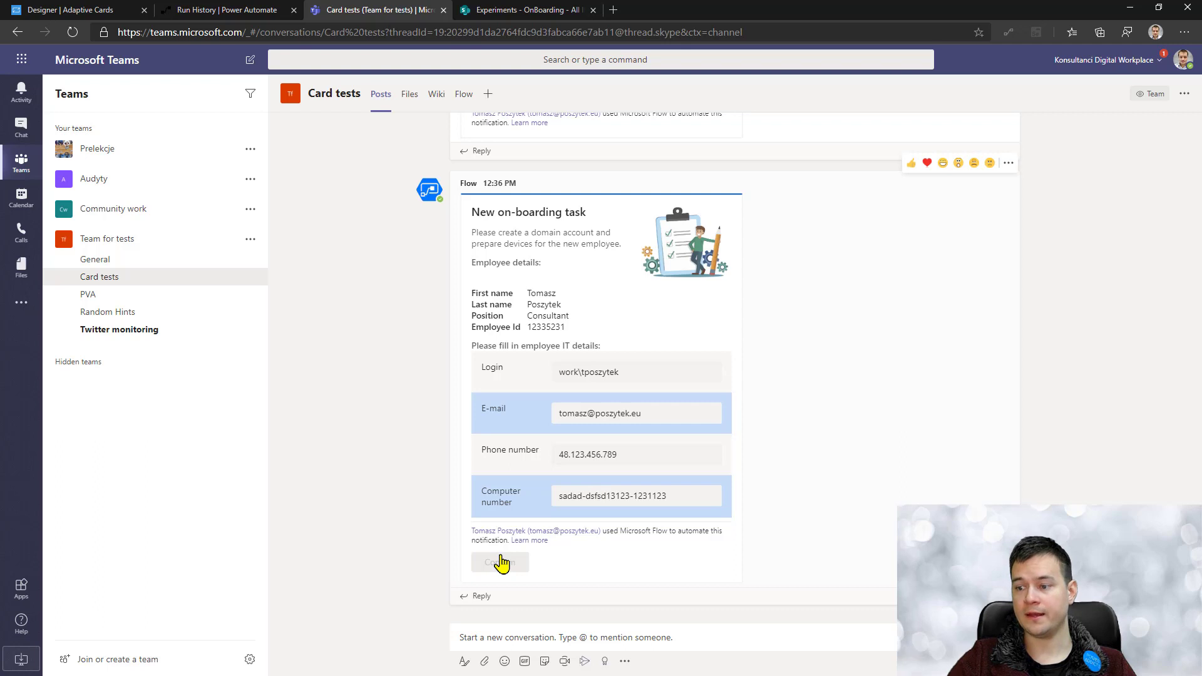
{"action": "left_click", "coordinate": [500, 563]}
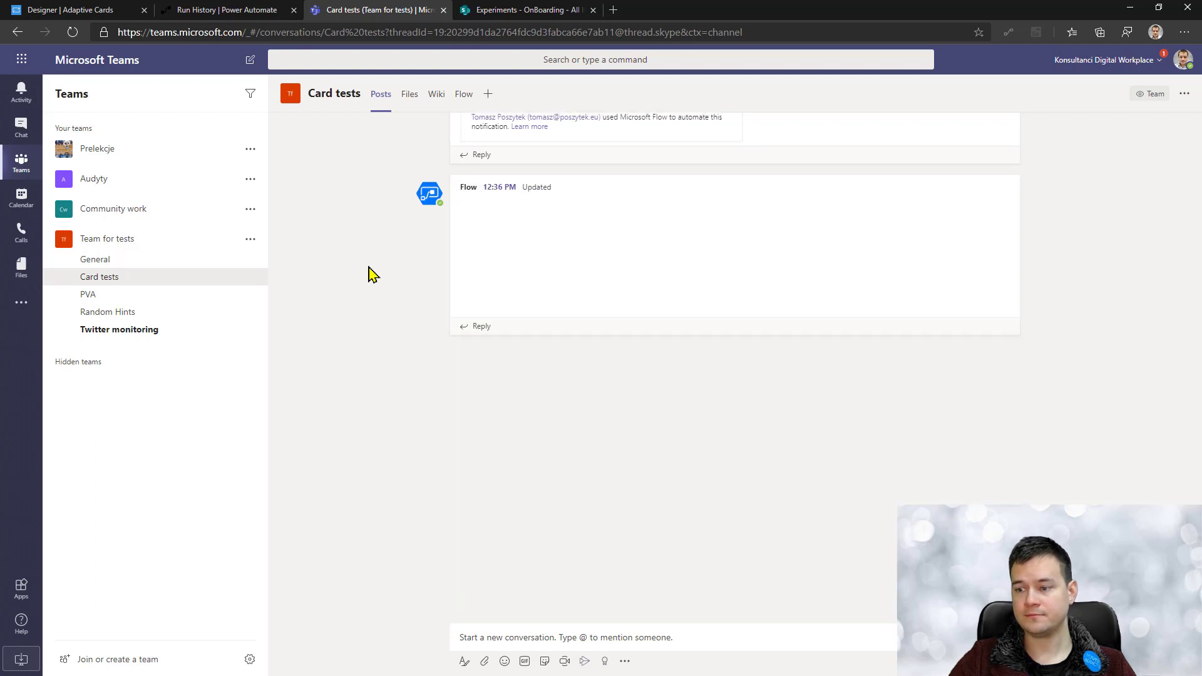
{"action": "scroll", "scroll_direction": "up", "scroll_amount": 3}
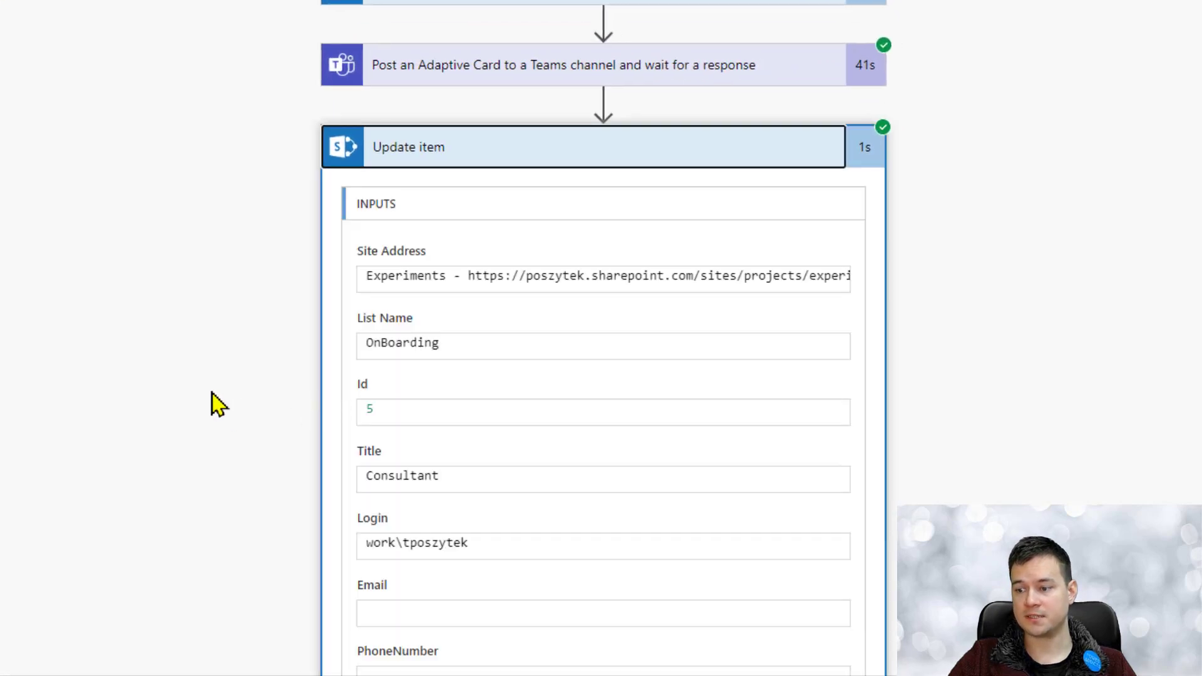
{"action": "scroll", "scroll_direction": "down", "scroll_amount": 3}
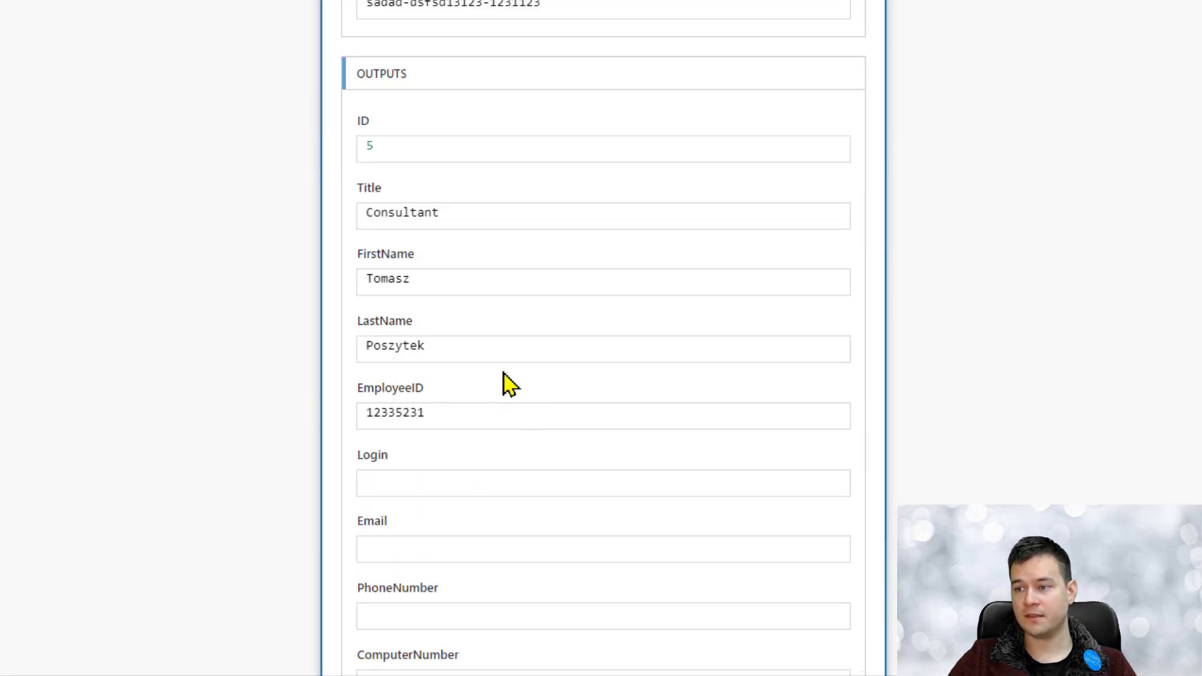
{"action": "mouse_move", "coordinate": [614, 119]}
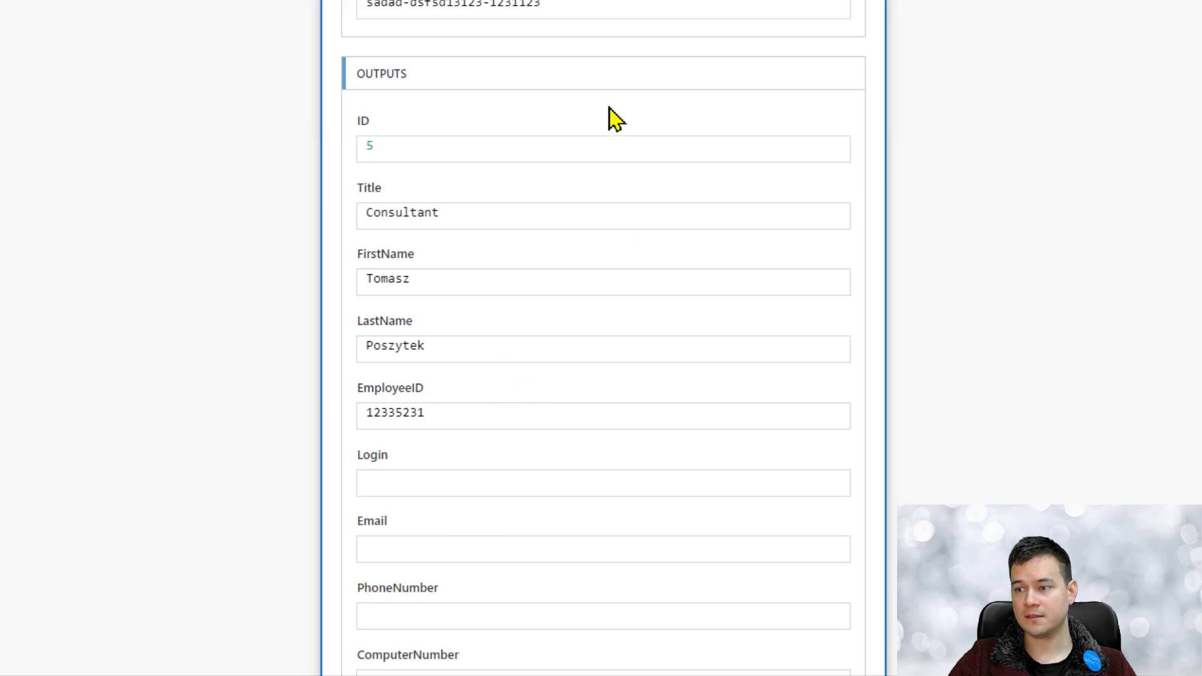
{"action": "scroll", "scroll_direction": "up", "scroll_amount": 3}
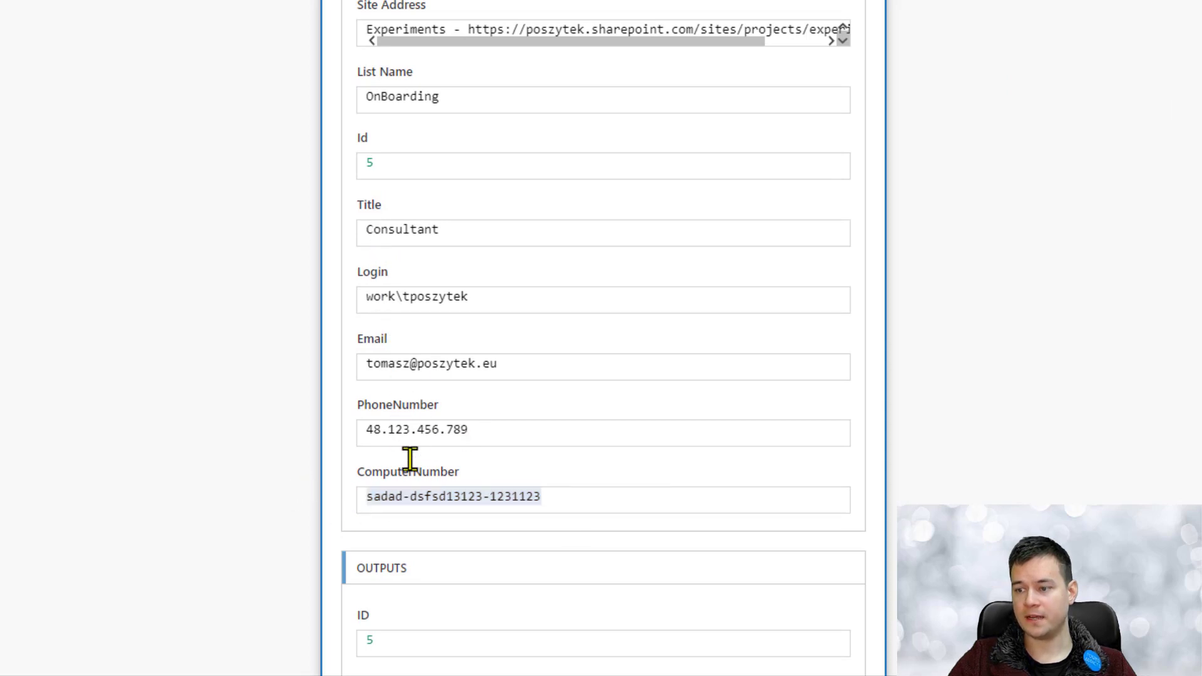
{"action": "left_click", "coordinate": [527, 10]}
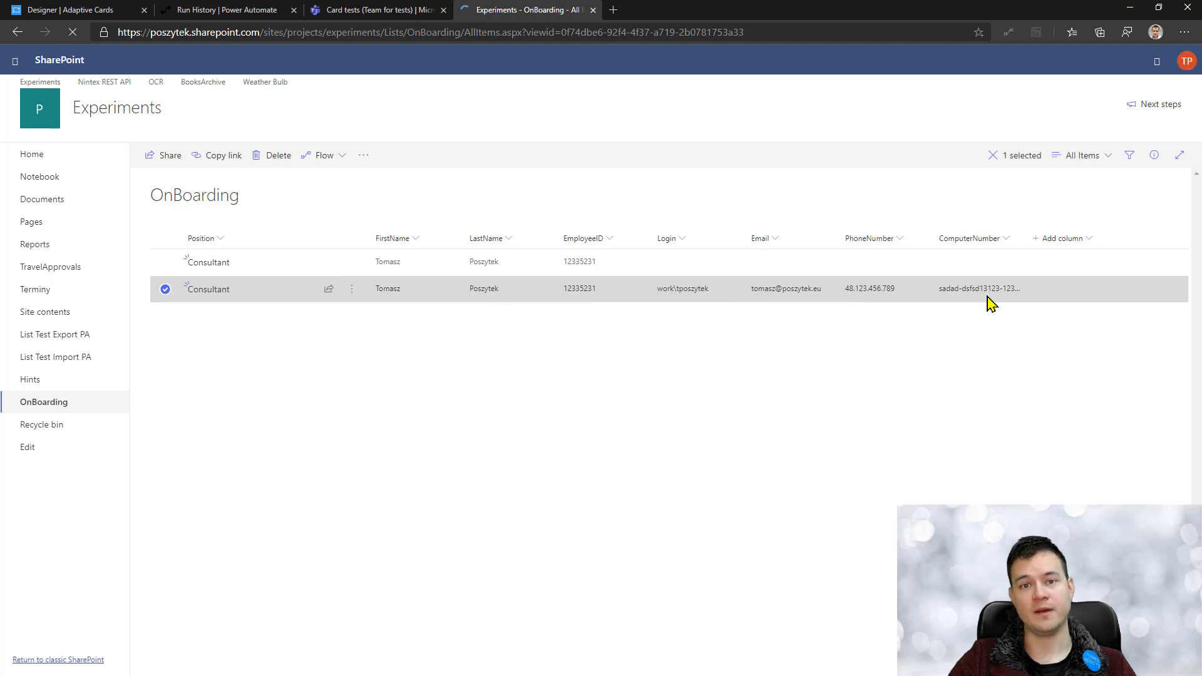
{"action": "left_click", "coordinate": [223, 10]}
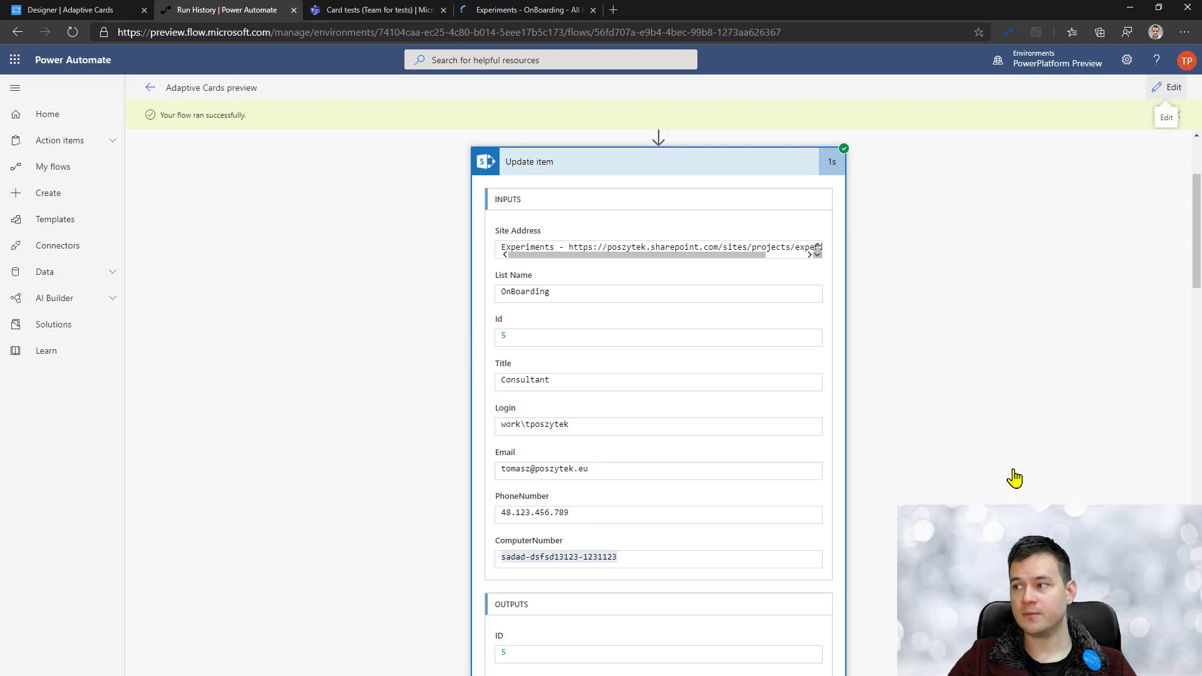
Insert a 'Post an Adaptive Card to a Teams user and wait for a response' step after the channel card, with advanced options shown
{"action": "left_click", "coordinate": [1172, 86]}
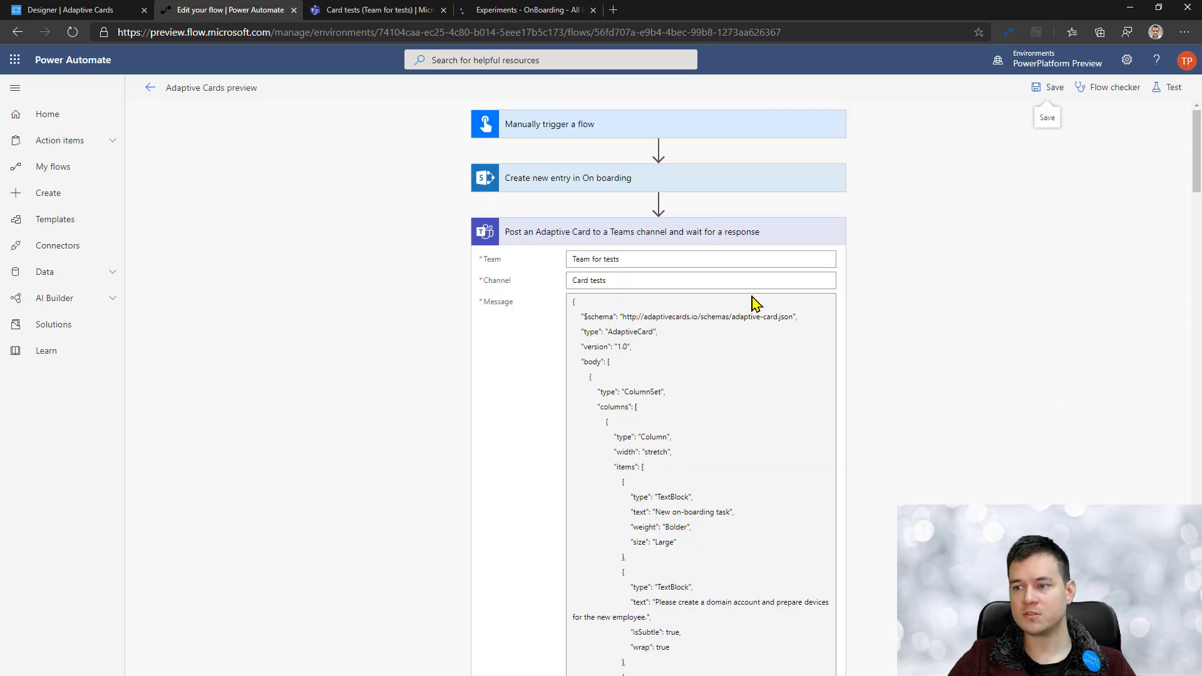
{"action": "left_click", "coordinate": [631, 231]}
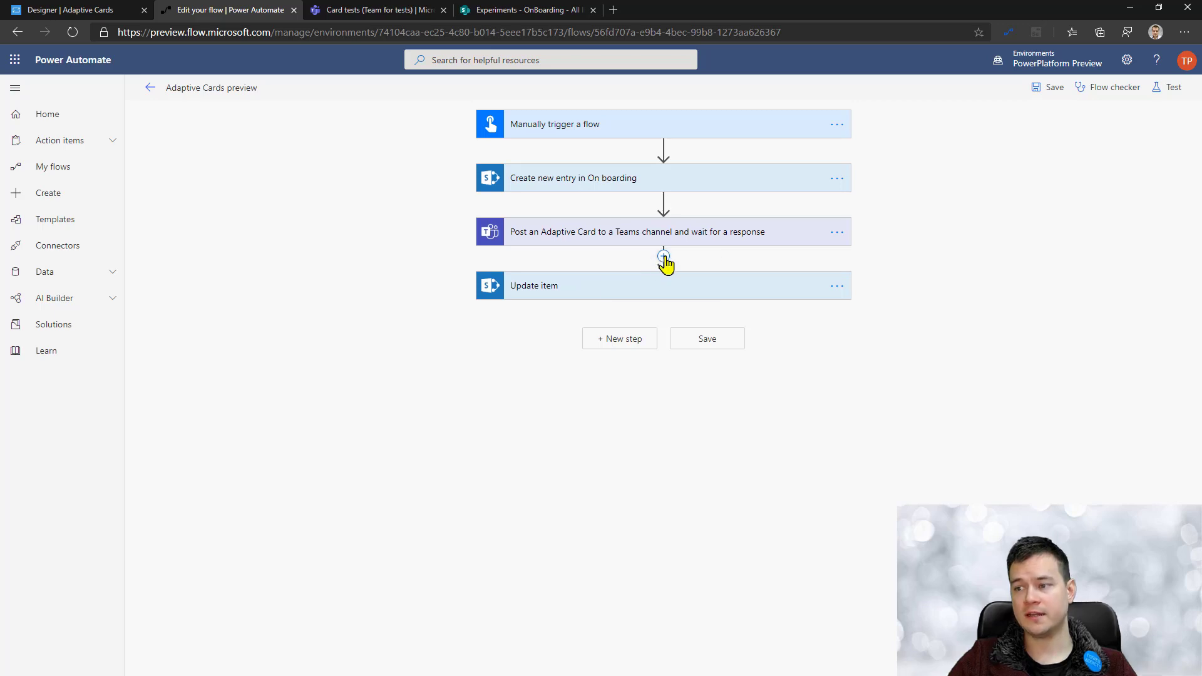
{"action": "left_click", "coordinate": [663, 258]}
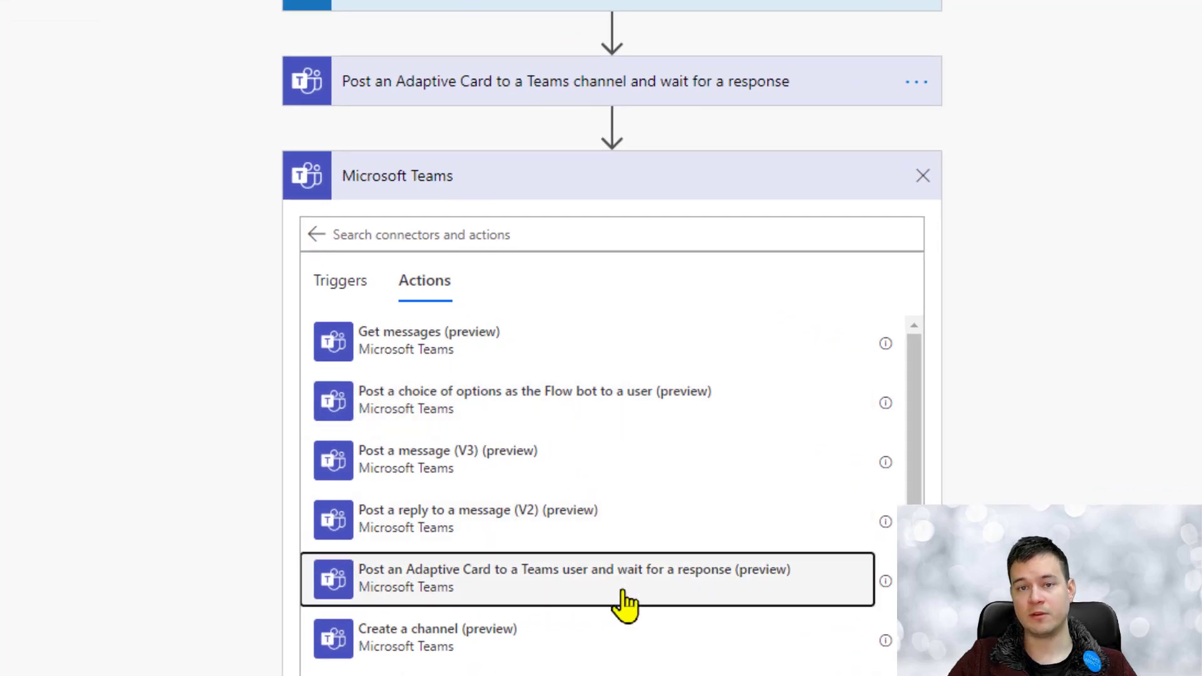
{"action": "left_click", "coordinate": [574, 578]}
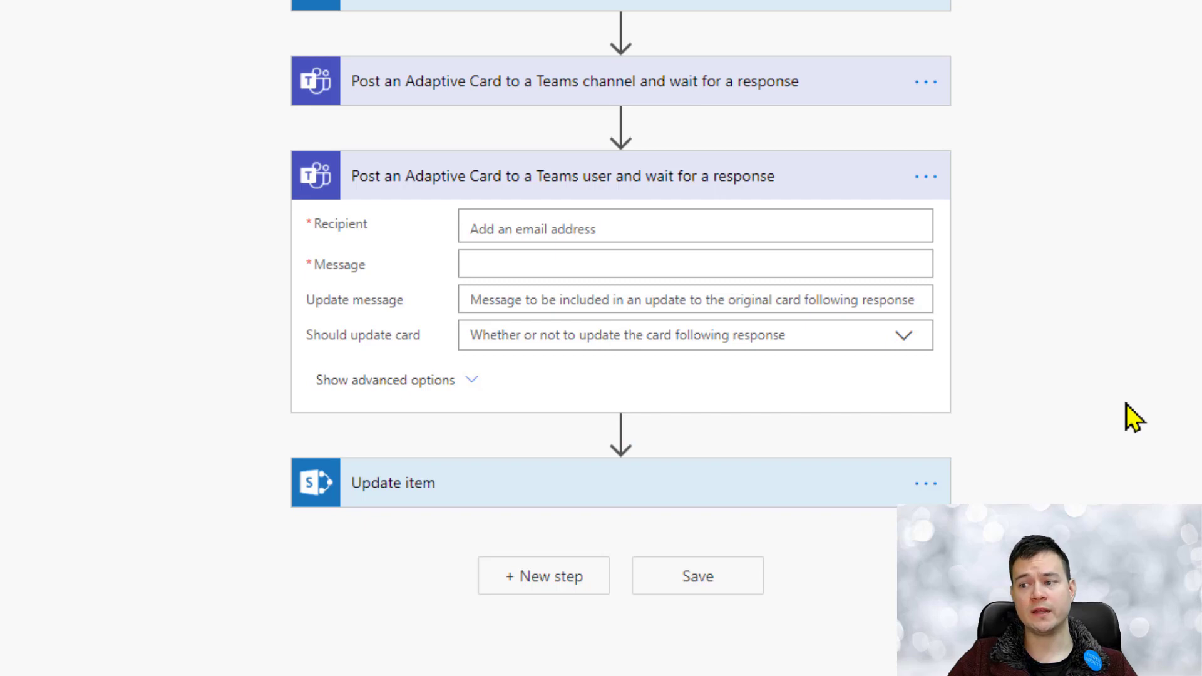
{"action": "left_click", "coordinate": [383, 379]}
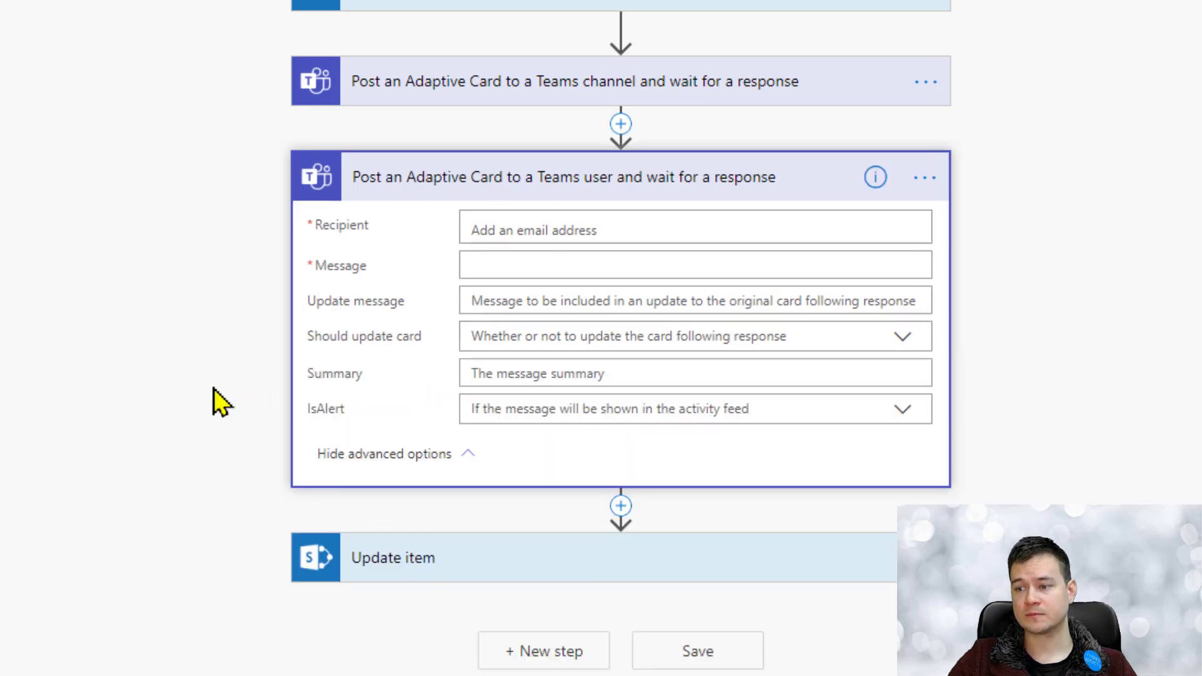
{"action": "mouse_move", "coordinate": [1120, 452]}
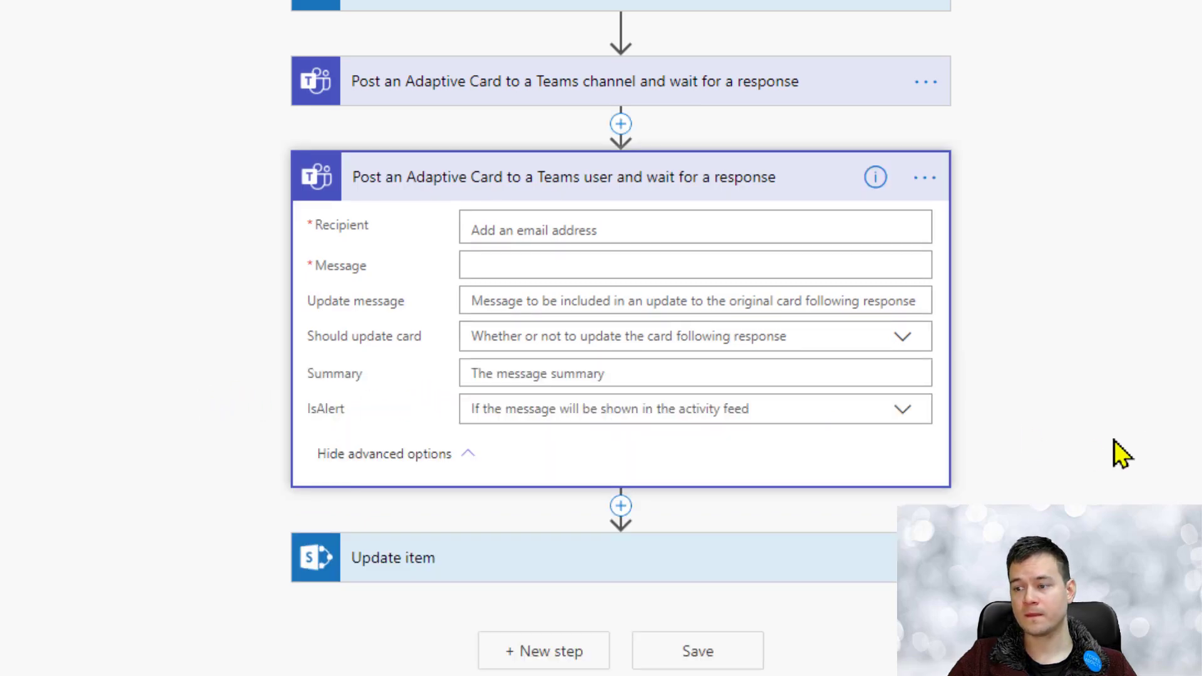
{"action": "mouse_move", "coordinate": [882, 418]}
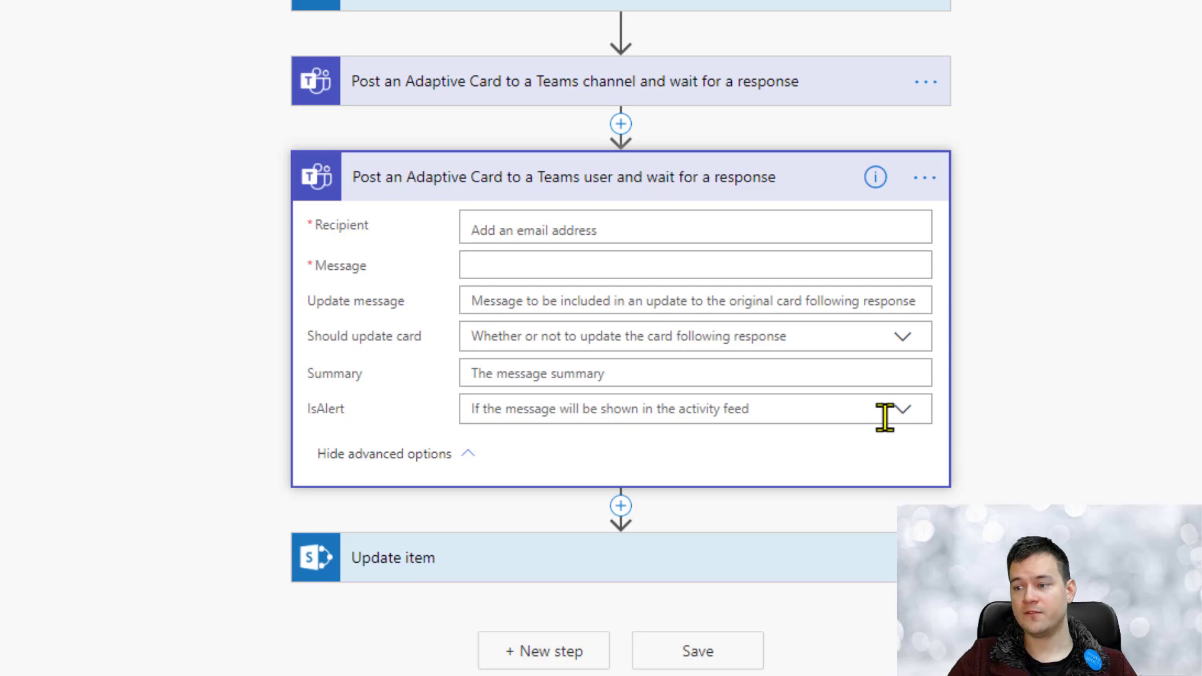
{"action": "mouse_move", "coordinate": [563, 421]}
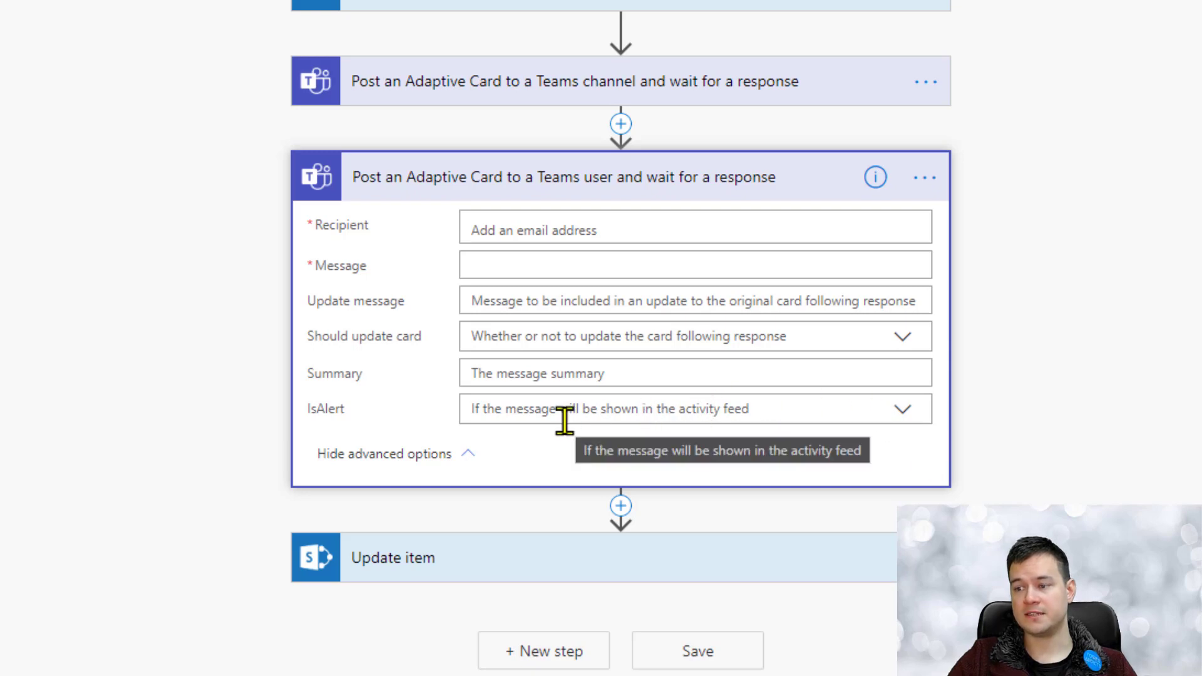
{"action": "mouse_move", "coordinate": [518, 397]}
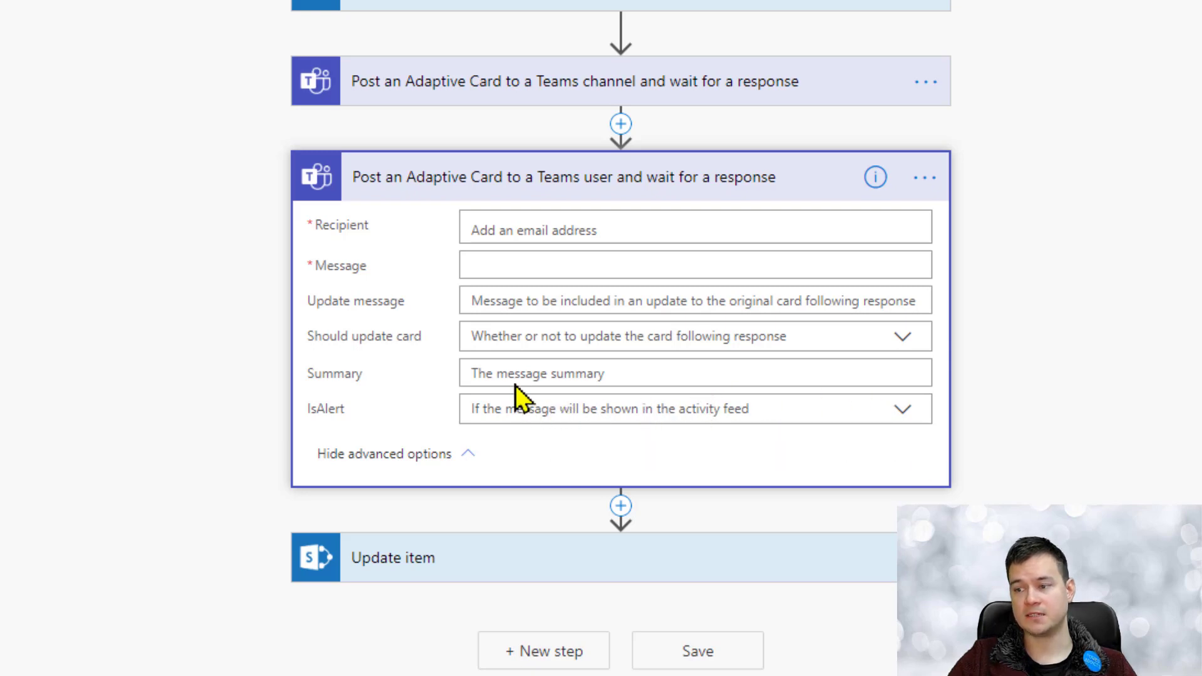
{"action": "mouse_move", "coordinate": [553, 409]}
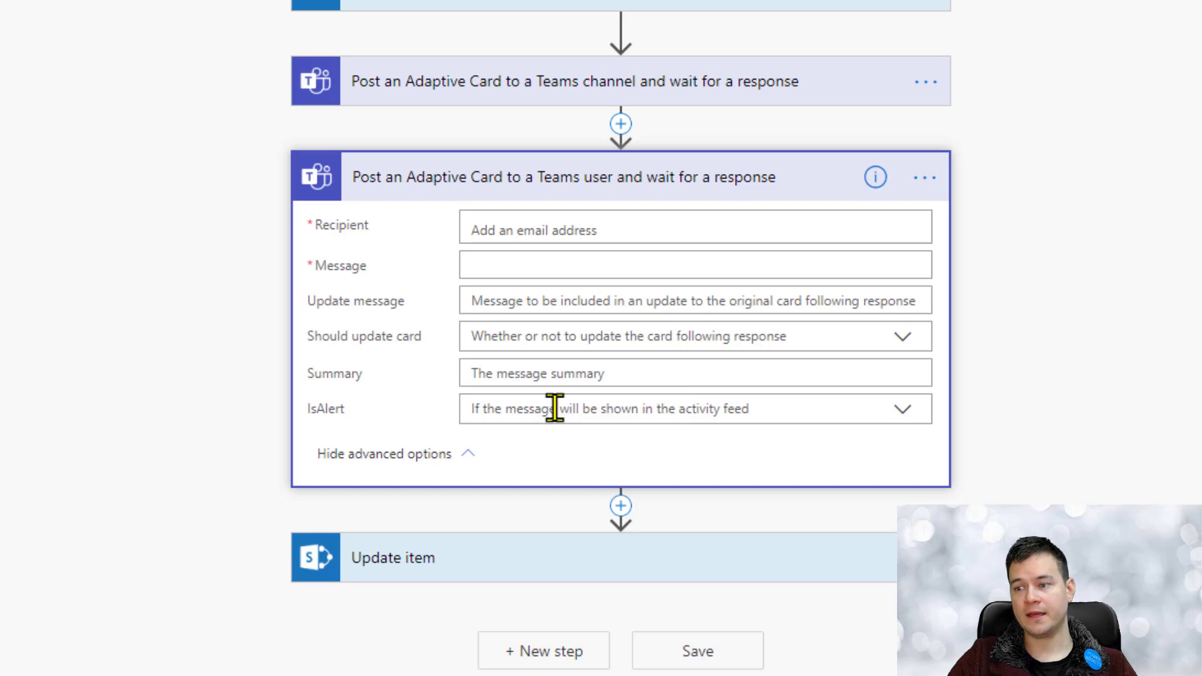
{"action": "mouse_move", "coordinate": [556, 408]}
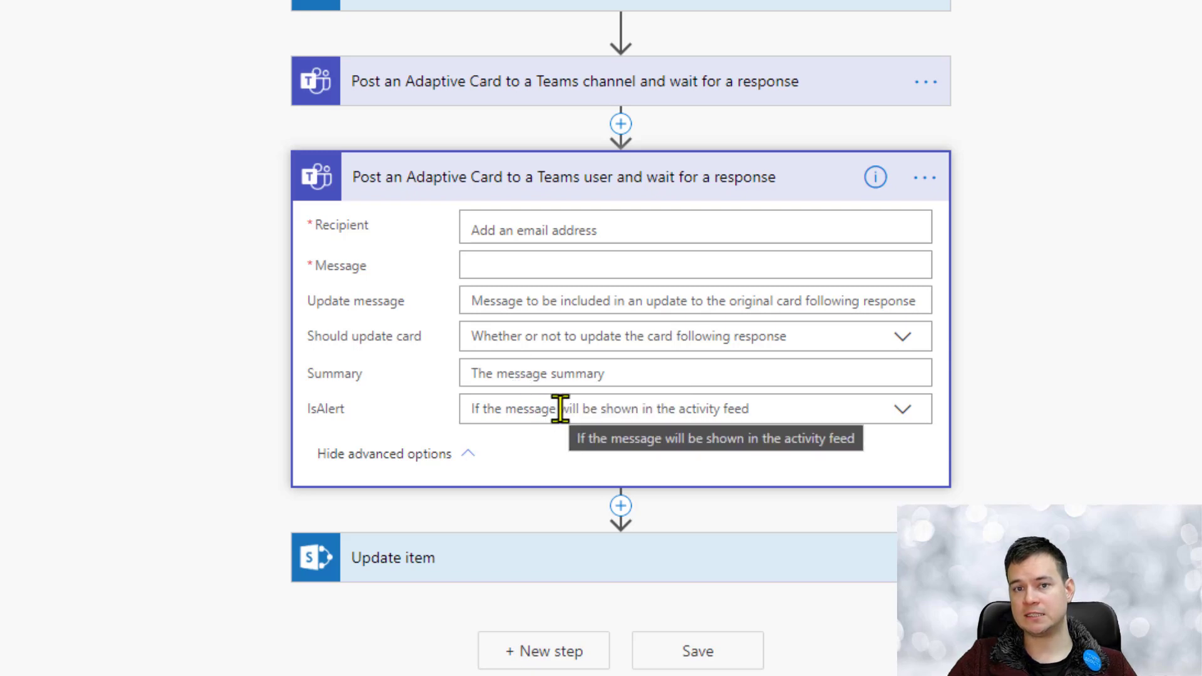
{"action": "mouse_move", "coordinate": [523, 408]}
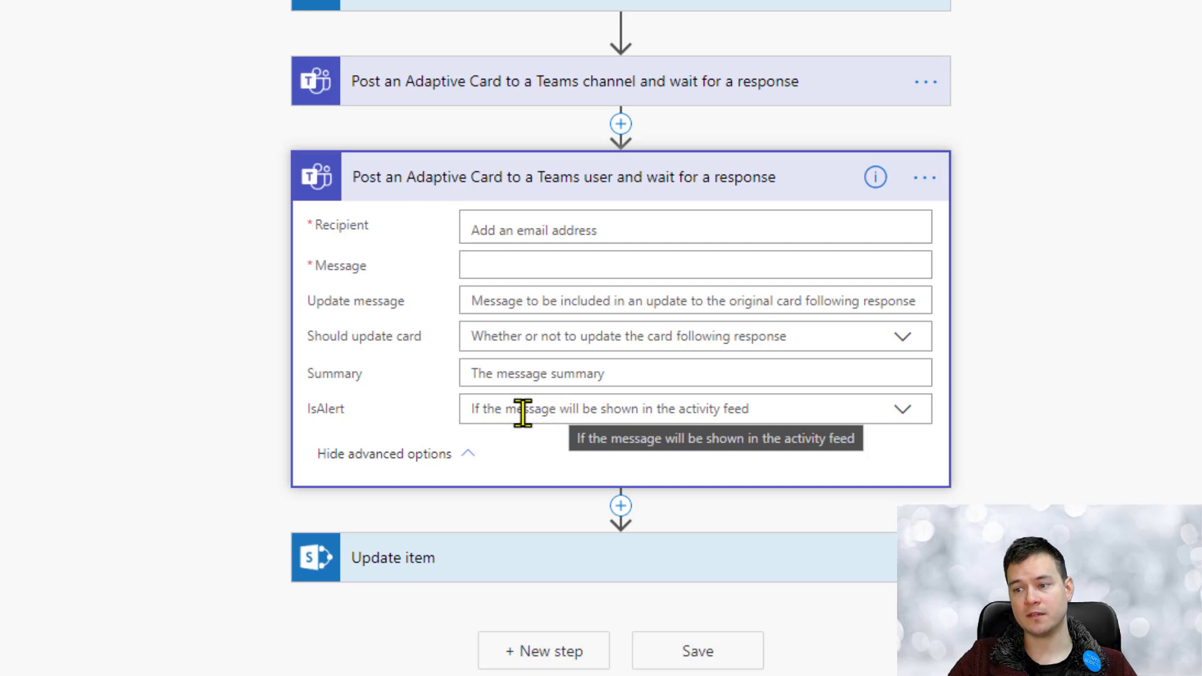
{"action": "mouse_move", "coordinate": [735, 430]}
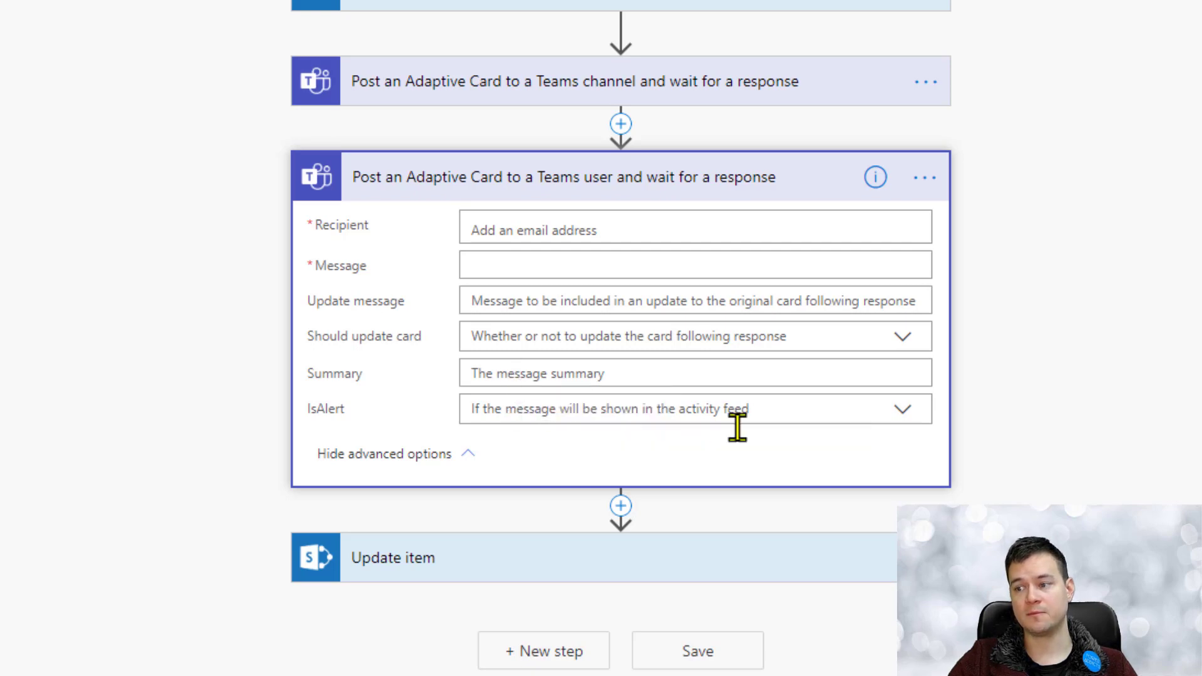
{"action": "mouse_move", "coordinate": [904, 418]}
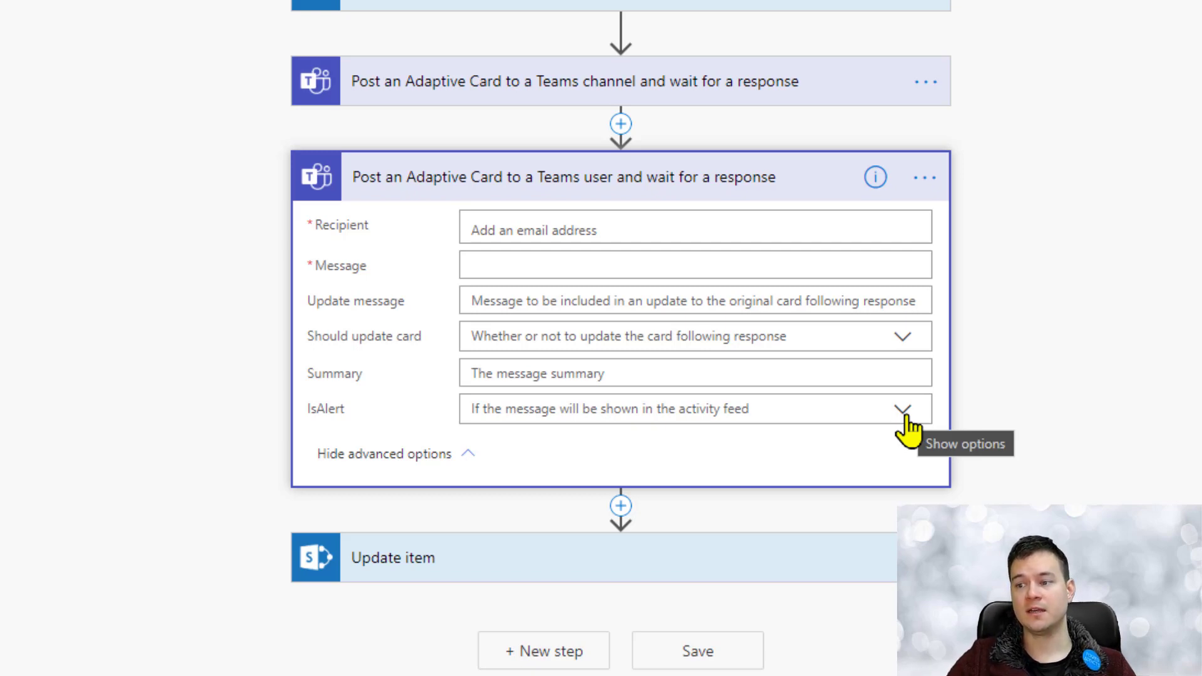
{"action": "mouse_move", "coordinate": [575, 257]}
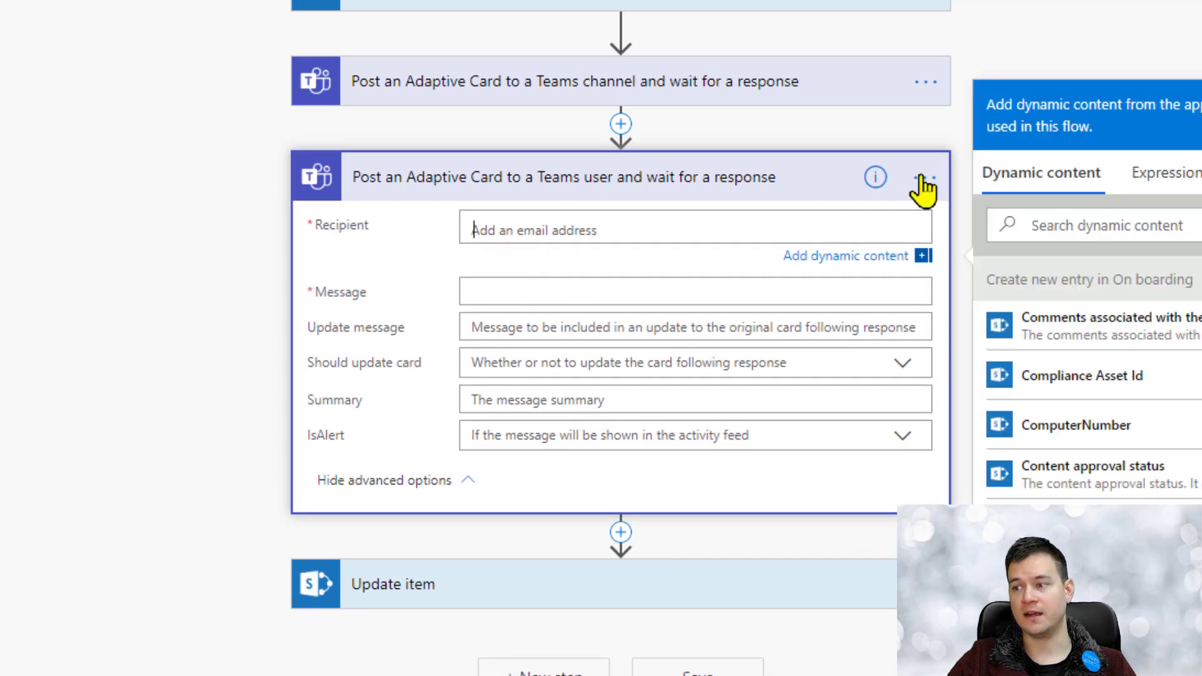
Delete the newly added Teams user card step, leaving the four-step flow unchanged
{"action": "left_click", "coordinate": [925, 177]}
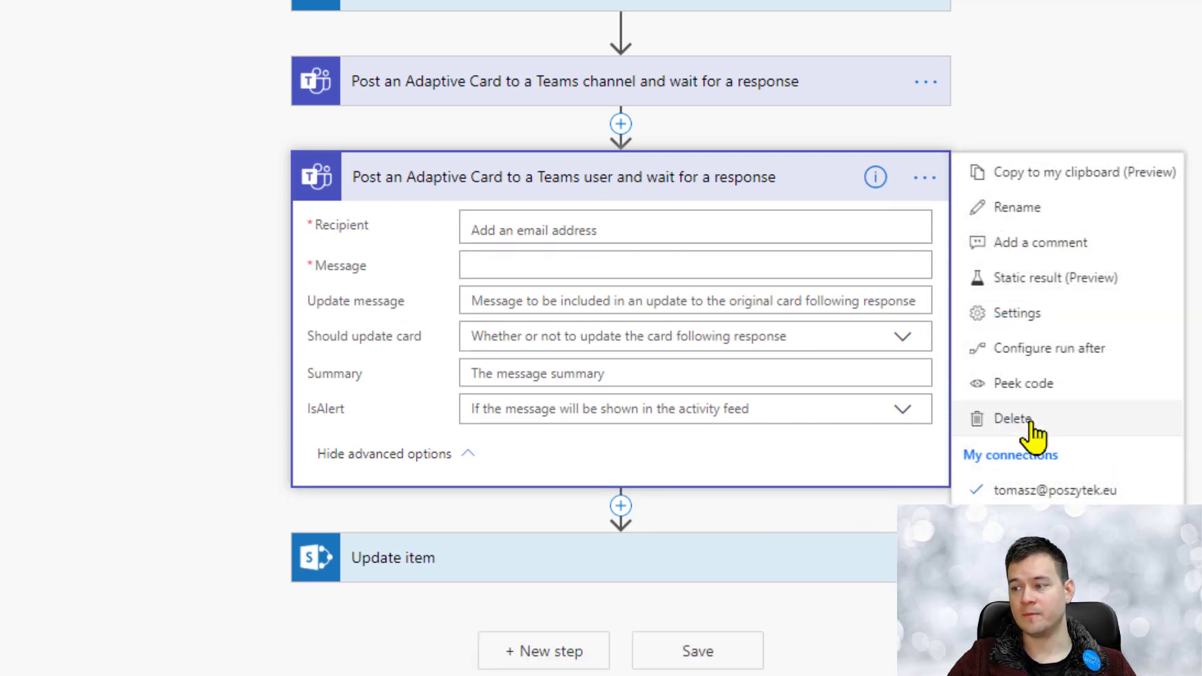
{"action": "left_click", "coordinate": [1013, 418]}
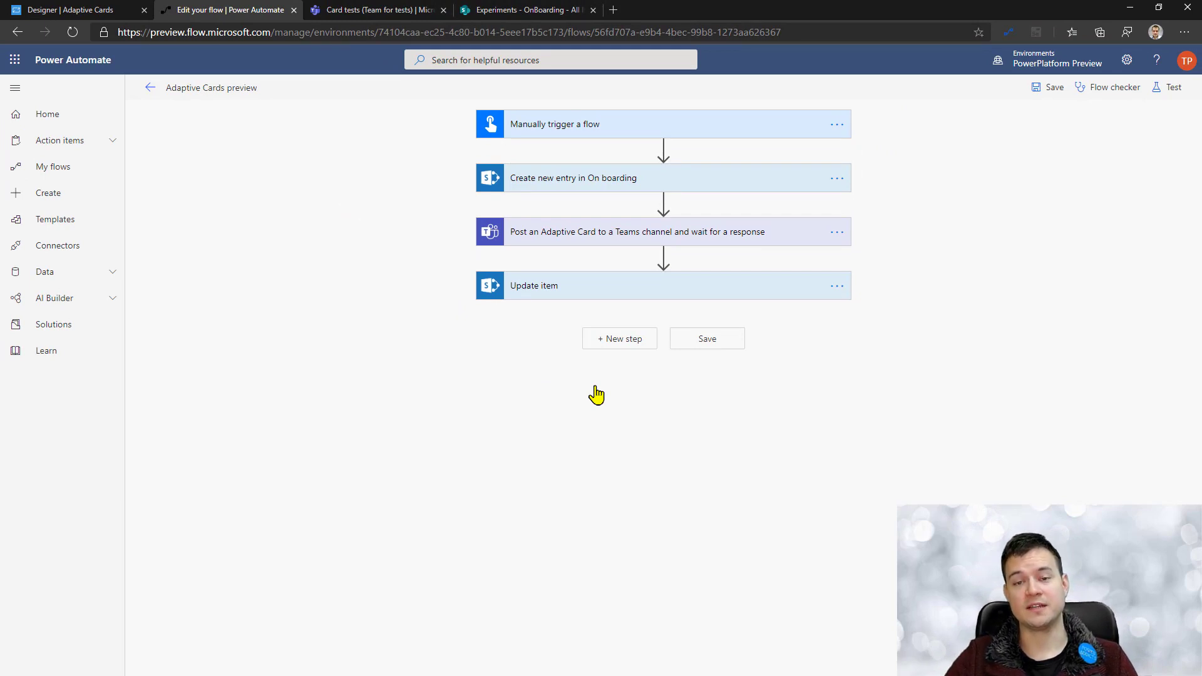
{"action": "mouse_move", "coordinate": [564, 422]}
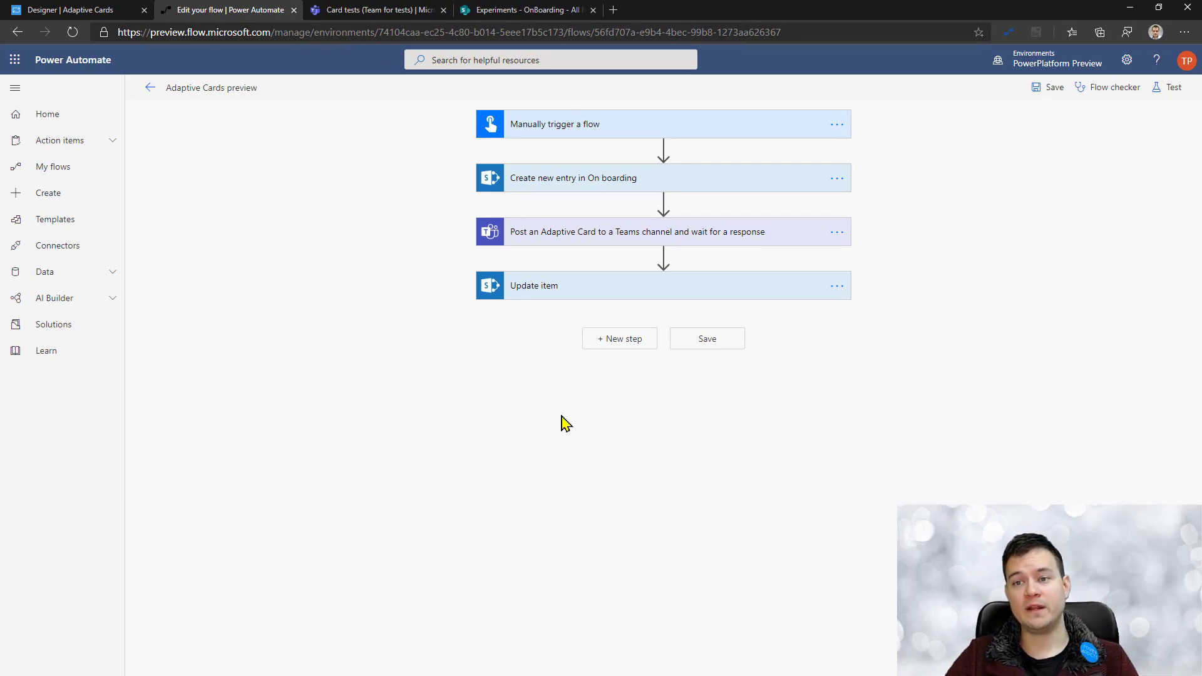
{"action": "mouse_move", "coordinate": [602, 241]}
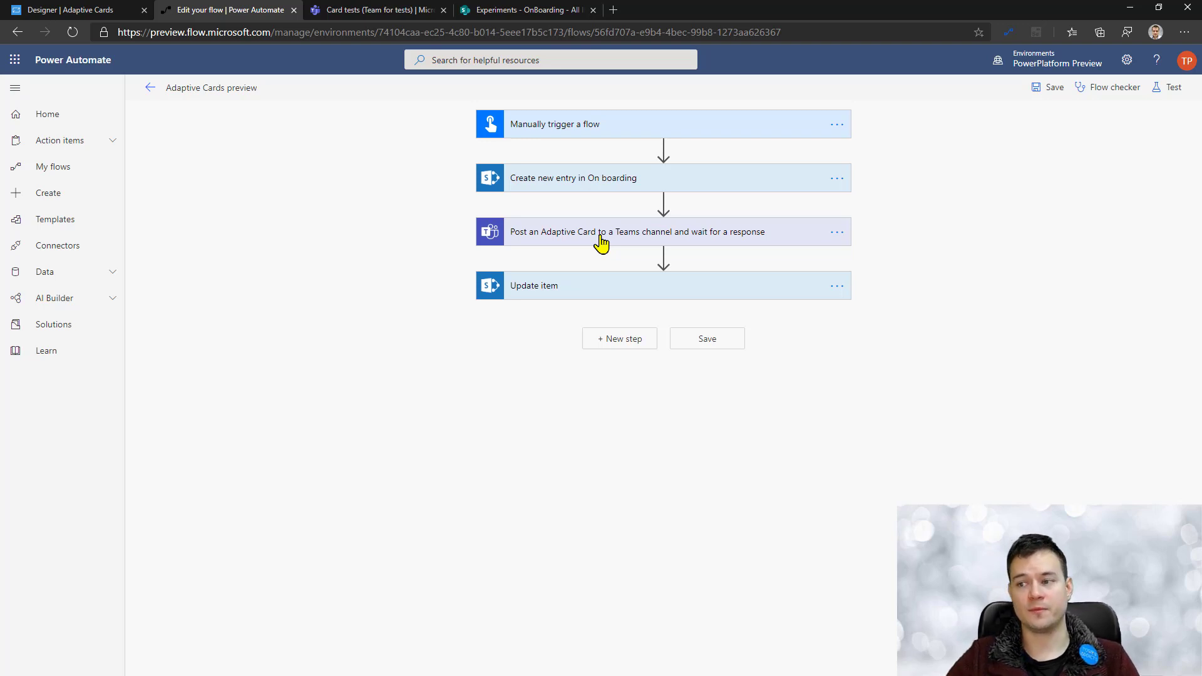
{"action": "mouse_move", "coordinate": [439, 259]}
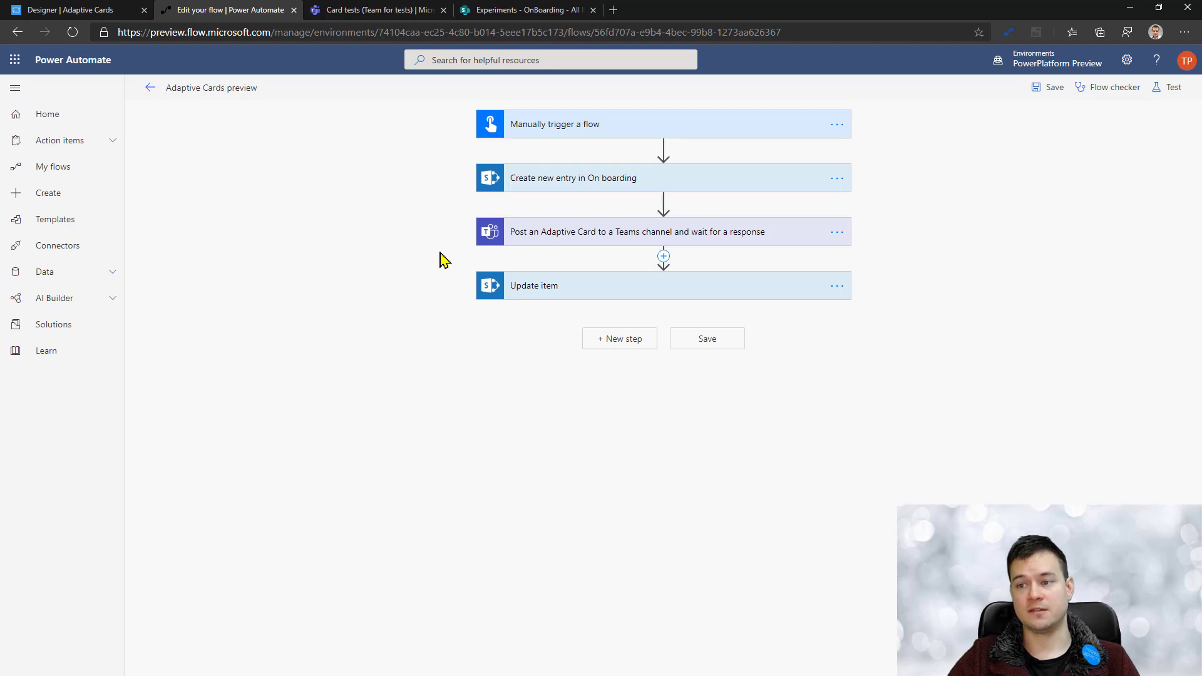
{"action": "mouse_move", "coordinate": [415, 246]}
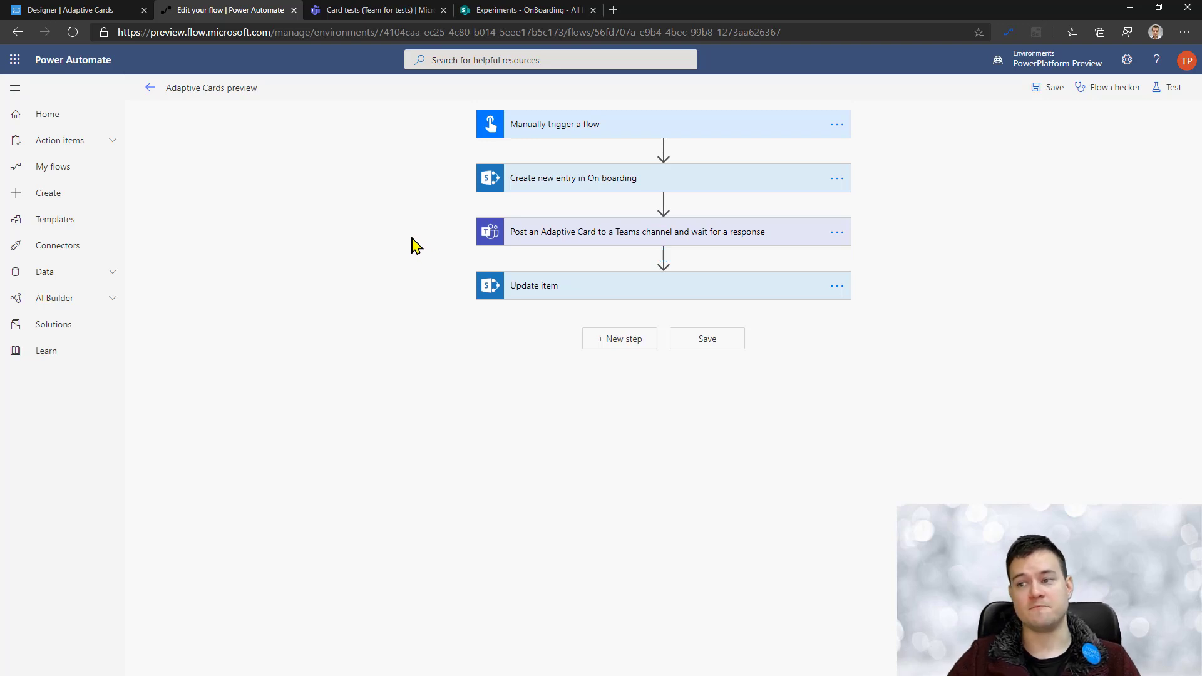